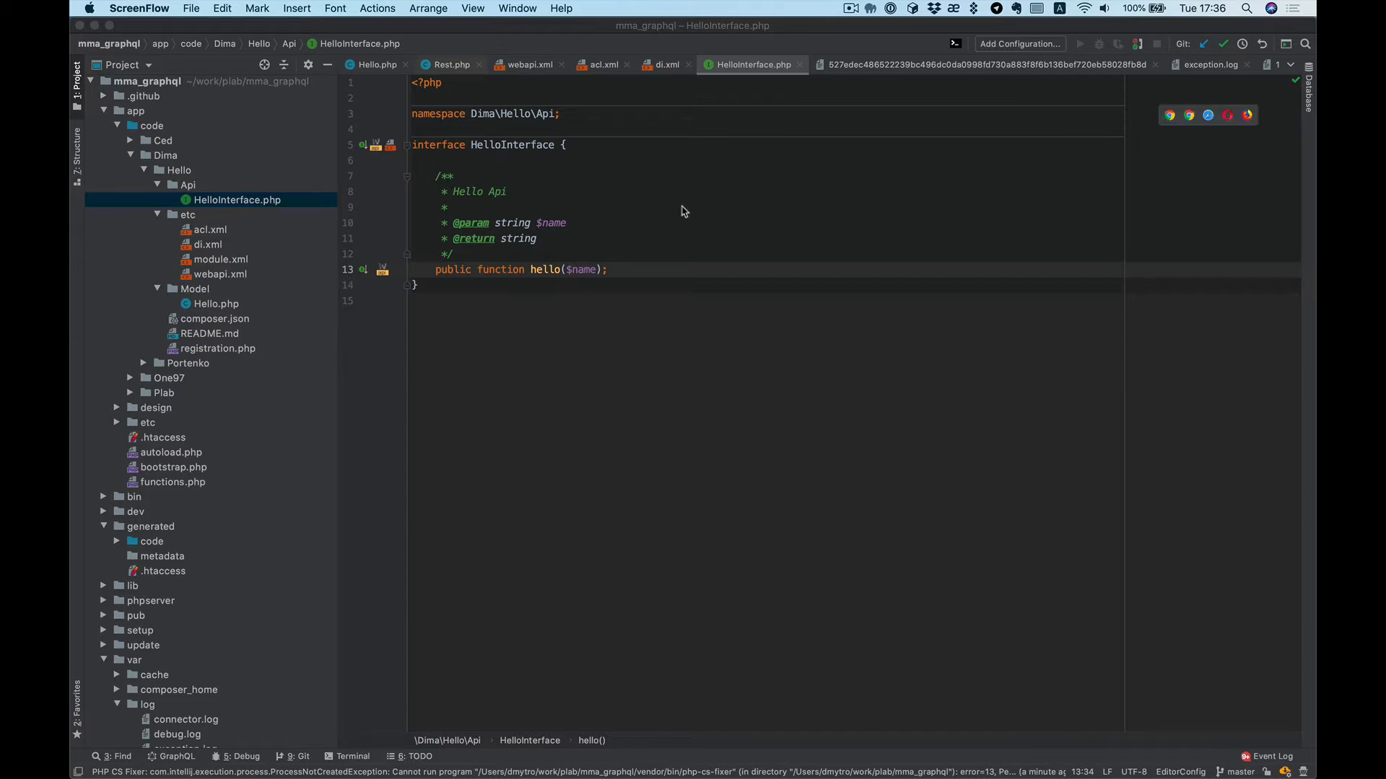
pyautogui.moveTo(575, 220)
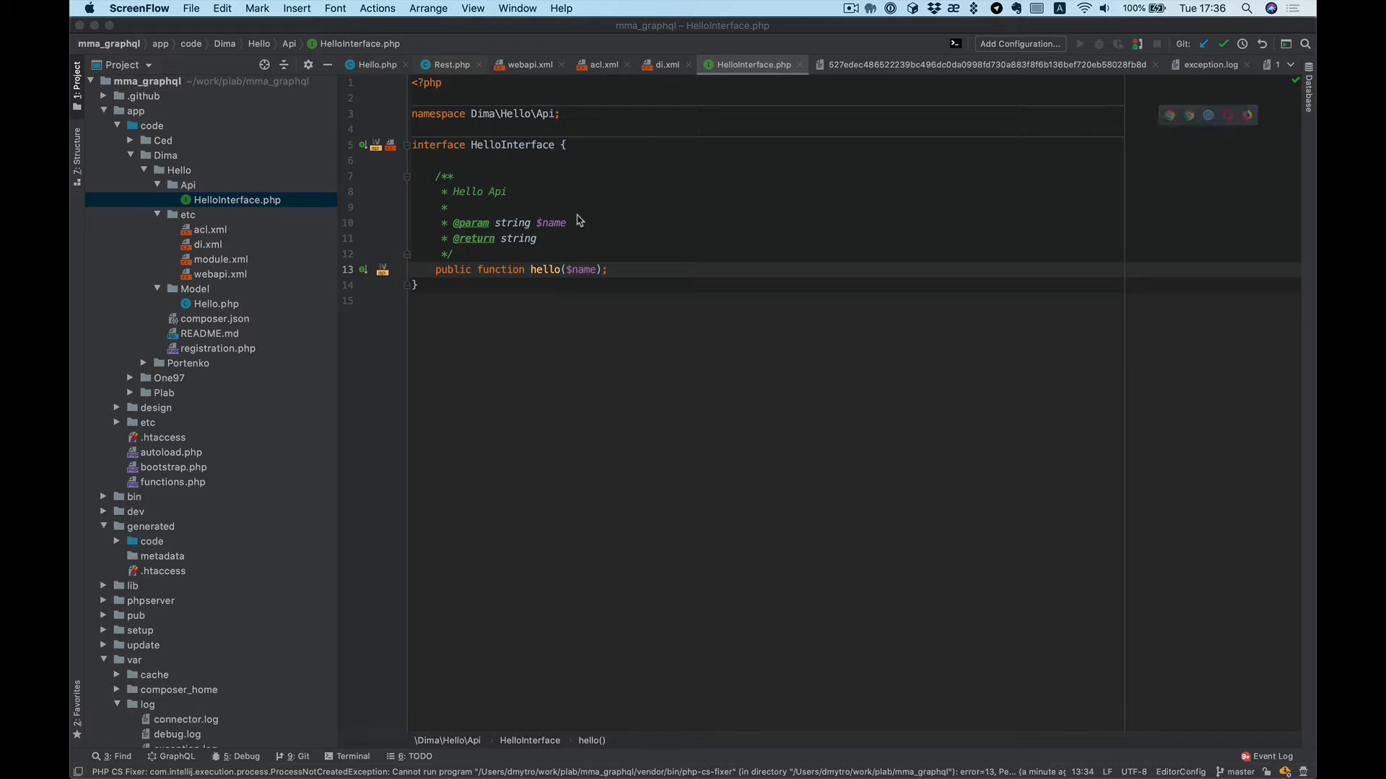
pyautogui.moveTo(545, 250)
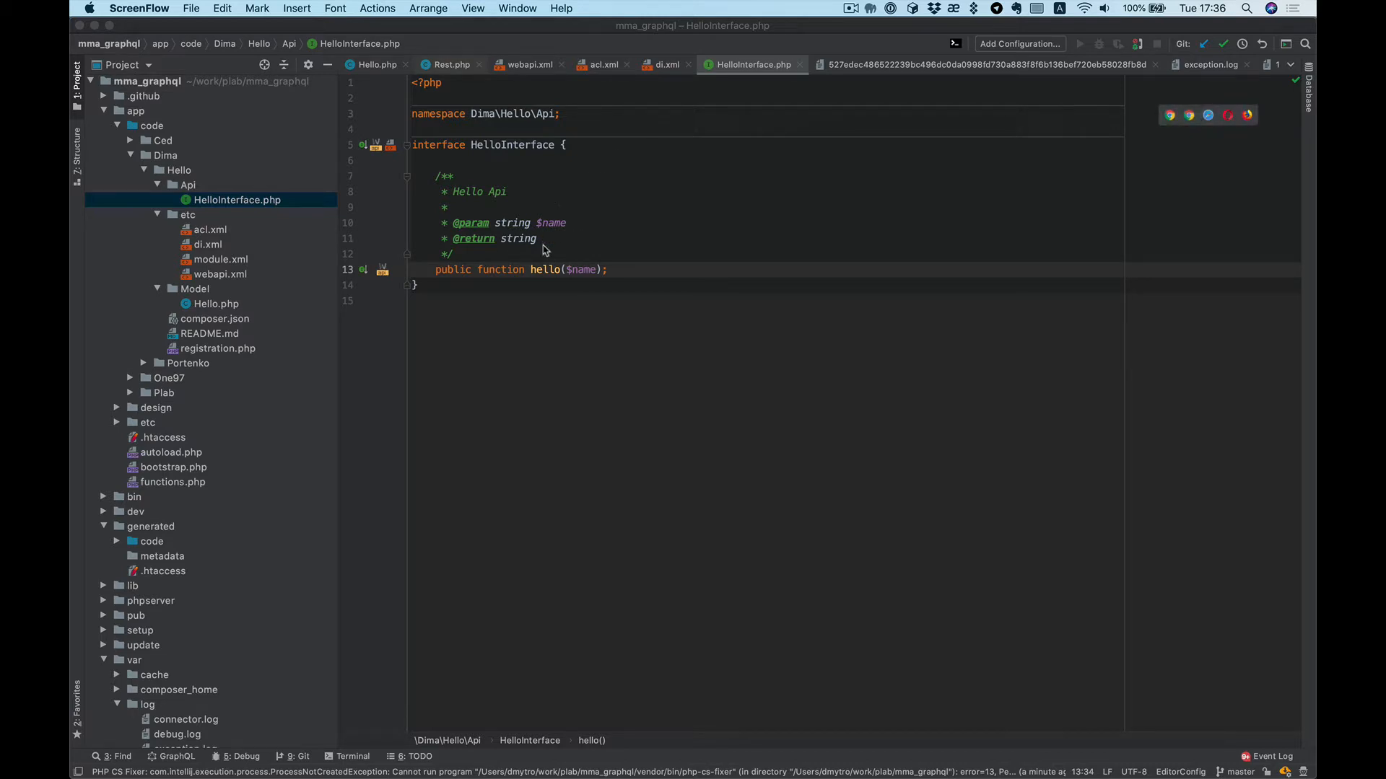
pyautogui.click(511, 239)
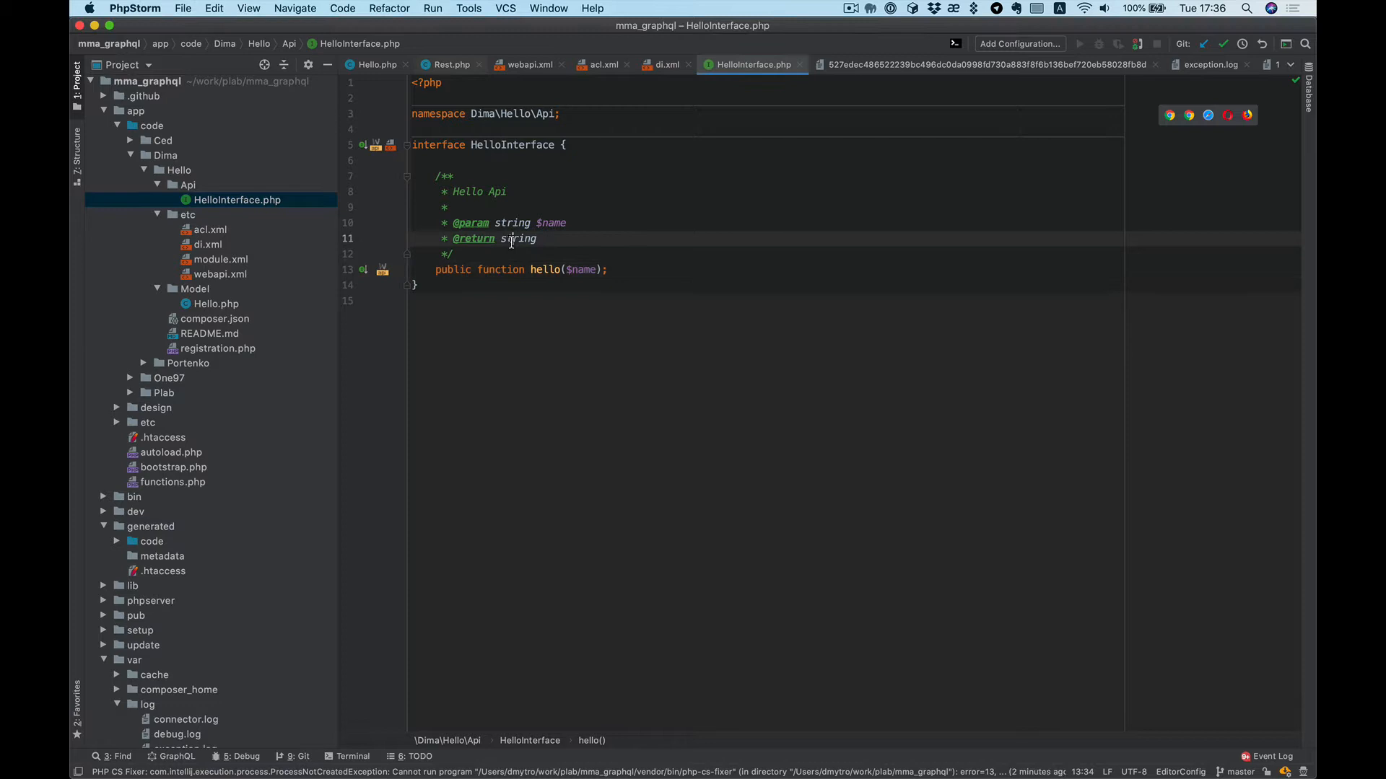
pyautogui.doubleClick(518, 238)
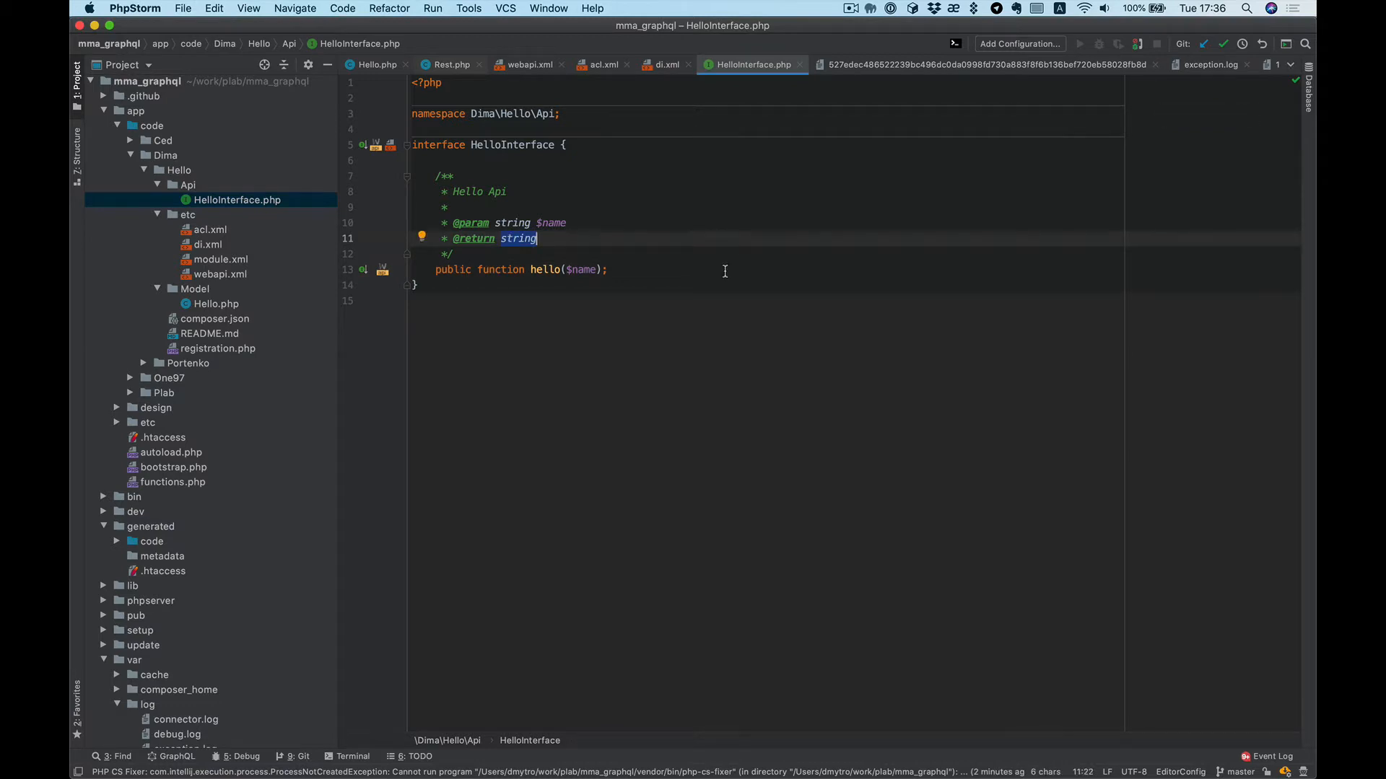
pyautogui.write('int')
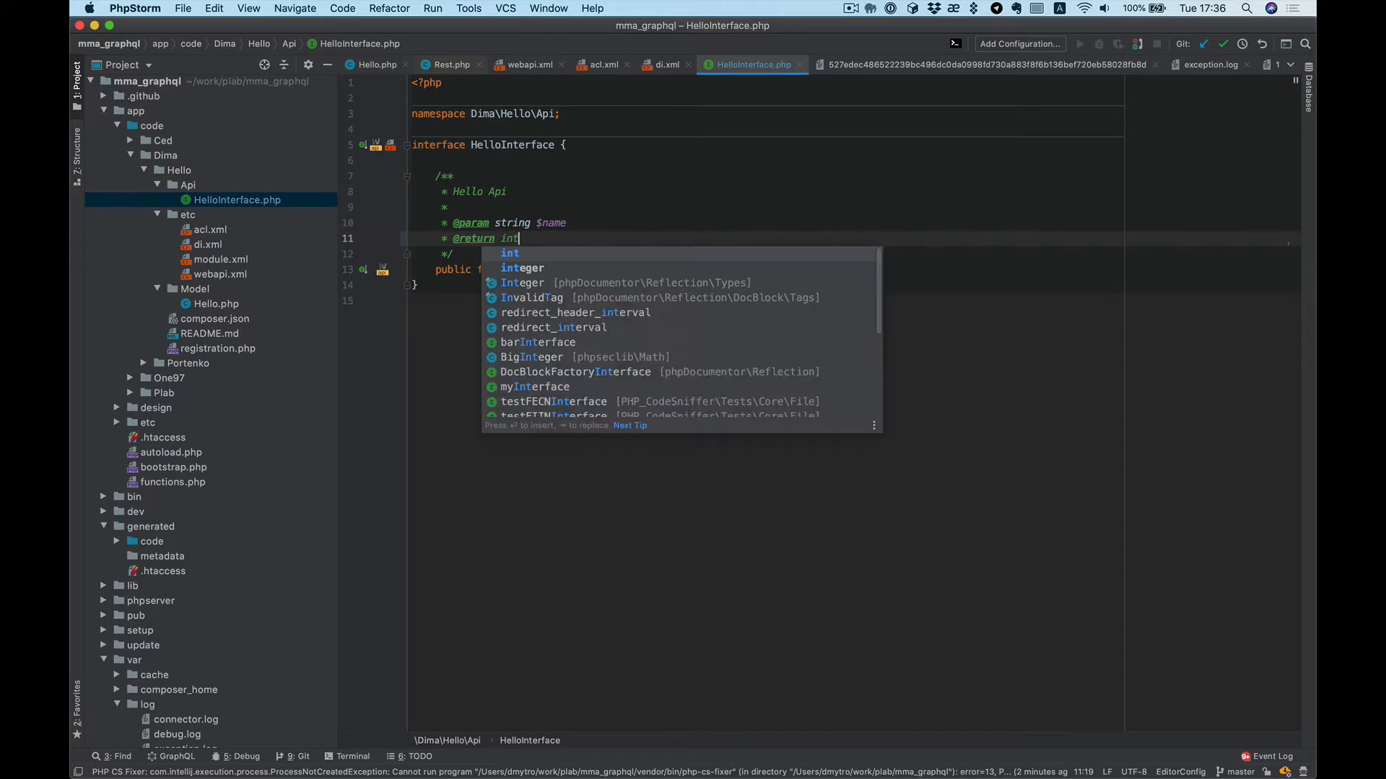
pyautogui.write('bool')
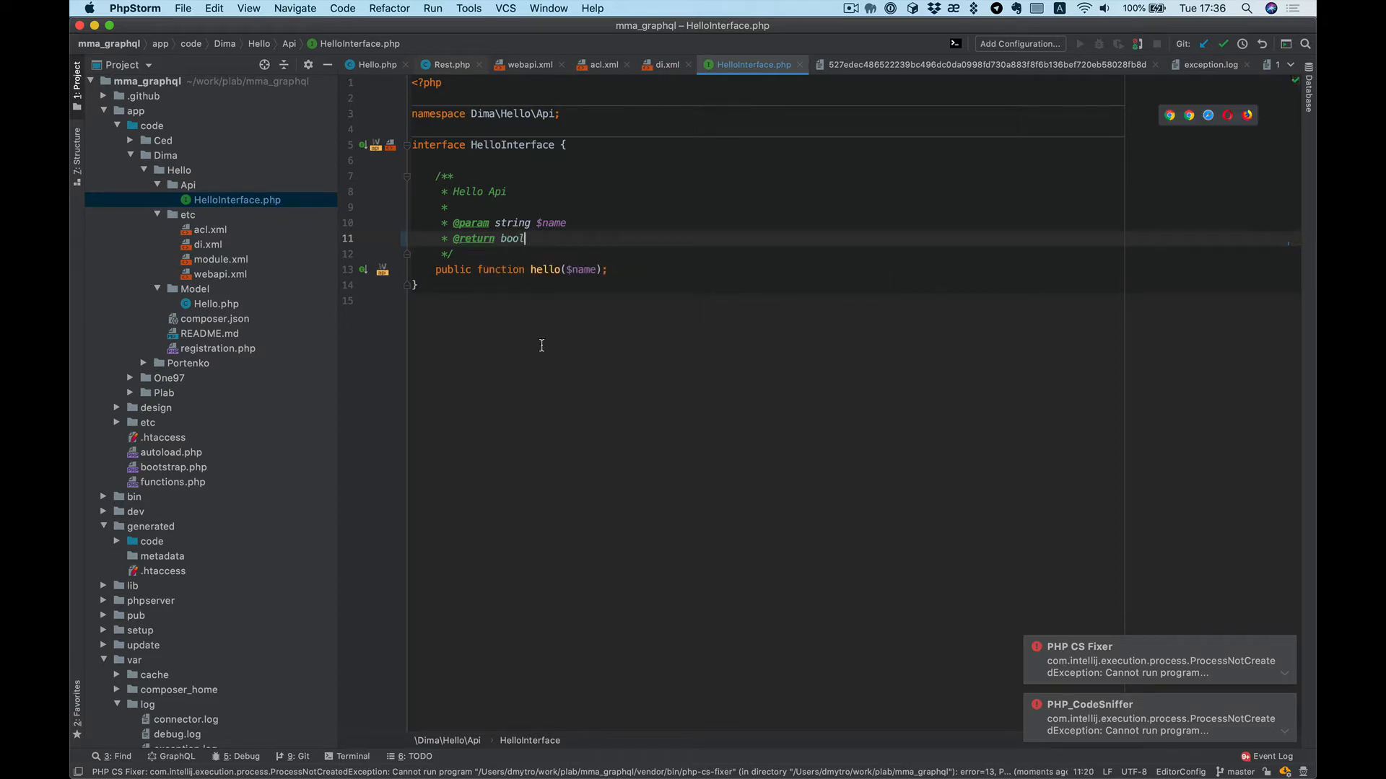
pyautogui.write('string')
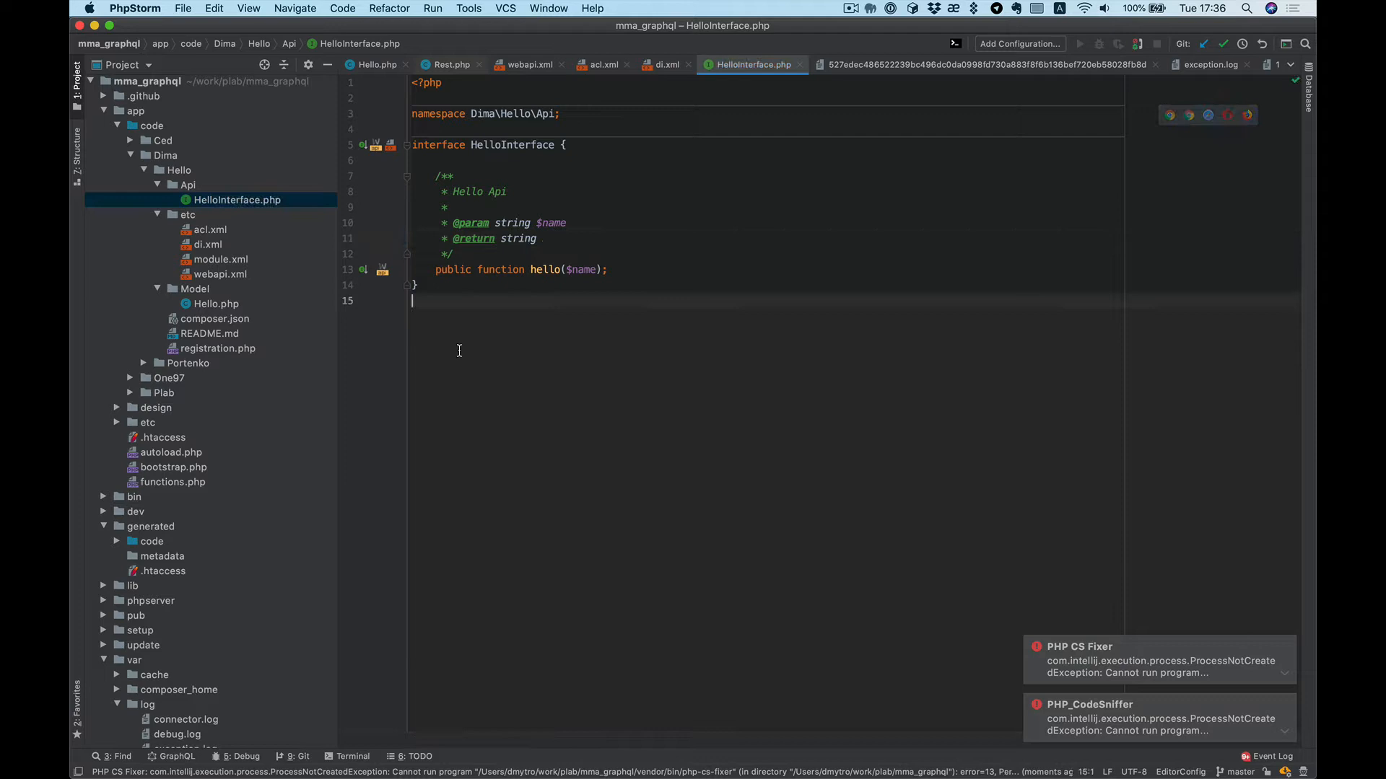
pyautogui.write('{')
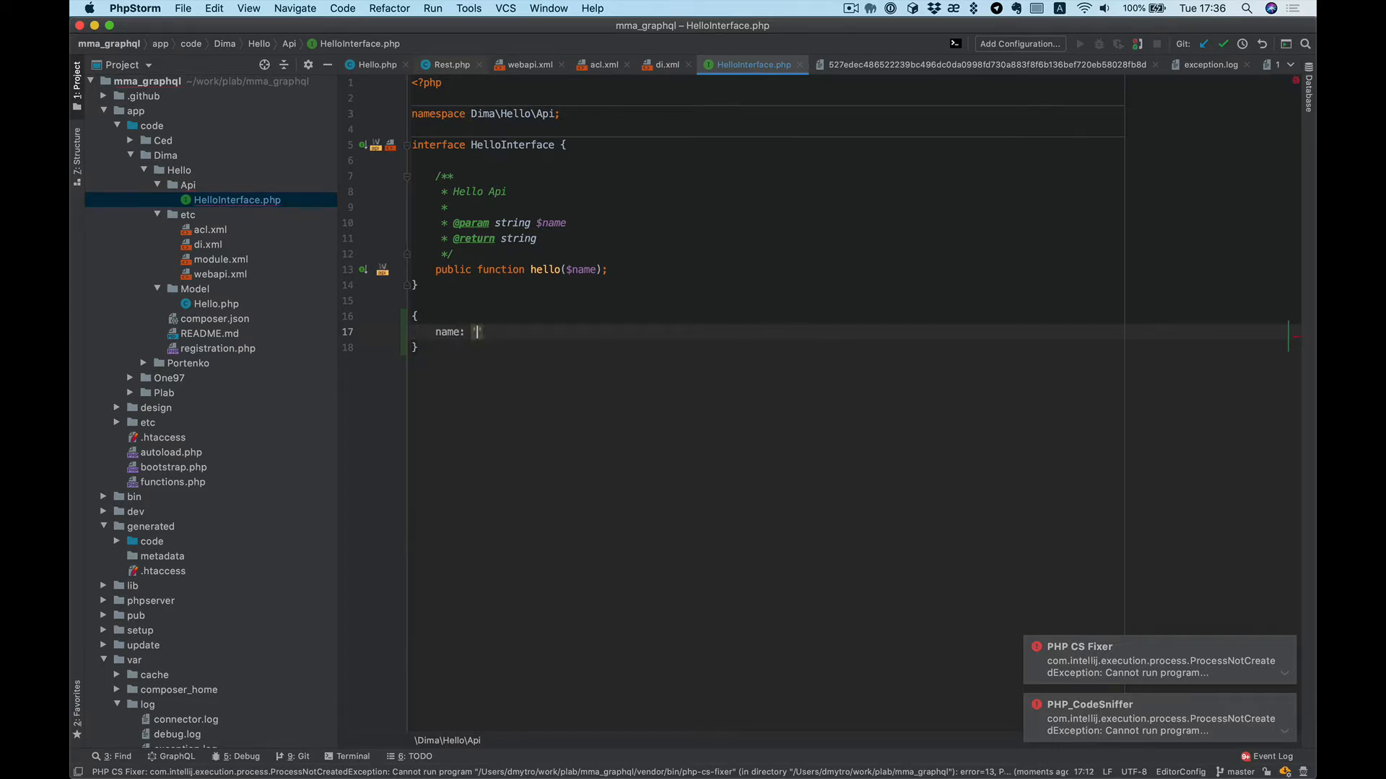
# - Fill the sample object with name: 'value', lastname: 'value' and id: 22
pyautogui.write("'value',")
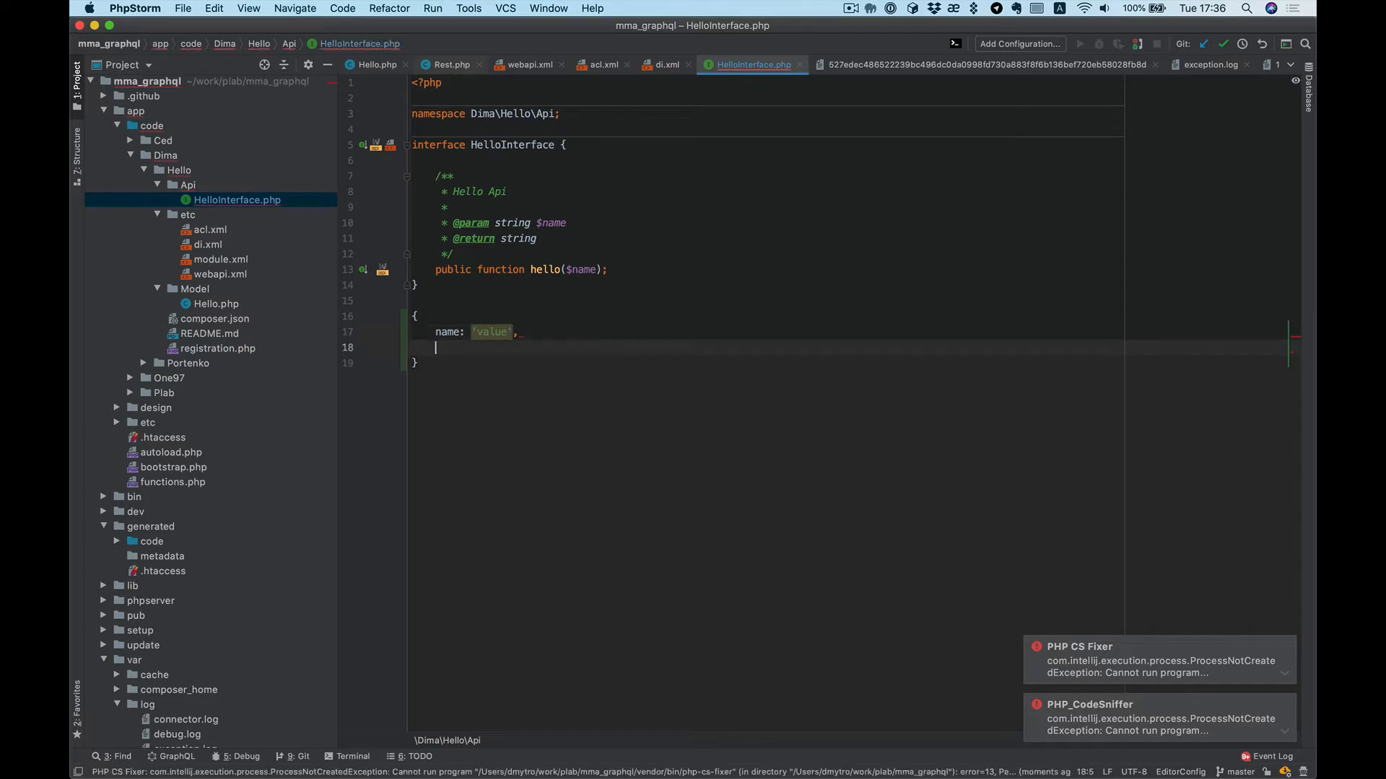
pyautogui.write('lastname:')
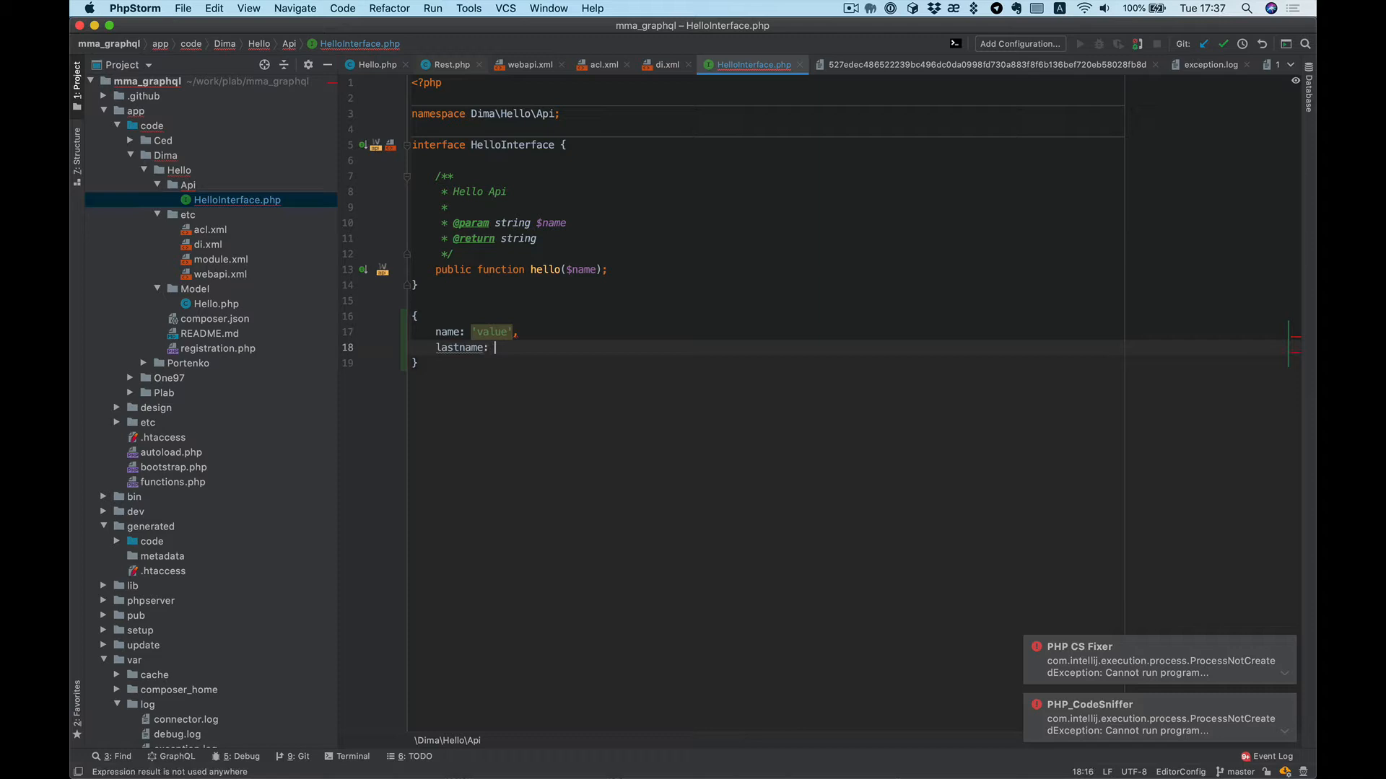
pyautogui.write("'value',")
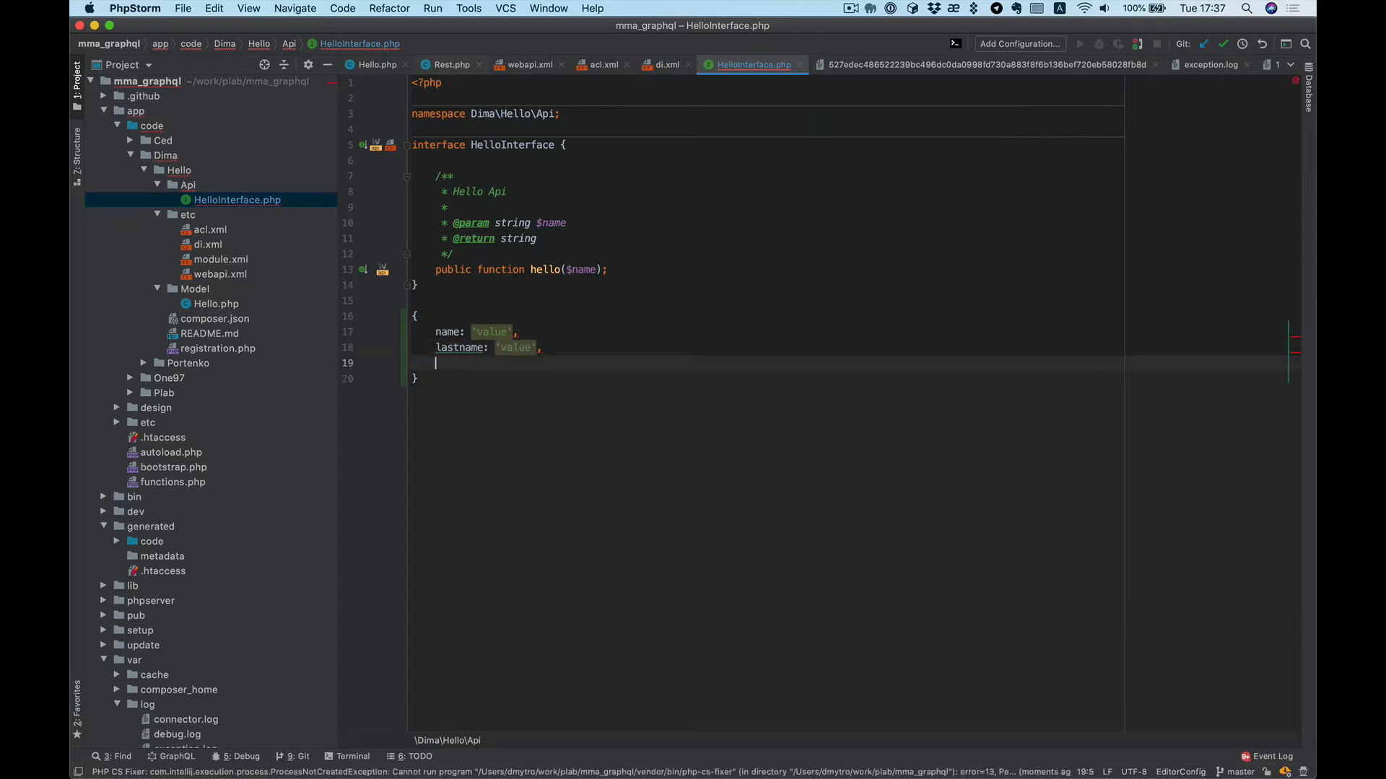
pyautogui.write('id:')
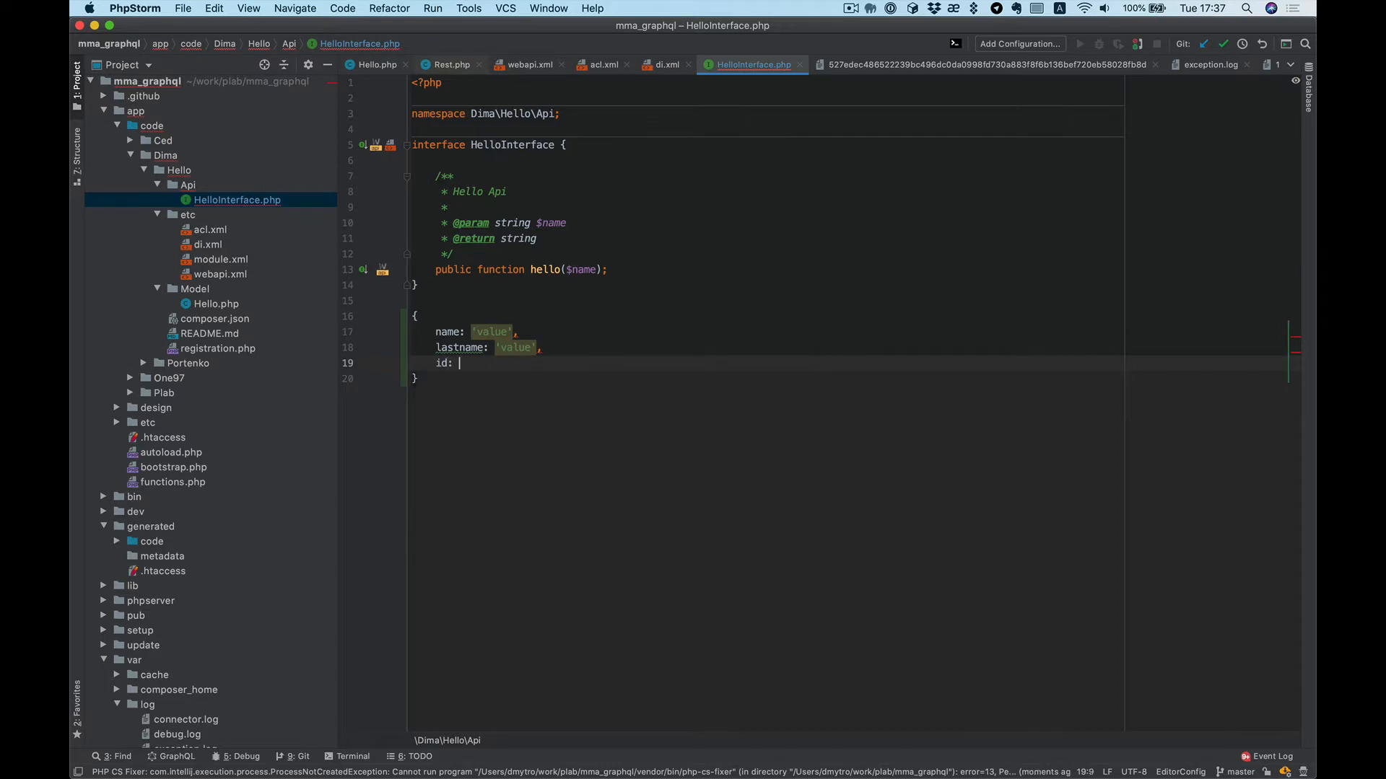
pyautogui.write('22')
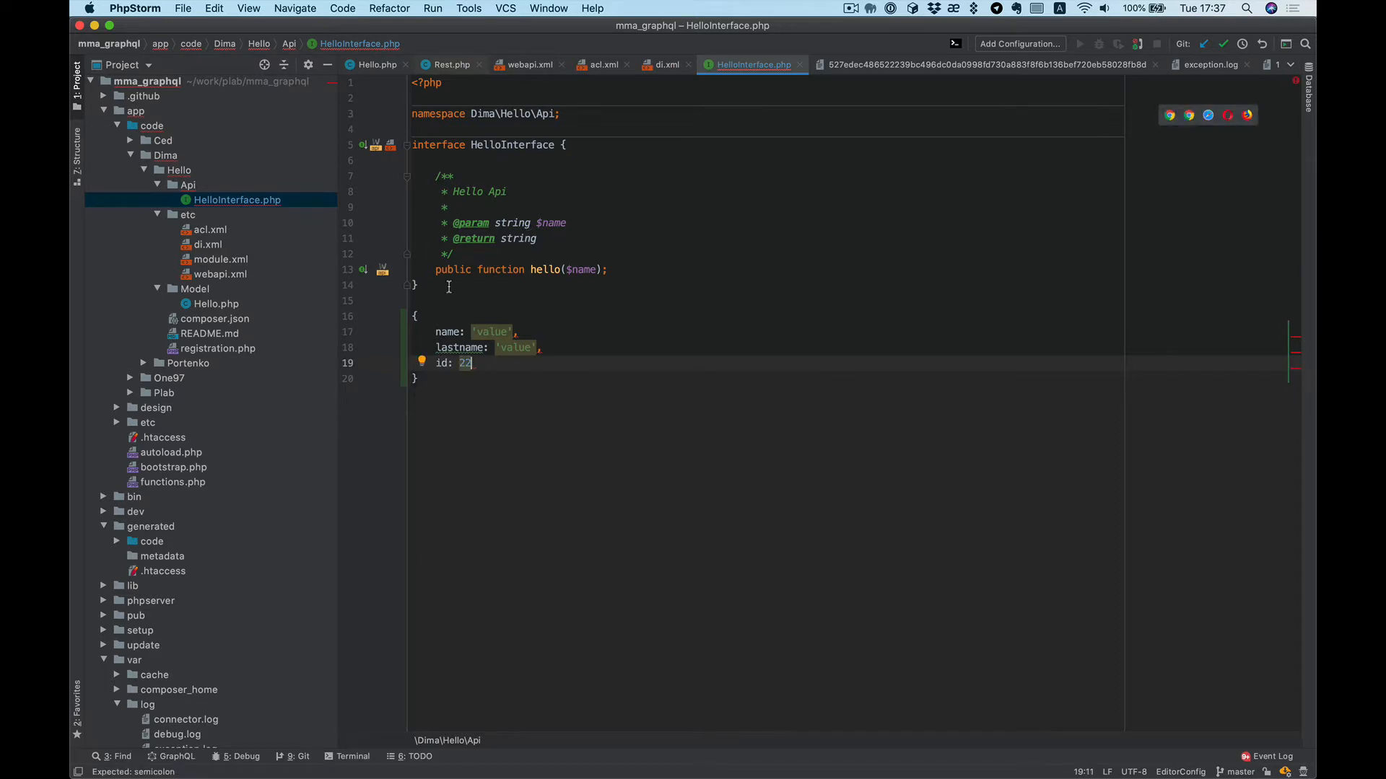
pyautogui.moveTo(436, 387)
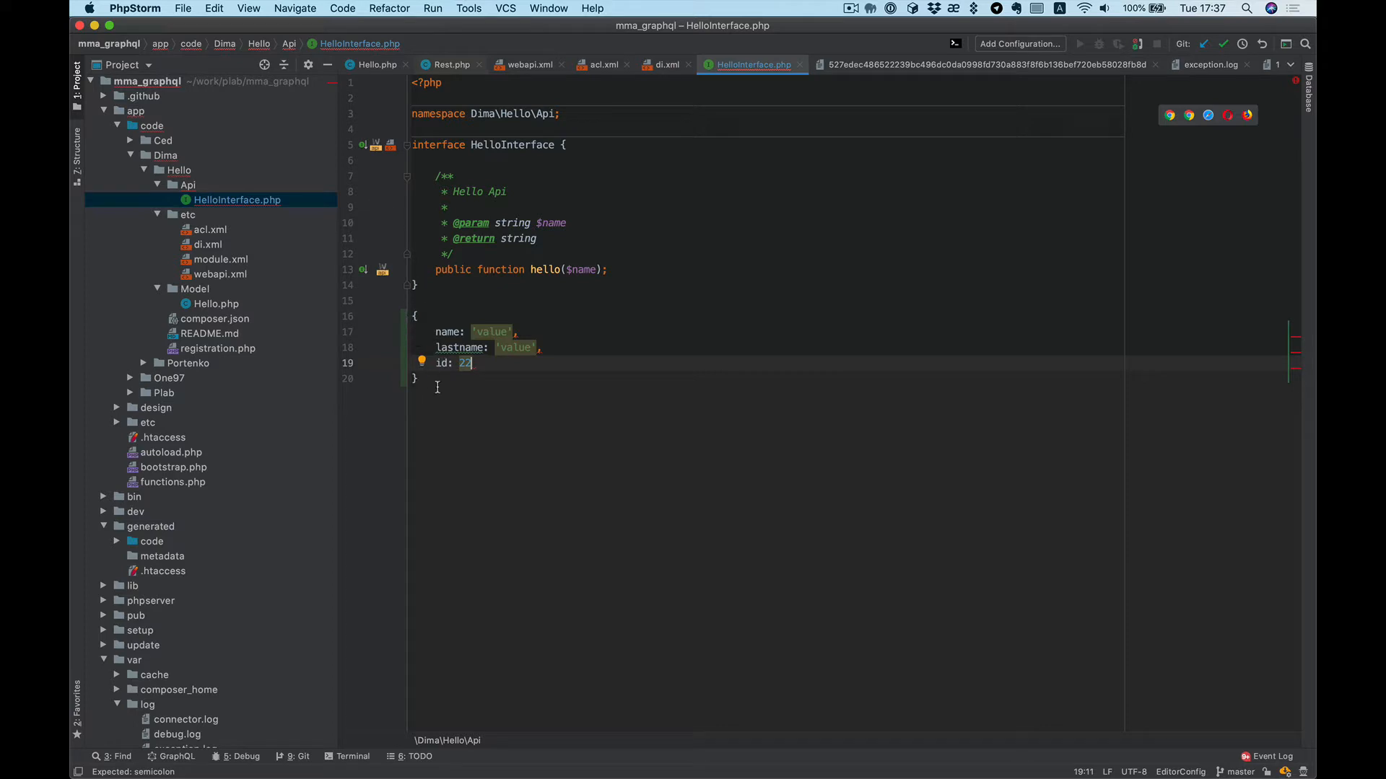
pyautogui.moveTo(495, 431)
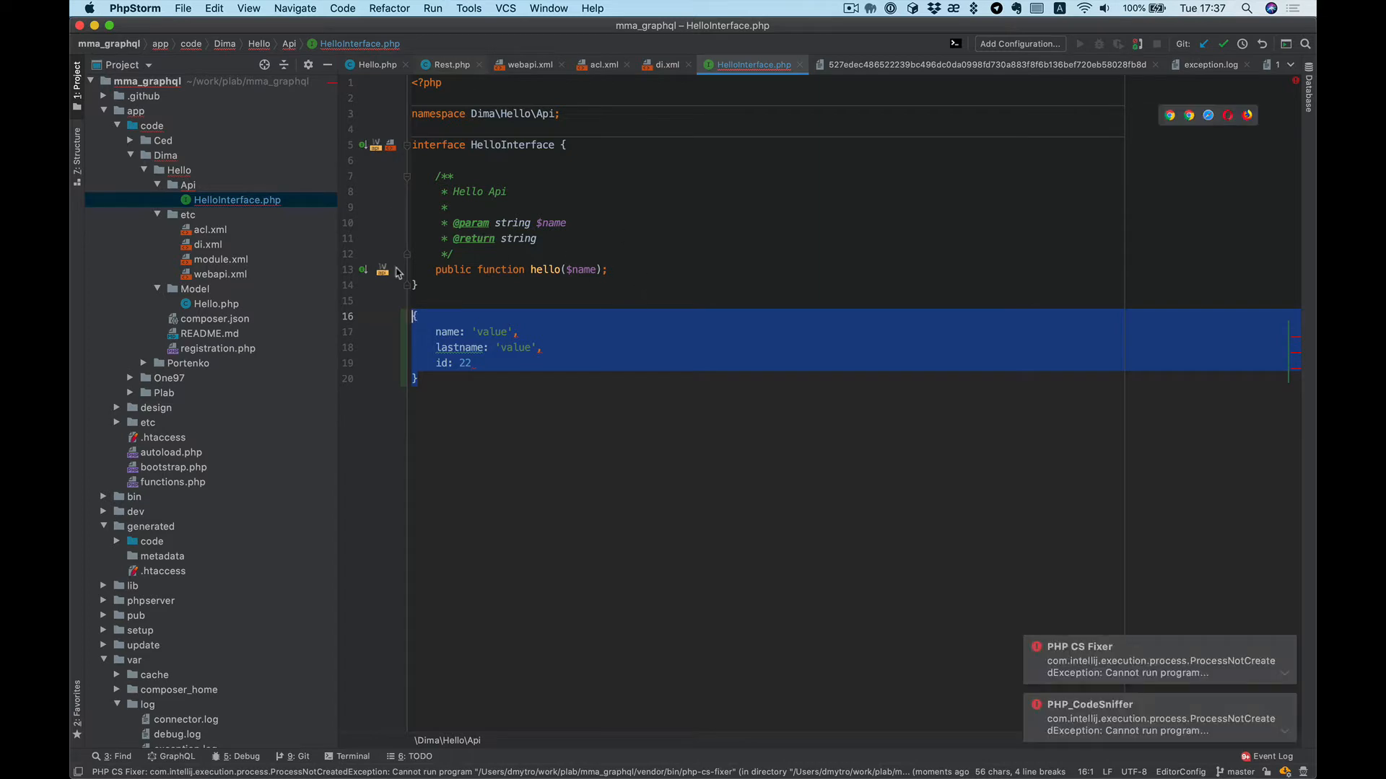
pyautogui.moveTo(408, 322)
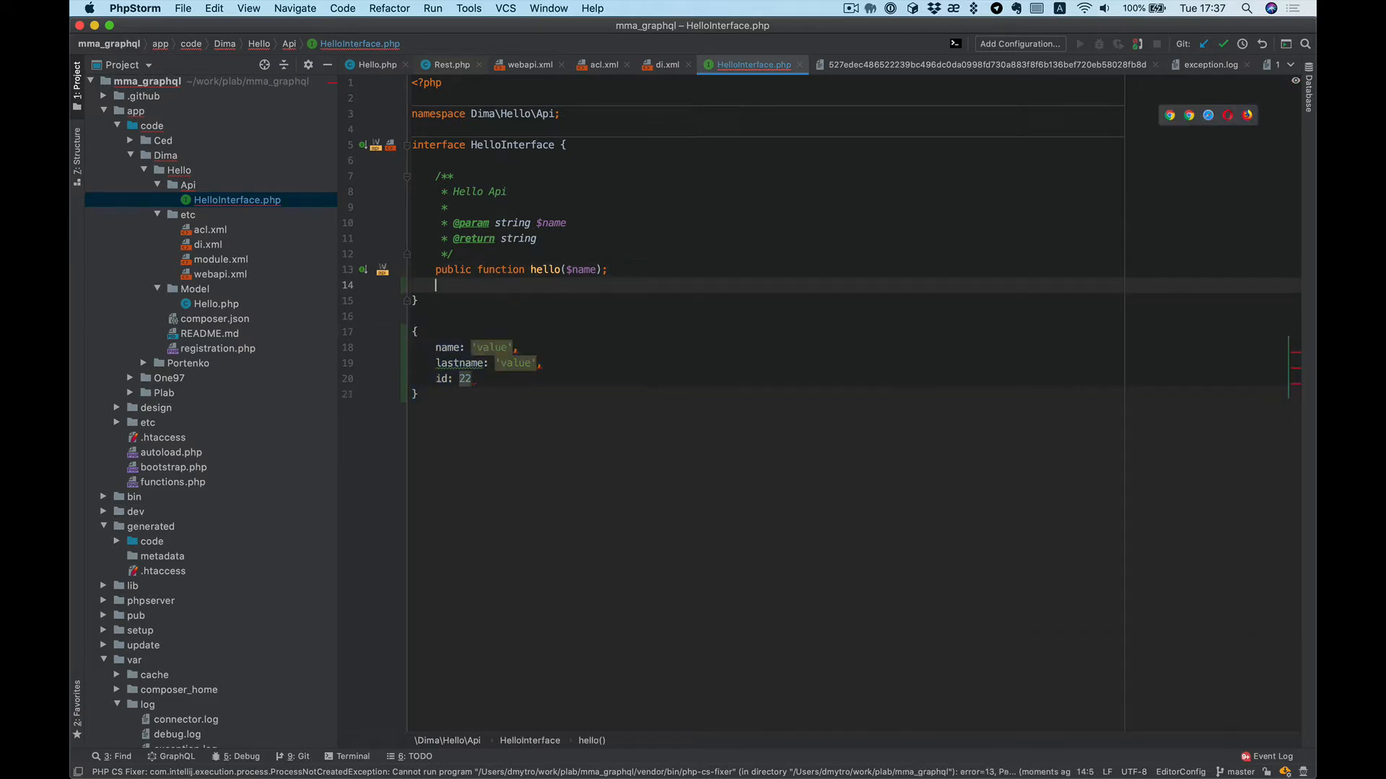
# - Declare public function getUser(); under a new docblock in HelloInterface
pyautogui.write('/**')
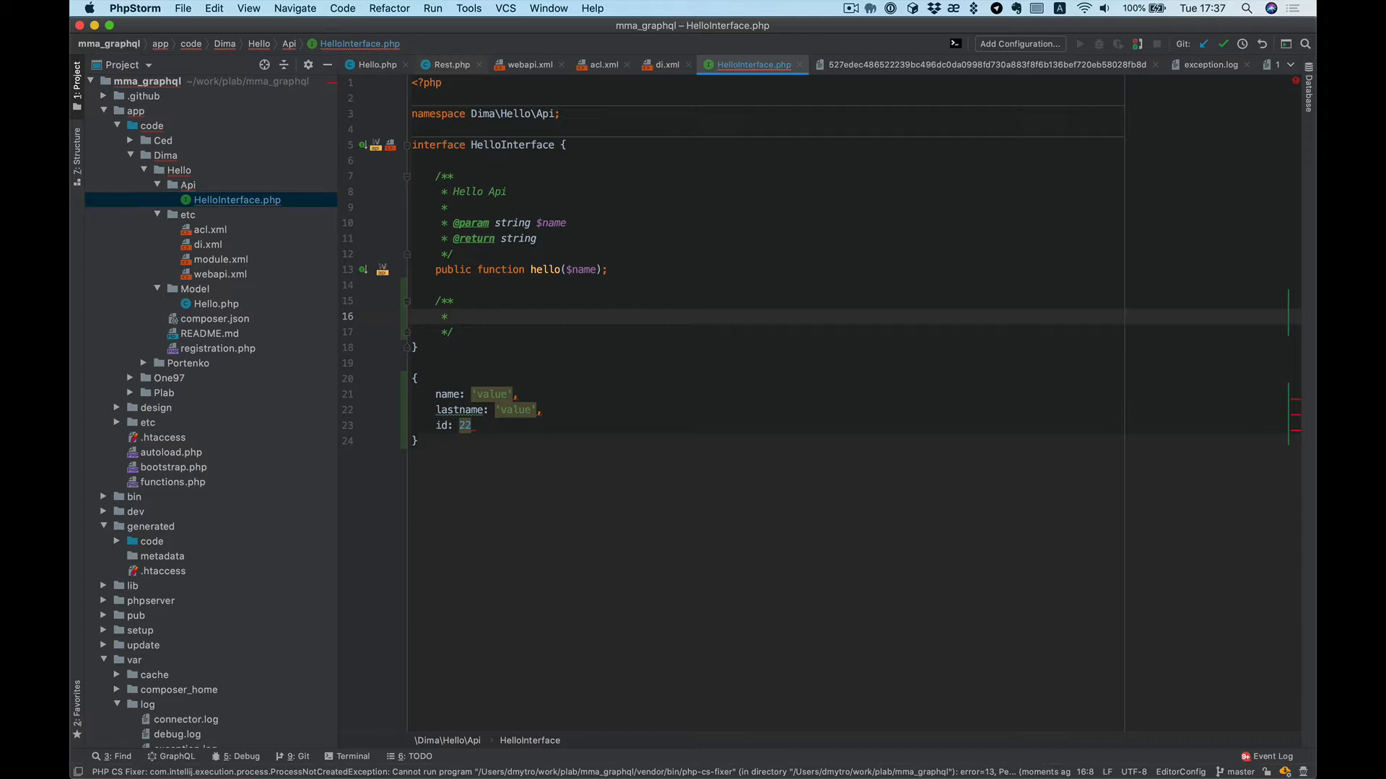
pyautogui.write('public function')
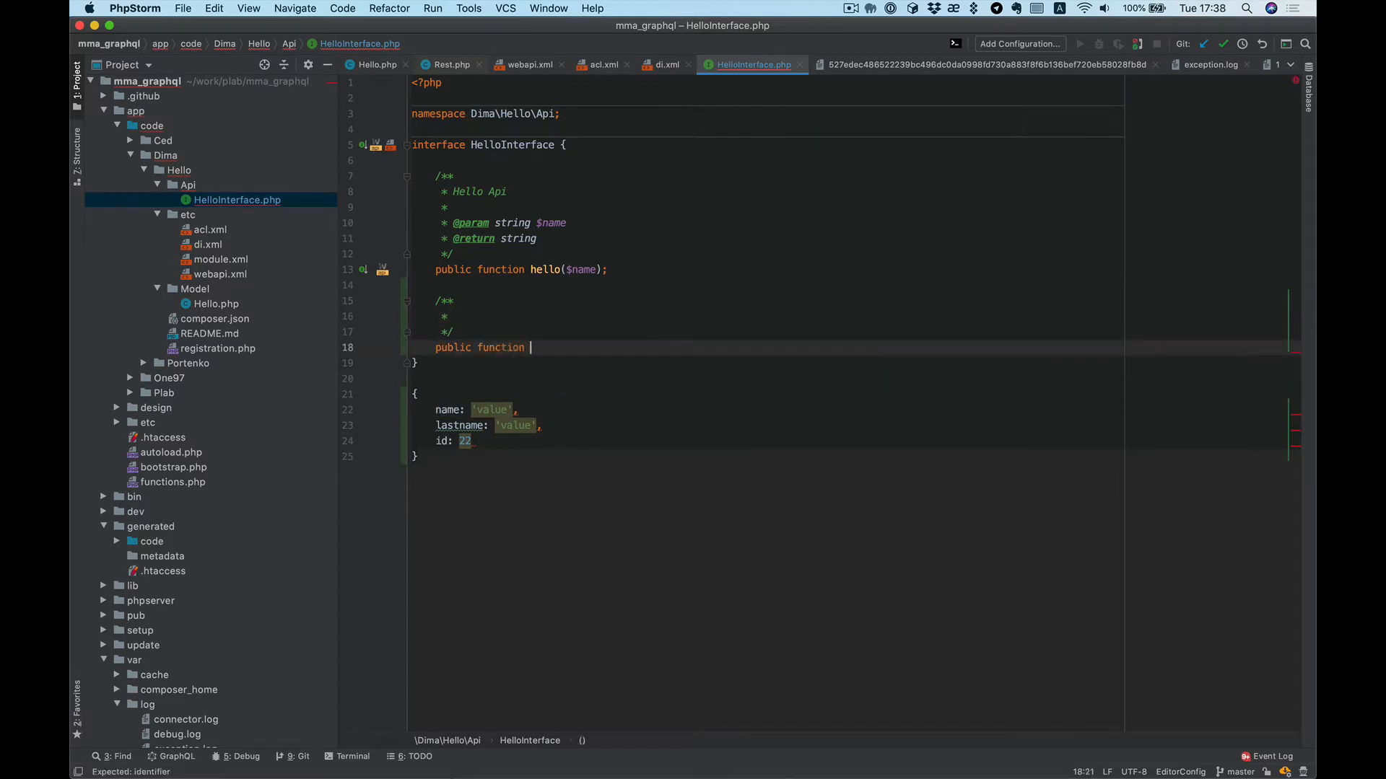
pyautogui.write('getUser();')
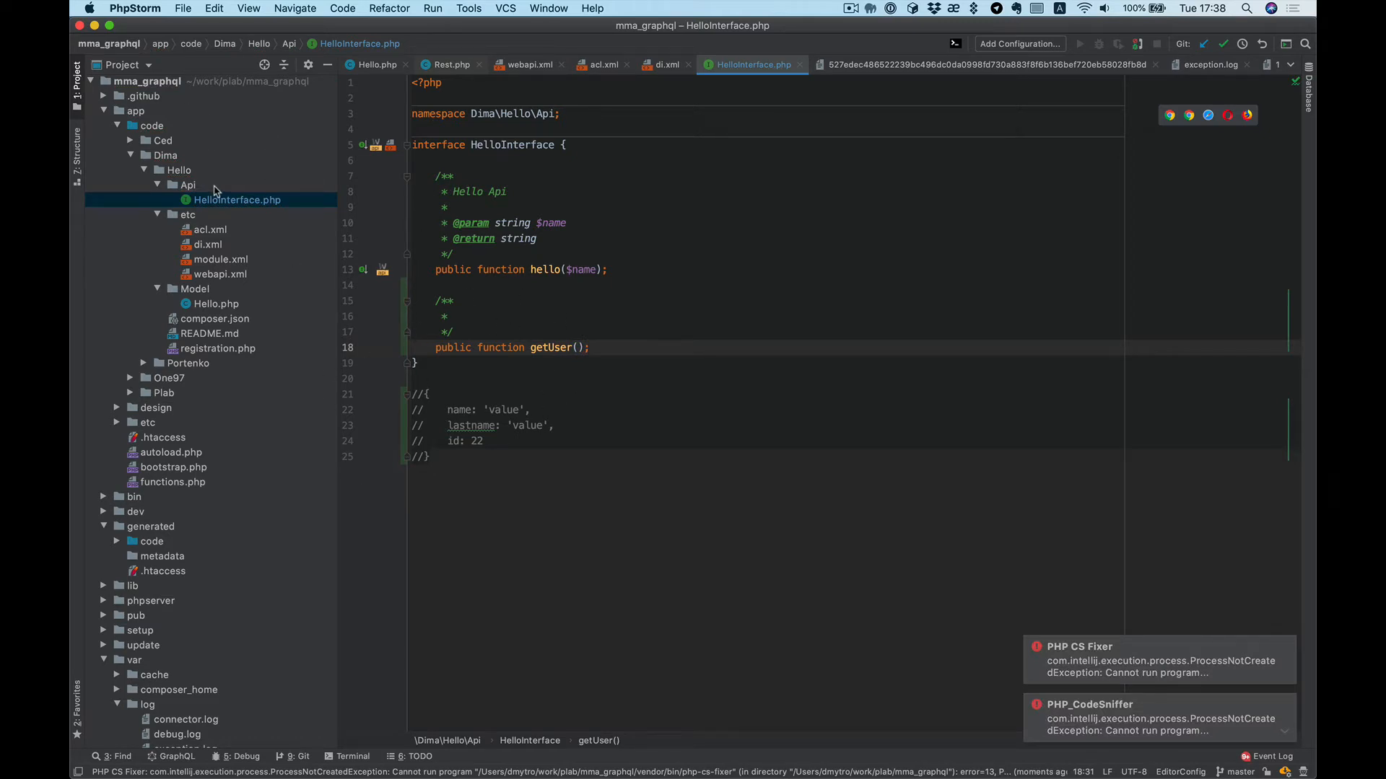
# - Create a Data directory inside Api
pyautogui.rightClick(187, 185)
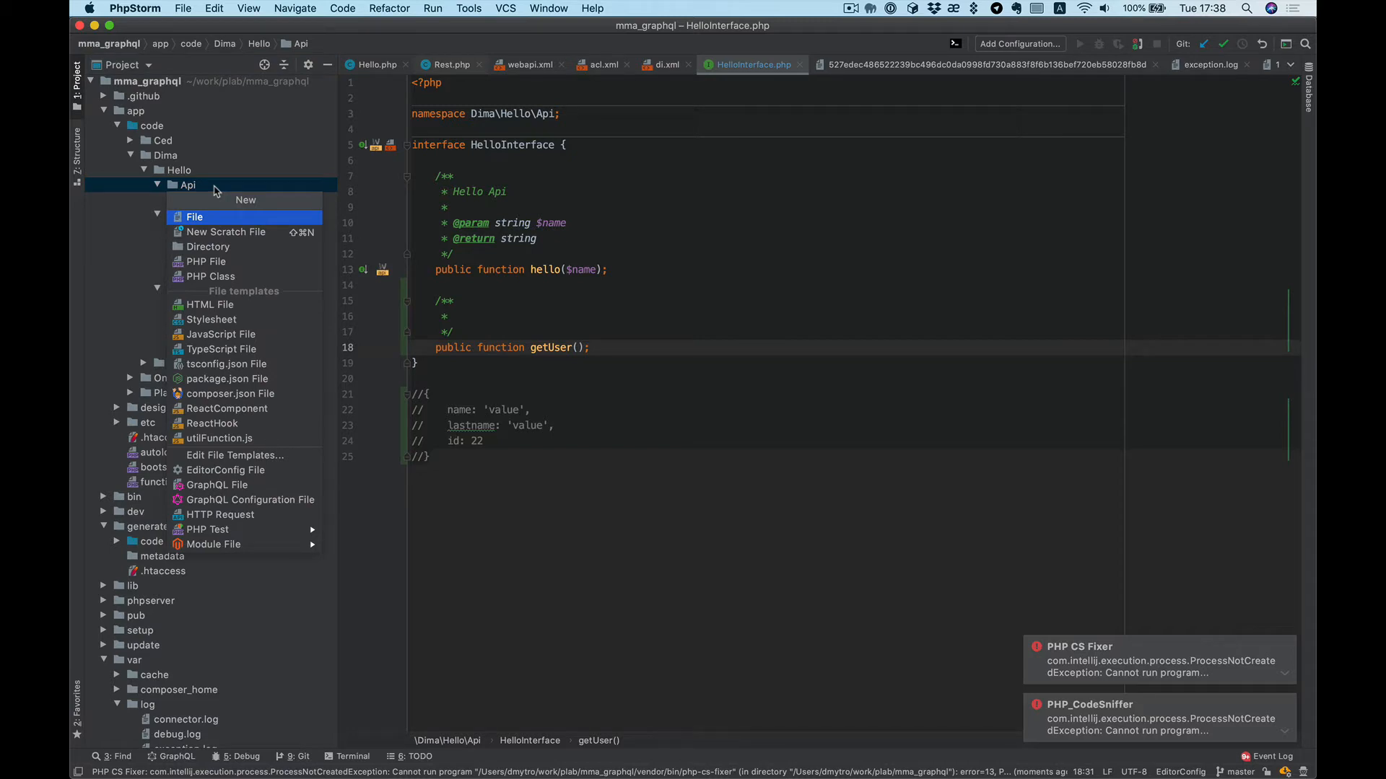
pyautogui.click(207, 246)
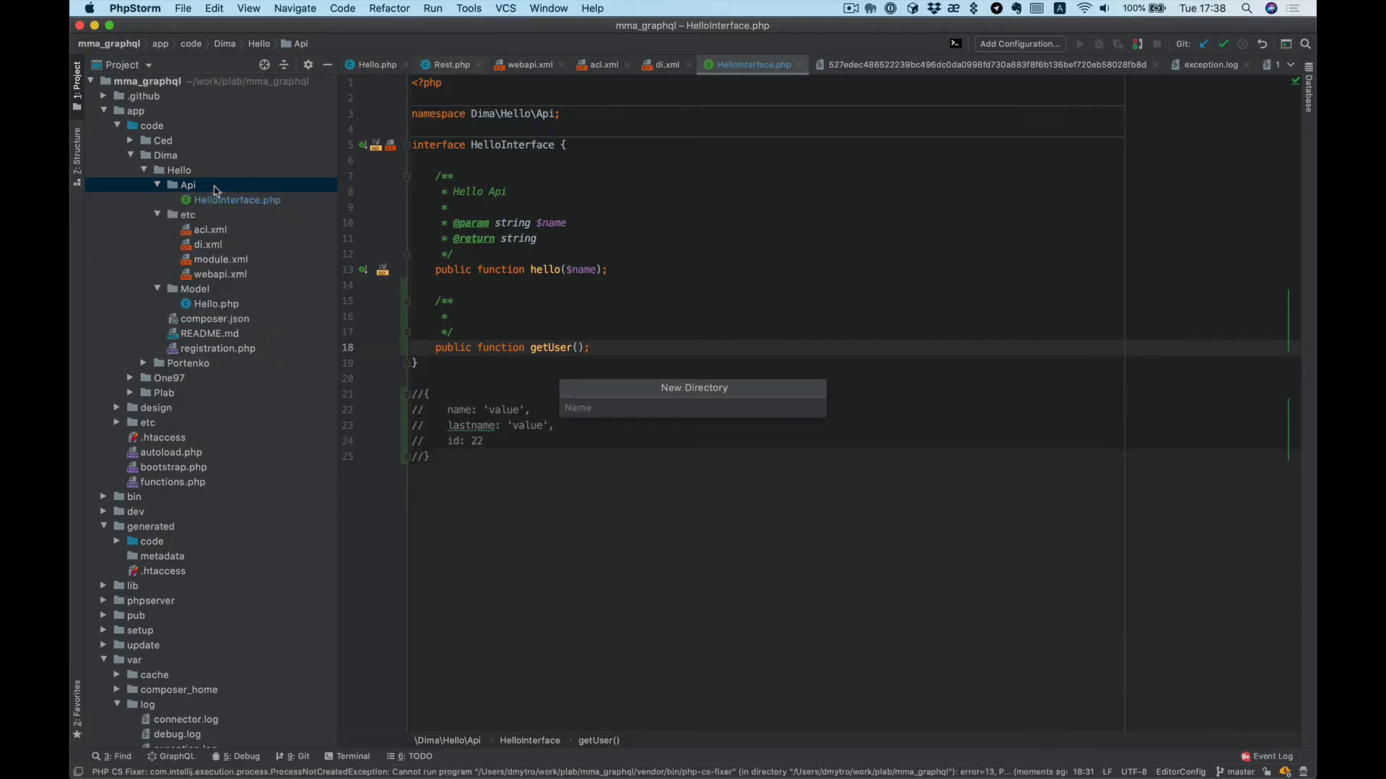
pyautogui.write('Data')
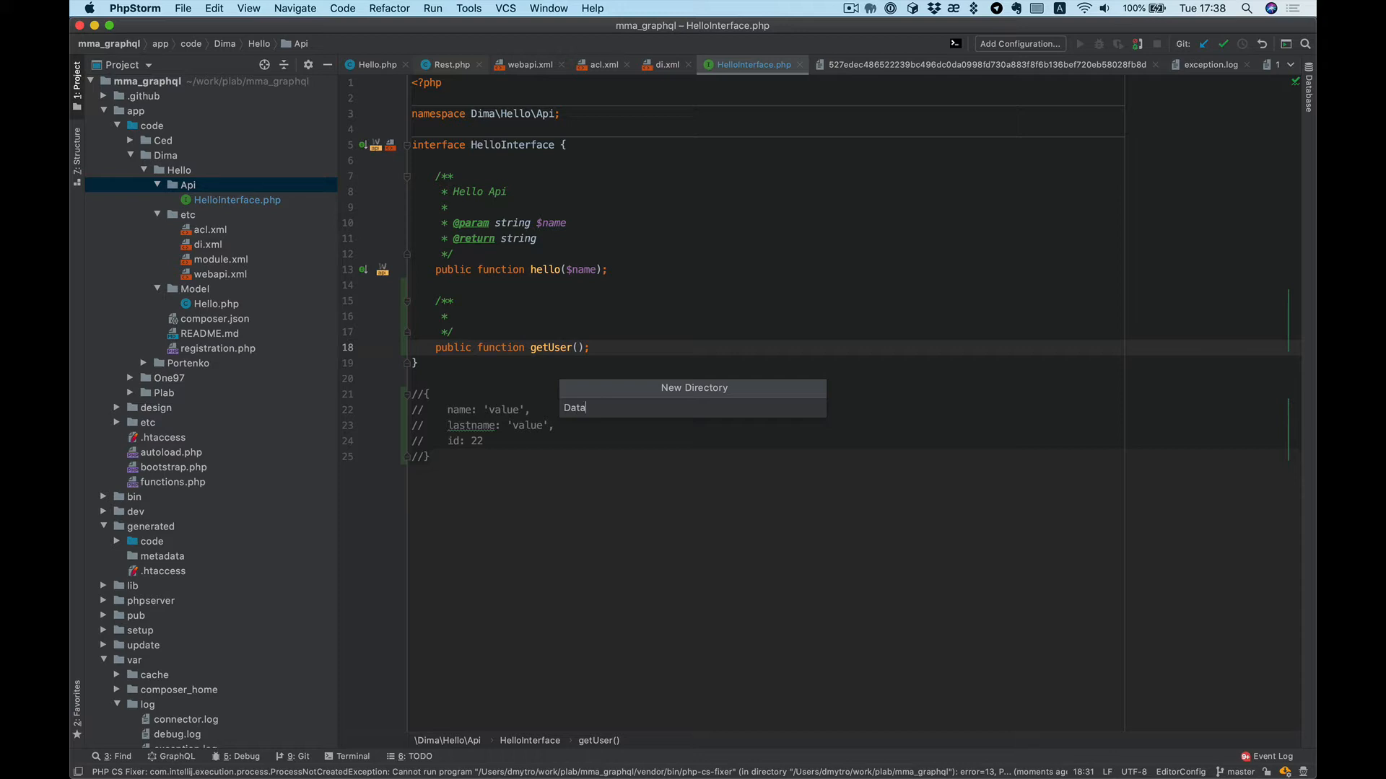
pyautogui.press('Return')
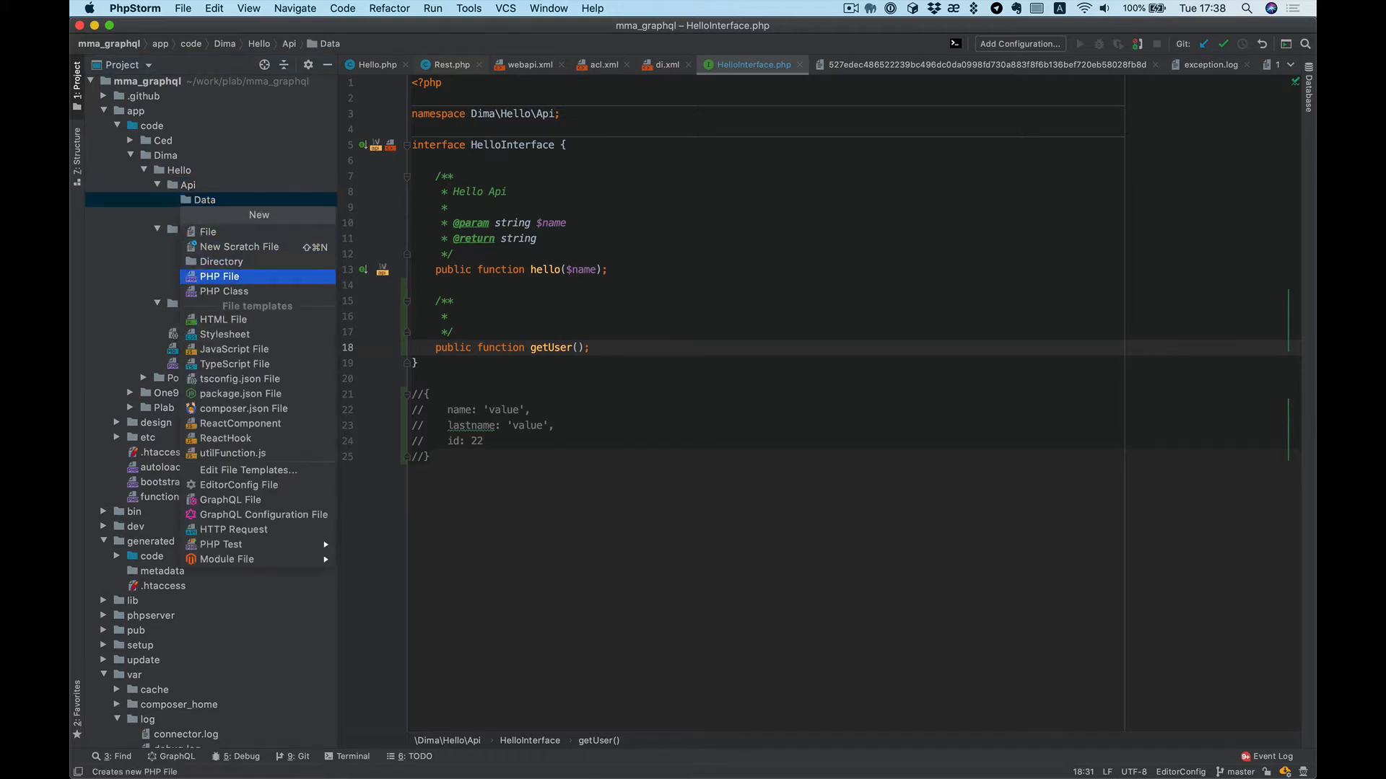
# - Start a new PHP file named UserInterface in Data
pyautogui.click(219, 277)
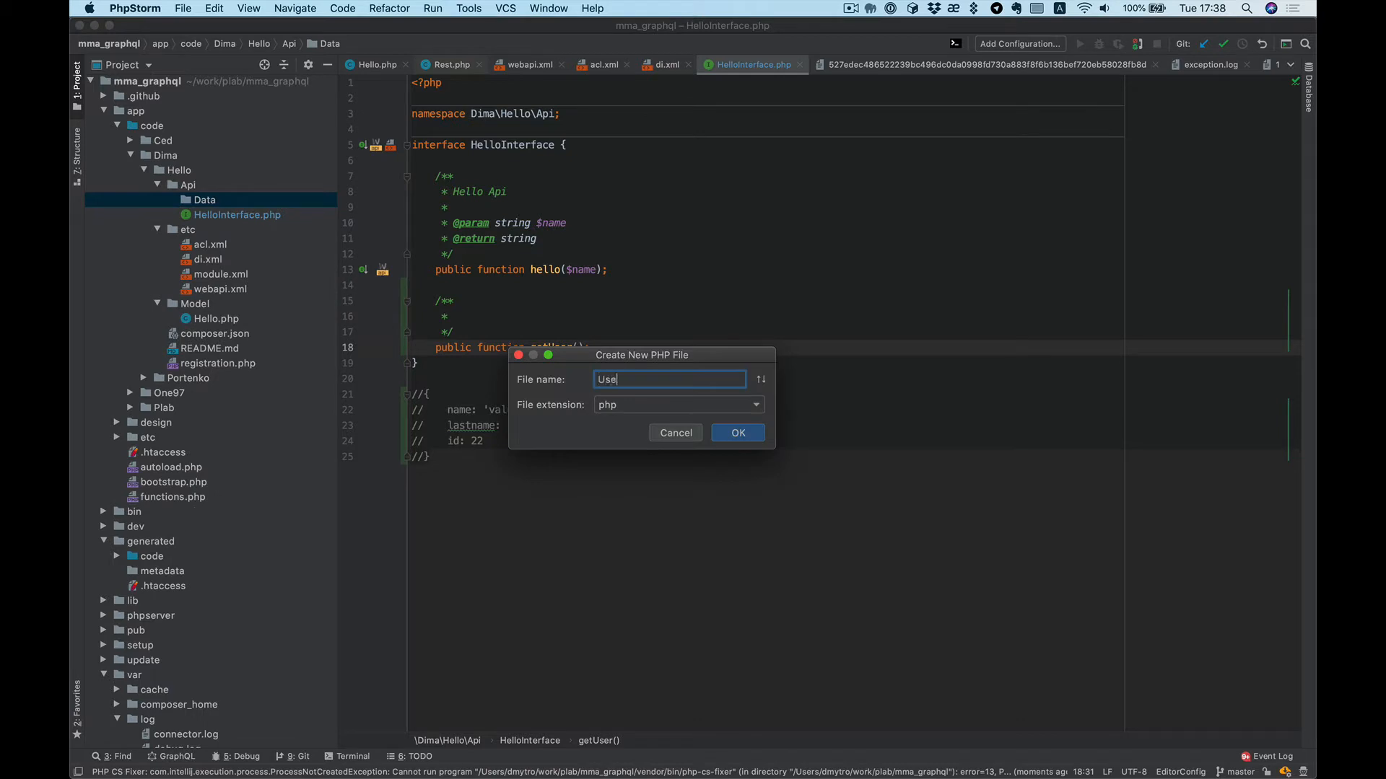
pyautogui.write('rInterface')
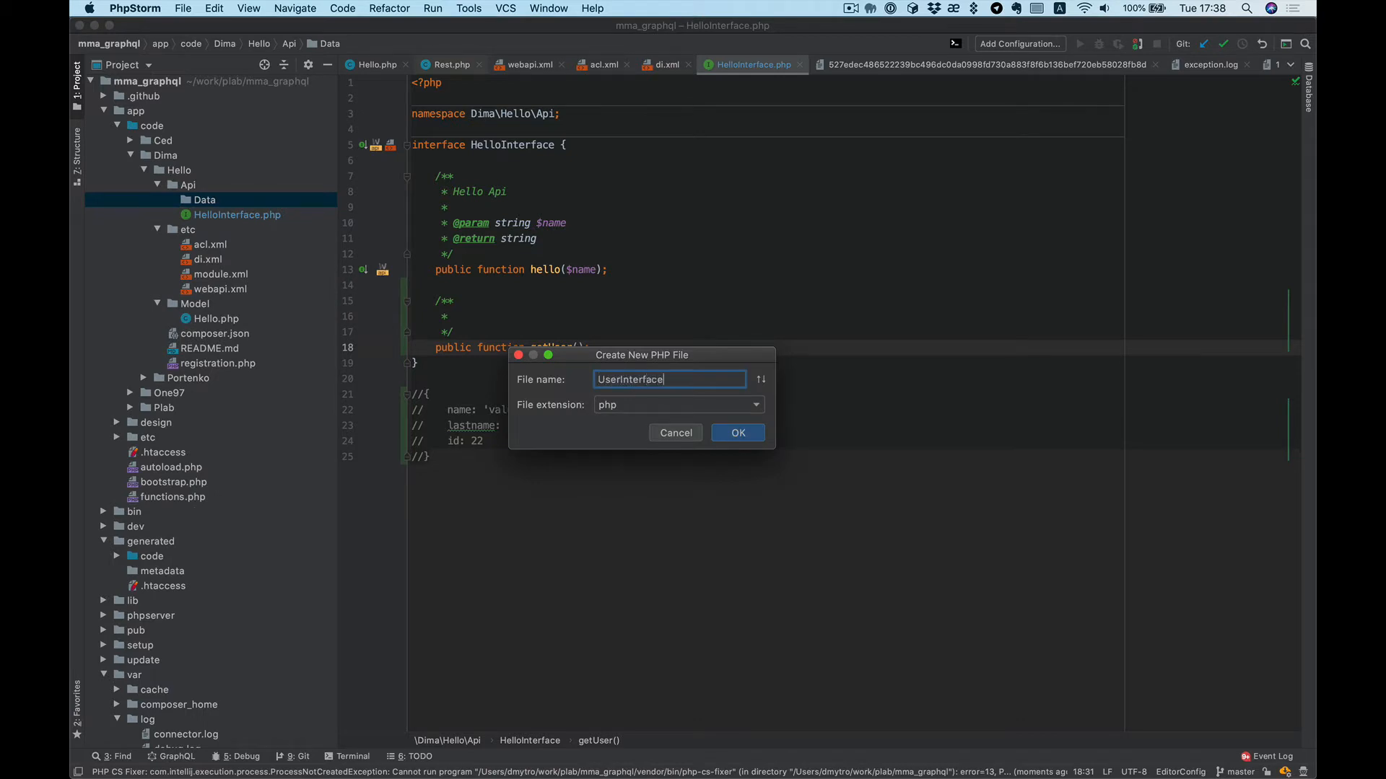
# - Create UserInterface.php with namespace Dima\Hello\Api\Data copied from HelloInterface
pyautogui.click(737, 433)
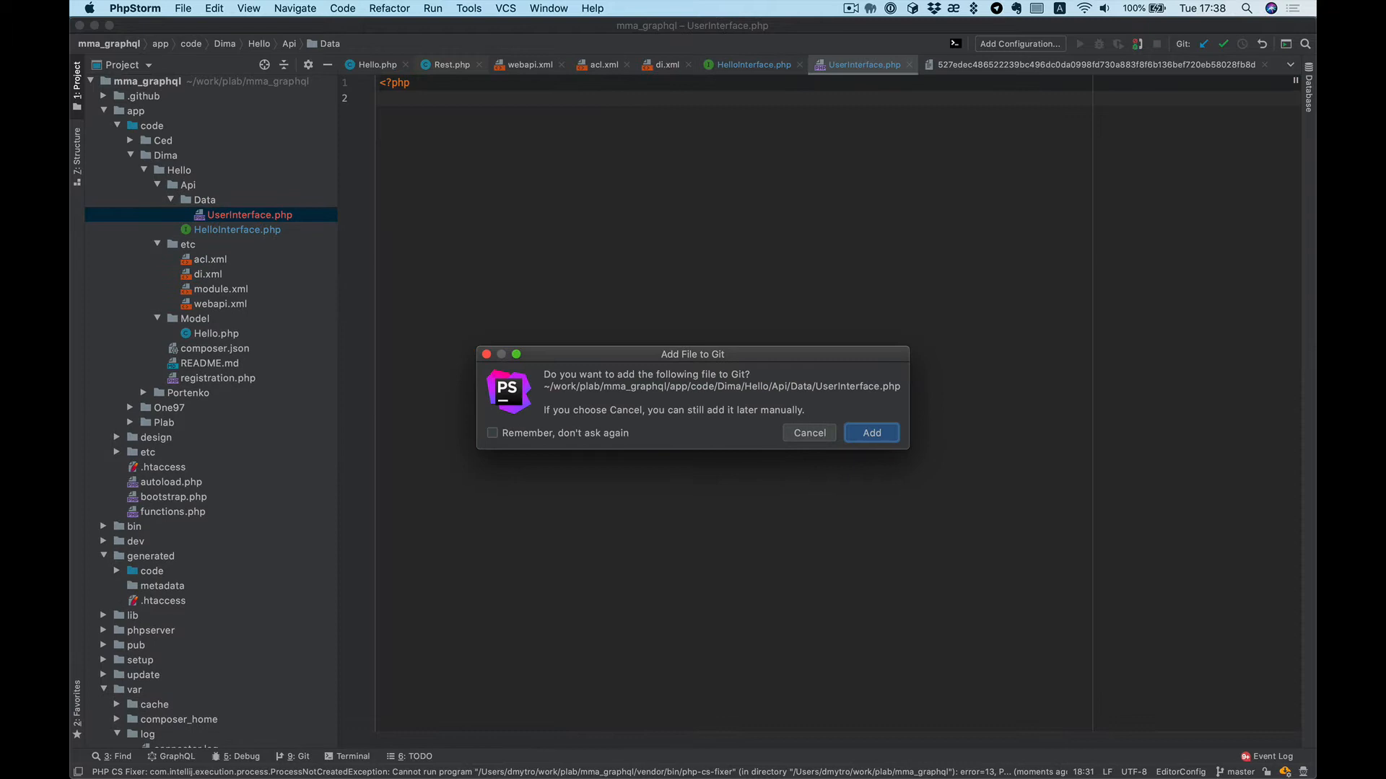
pyautogui.click(871, 431)
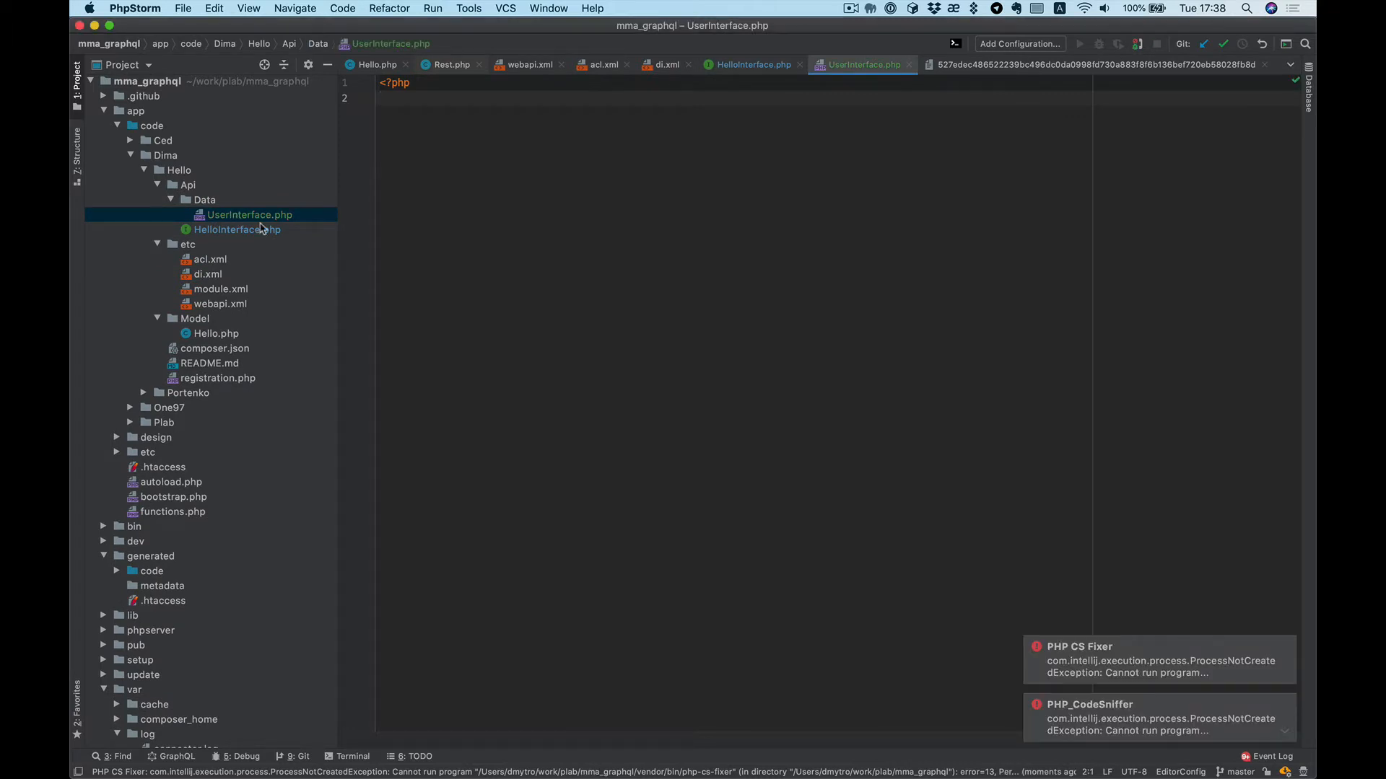
pyautogui.click(235, 229)
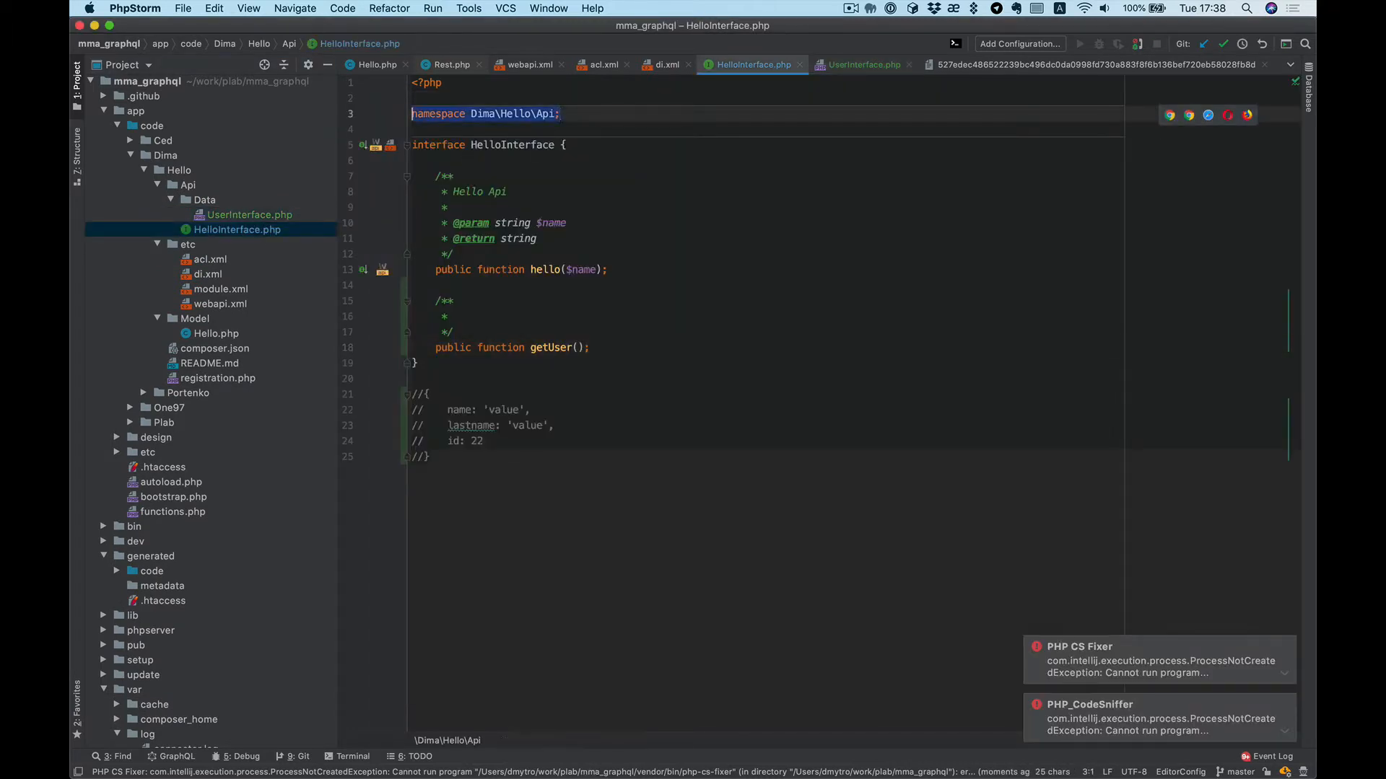
pyautogui.click(862, 63)
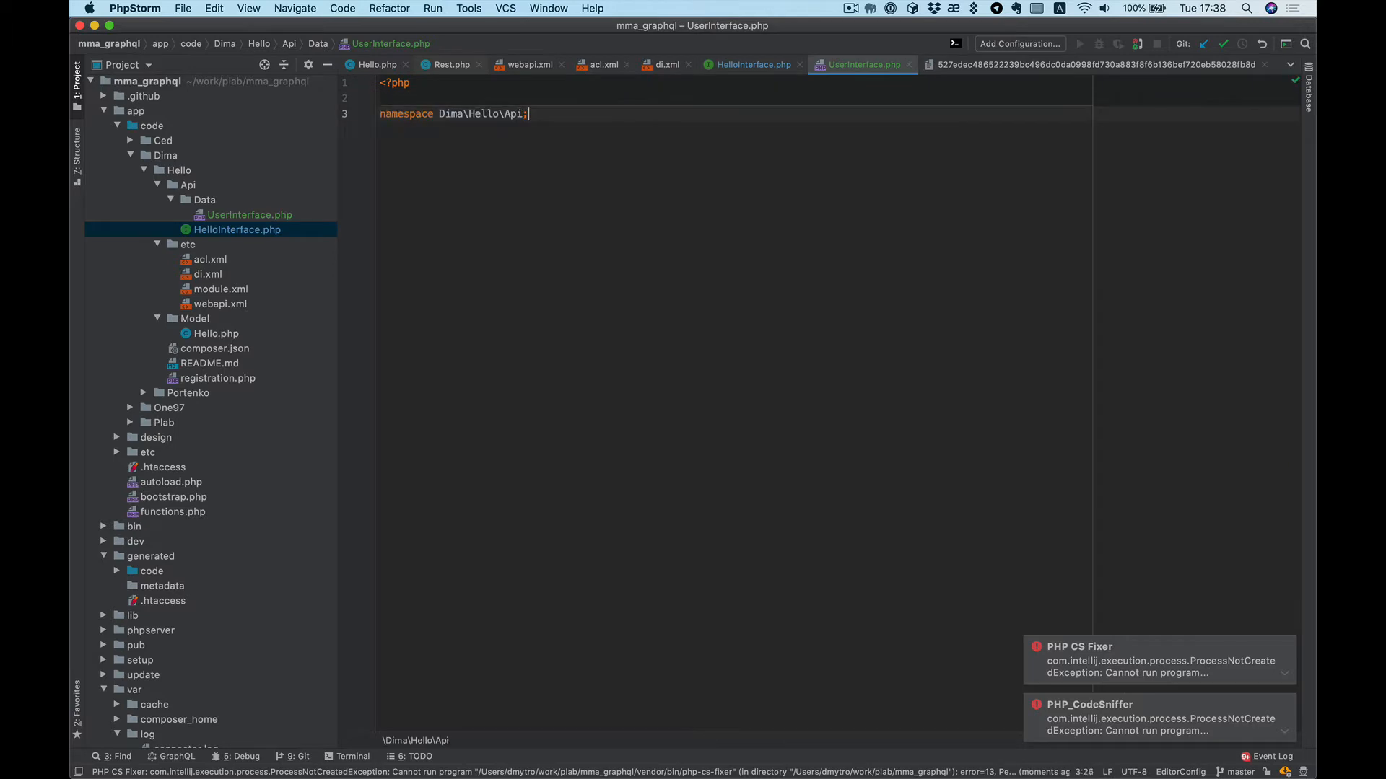
pyautogui.write('\\Data')
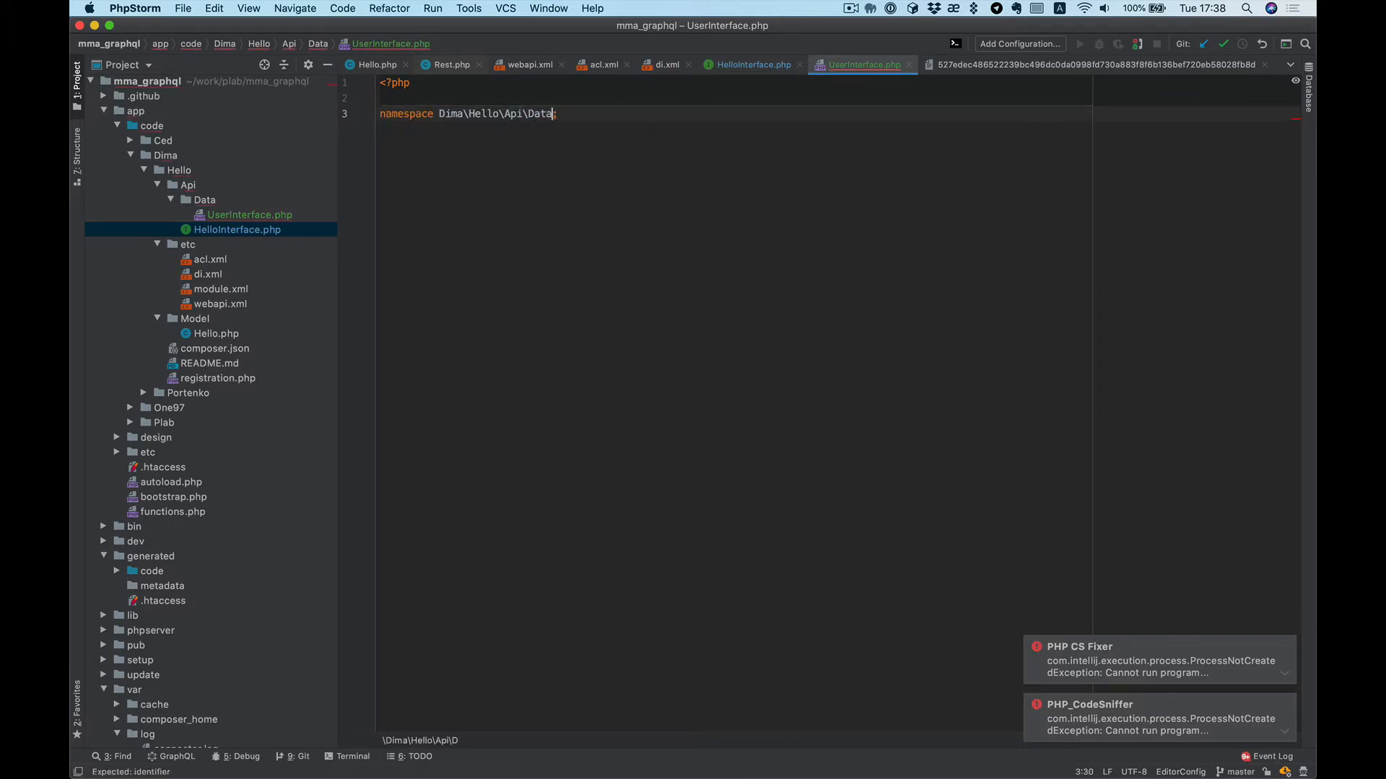
pyautogui.write(';')
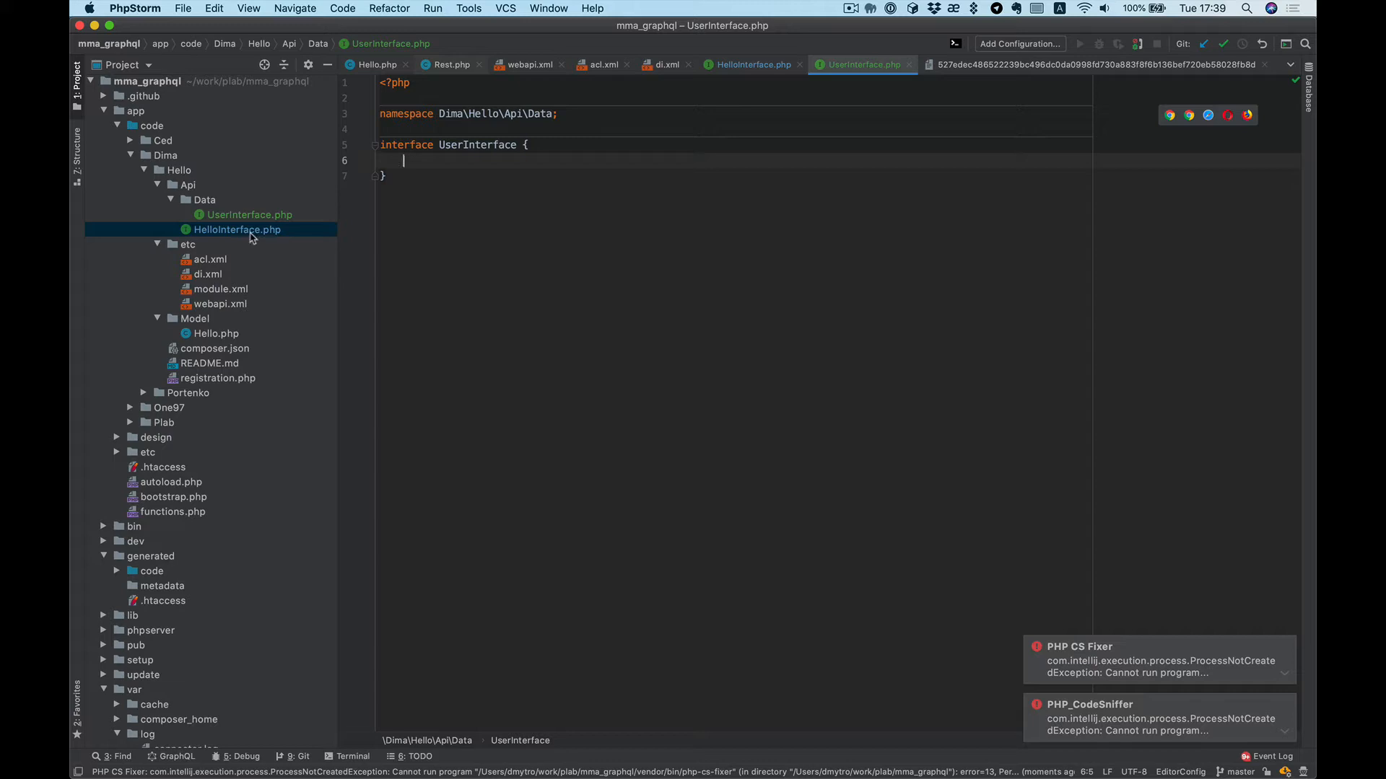
pyautogui.click(751, 63)
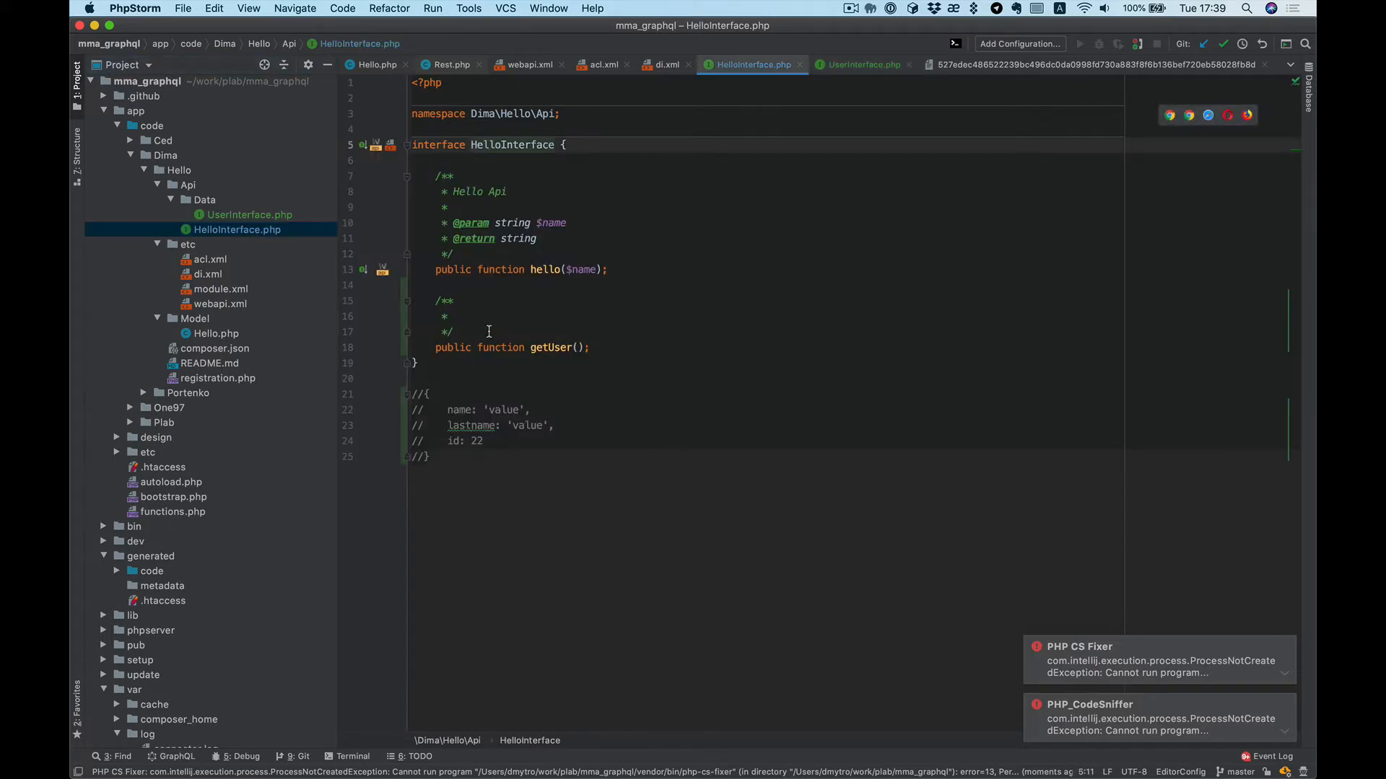
pyautogui.write('@return \\')
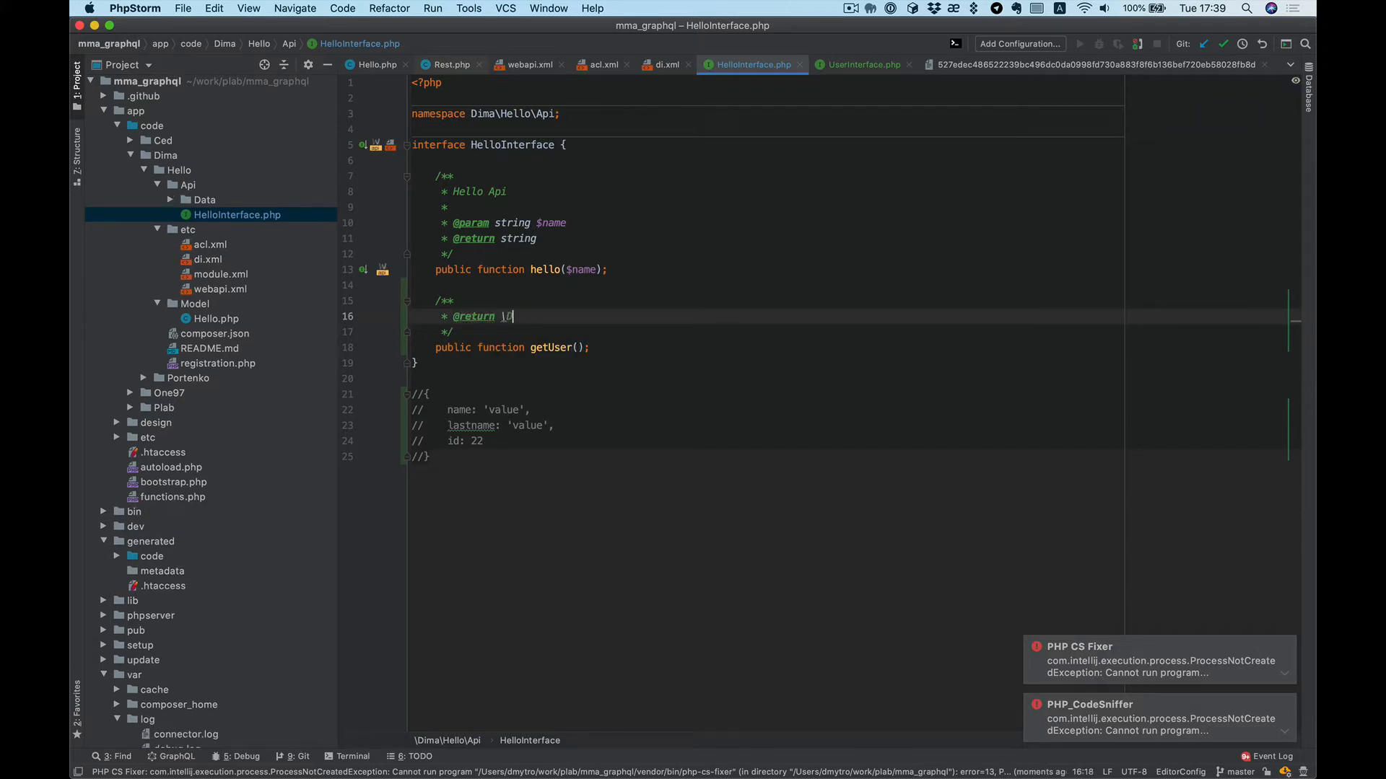
pyautogui.write('Dima\\')
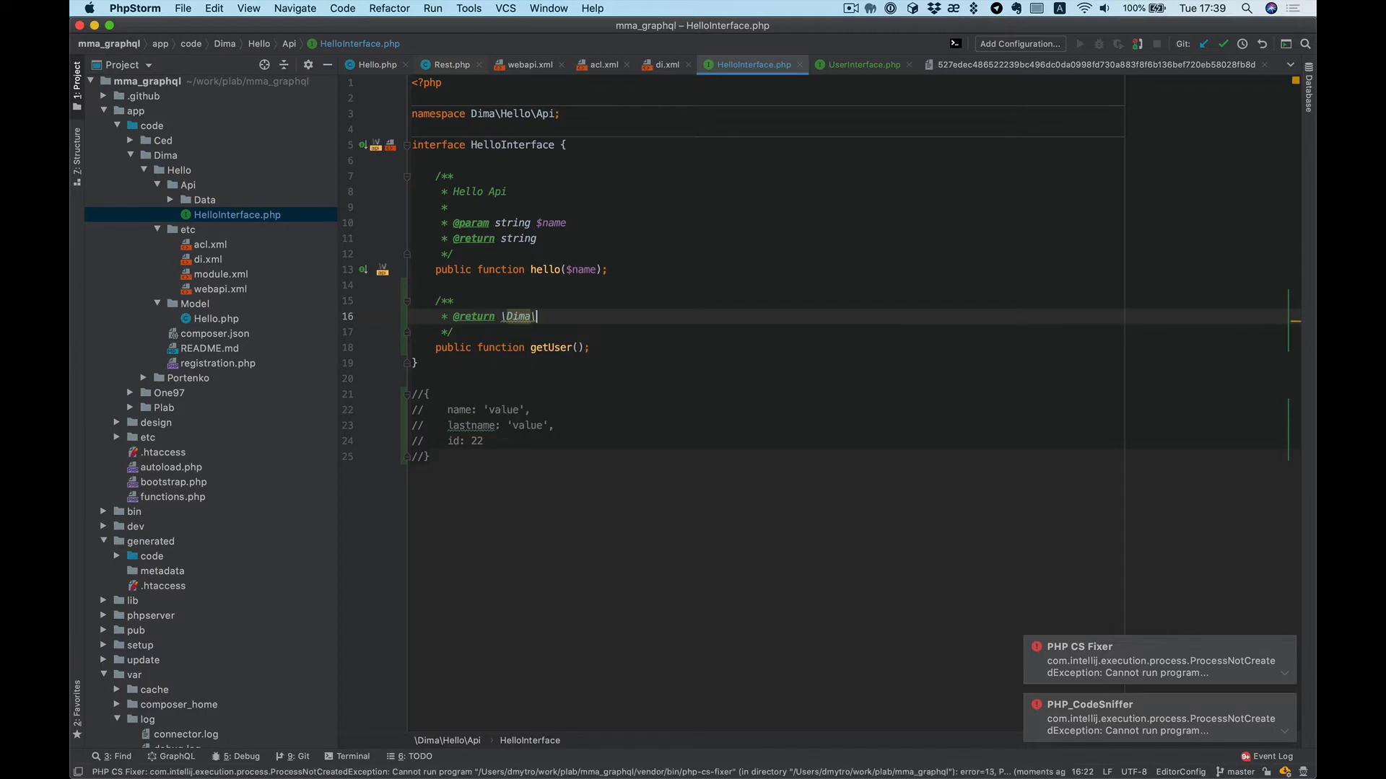
pyautogui.write('\\Hello')
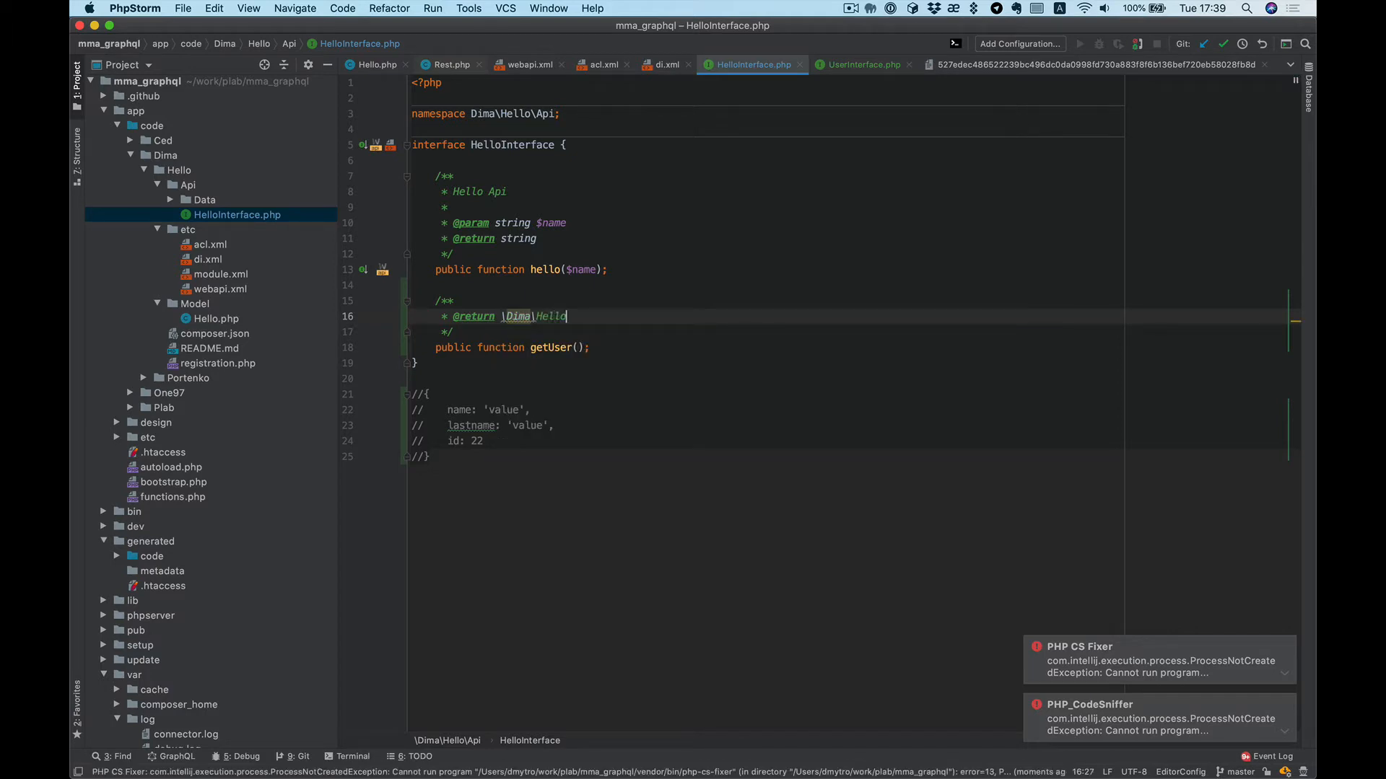
pyautogui.write('\\Api')
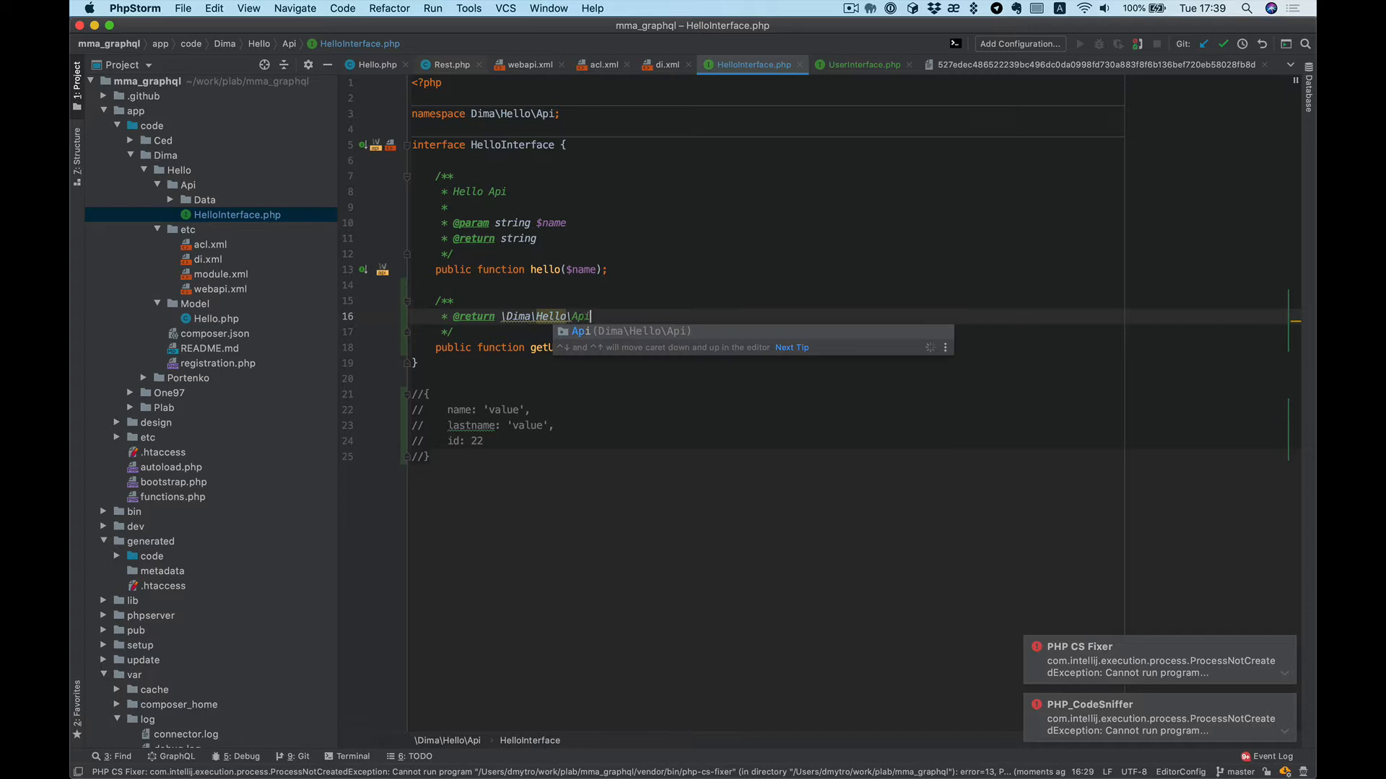
pyautogui.write('\\Data')
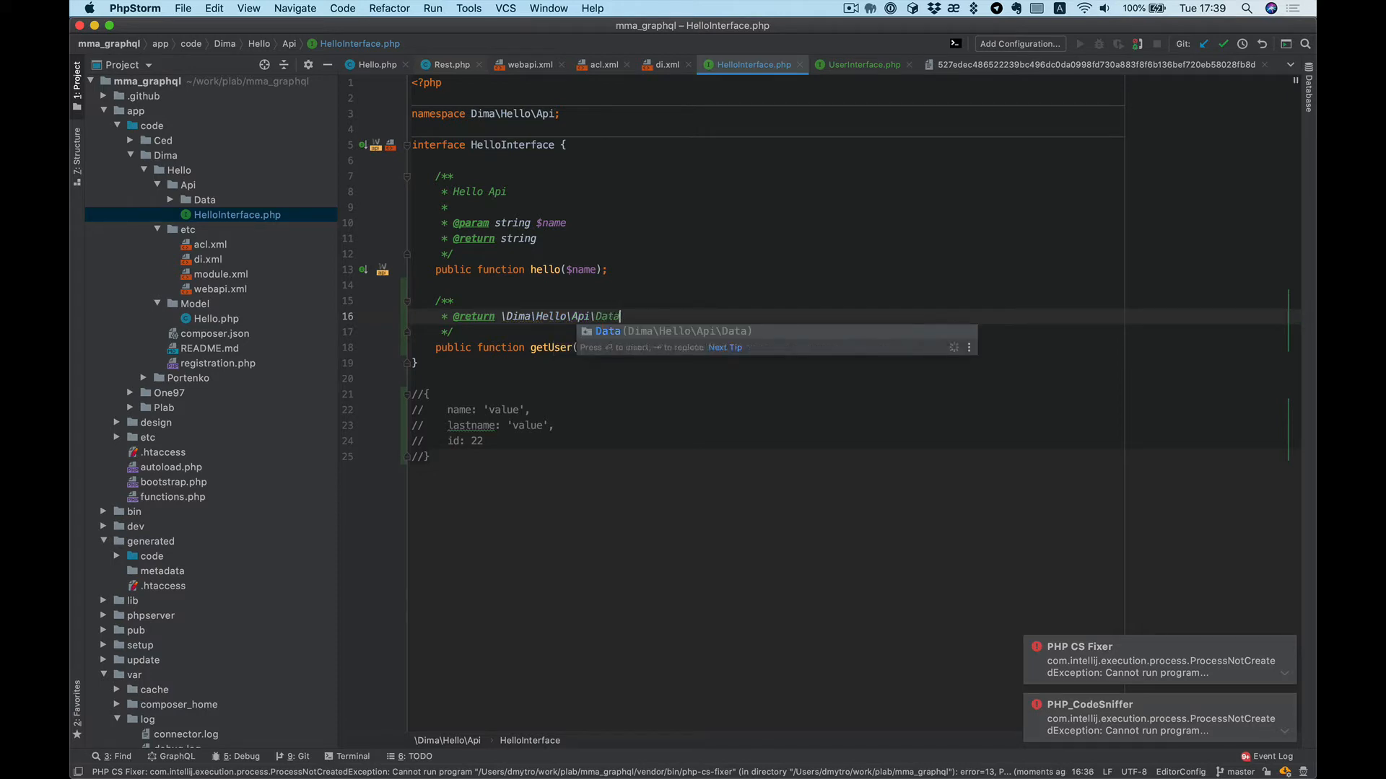
pyautogui.write('\\UserInterface')
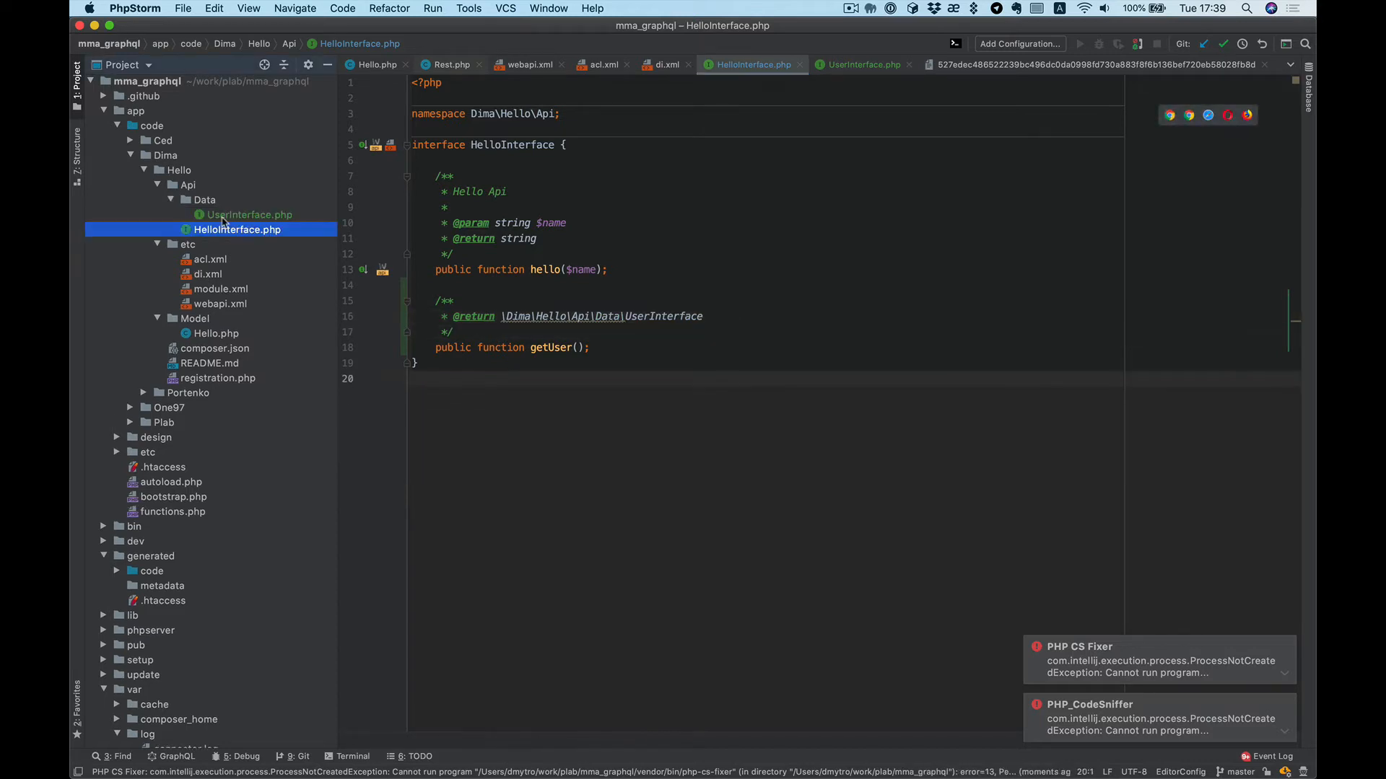
pyautogui.click(865, 65)
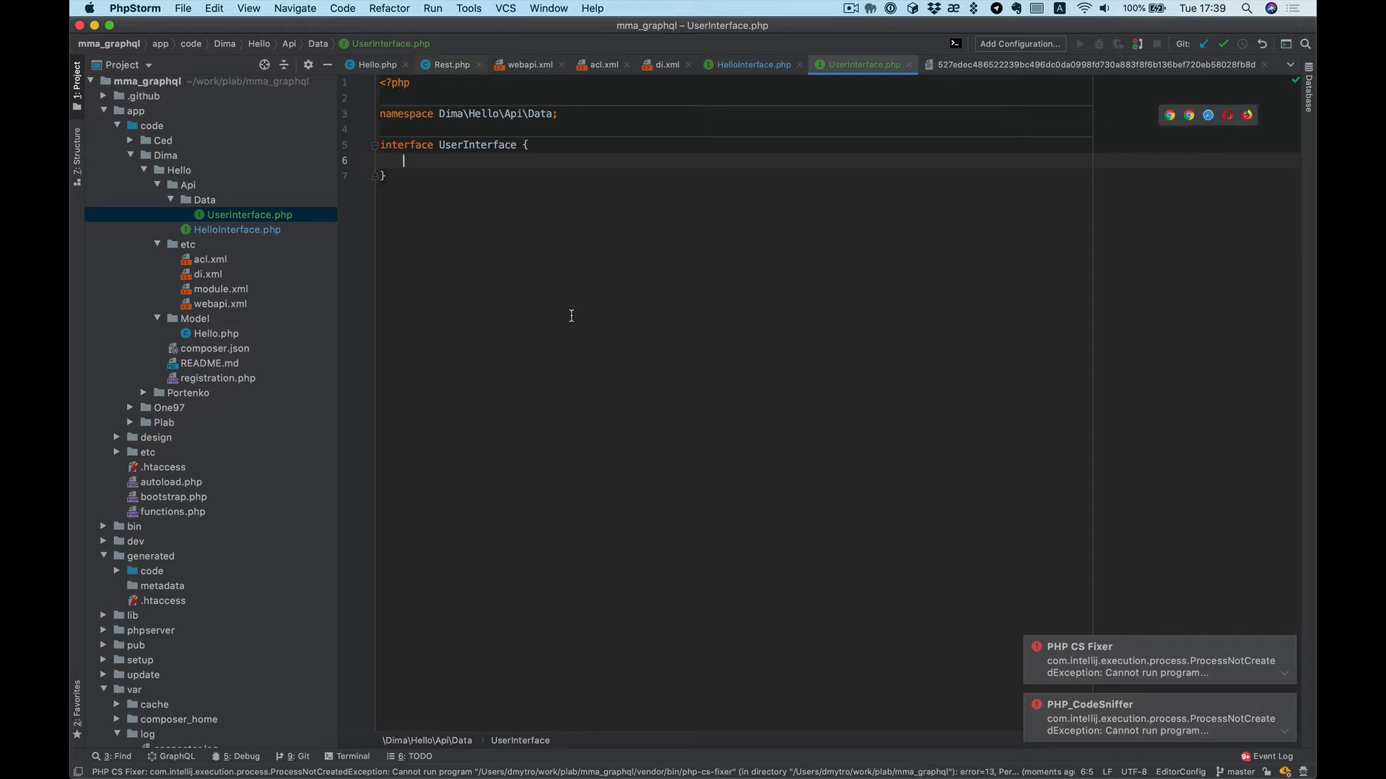
# - Paste the commented sample block and define const ID = 'id' in UserInterface
pyautogui.write('//{')
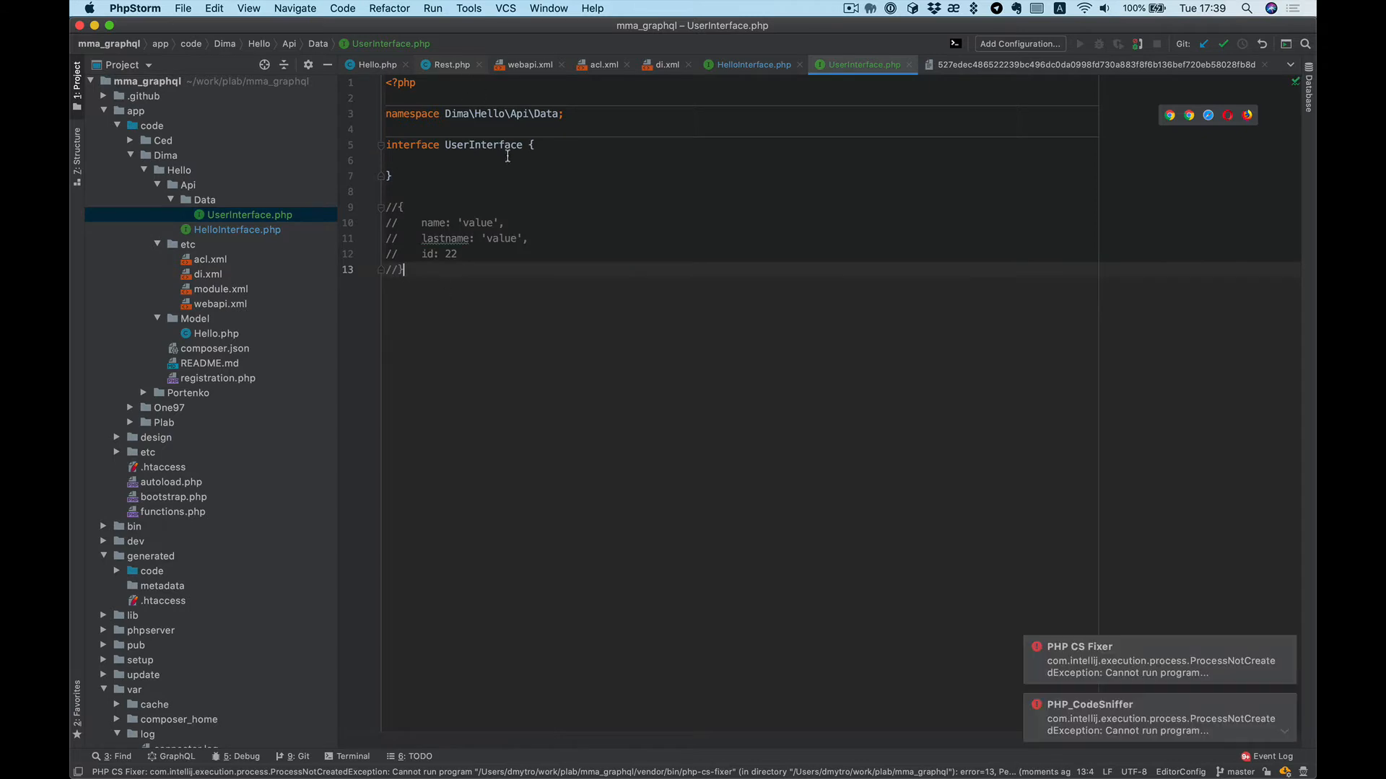
pyautogui.click(511, 160)
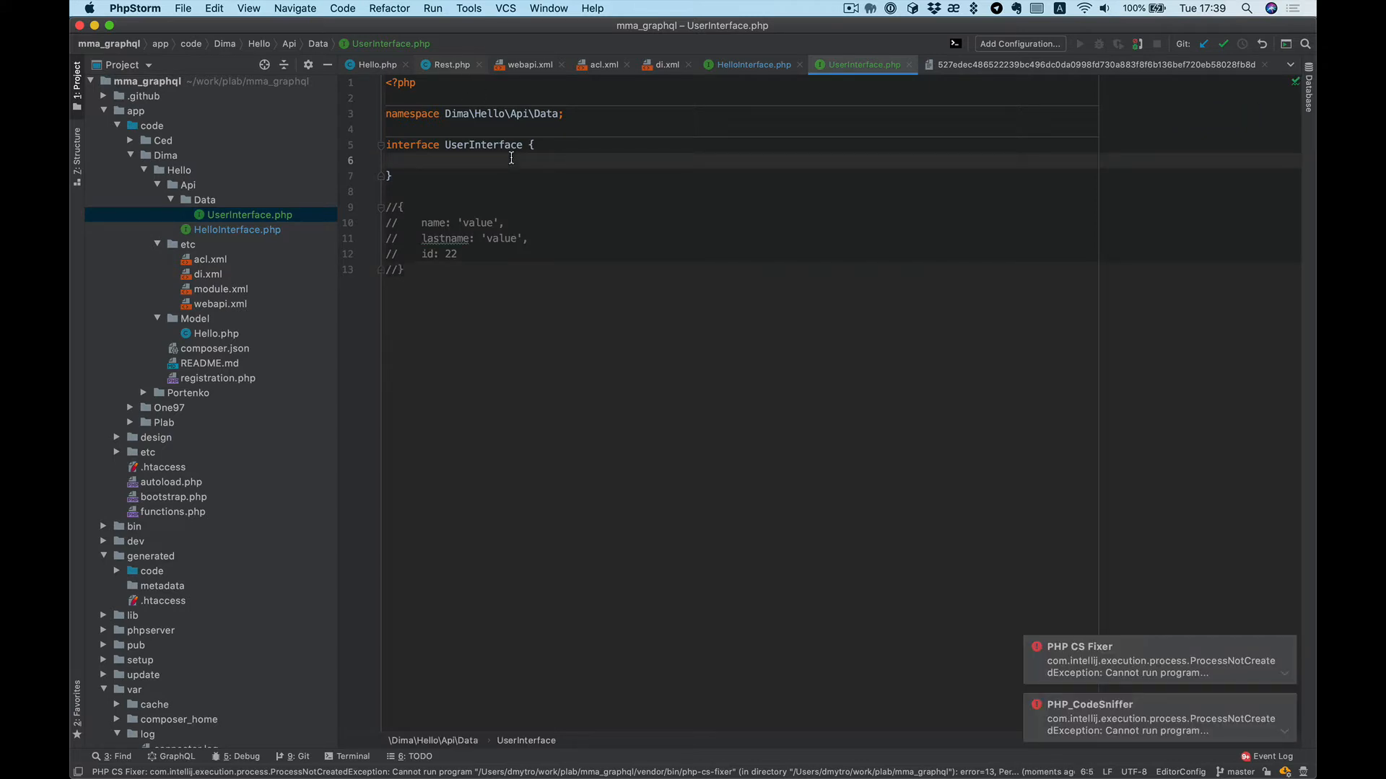
pyautogui.write('const')
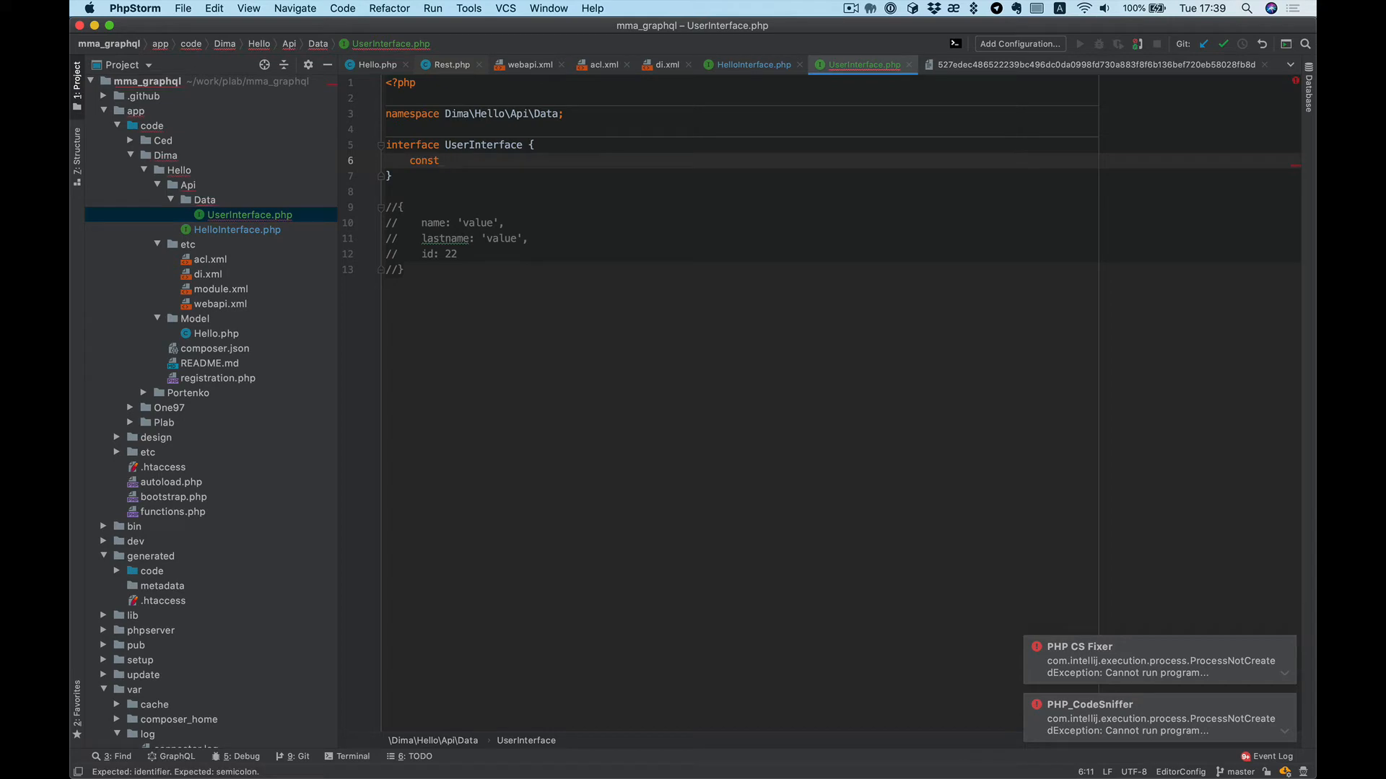
pyautogui.write('ID')
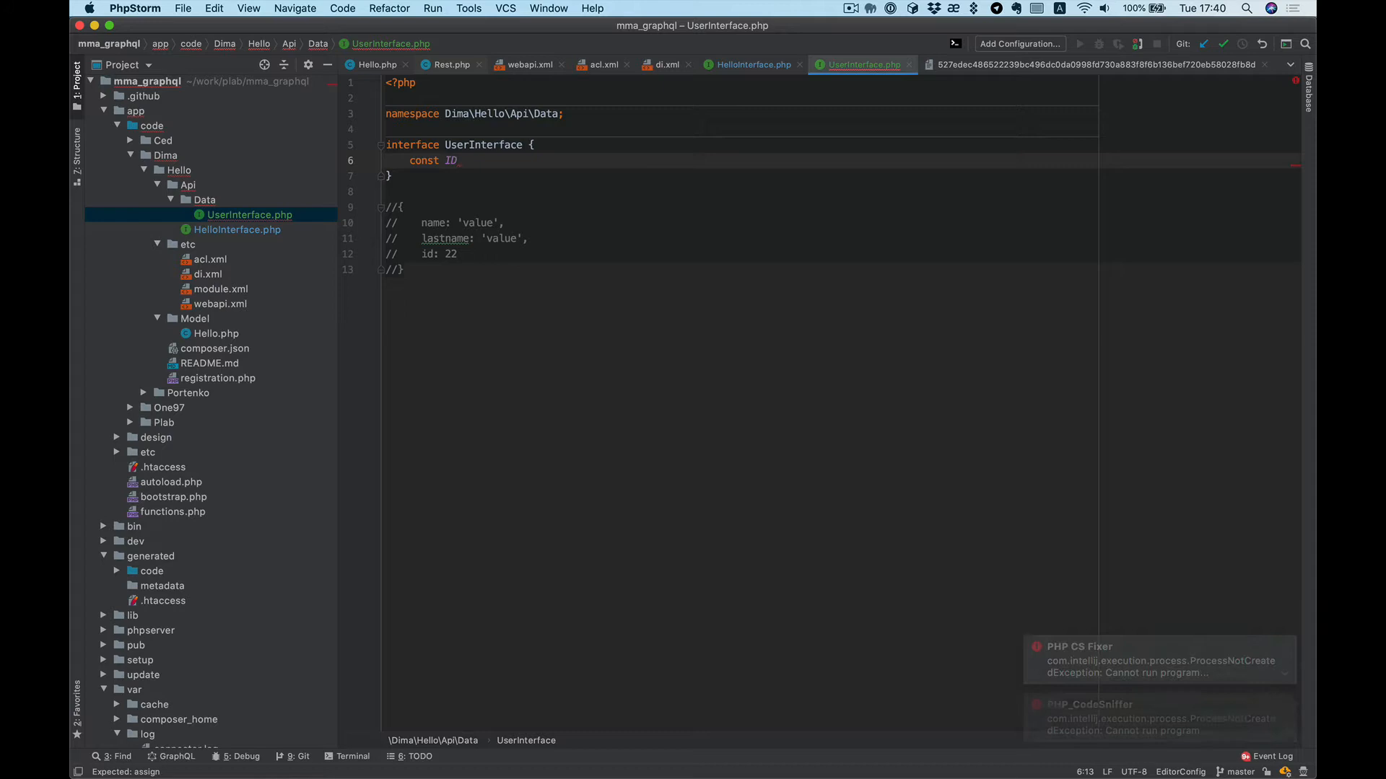
pyautogui.write("= '")
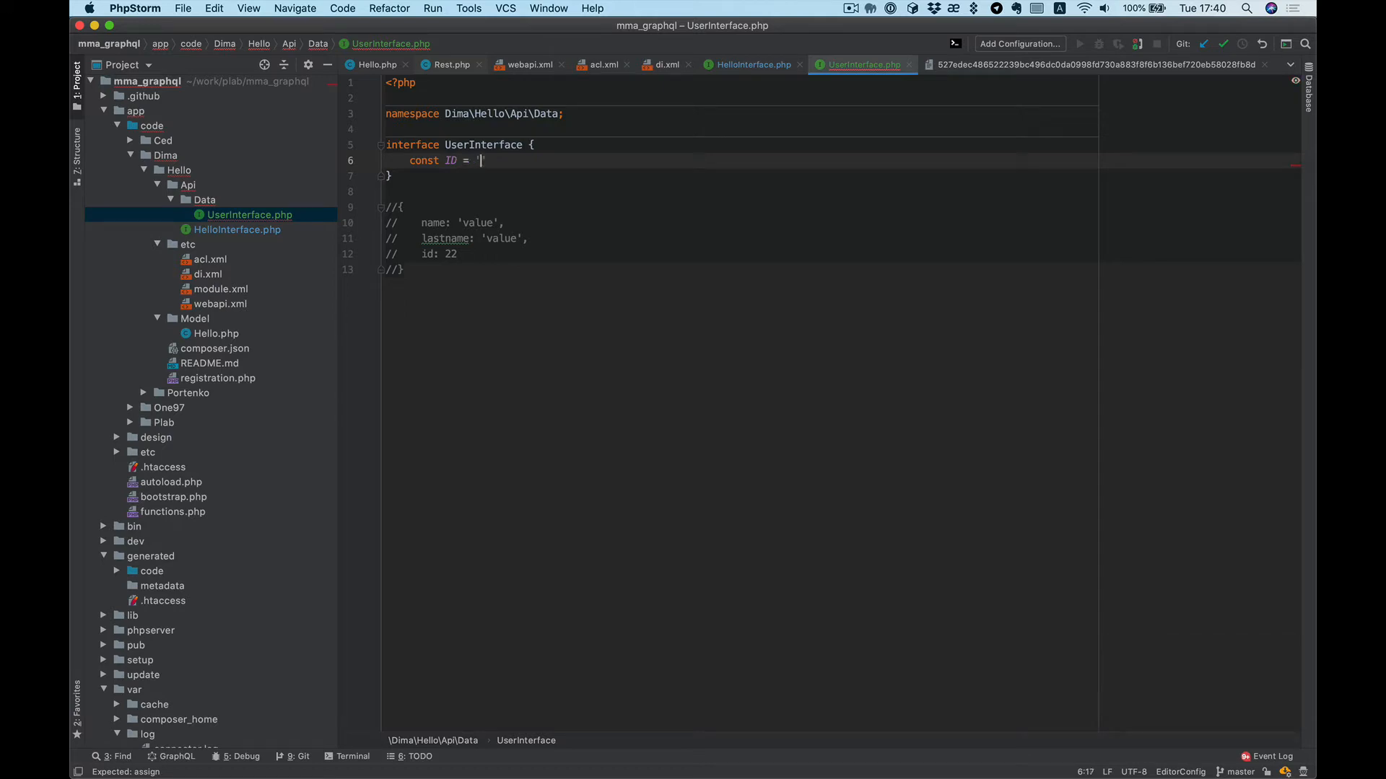
pyautogui.write('ID')
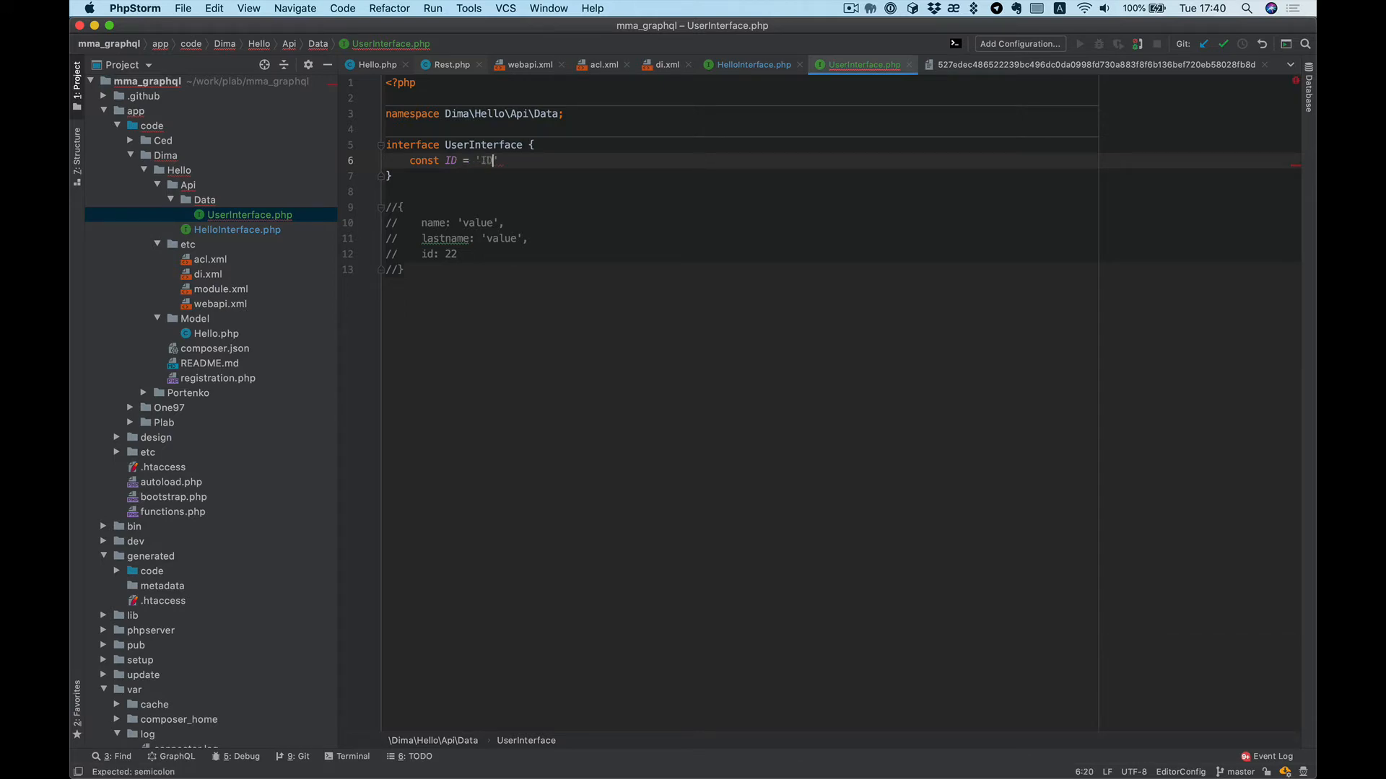
pyautogui.write("id',")
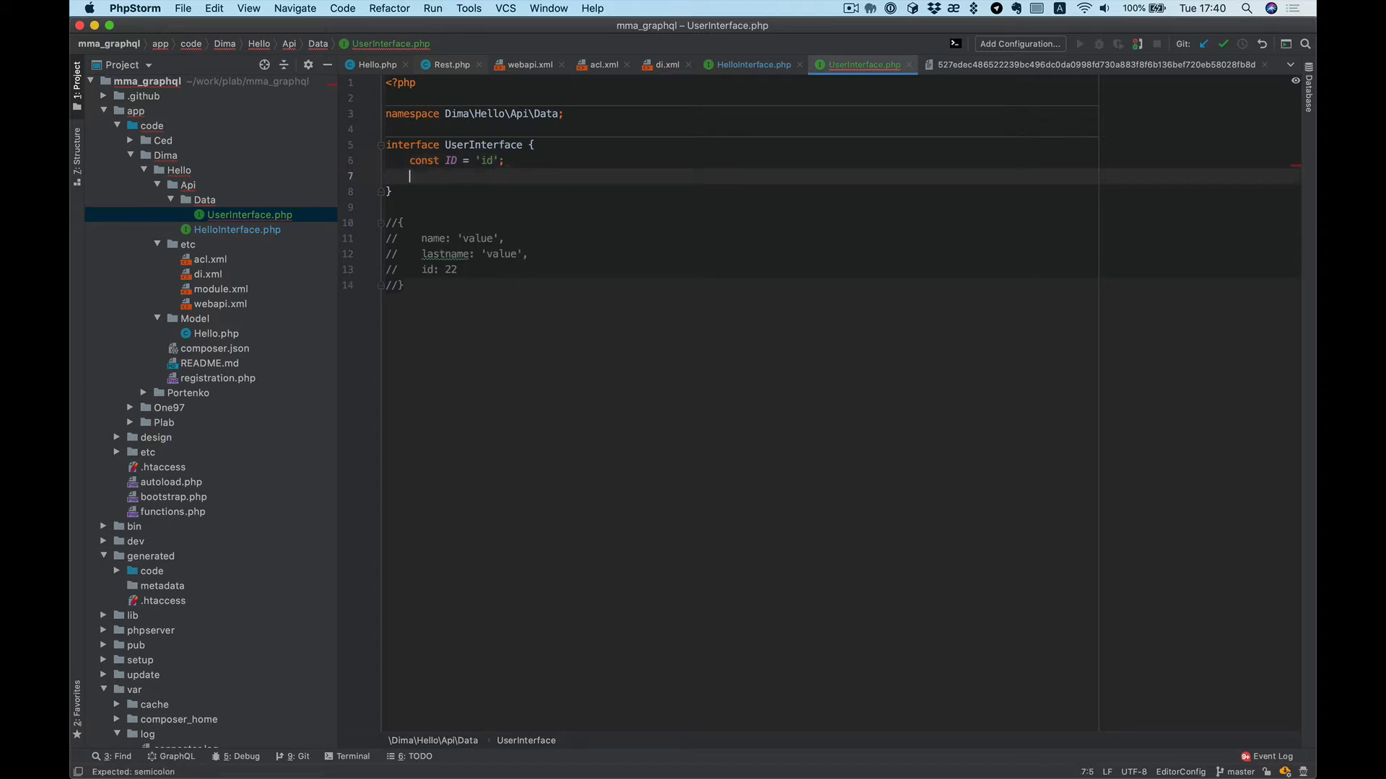
# - Define const FIRSTNAME = 'firstname' and const LASTNAME = 'lastname'
pyautogui.write('const')
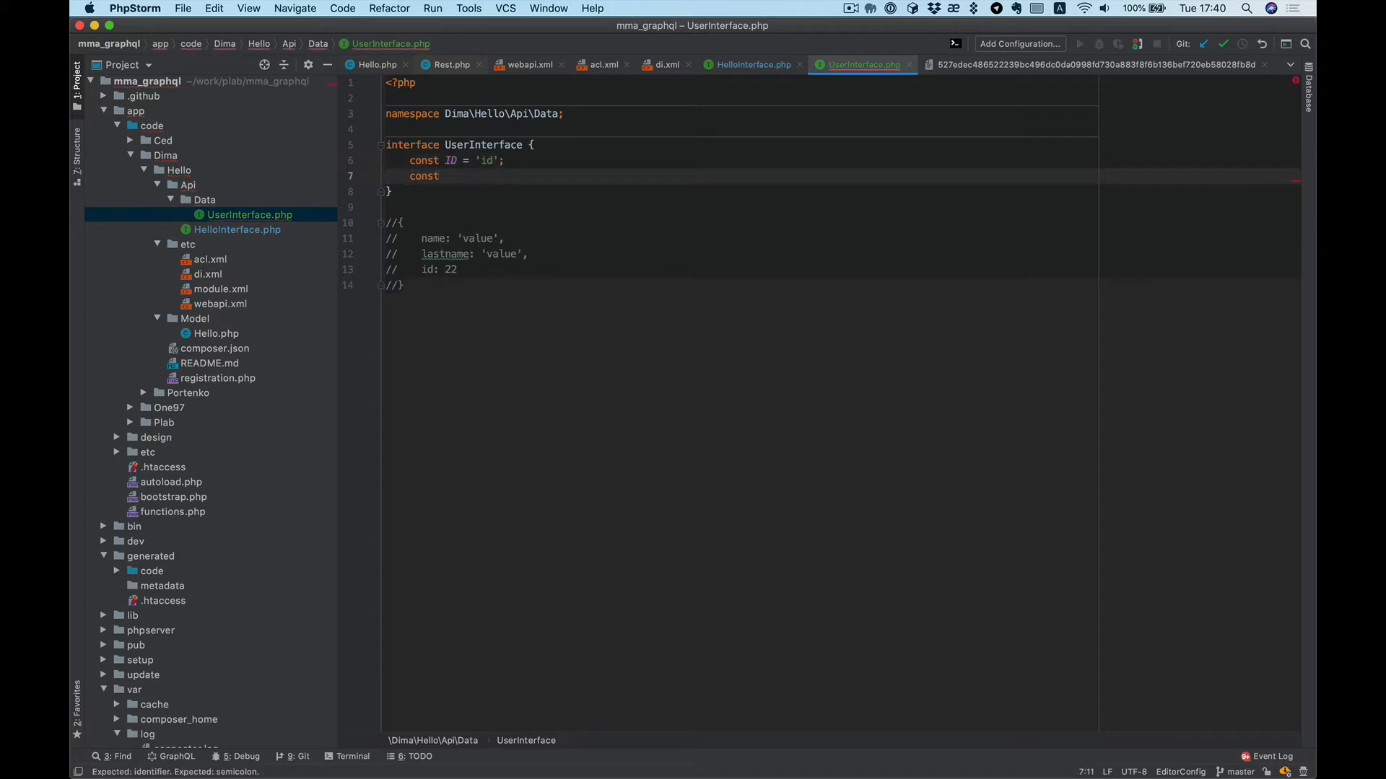
pyautogui.write('FIRSTNAME =')
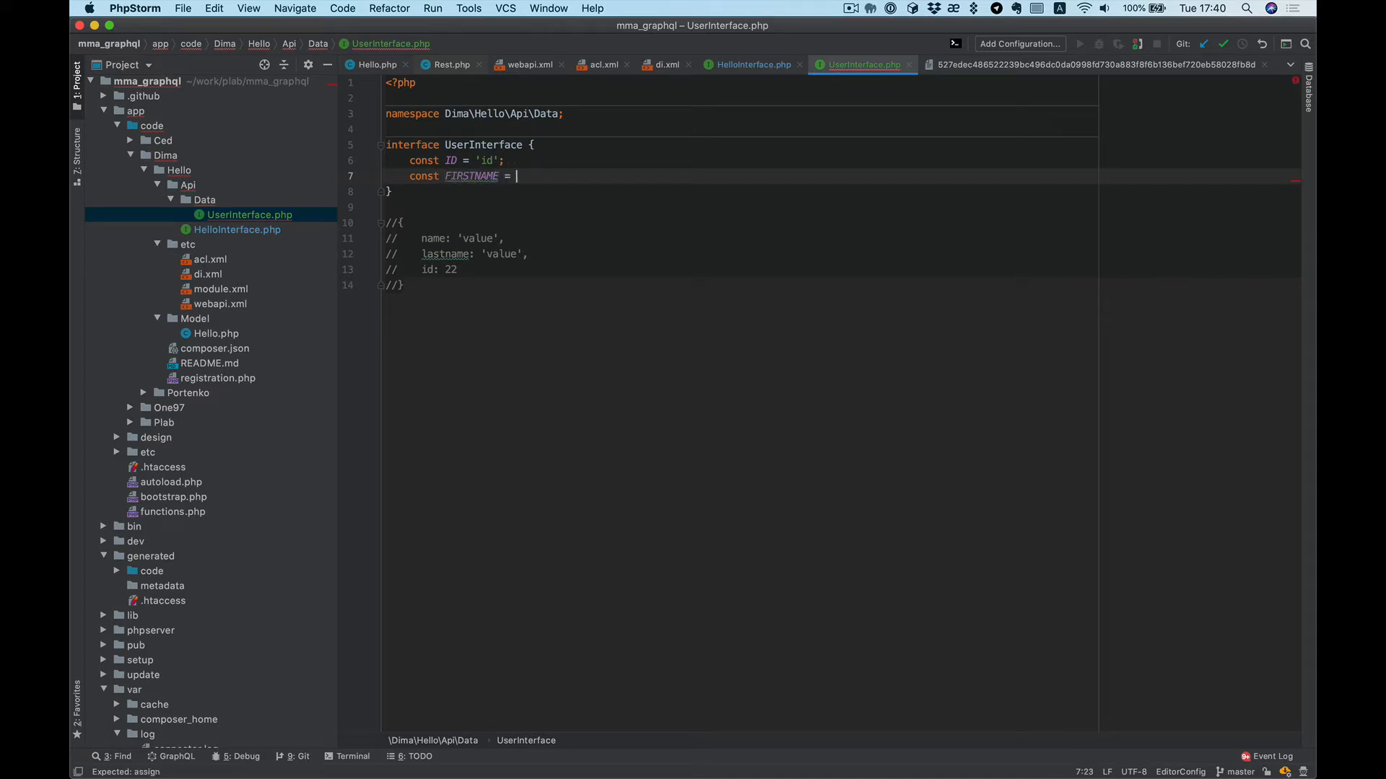
pyautogui.write("'firstname';")
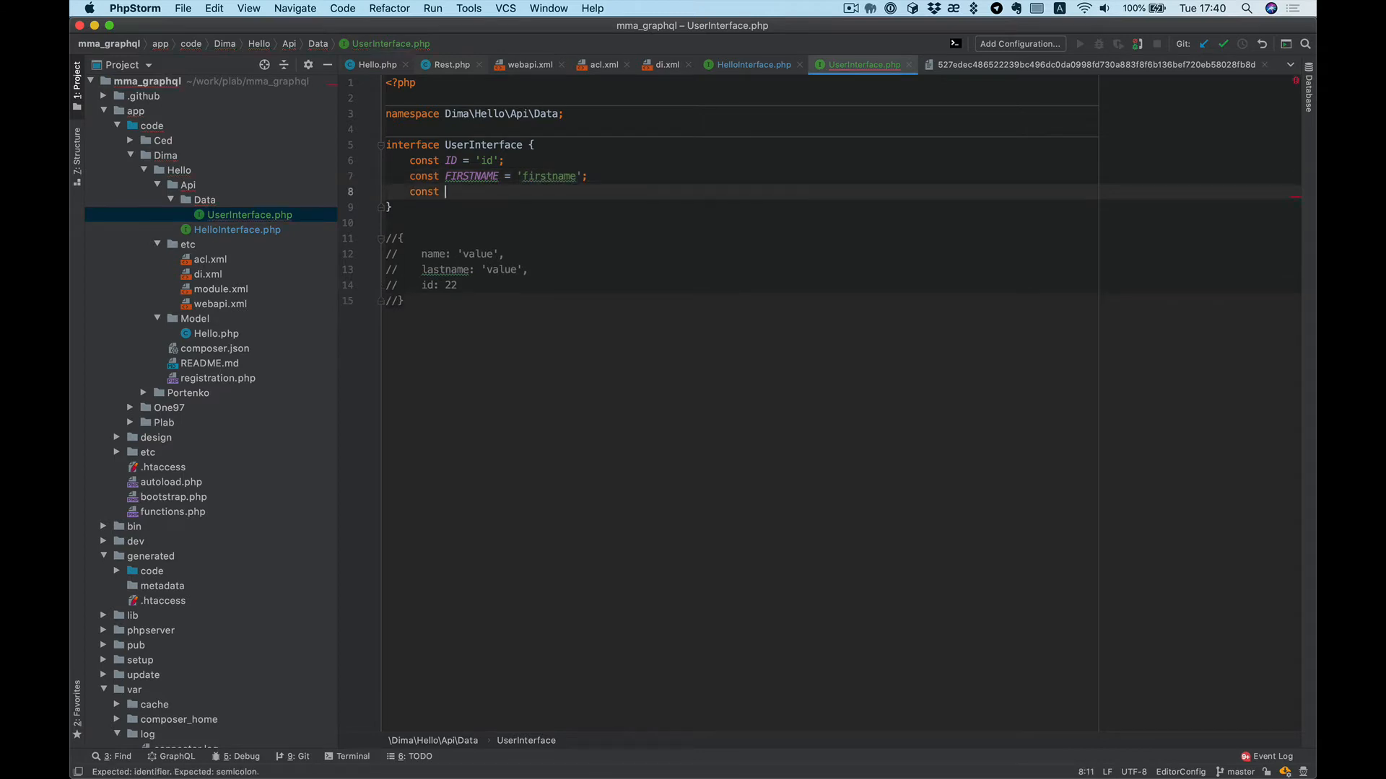
pyautogui.write("LASTNAME = 'las")
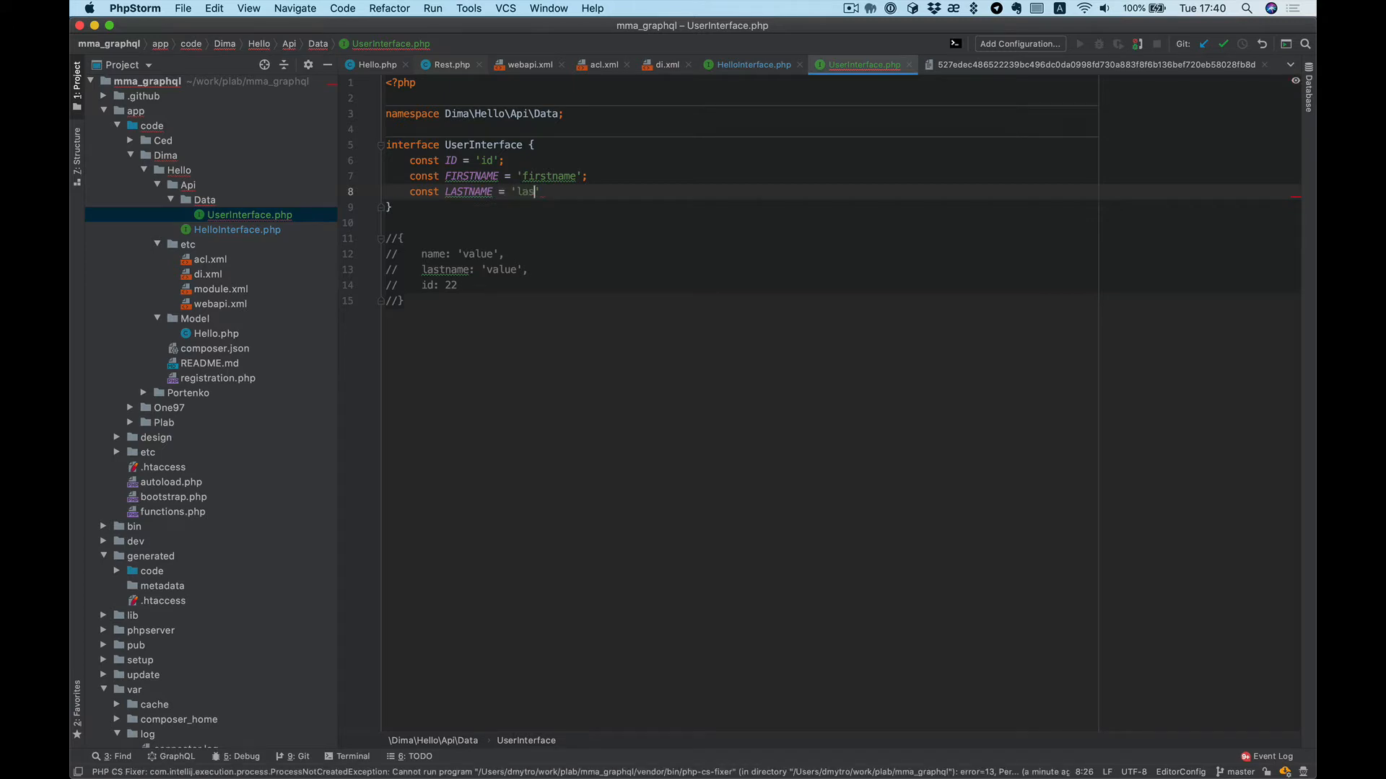
pyautogui.write("tname';")
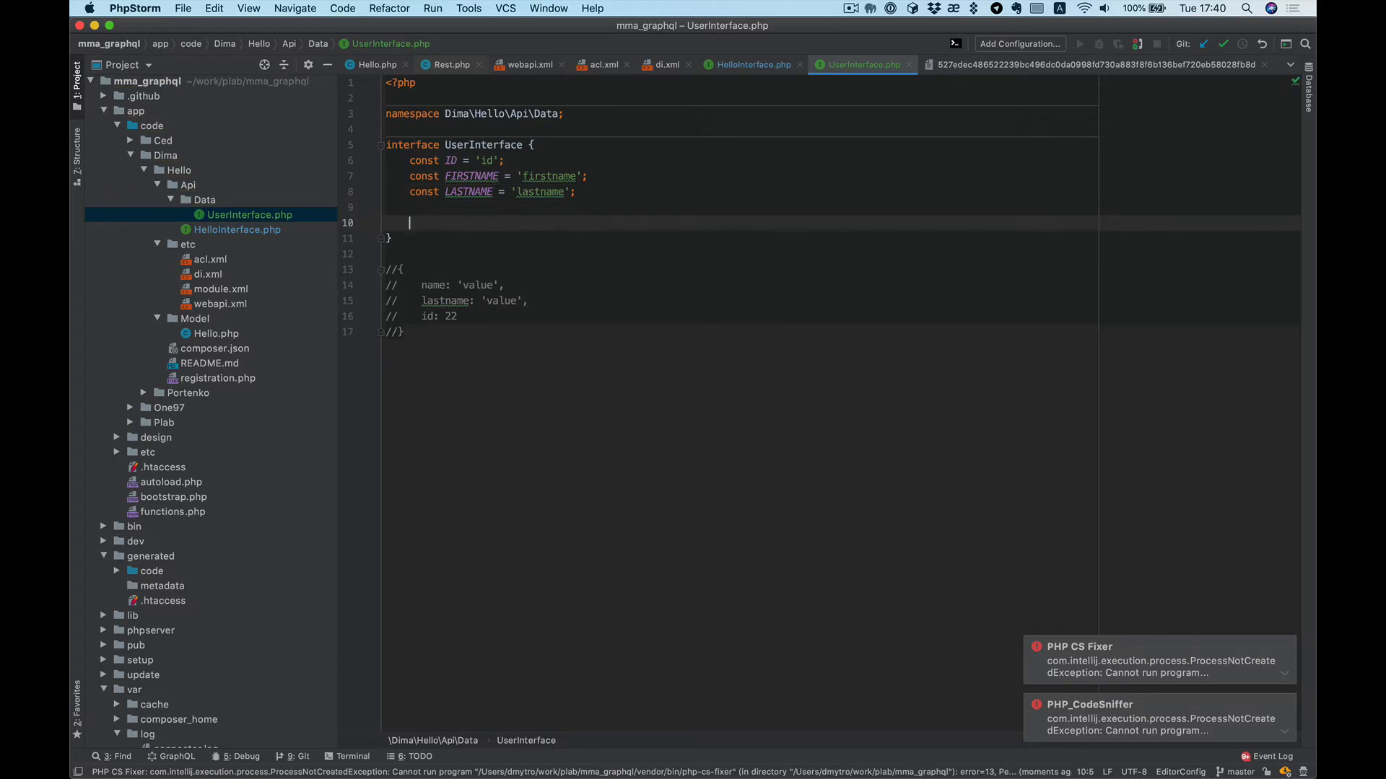
pyautogui.write('/')
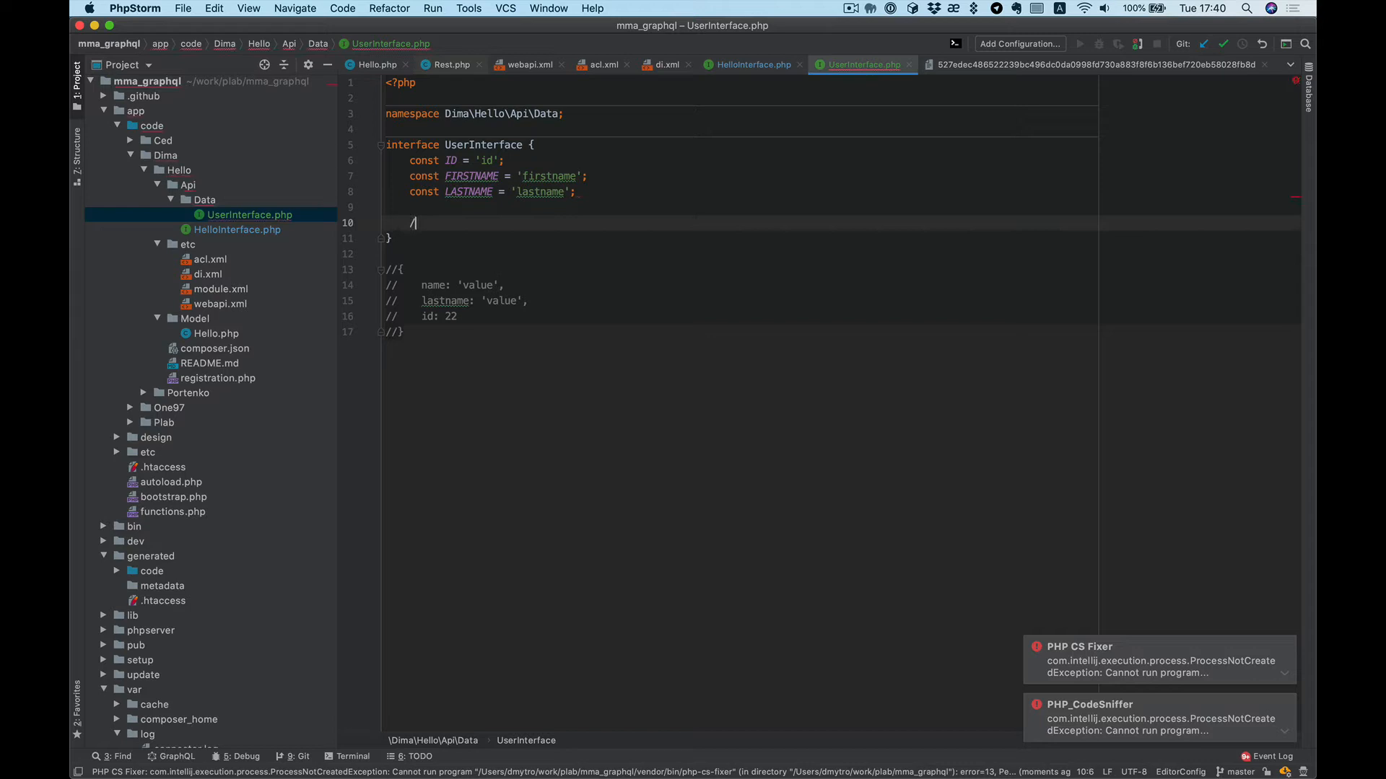
pyautogui.write('*')
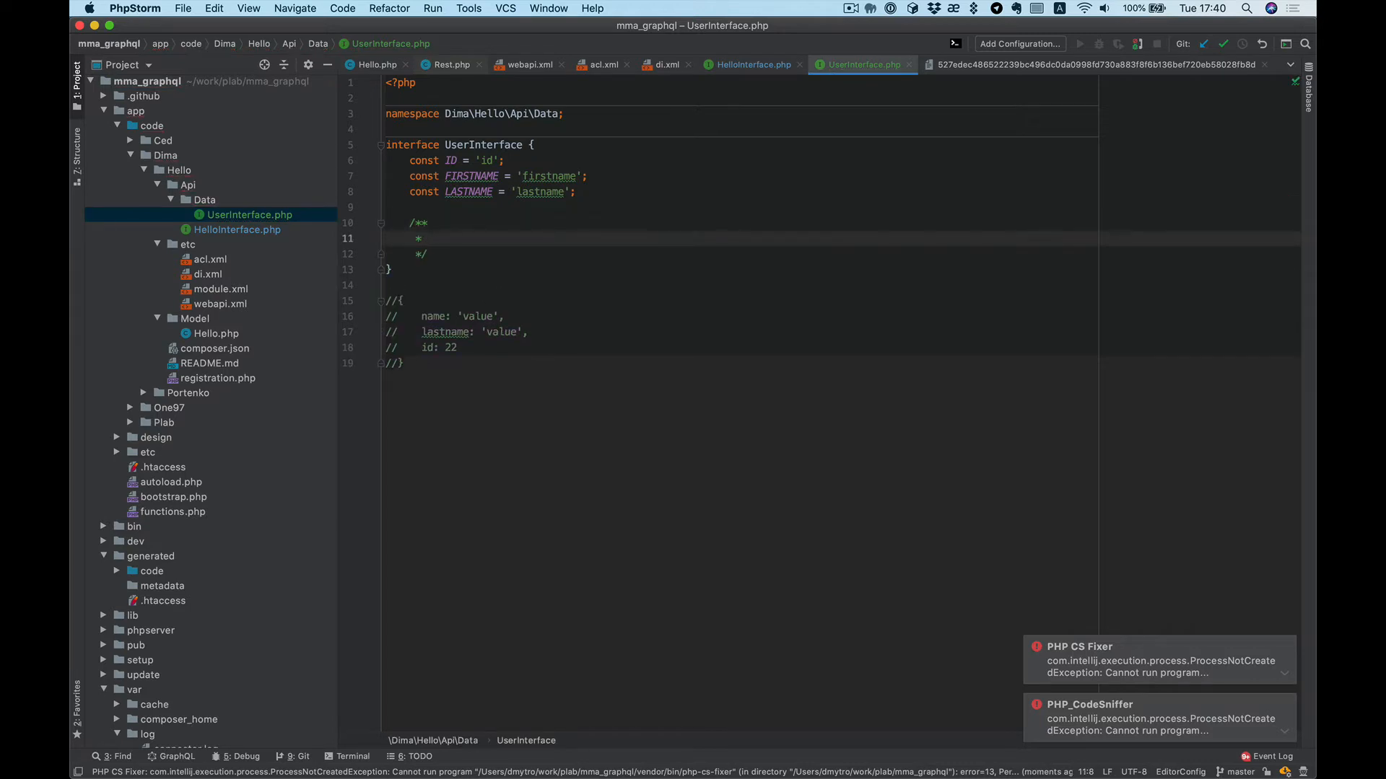
pyautogui.write('public function ge')
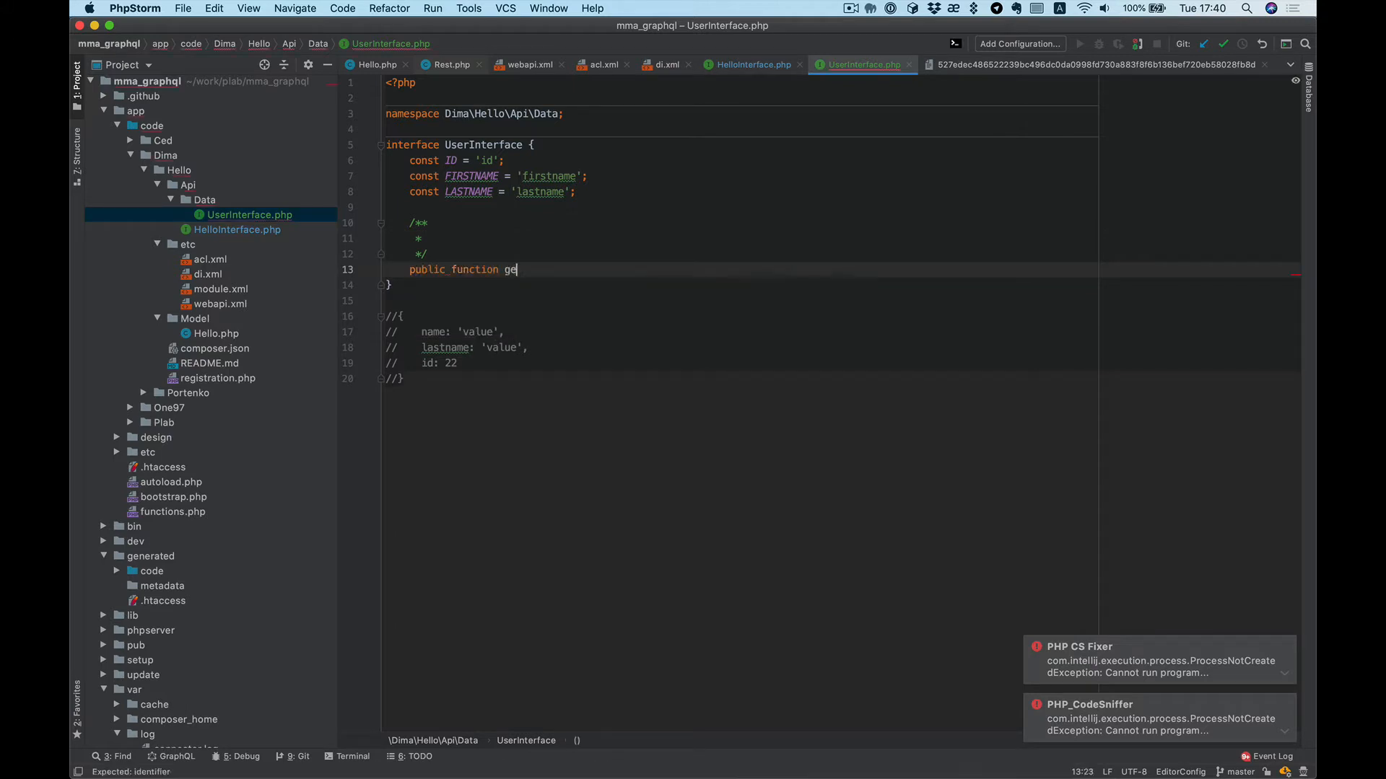
pyautogui.write('tId()')
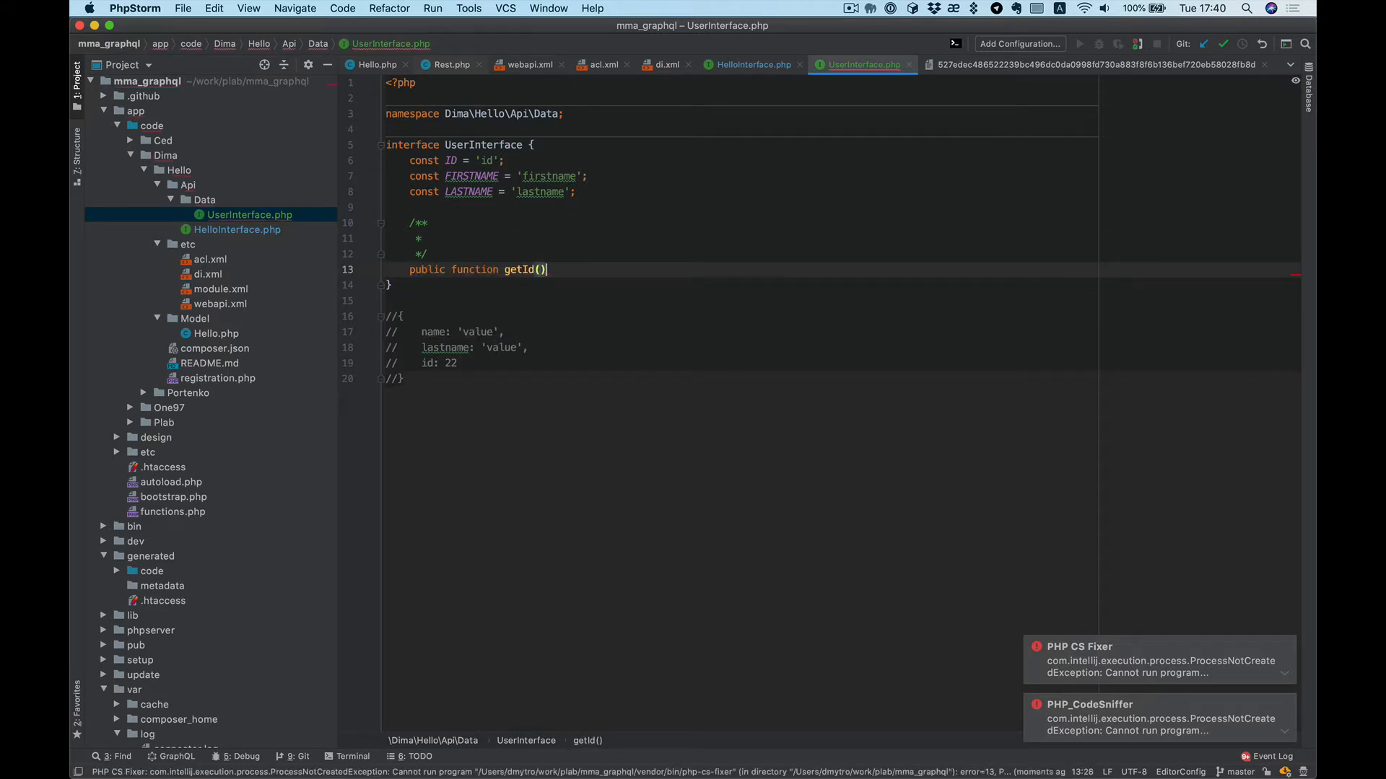
pyautogui.write(';')
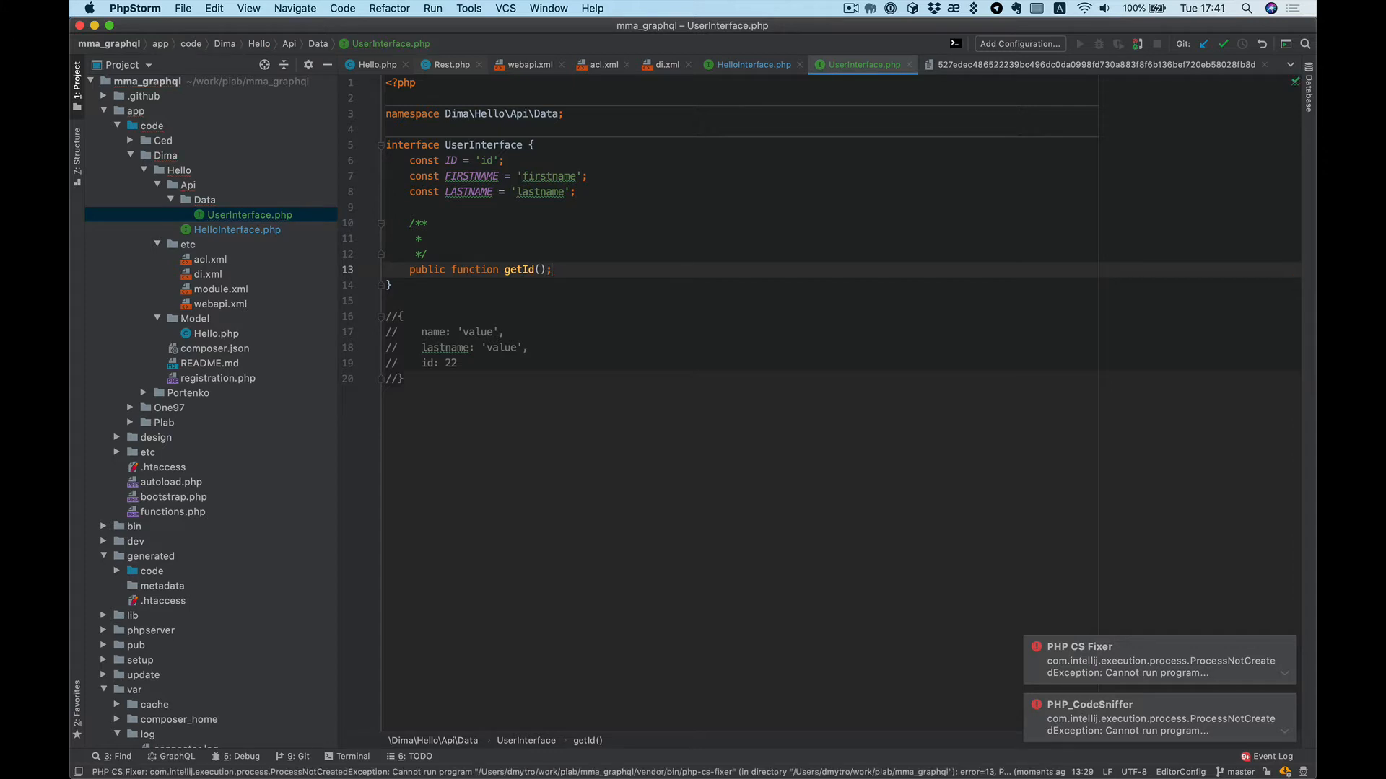
pyautogui.write('@return int')
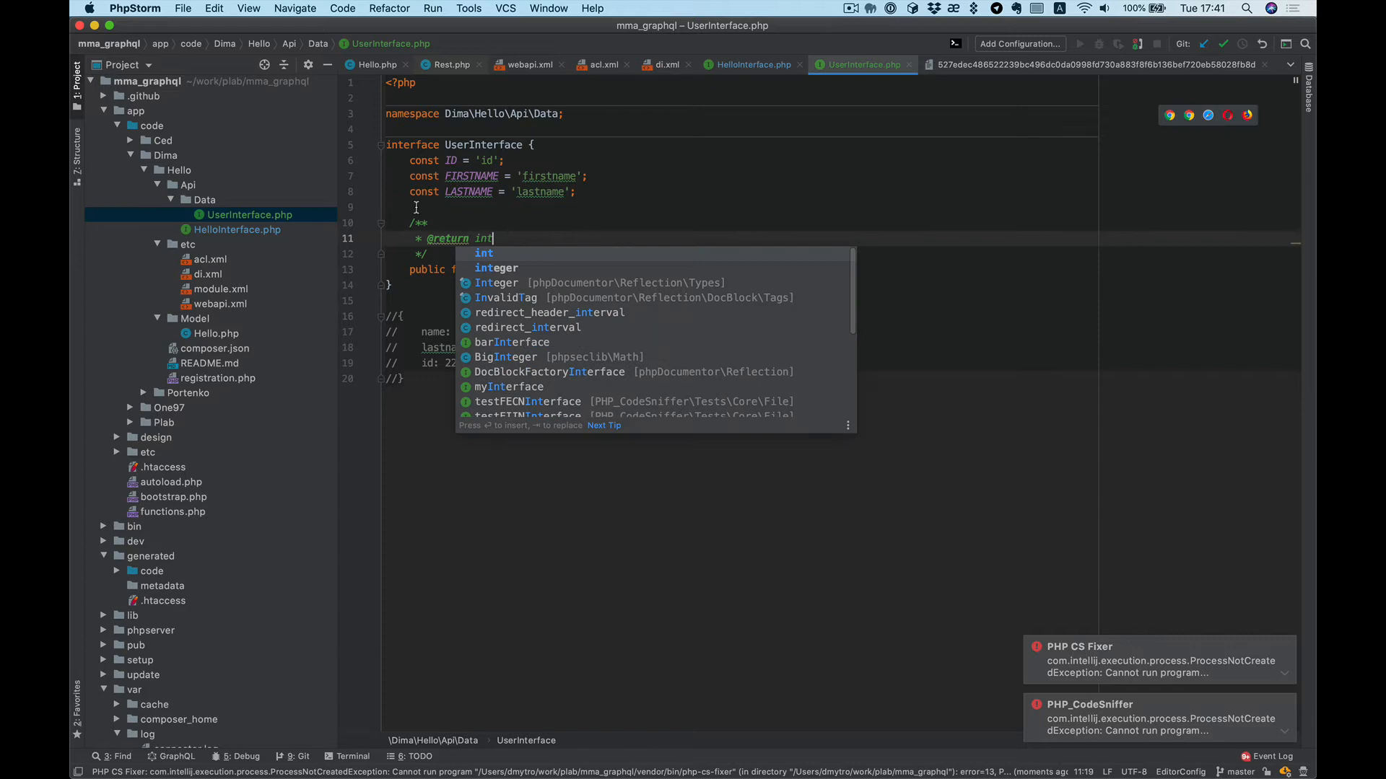
pyautogui.press('Escape')
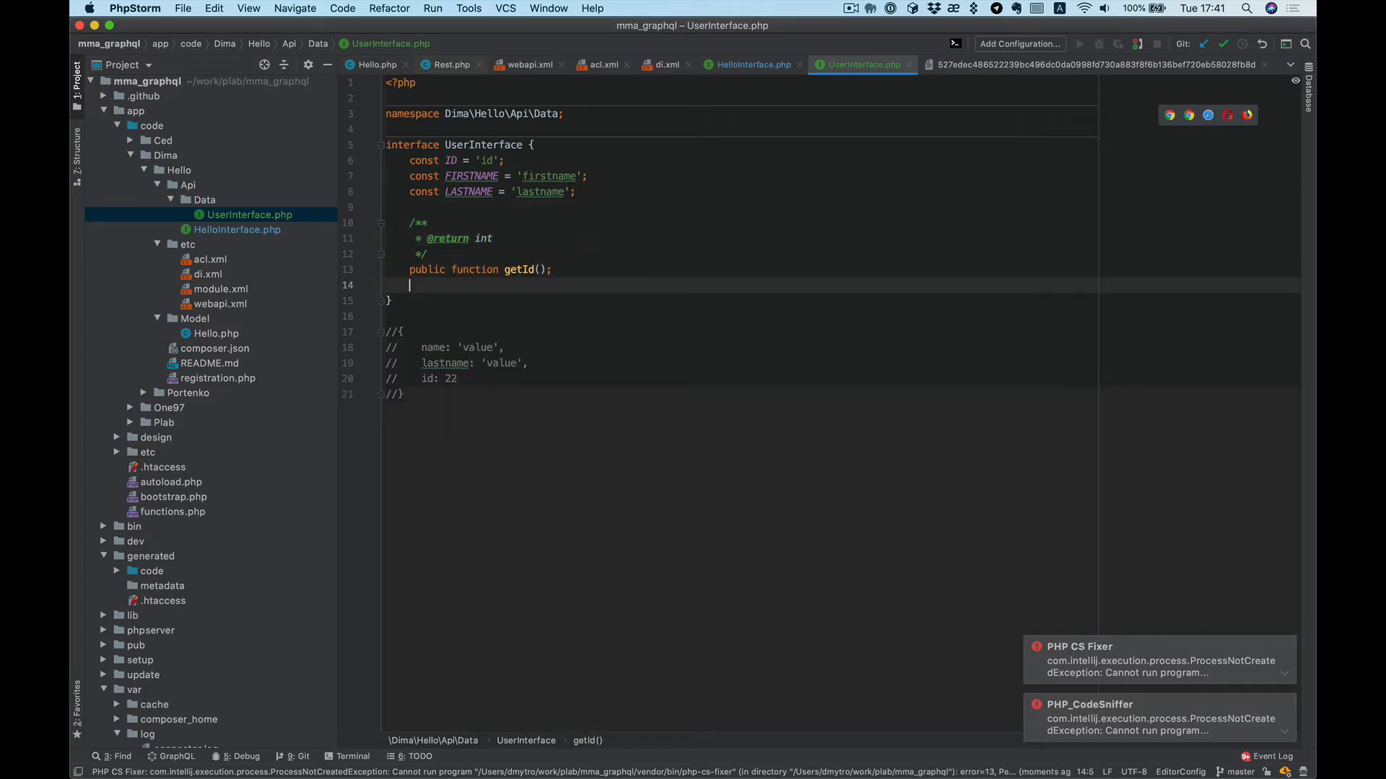
pyautogui.write('/**')
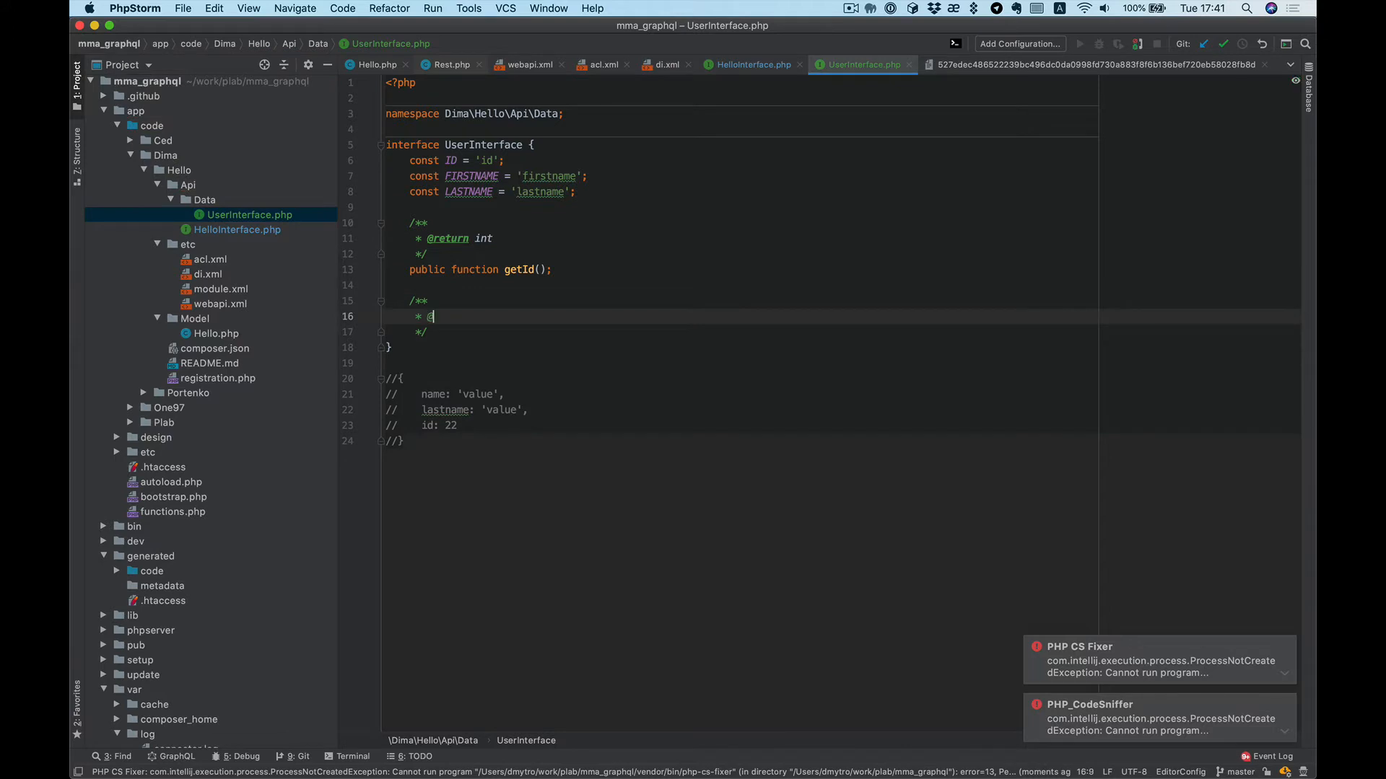
pyautogui.write('param')
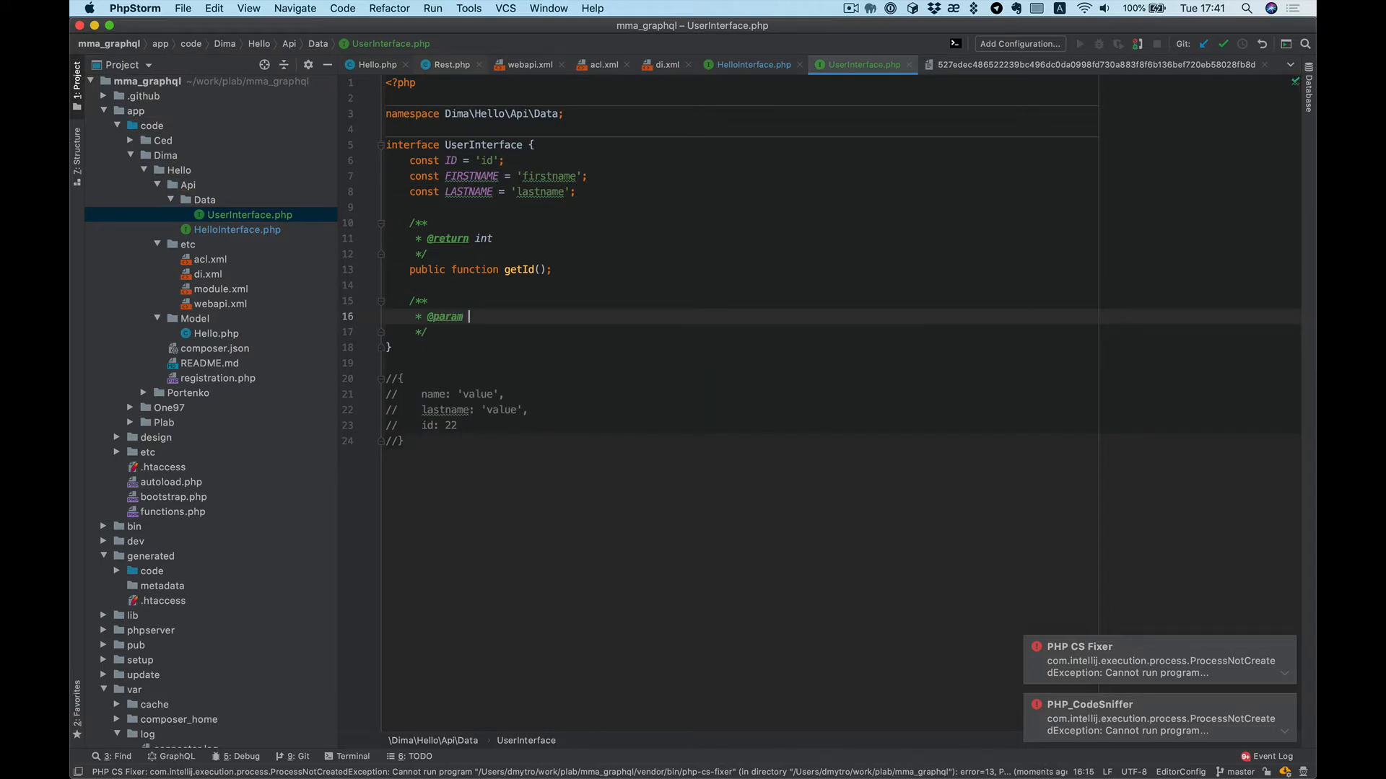
pyautogui.write('int')
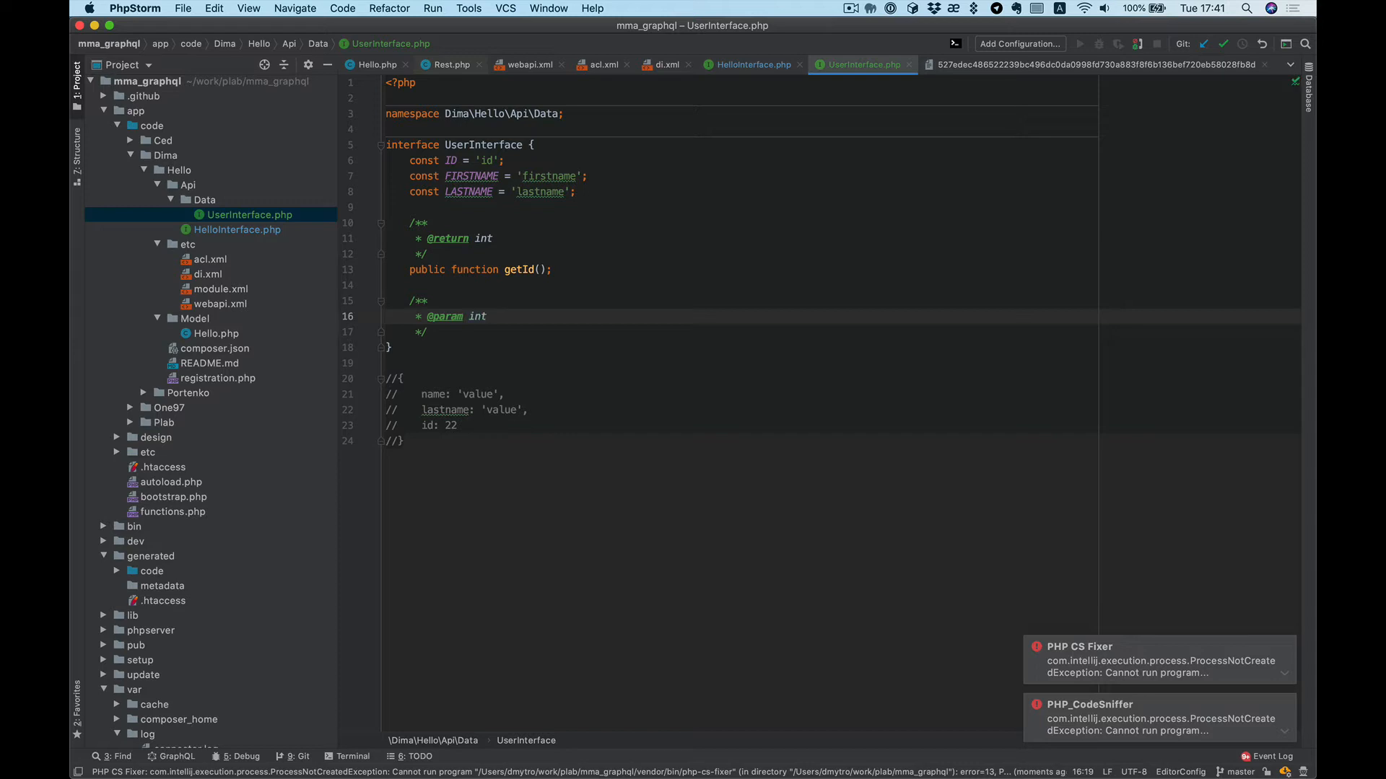
pyautogui.write('$value')
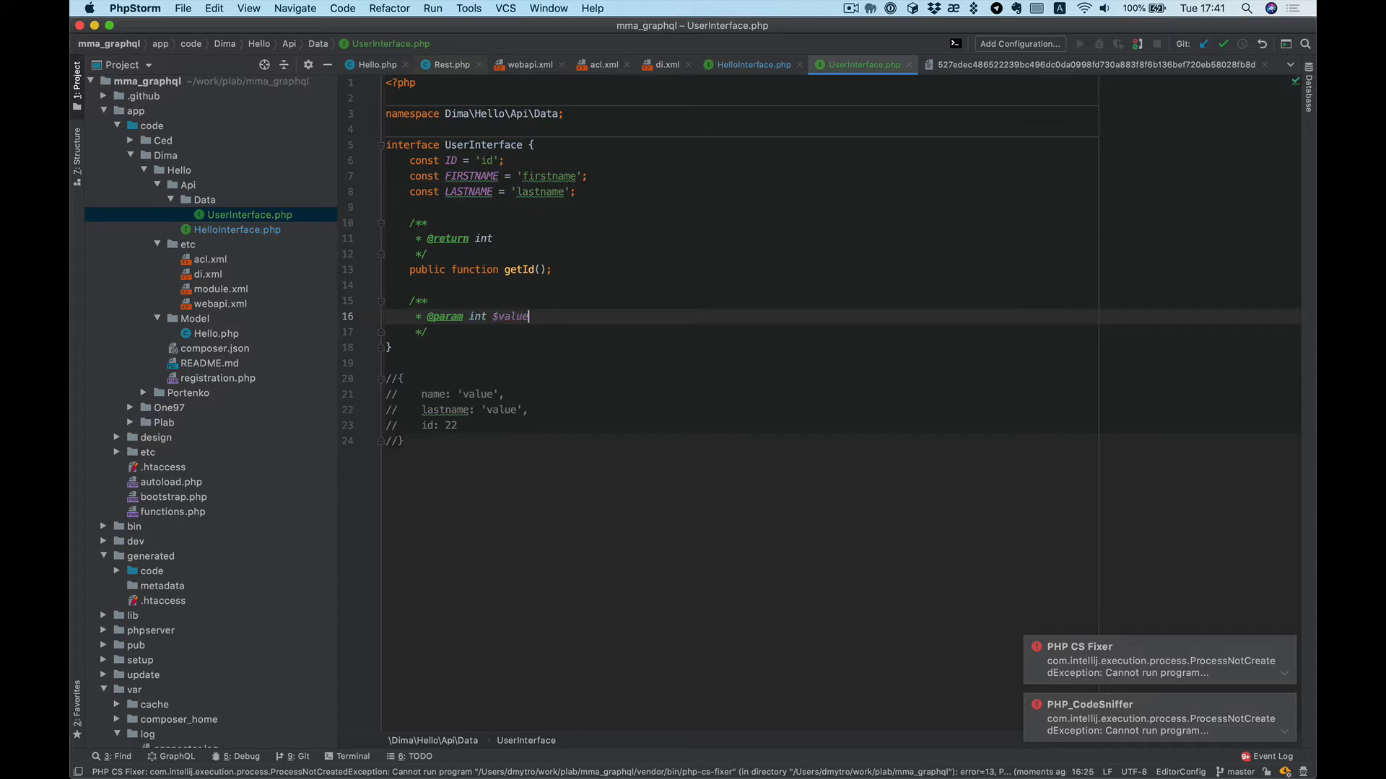
pyautogui.write('public function')
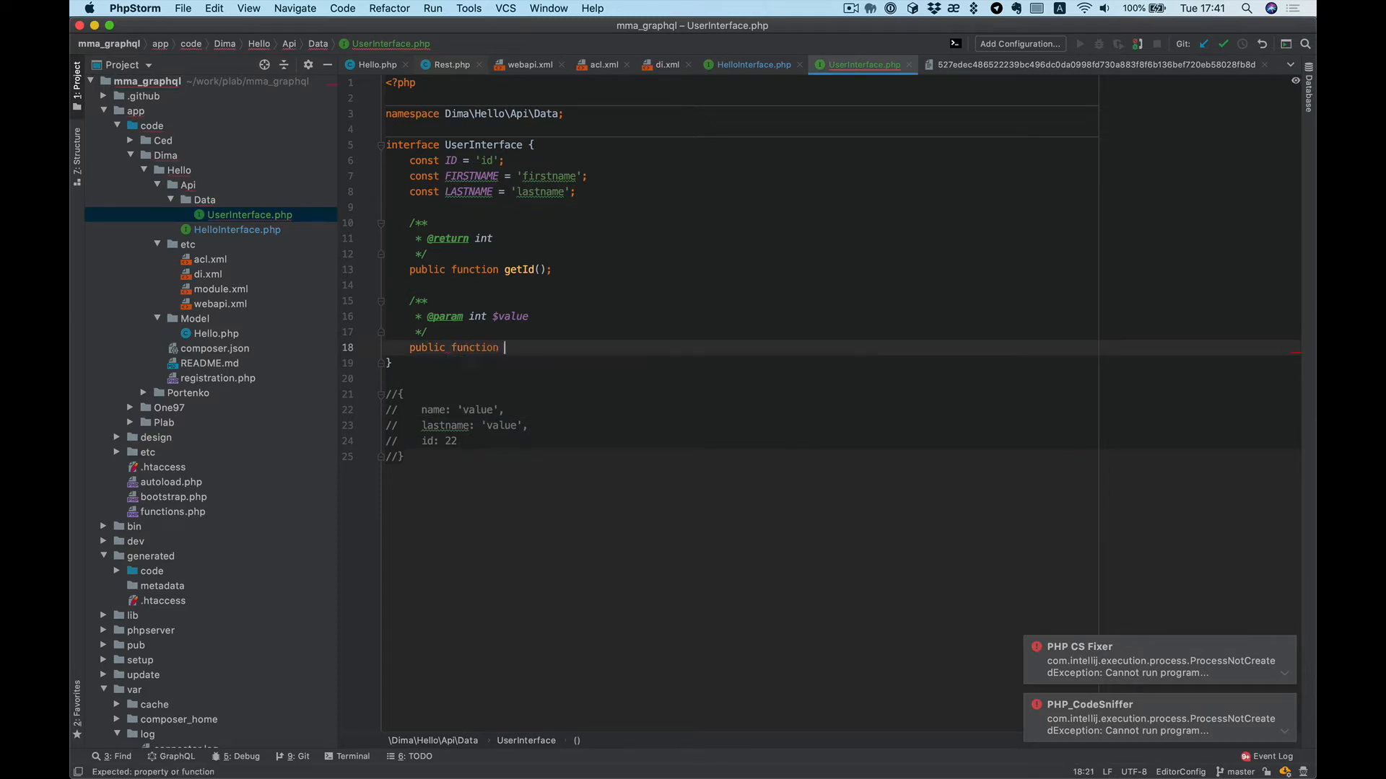
pyautogui.press('enter')
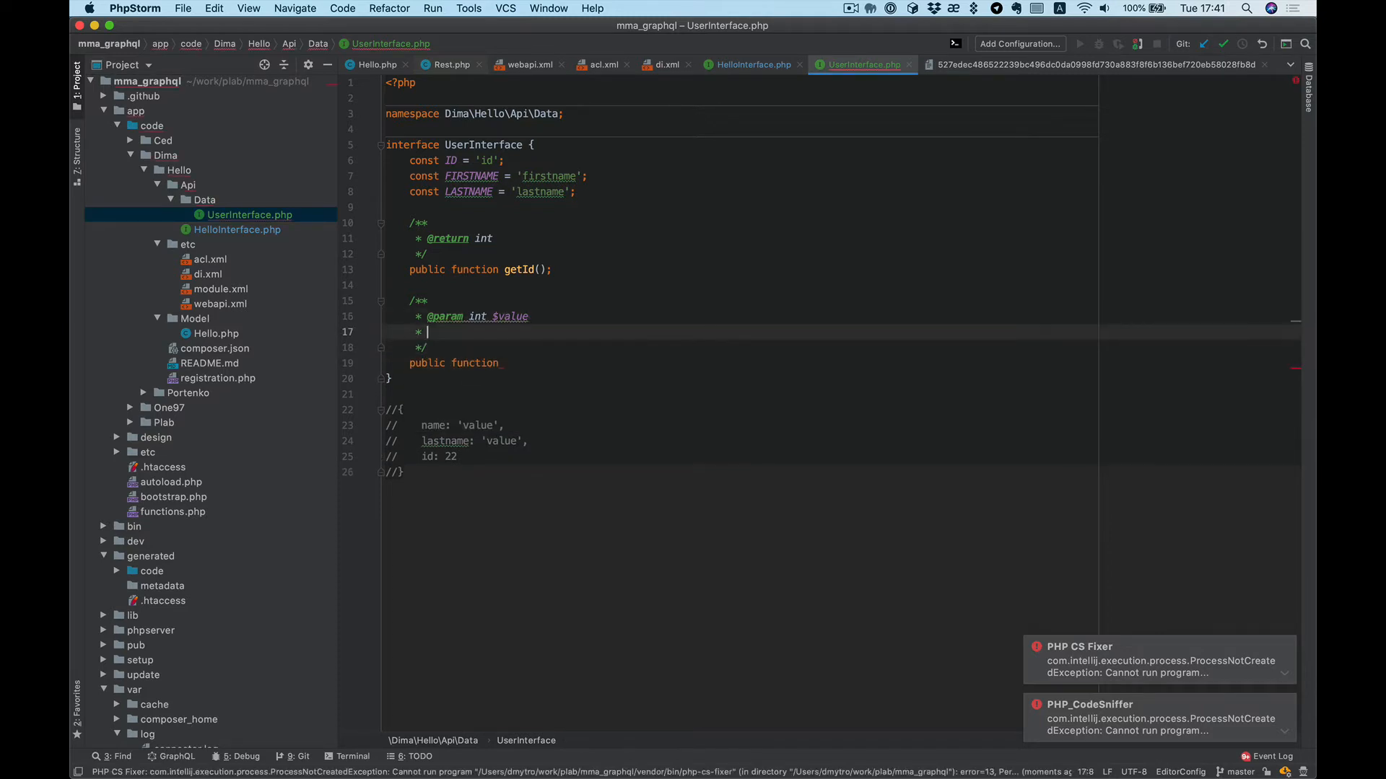
pyautogui.write('@return')
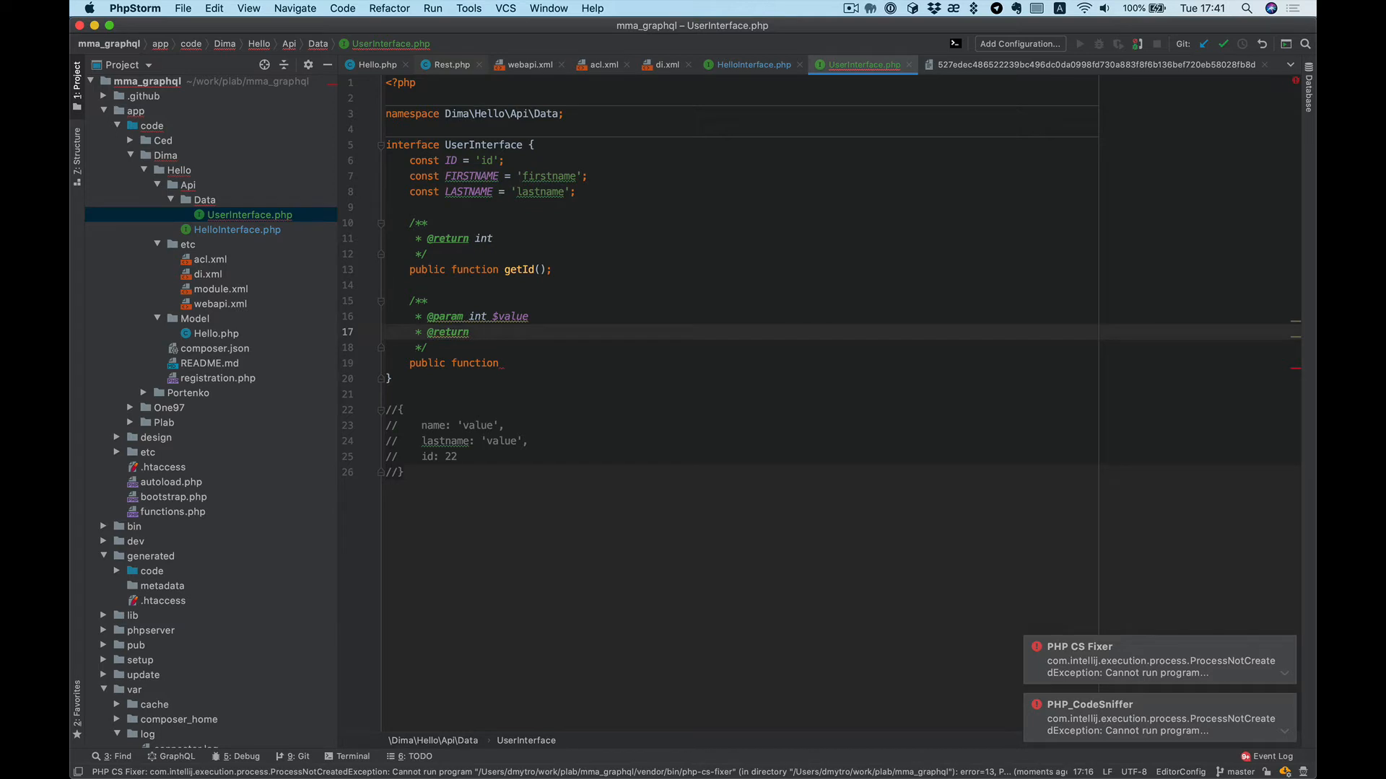
pyautogui.write('void')
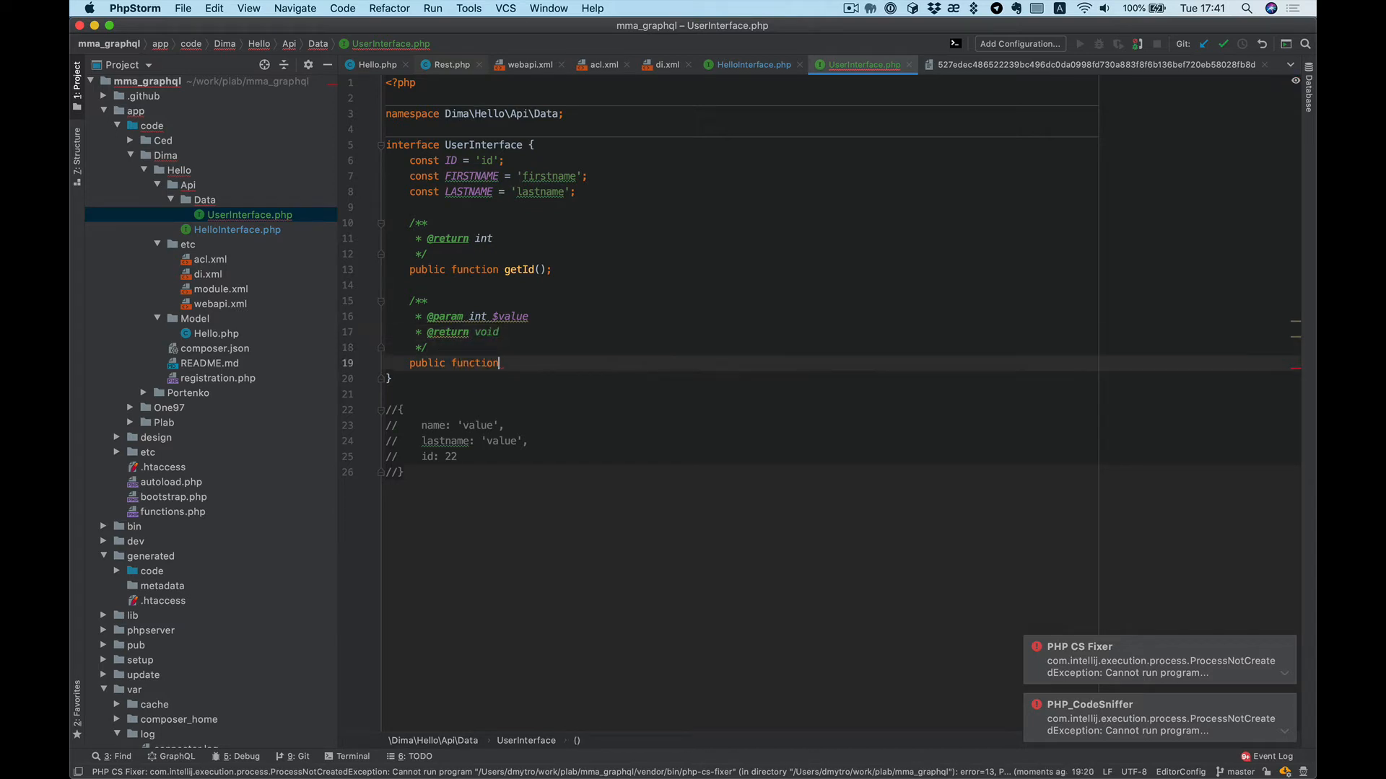
pyautogui.write('setId')
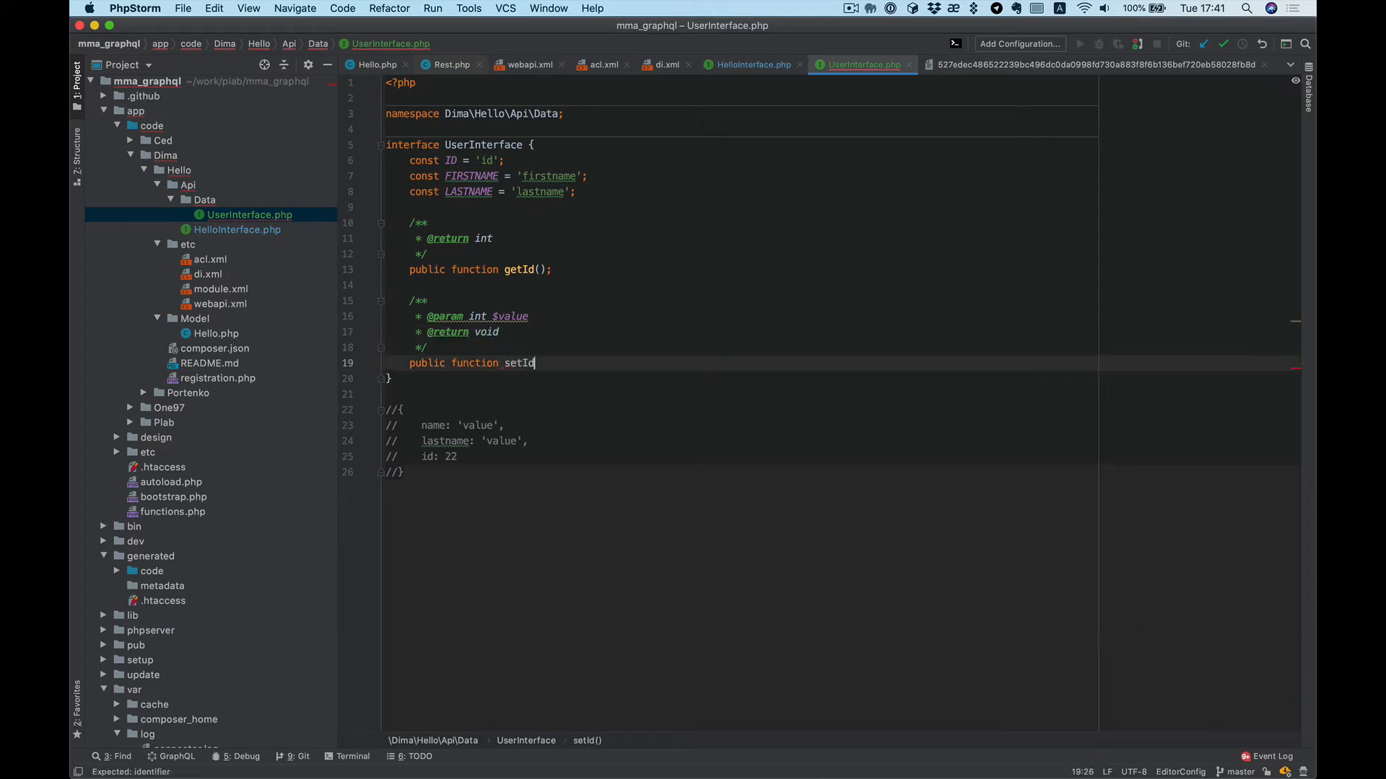
pyautogui.write('();')
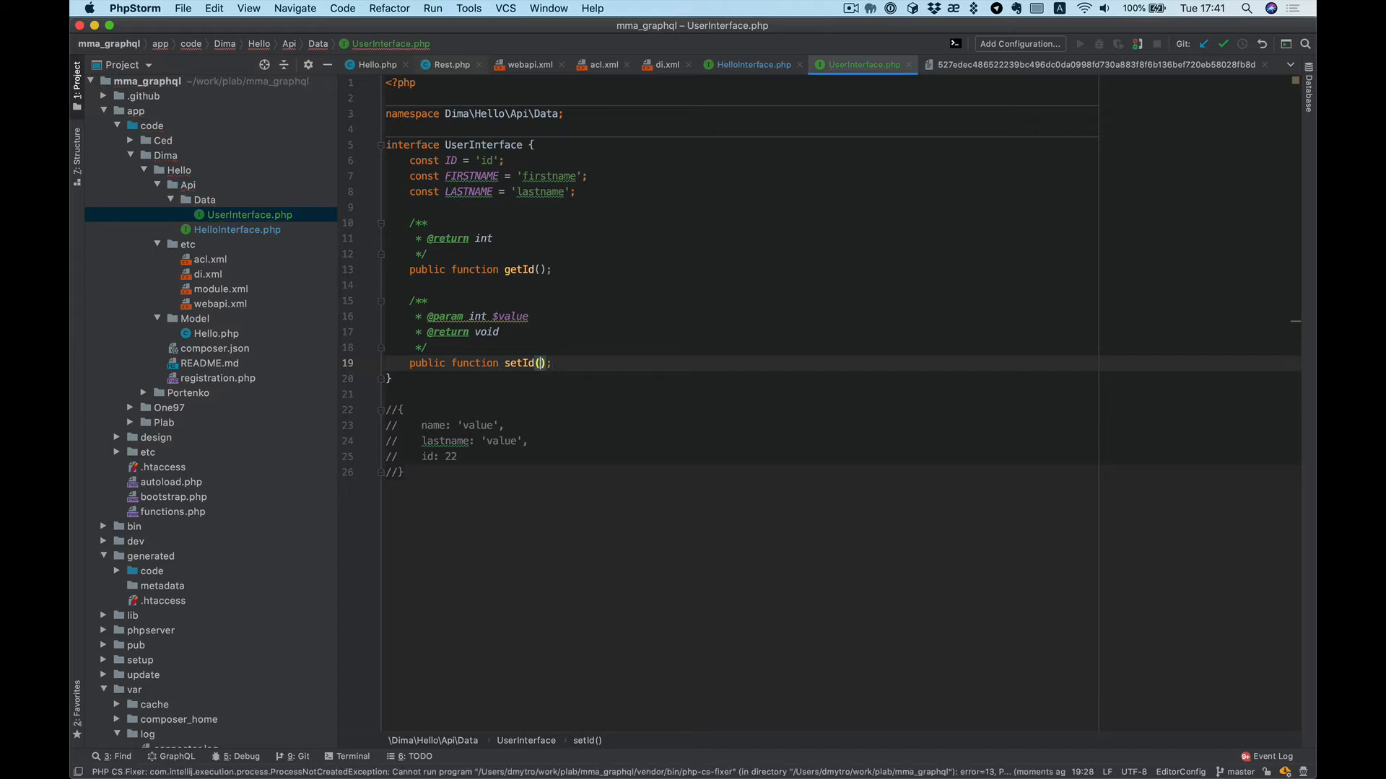
pyautogui.write('$value')
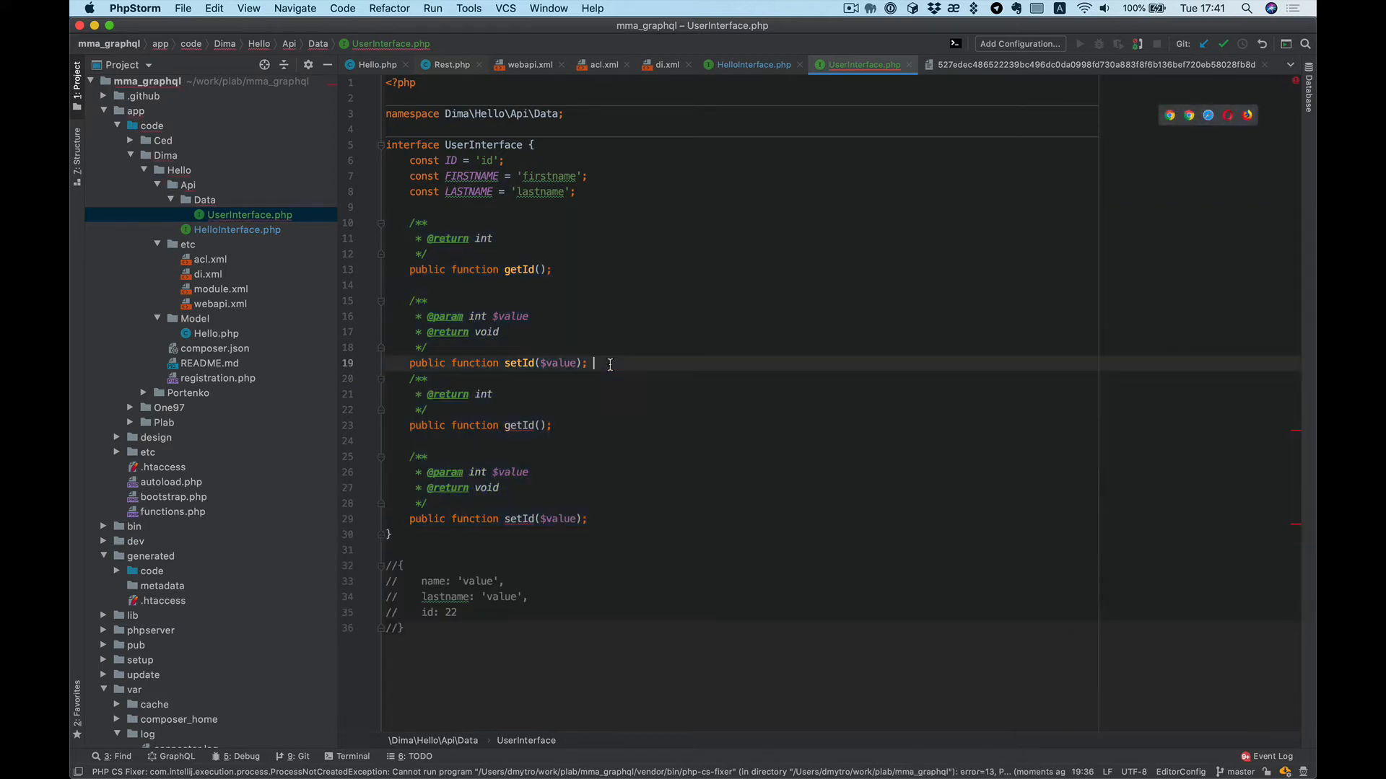
# - Rename the duplicated accessors to getFirstname/setFirstname with string types
pyautogui.press('Return')
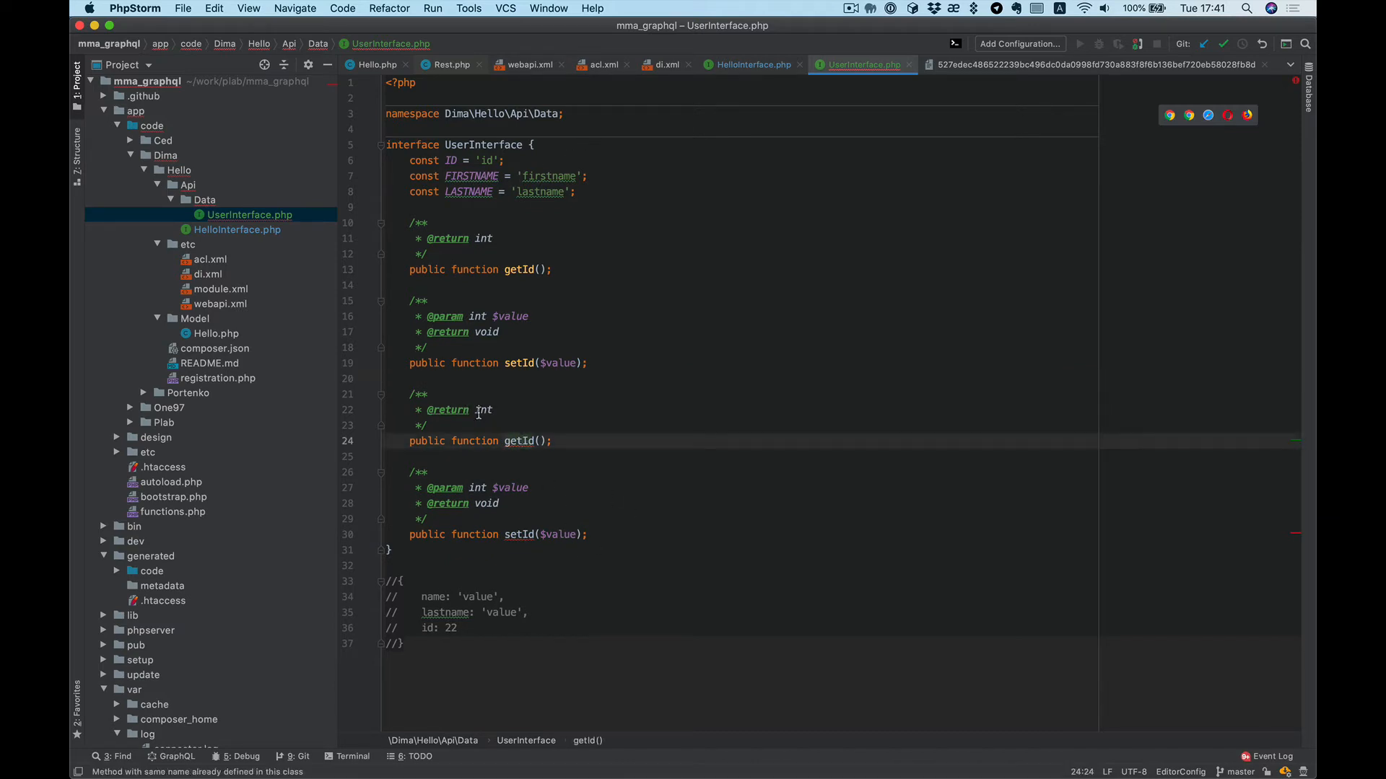
pyautogui.write('string')
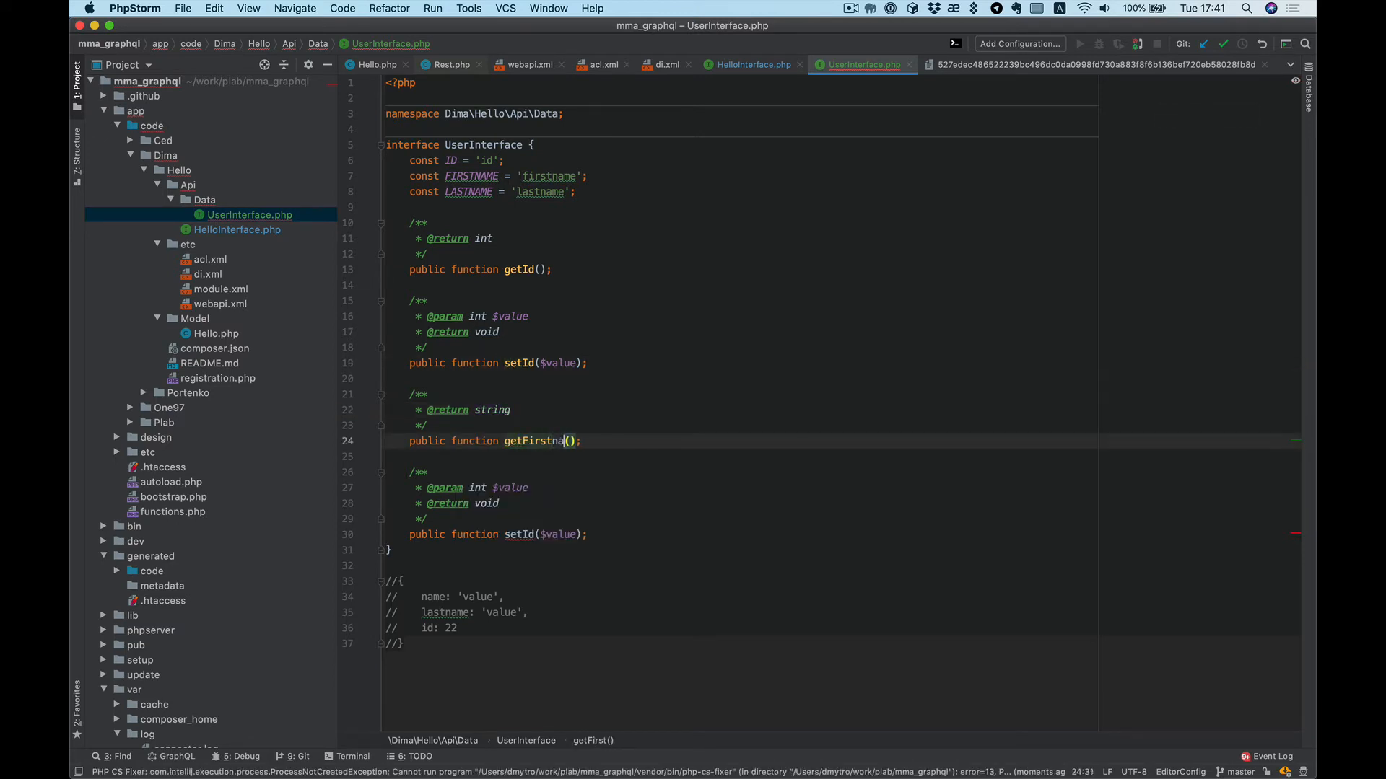
pyautogui.write('me')
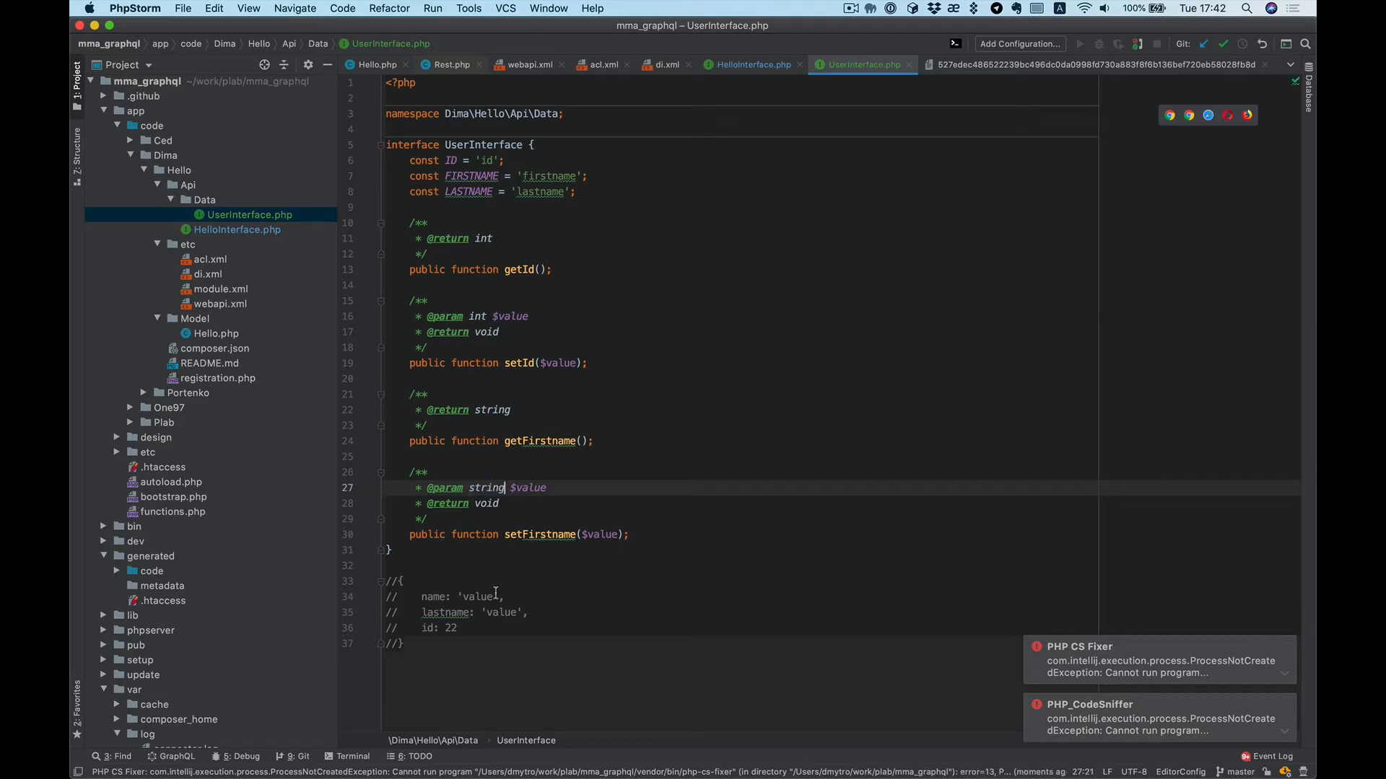
# - Copy the firstname accessors and rename the copy to getLastname/setLastname
pyautogui.click(431, 395)
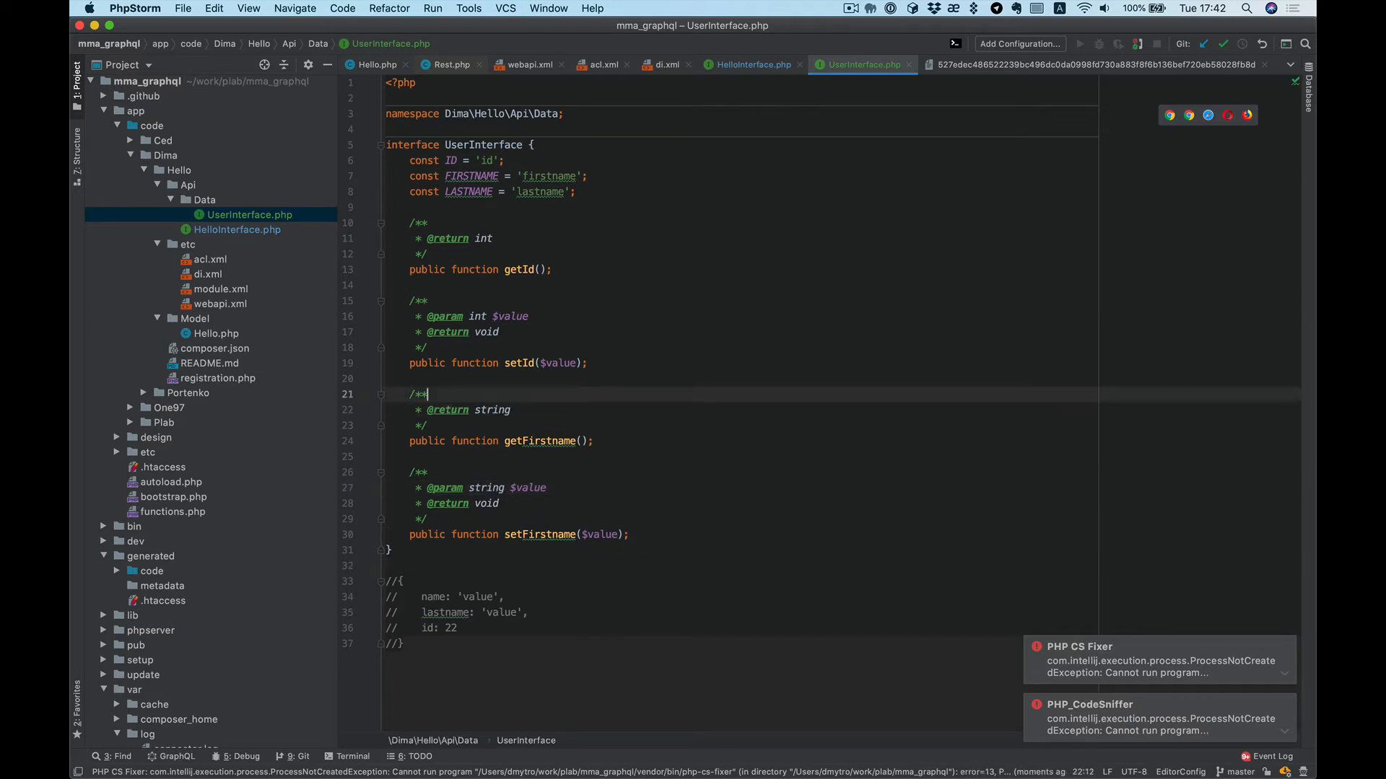
pyautogui.click(387, 425)
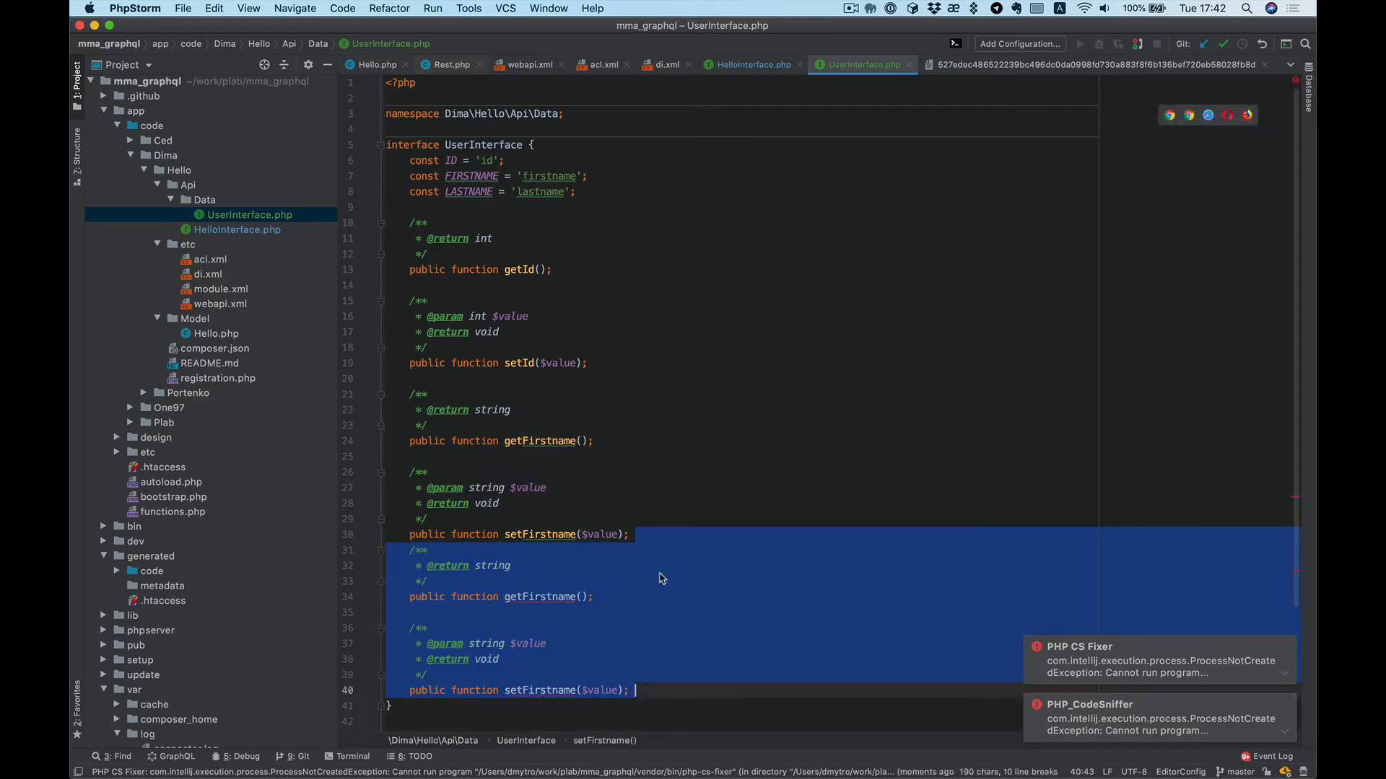
pyautogui.click(535, 601)
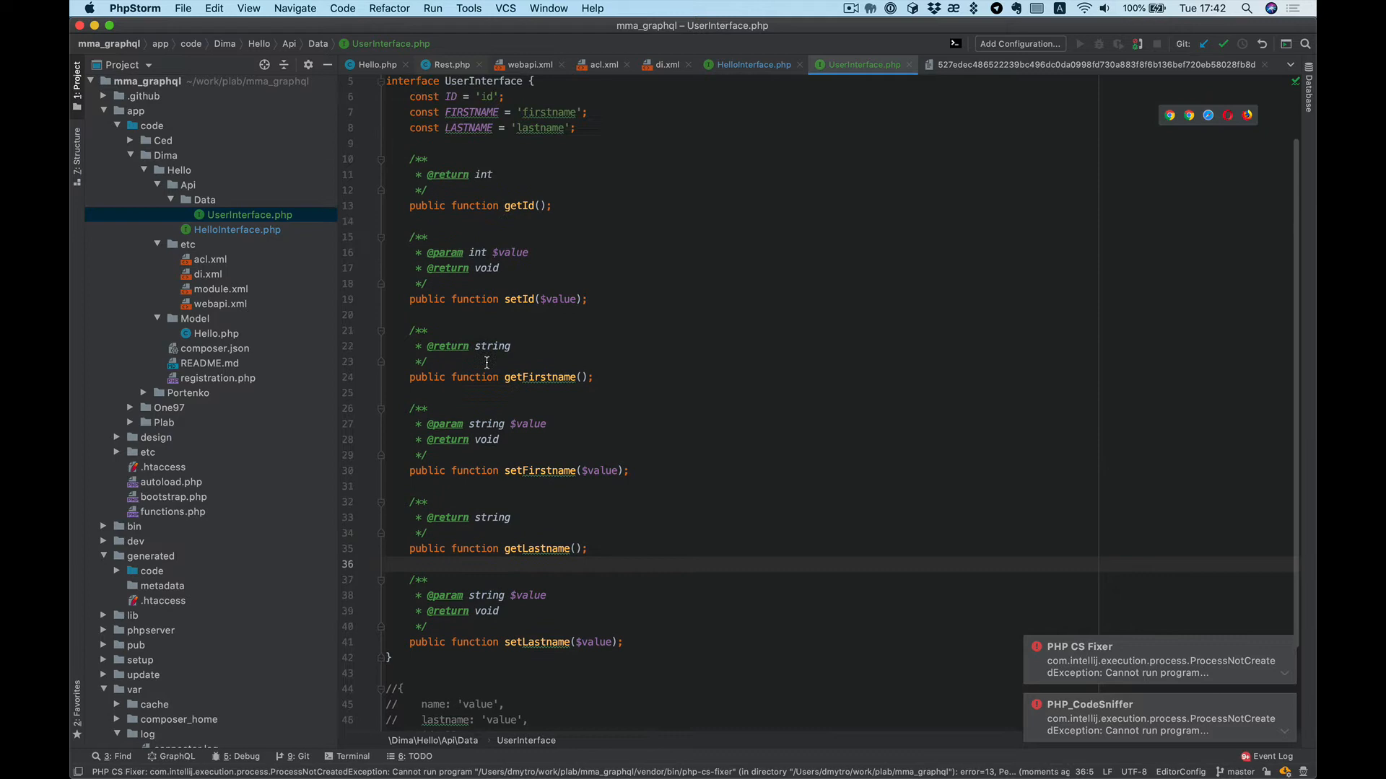
# - Show the intention action to implement UserInterface with a new class
pyautogui.scroll(-3)
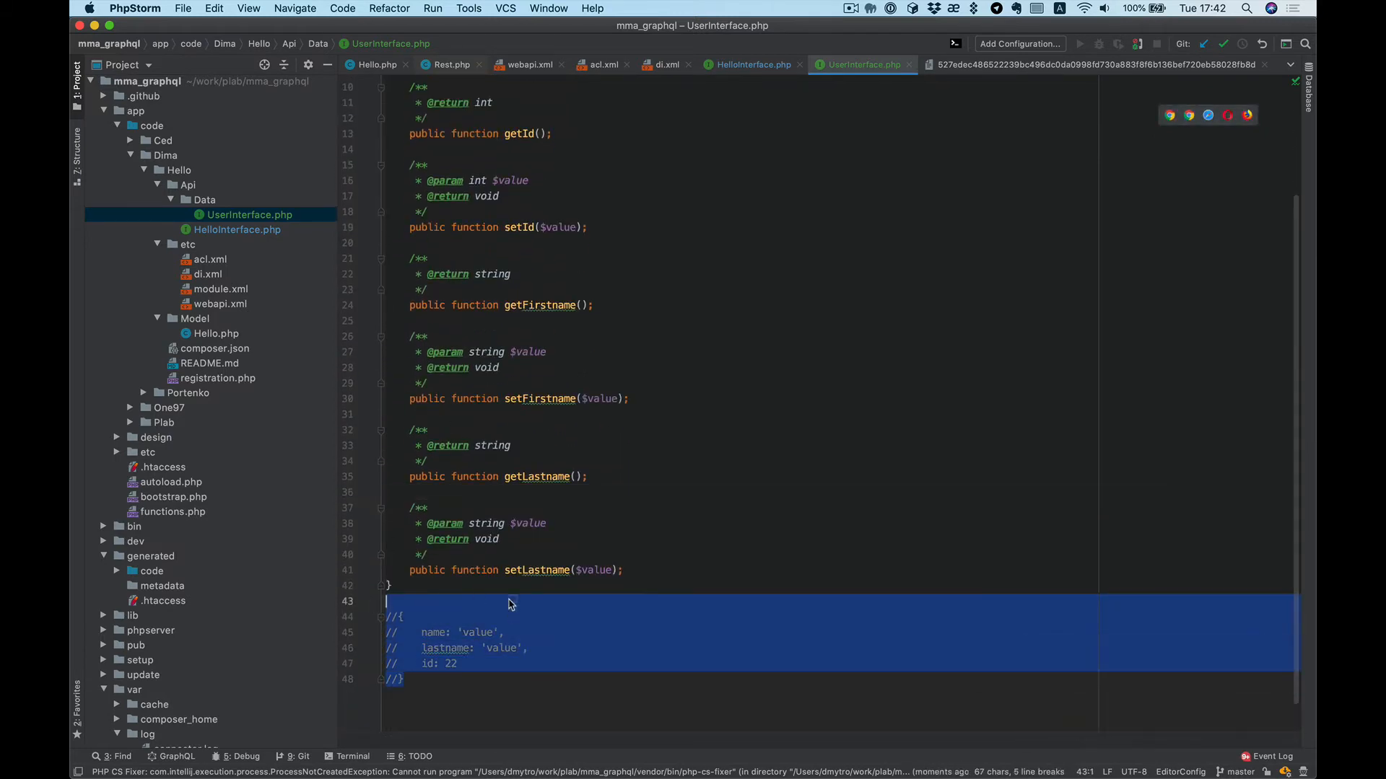
pyautogui.click(423, 632)
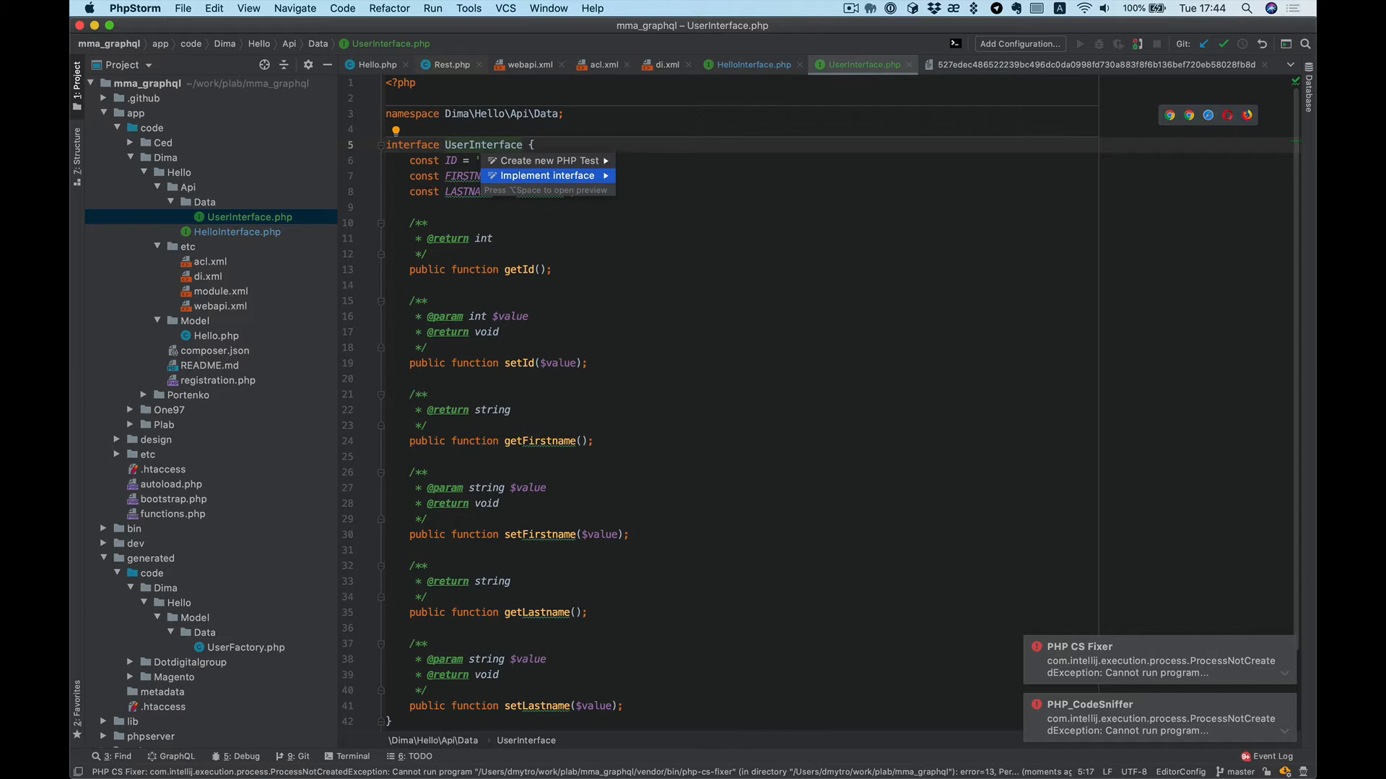
pyautogui.click(545, 175)
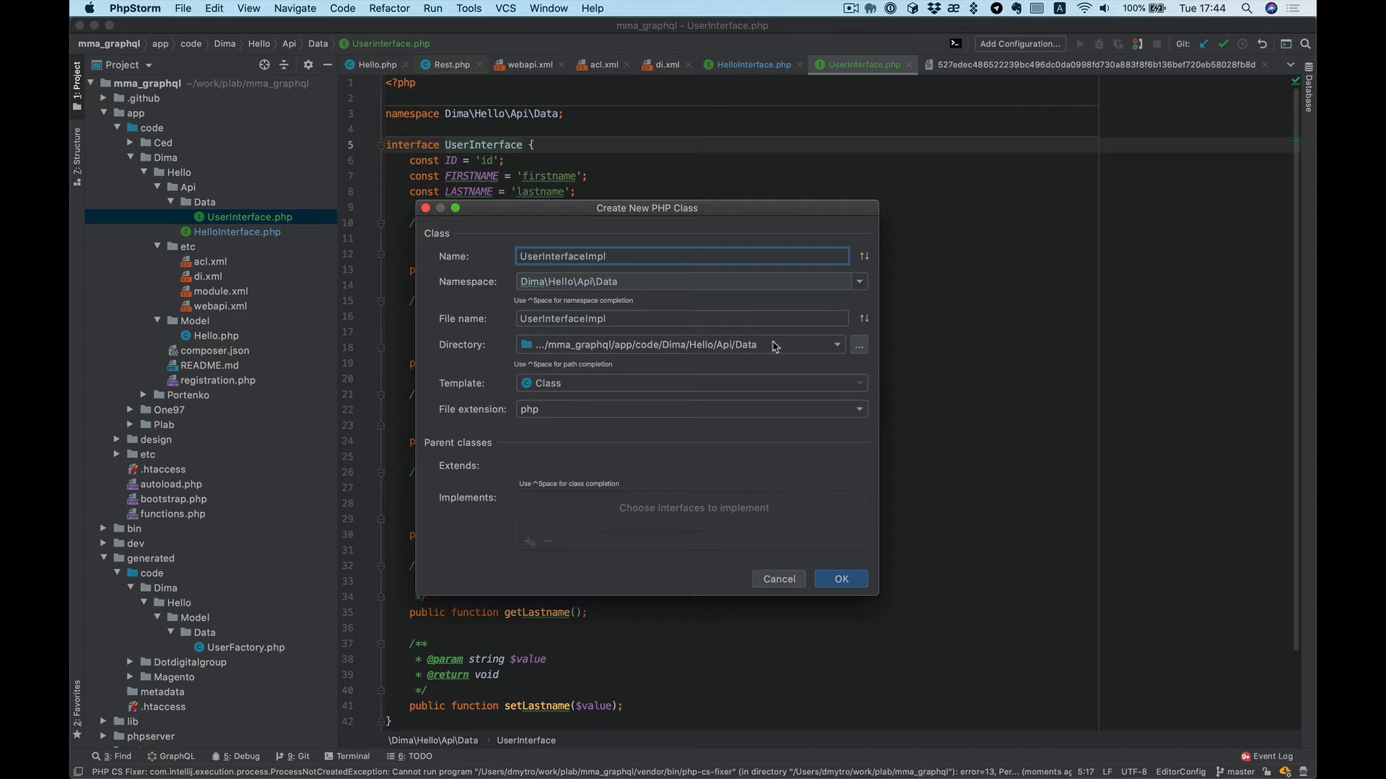
pyautogui.click(836, 345)
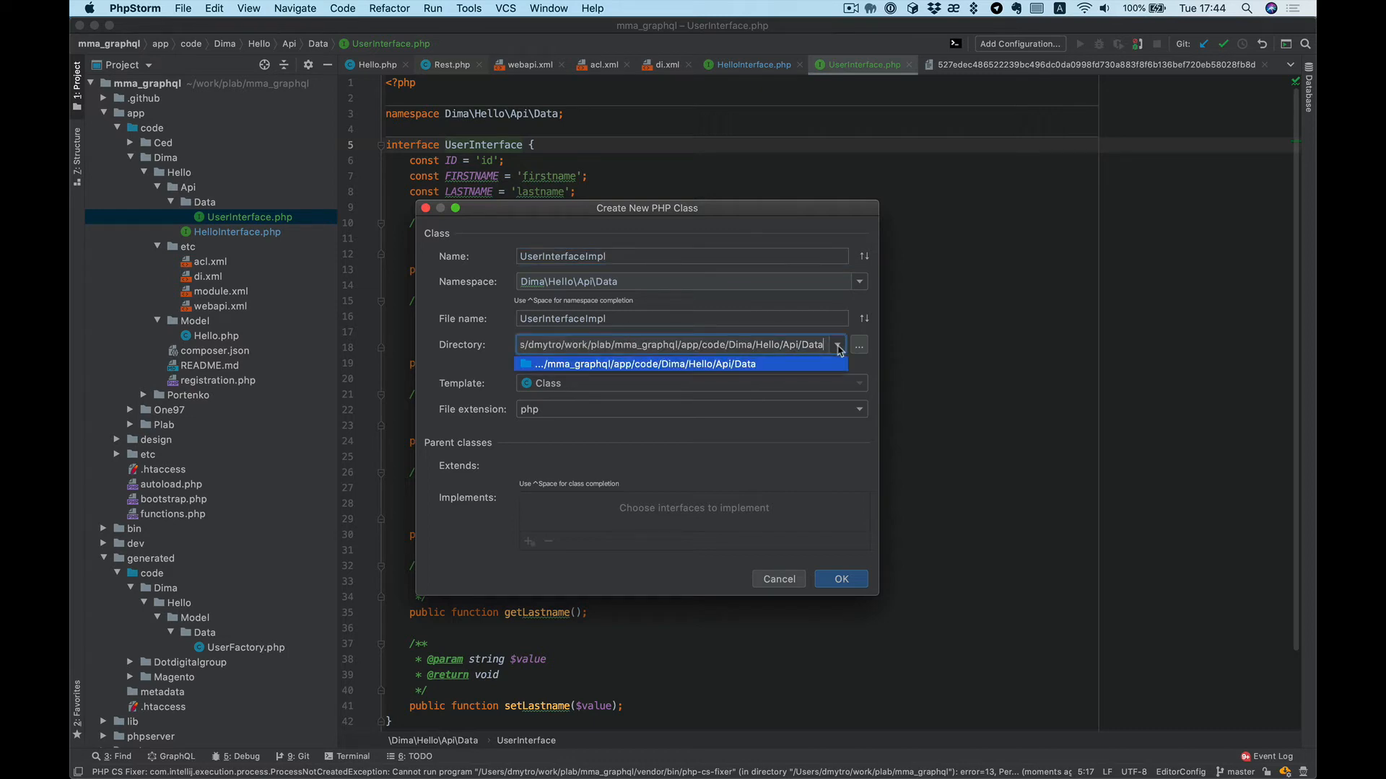
pyautogui.click(637, 364)
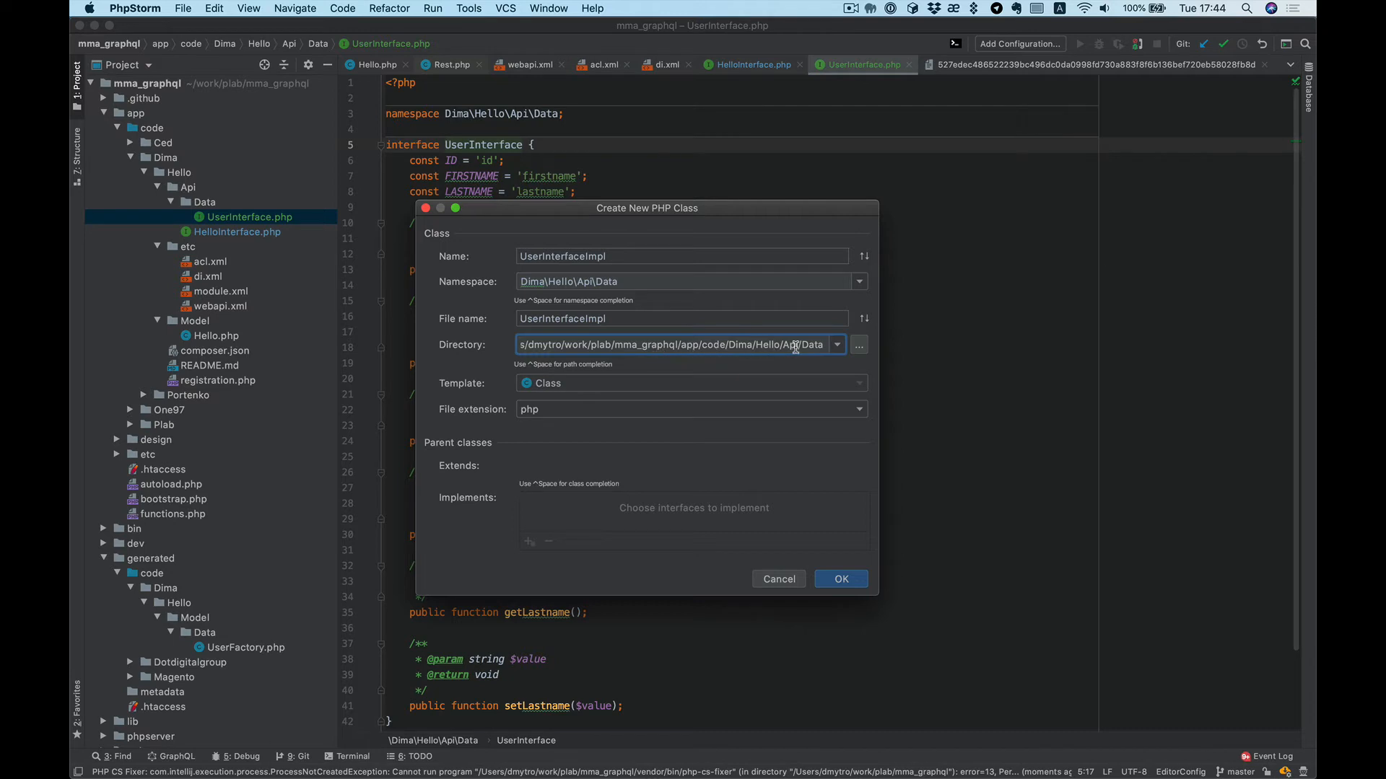
pyautogui.doubleClick(790, 344)
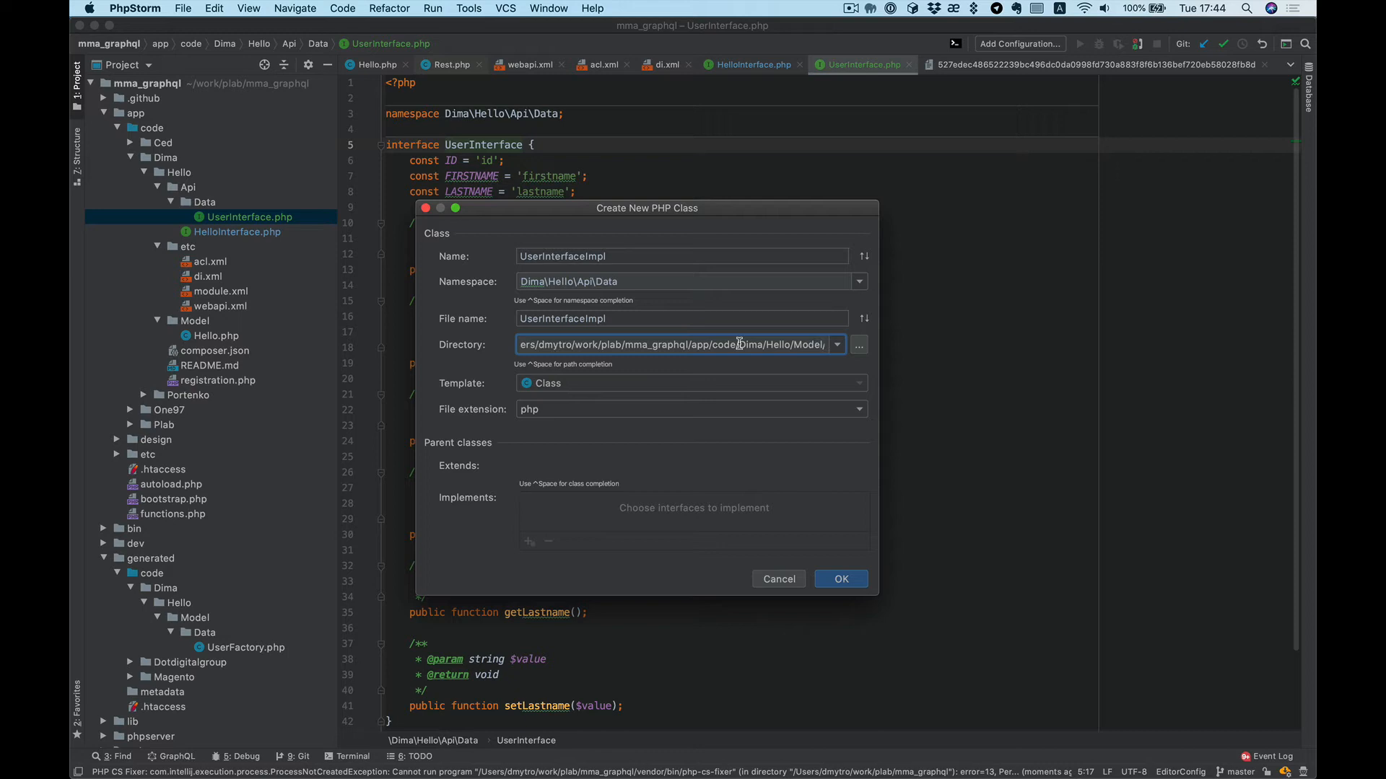
pyautogui.click(642, 256)
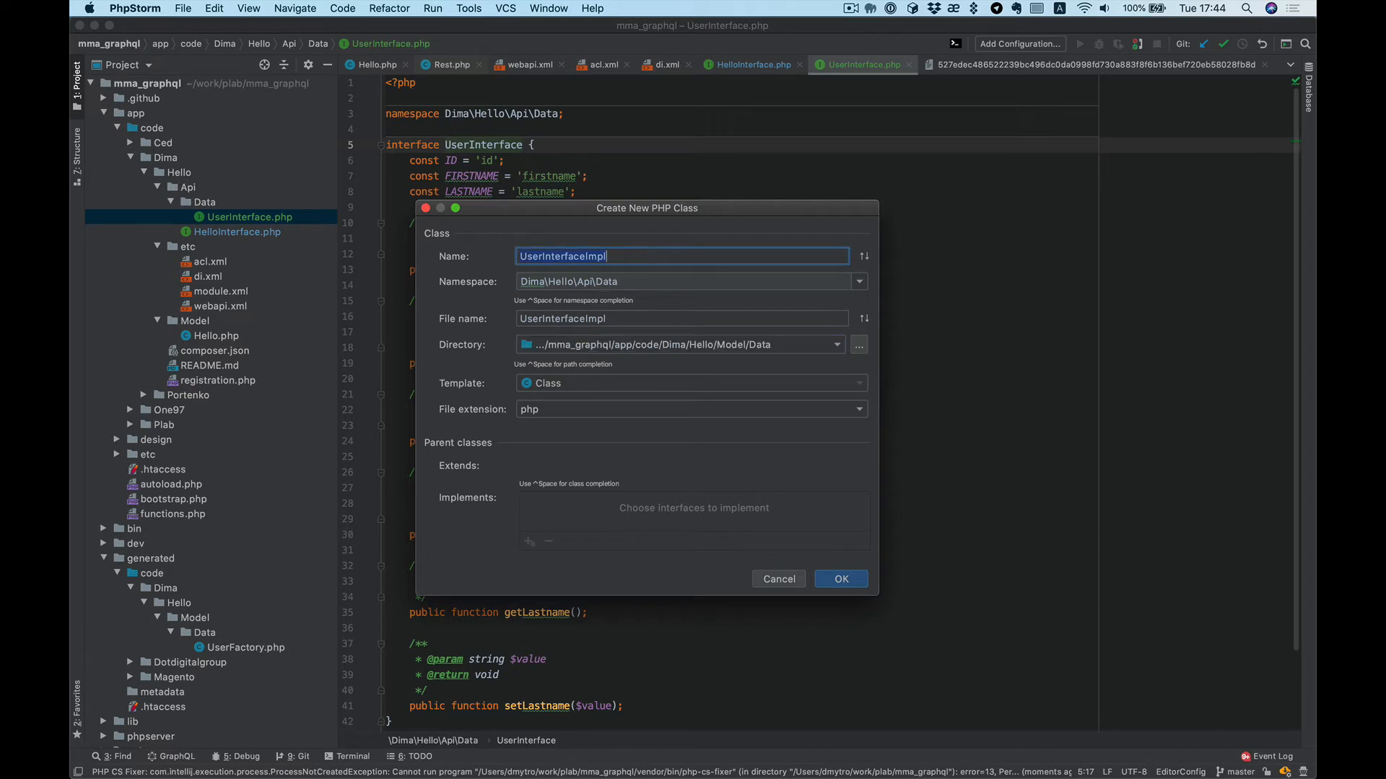
pyautogui.press('cmd+a')
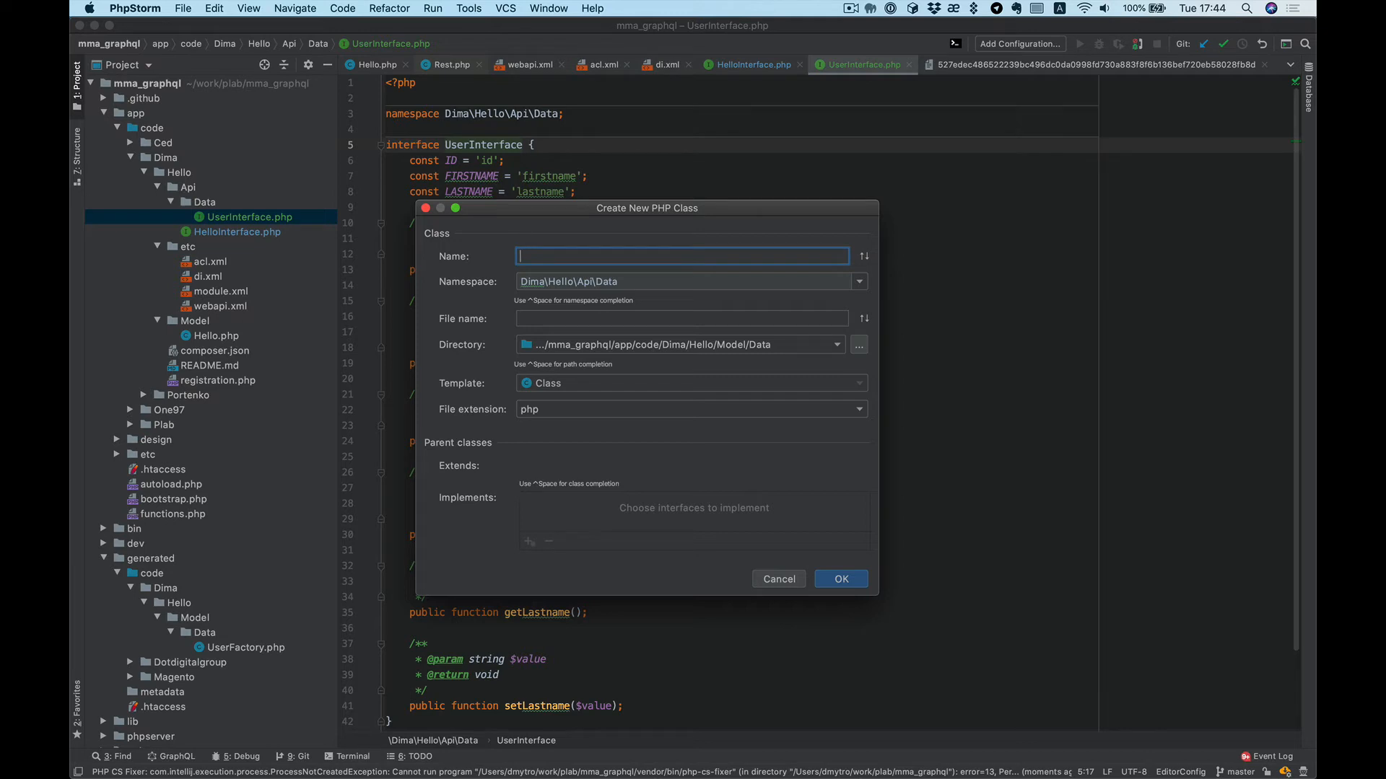
pyautogui.write('User')
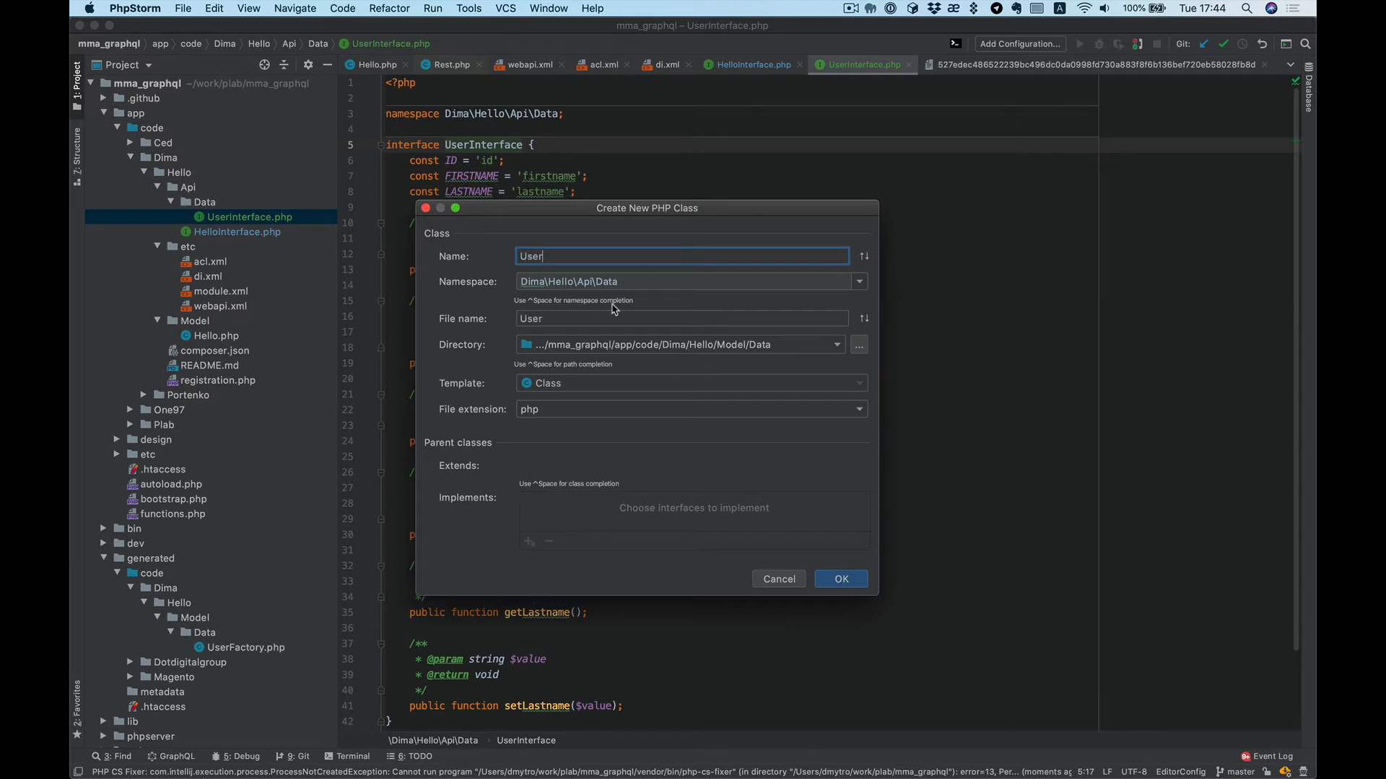
pyautogui.click(684, 281)
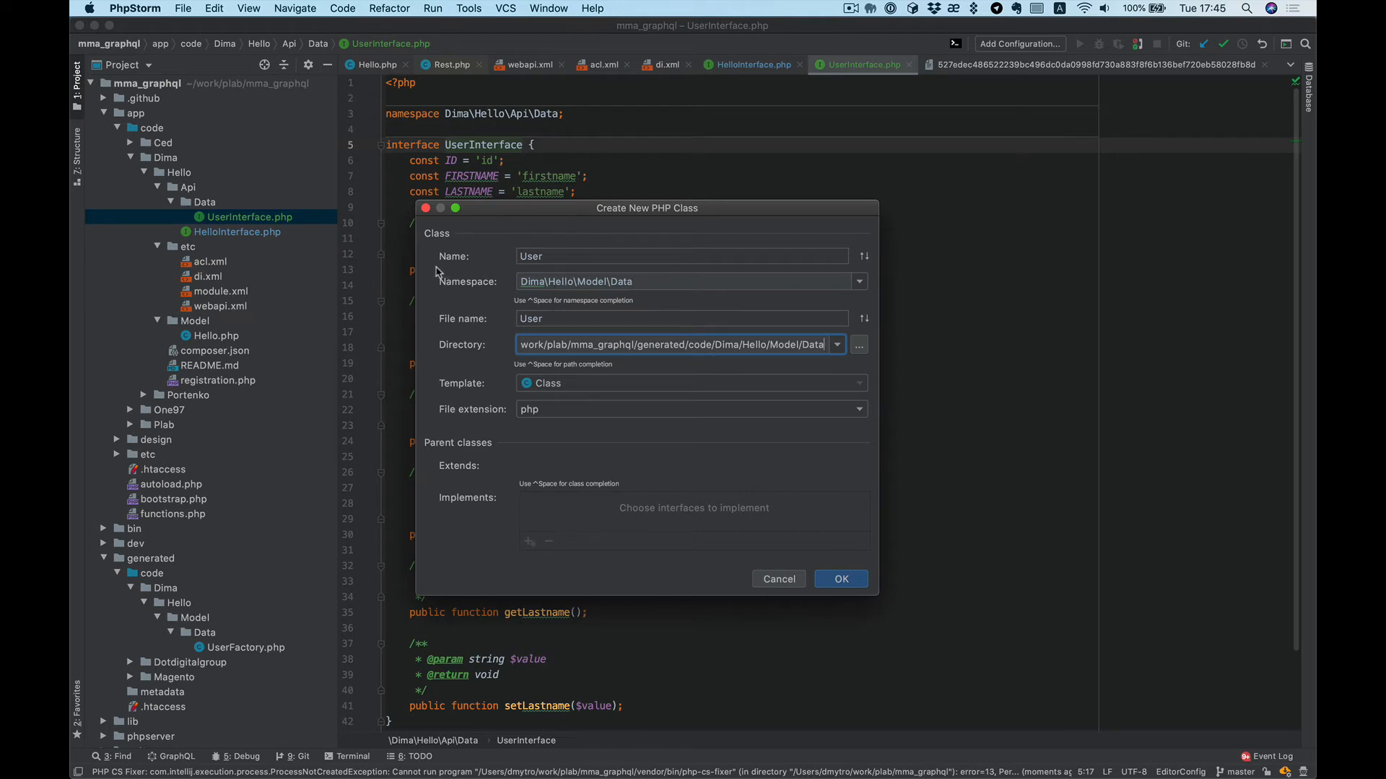
pyautogui.moveTo(840, 352)
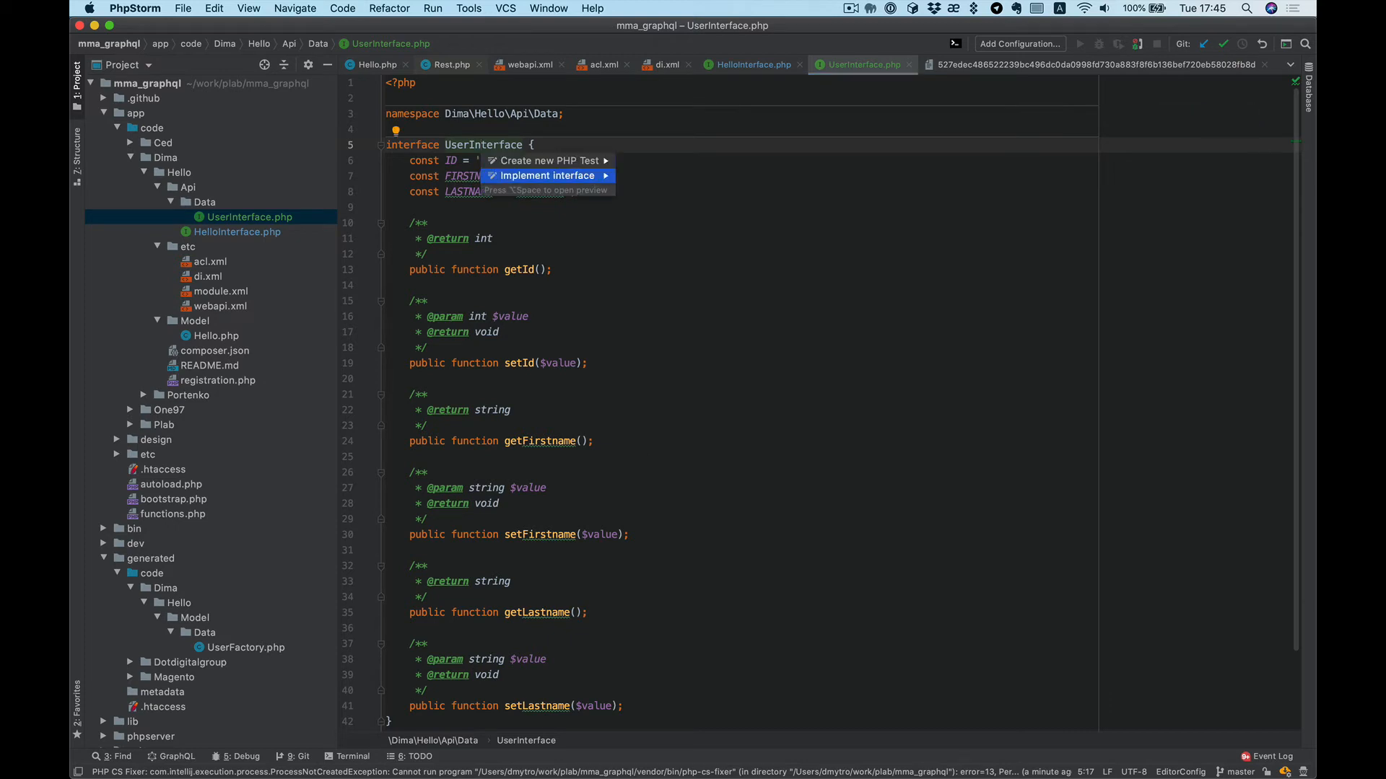
# - Create the User class in the app code Model/Data folder implementing UserInterface
pyautogui.click(545, 175)
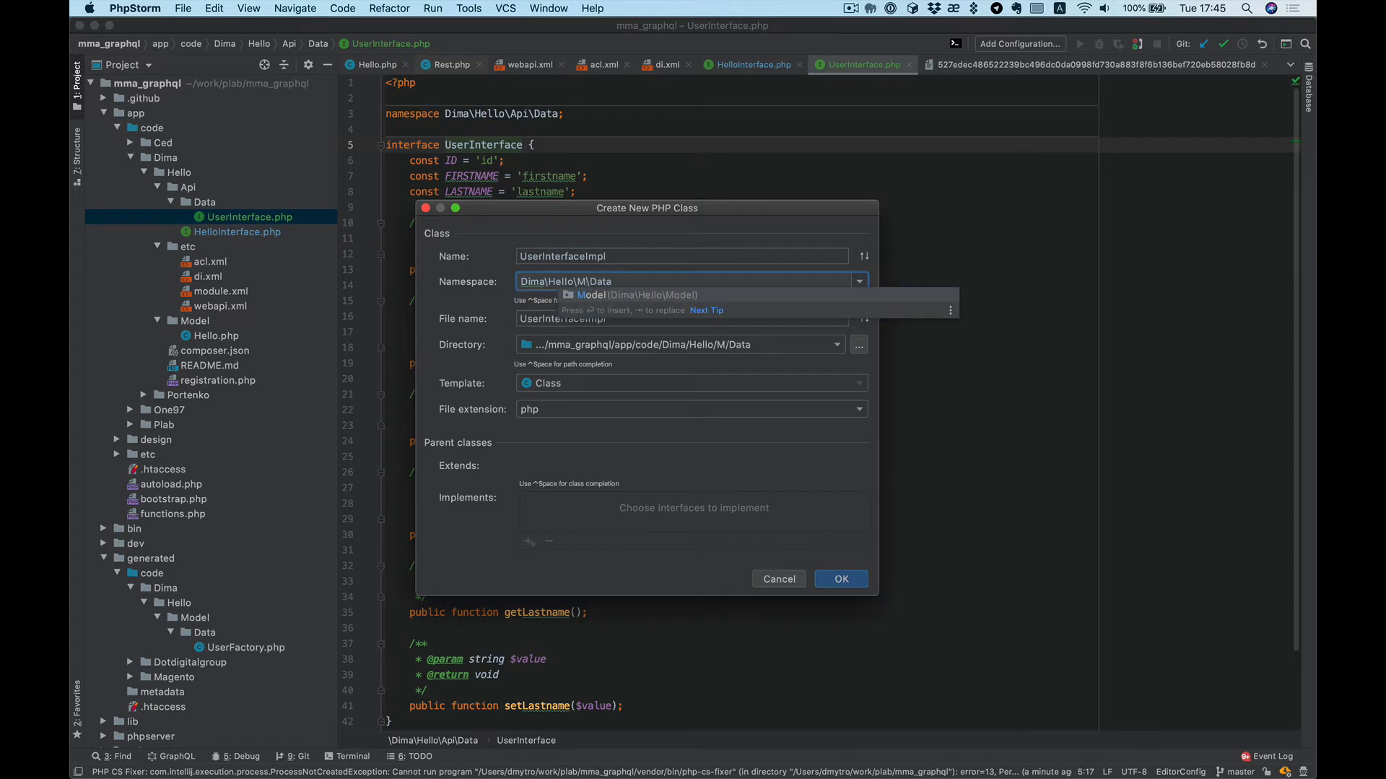
pyautogui.click(635, 294)
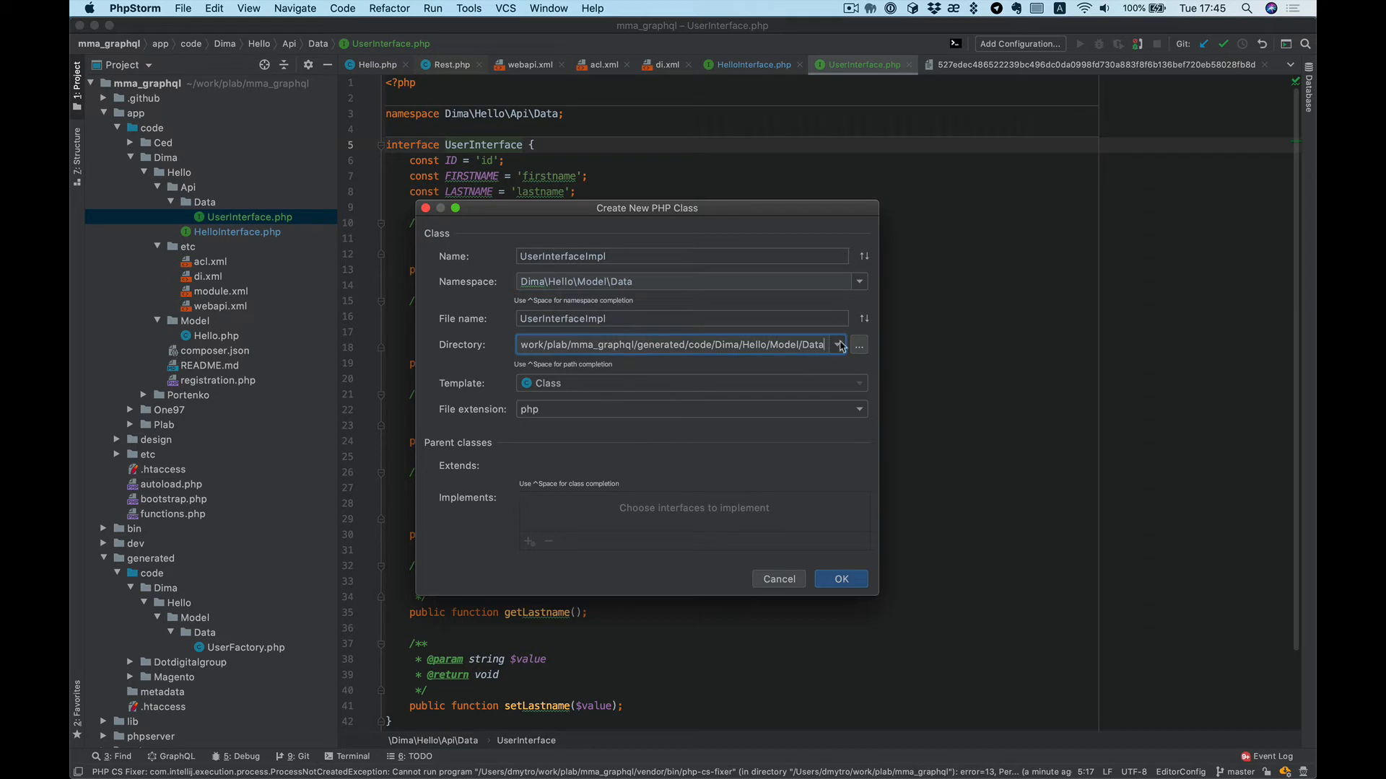
pyautogui.click(836, 343)
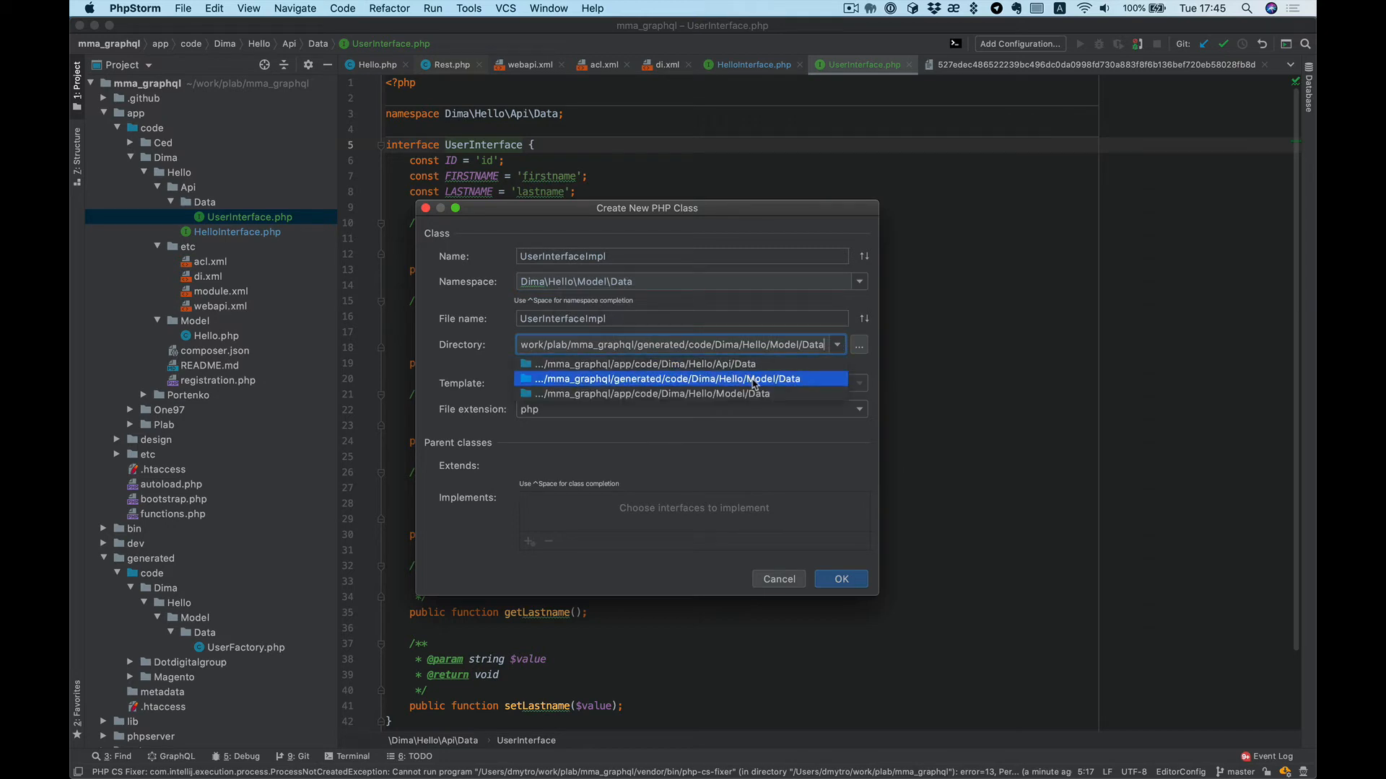
pyautogui.click(653, 393)
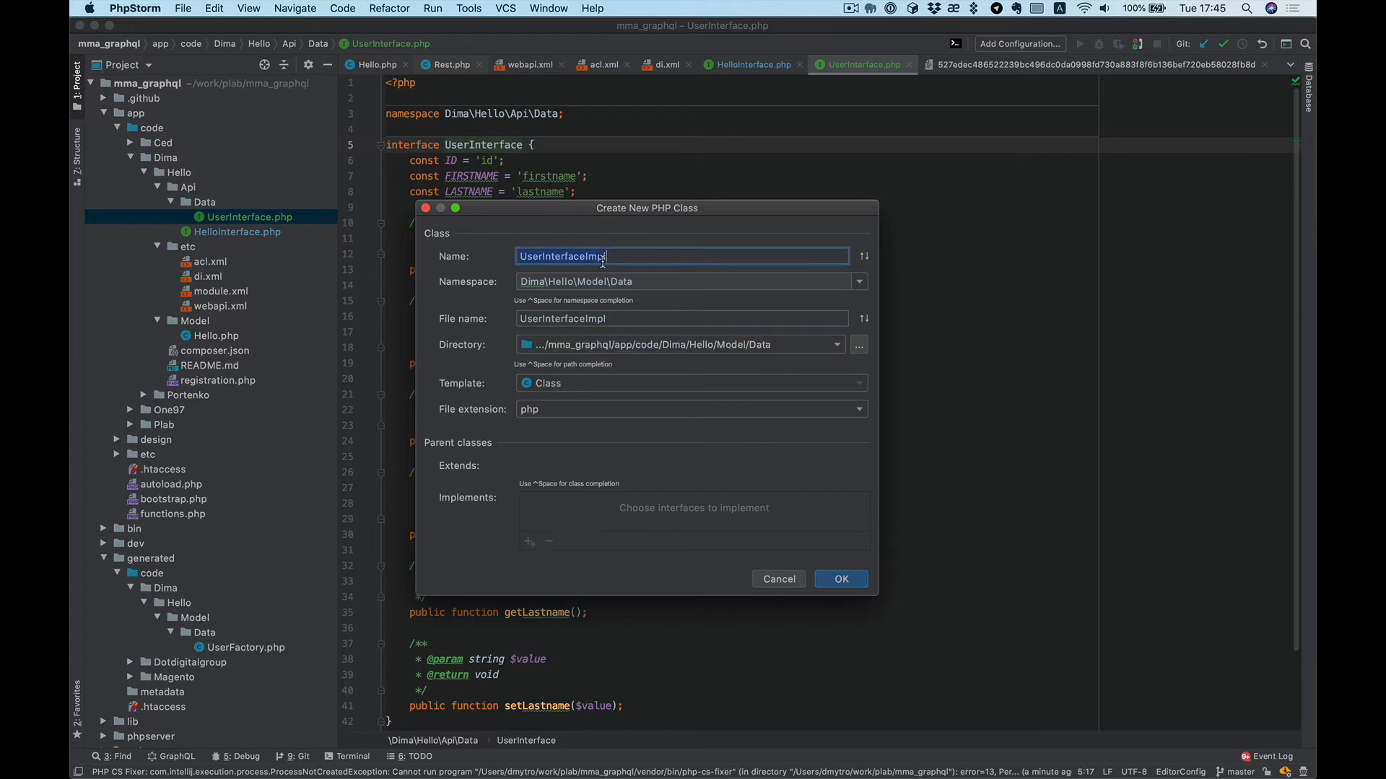
pyautogui.write('User')
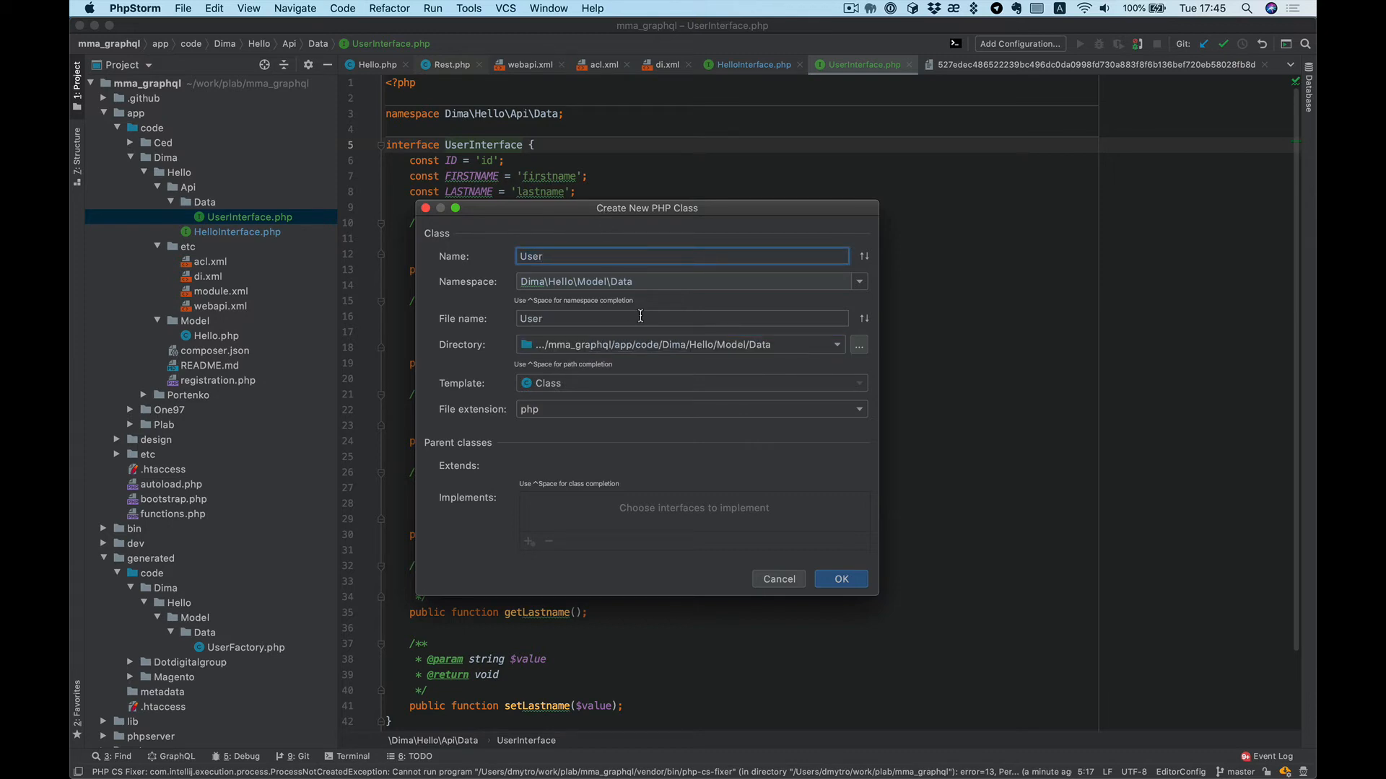
pyautogui.moveTo(657, 427)
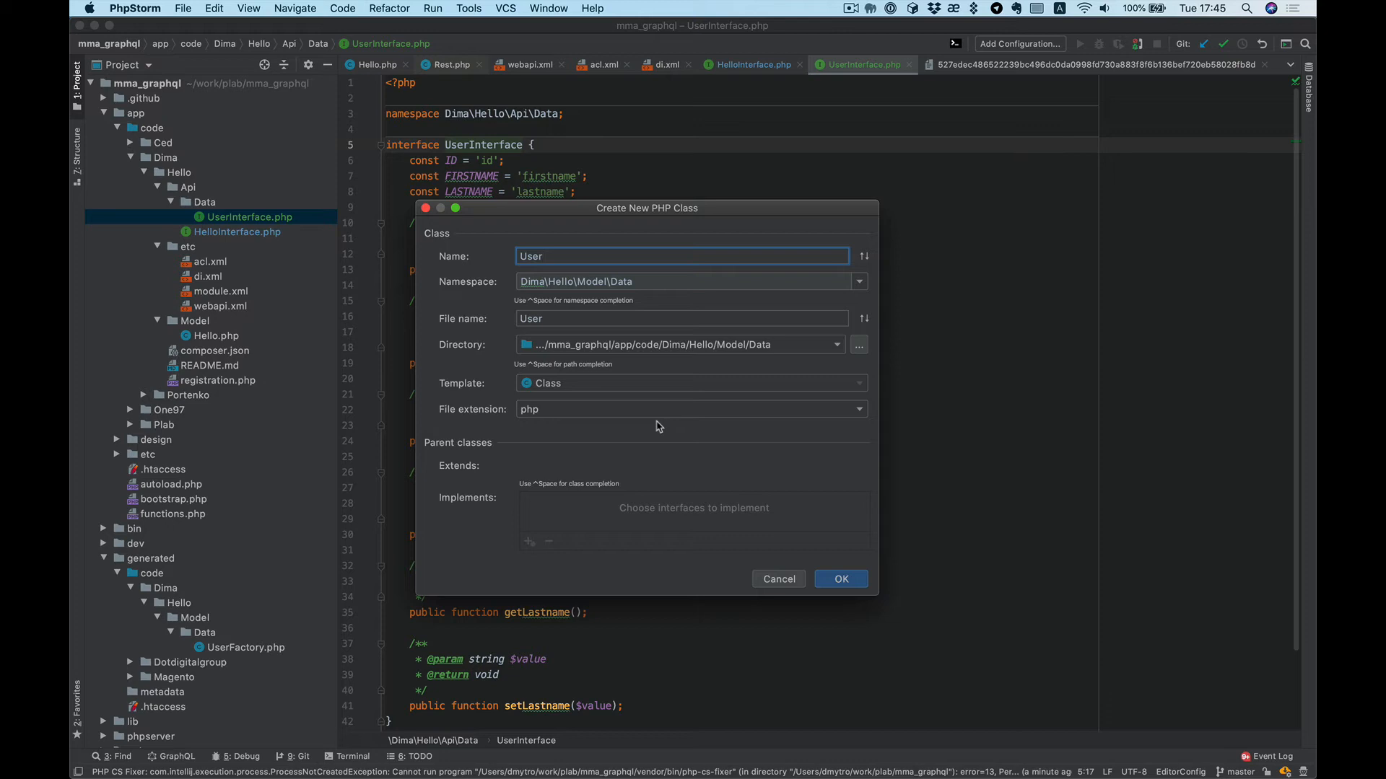
pyautogui.click(840, 577)
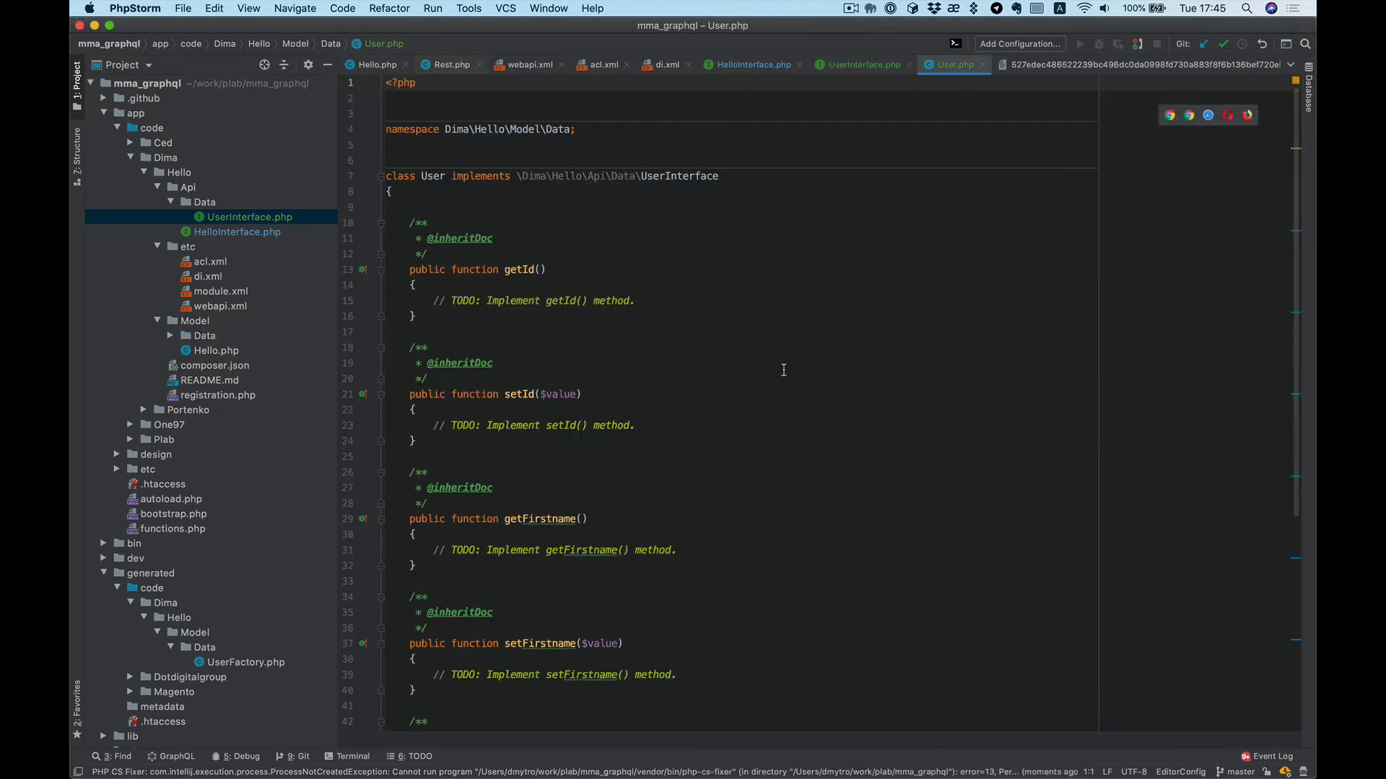
# - Make User extend AbstractModel and import Magento\Framework\Model\AbstractModel
pyautogui.click(227, 351)
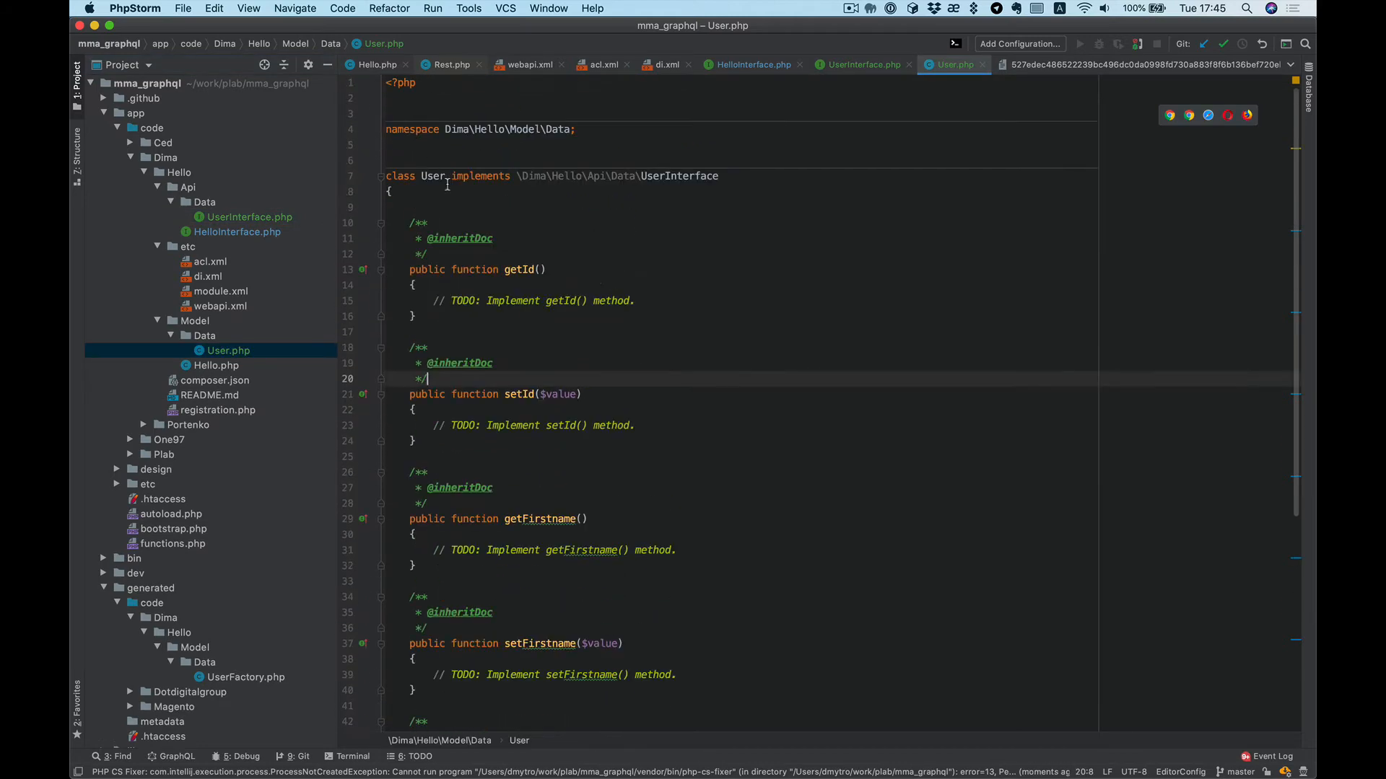
pyautogui.write('extends')
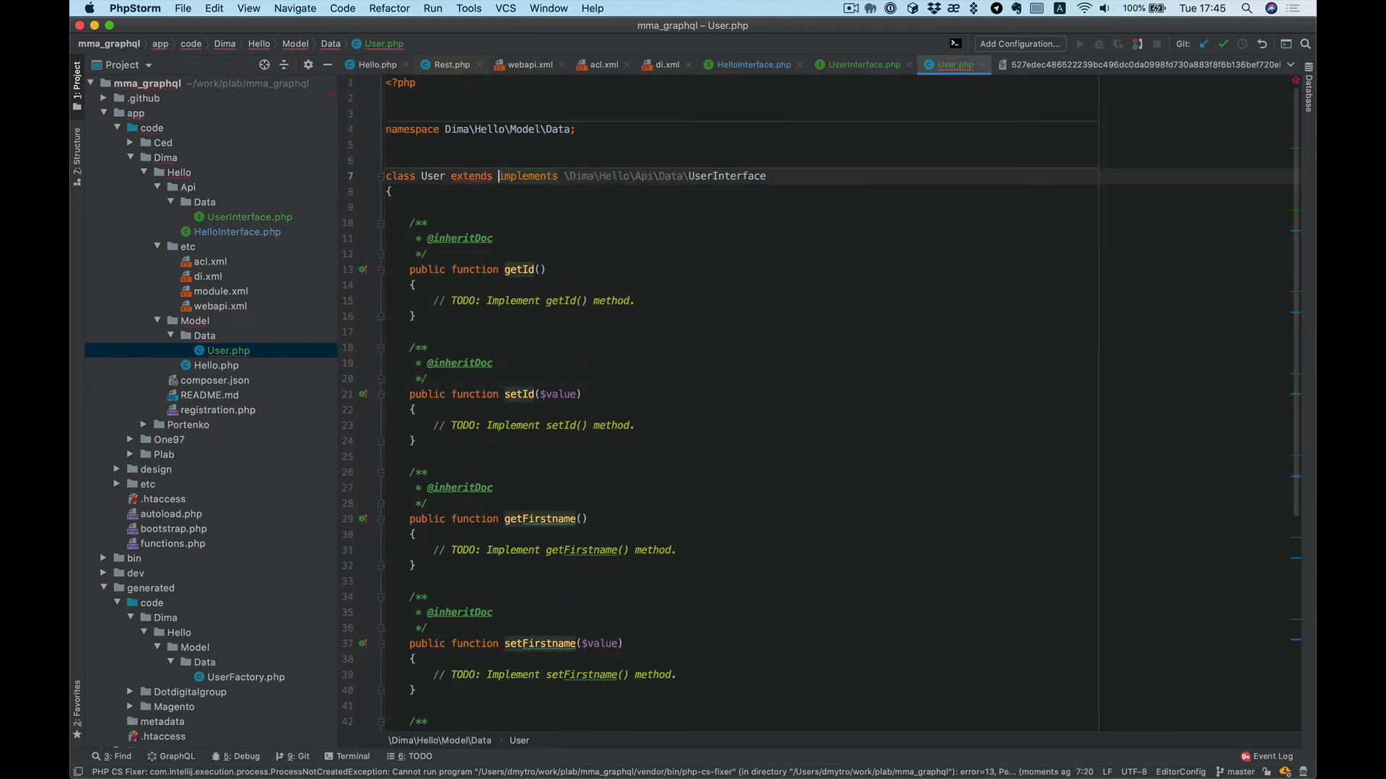
pyautogui.write('AbstractModel')
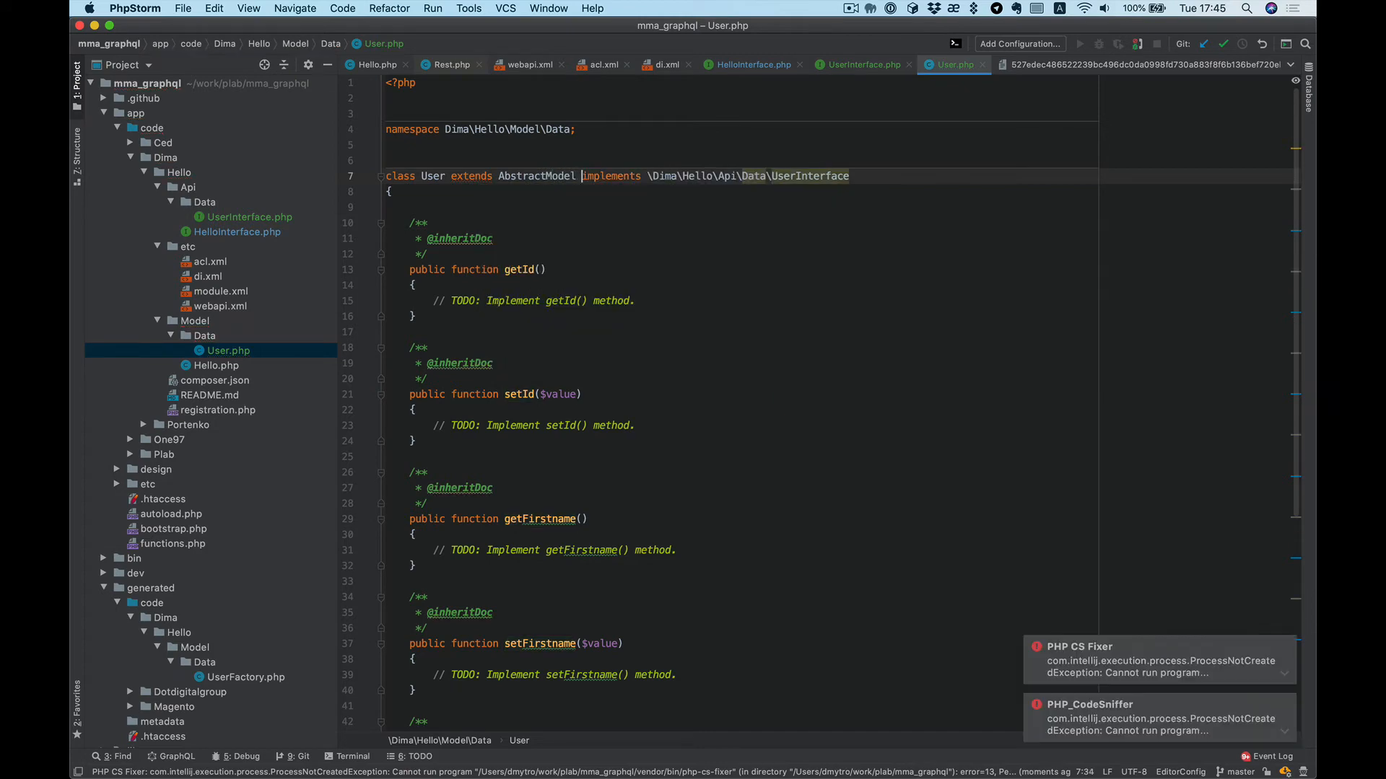
pyautogui.write('u')
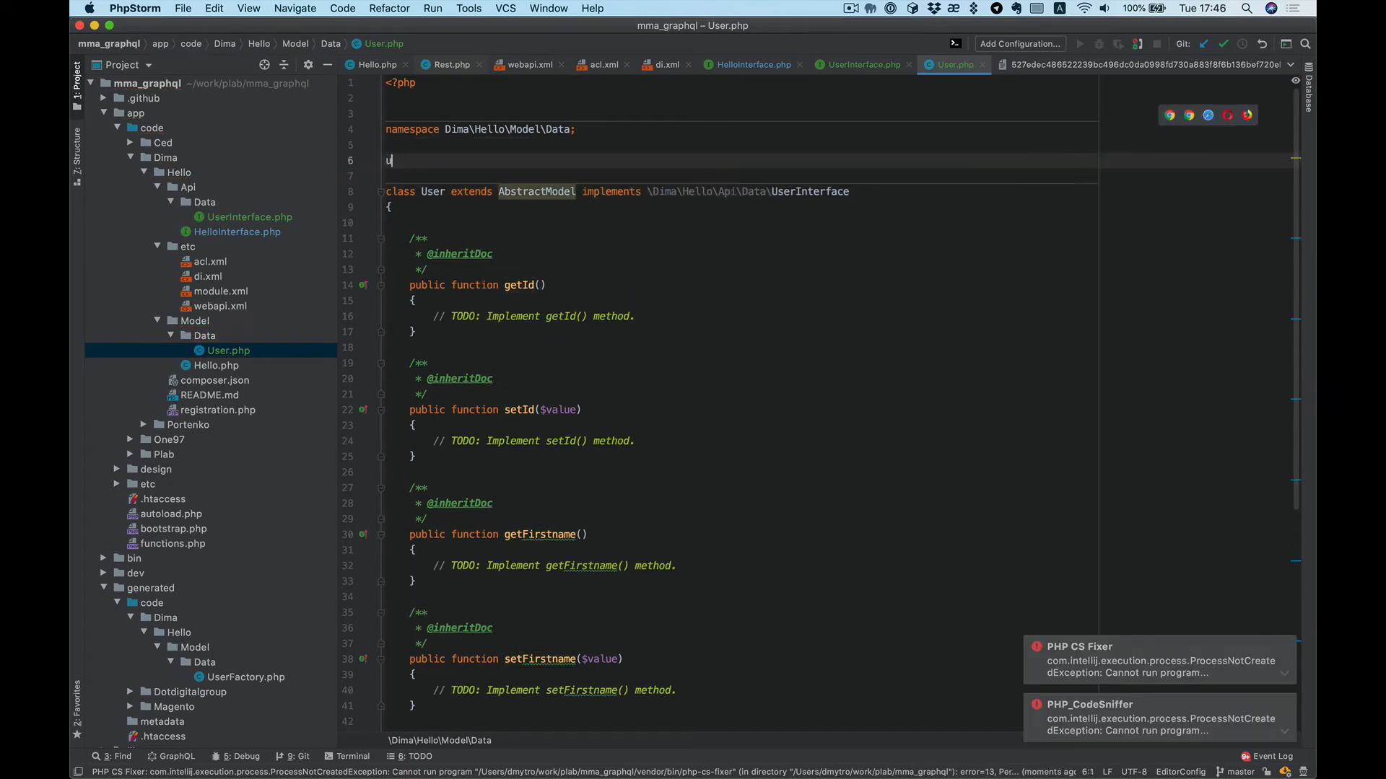
pyautogui.write('se Magento')
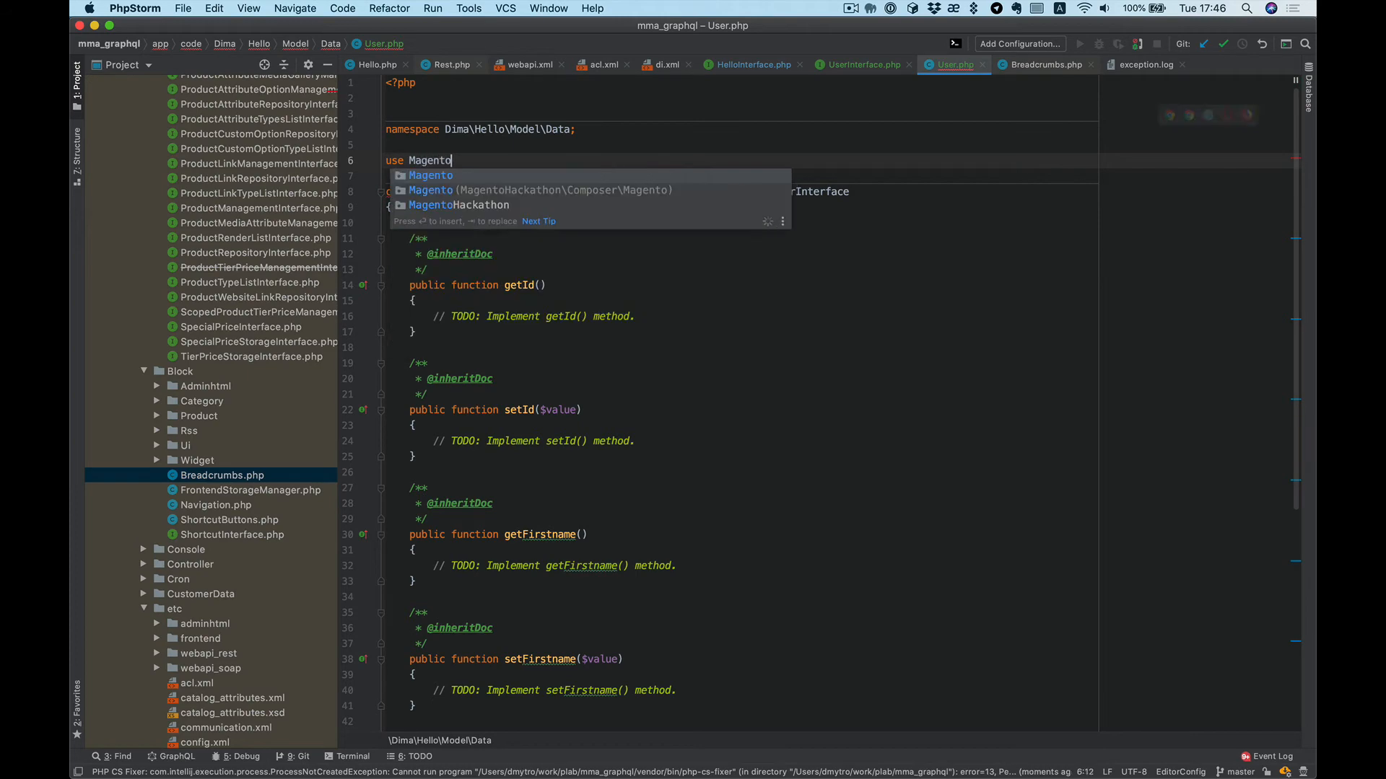
pyautogui.write('\\Framework\\')
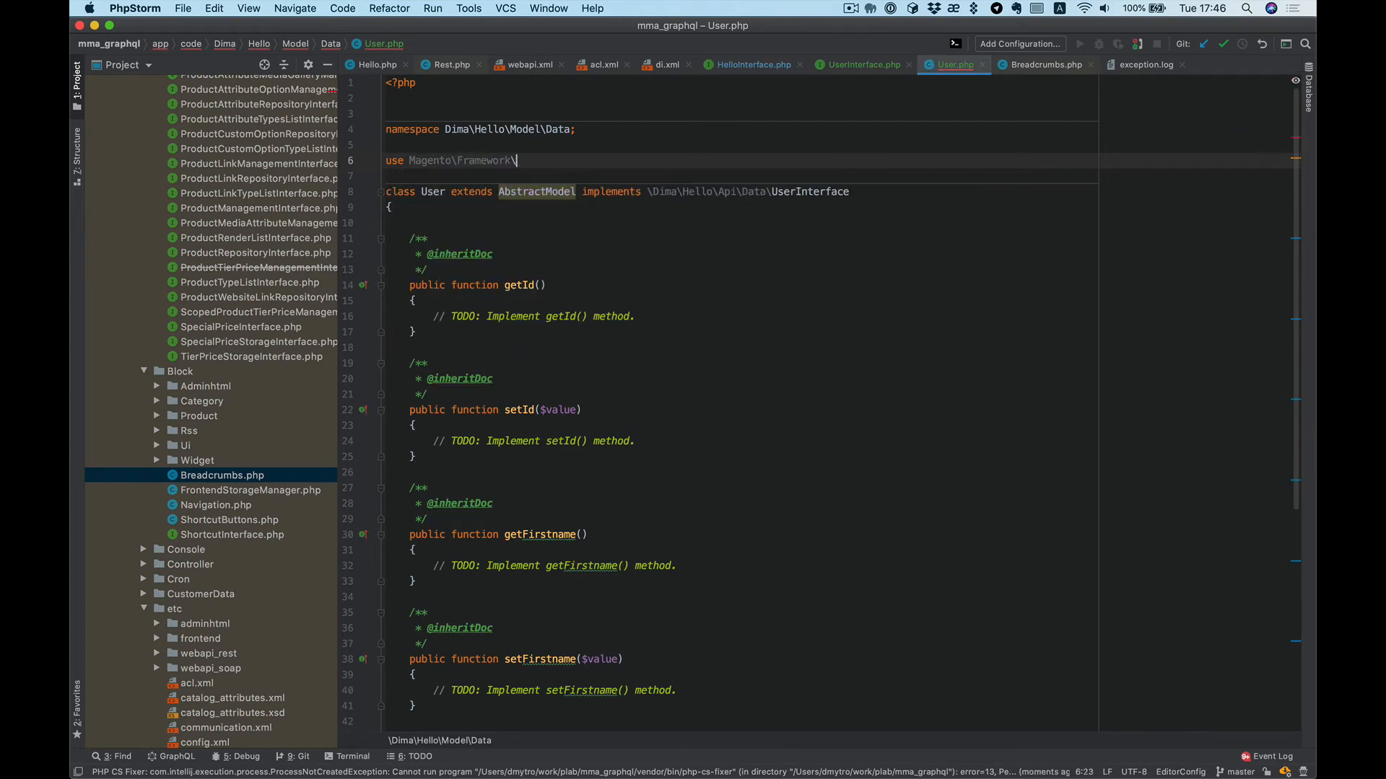
pyautogui.write('Model')
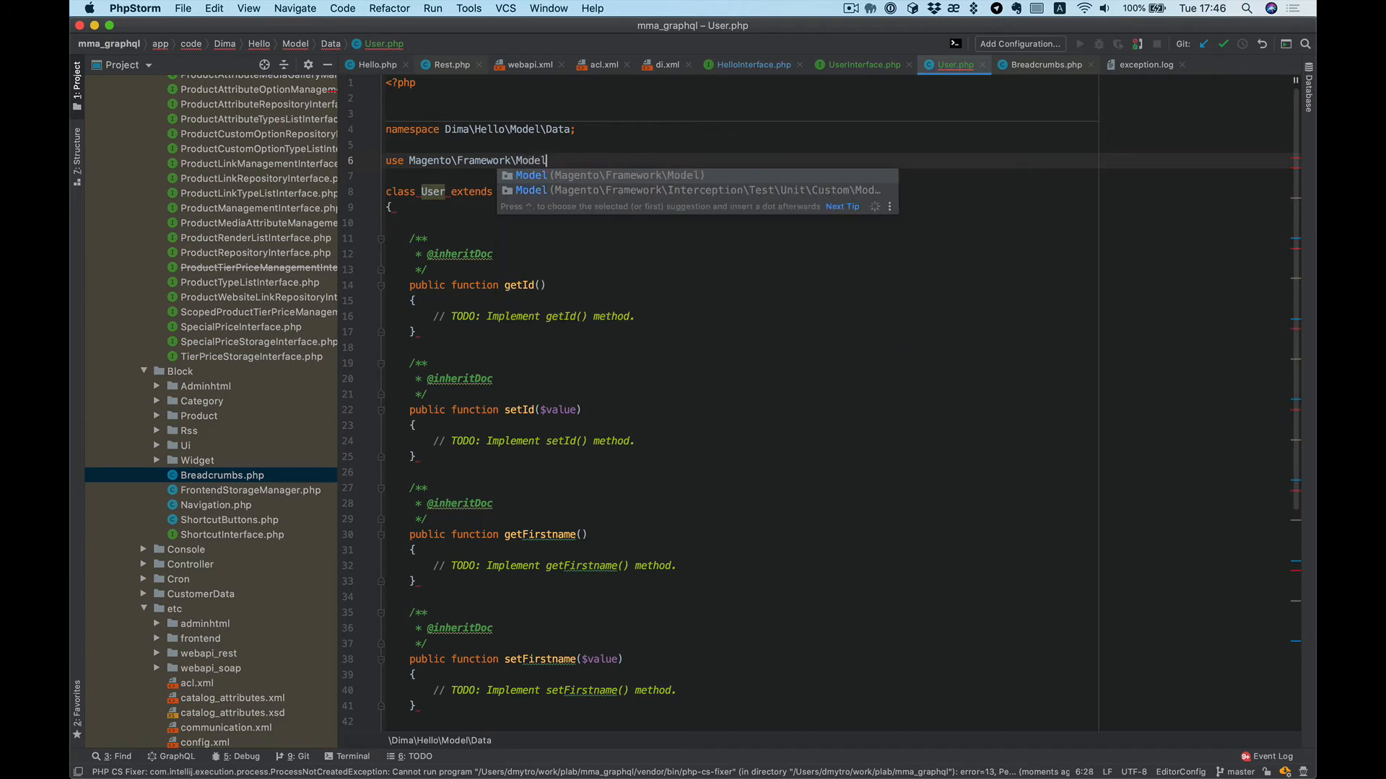
pyautogui.write('\\A')
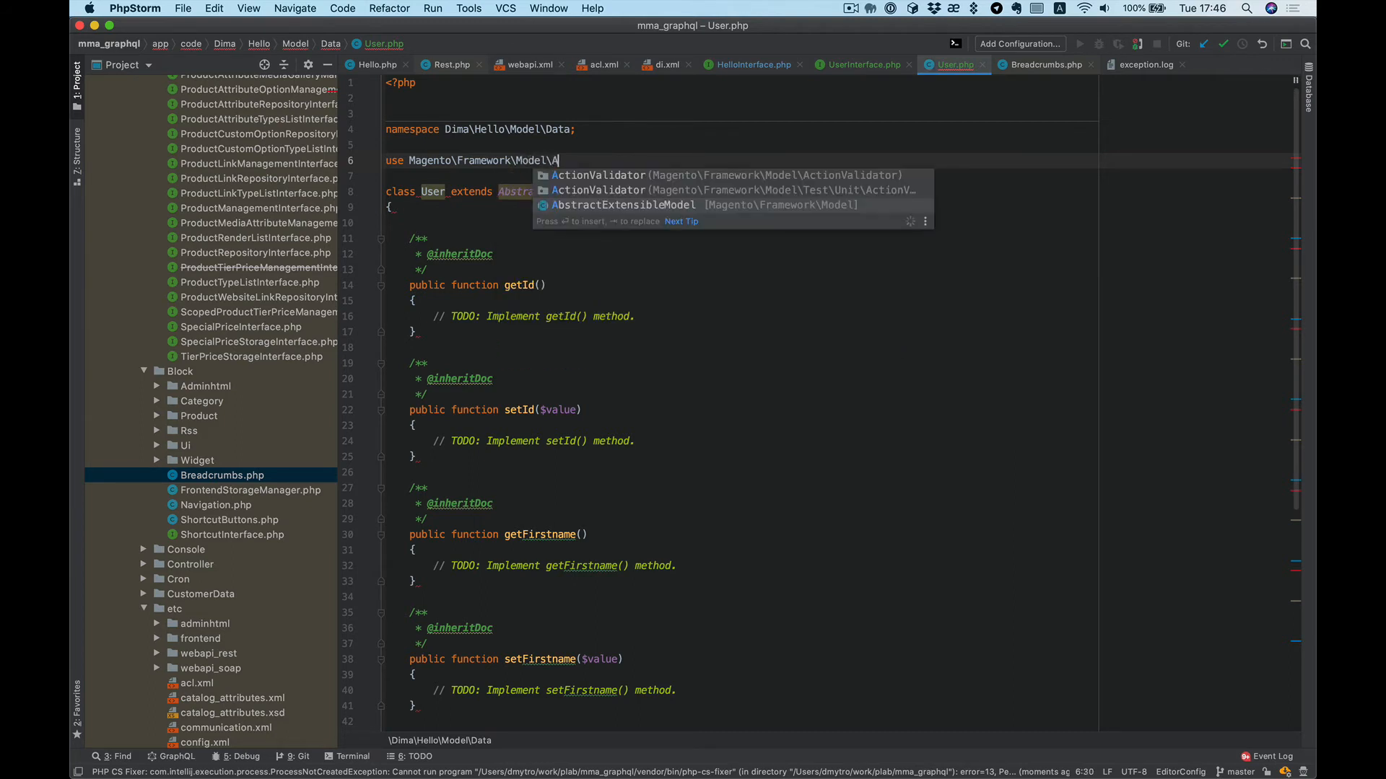
pyautogui.write('bs')
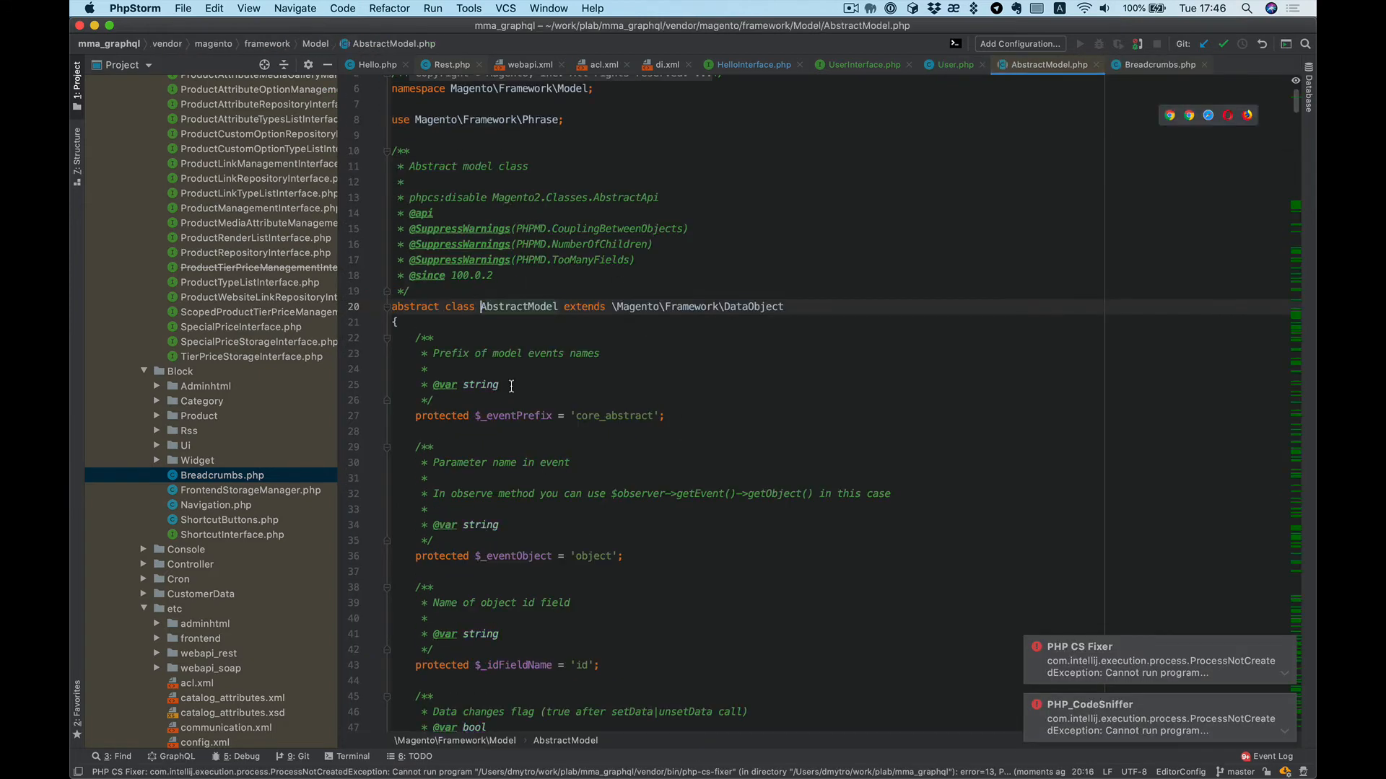
# - Scroll through the AbstractModel source, then return to the User model file
pyautogui.scroll(-3)
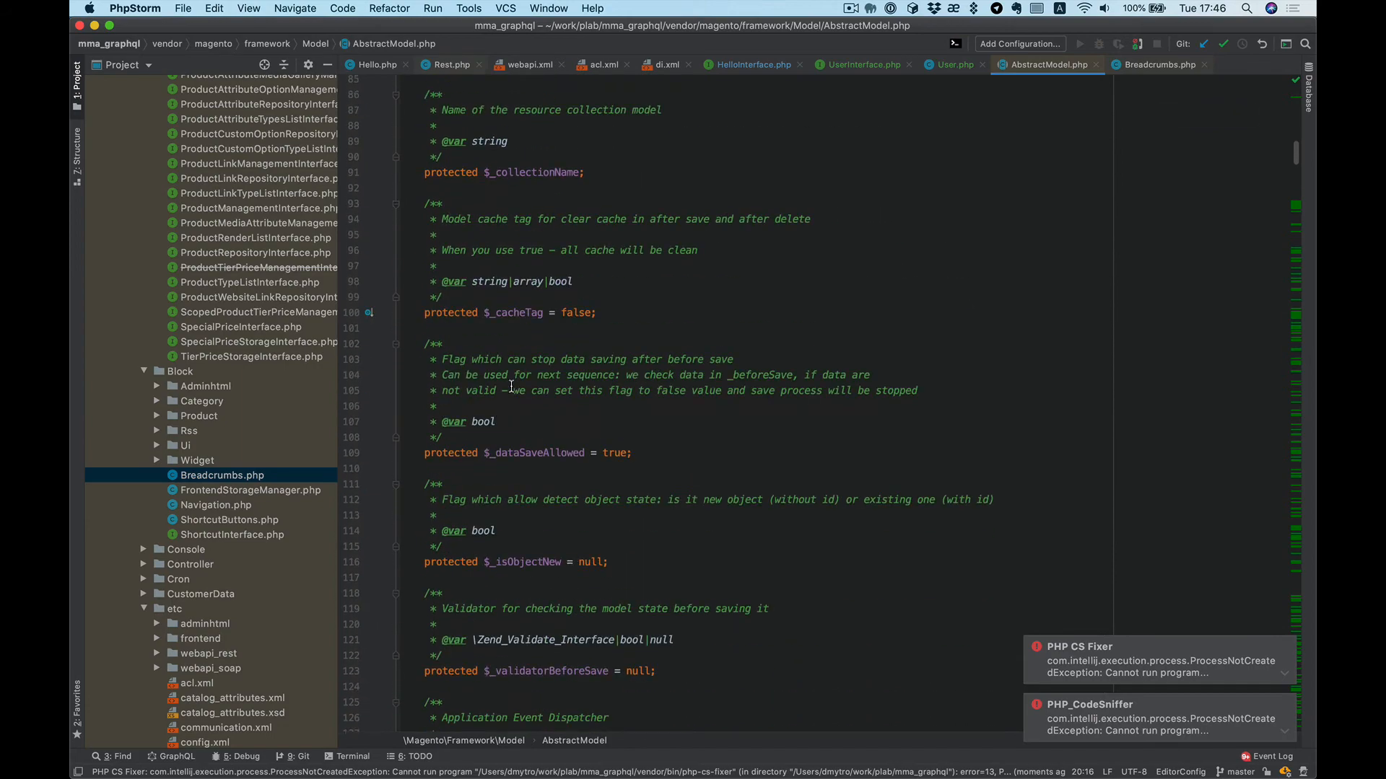
pyautogui.scroll(-3)
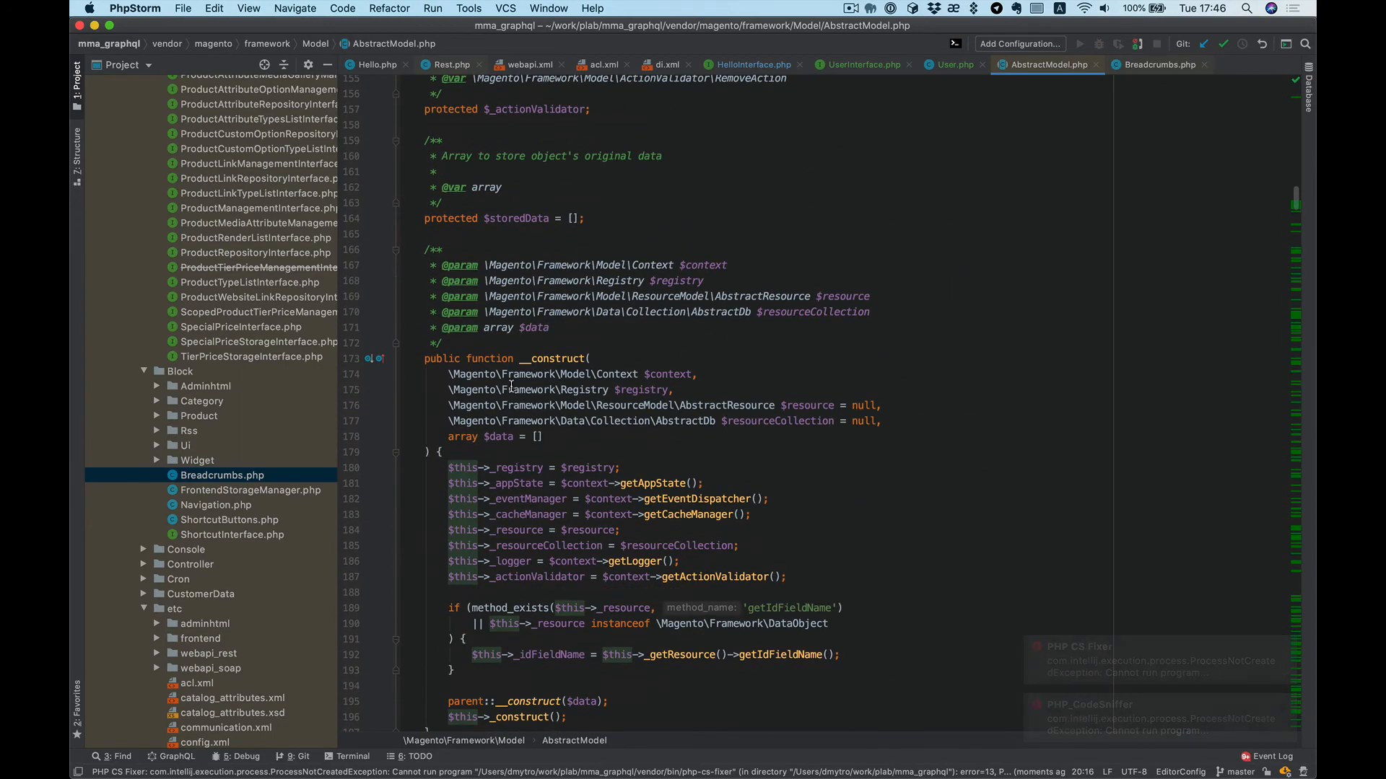
pyautogui.scroll(-3)
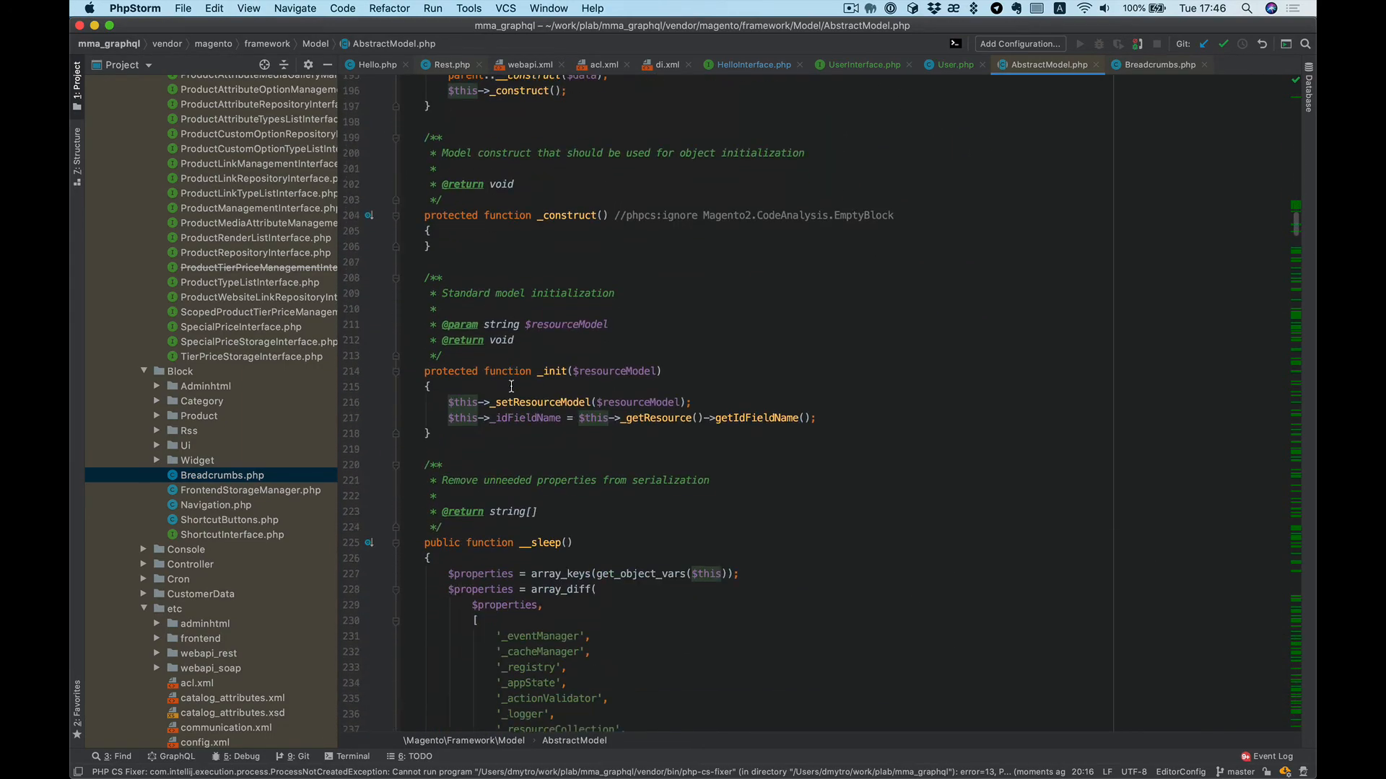
pyautogui.scroll(-3)
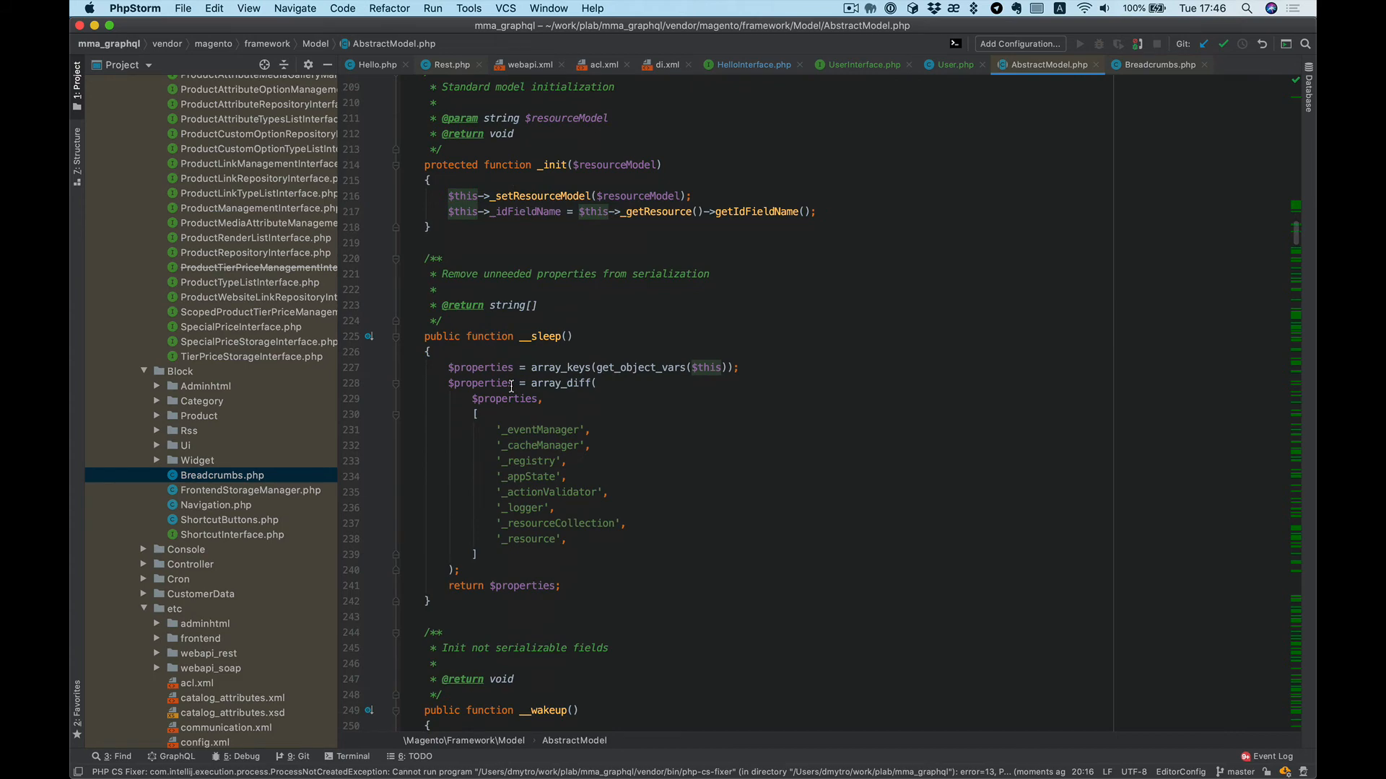
pyautogui.scroll(-3)
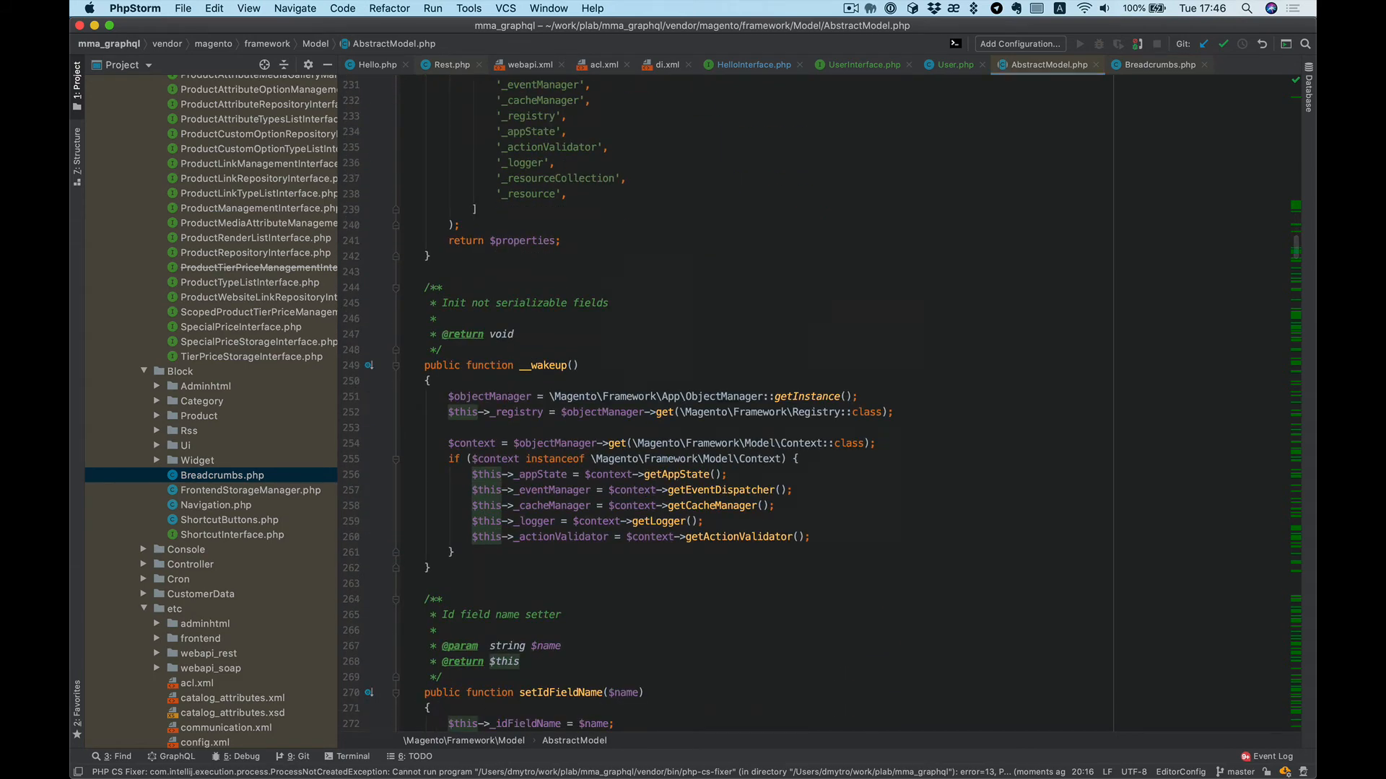
pyautogui.click(948, 64)
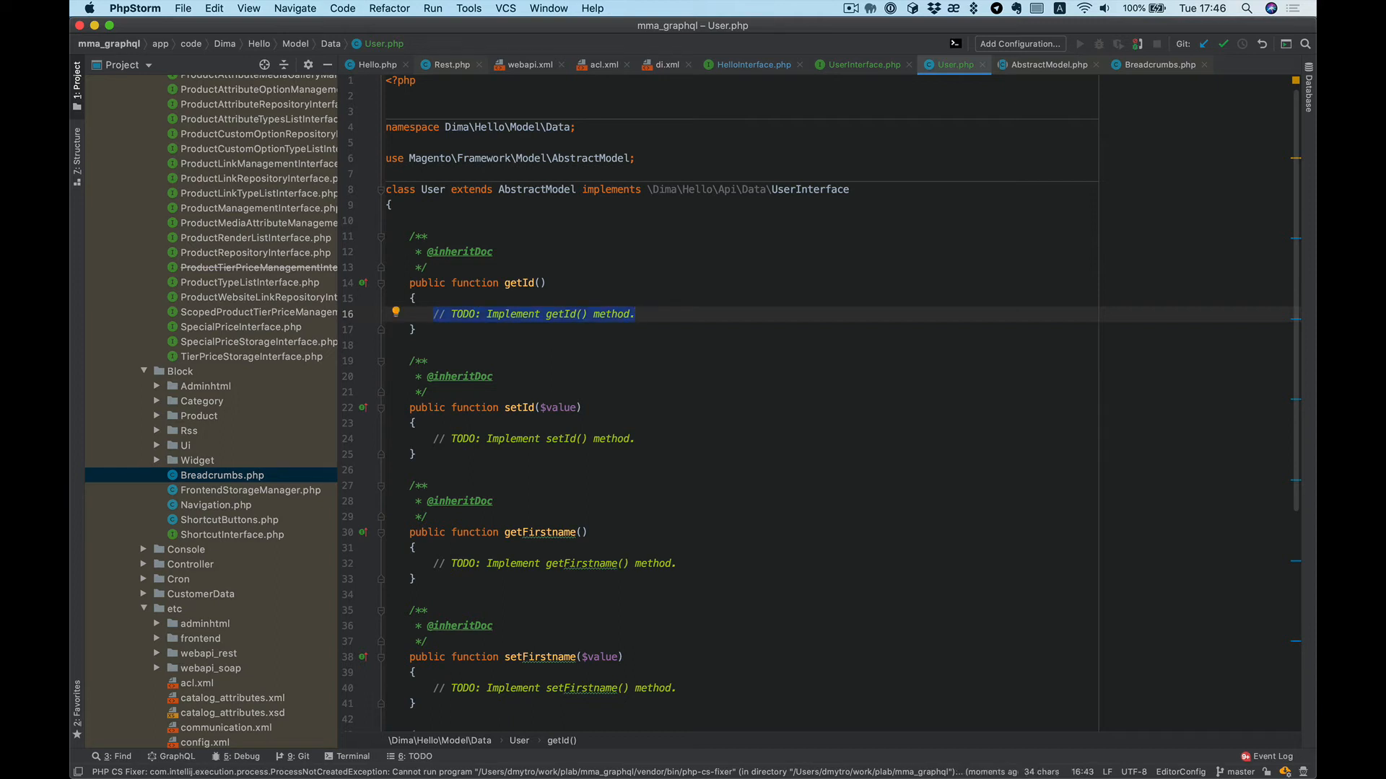
# - Implement getId and setId as getData/setData calls with $this::ID and $value
pyautogui.write('return')
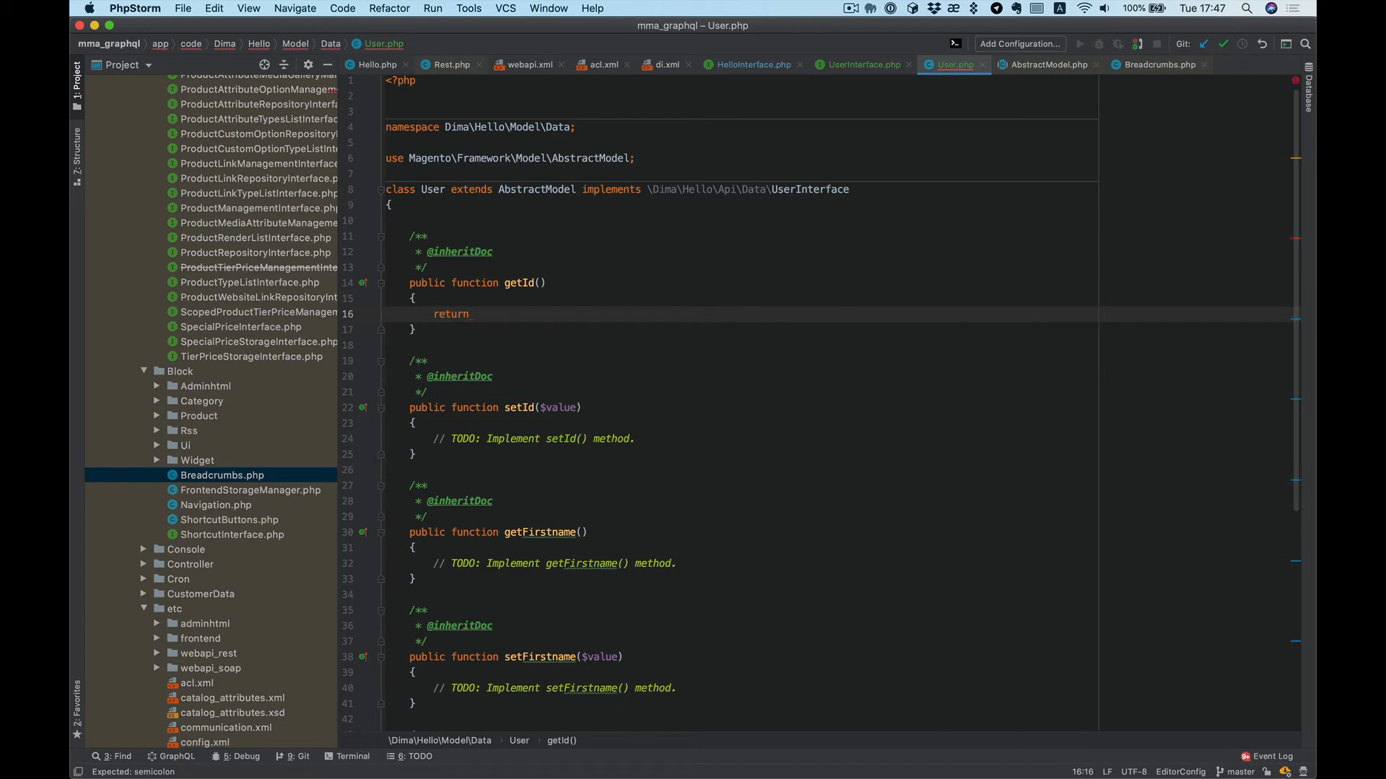
pyautogui.write('$this->getData(')
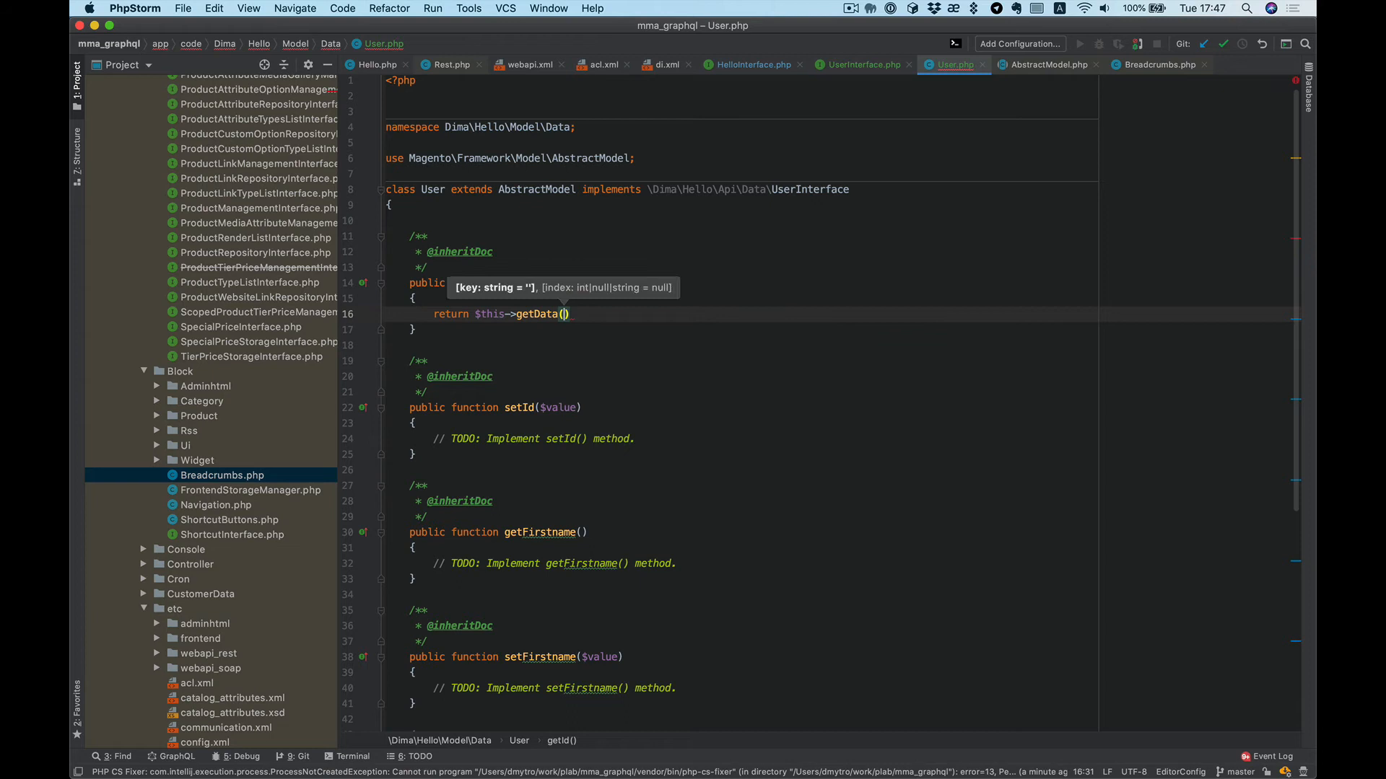
pyautogui.write('this::ID')
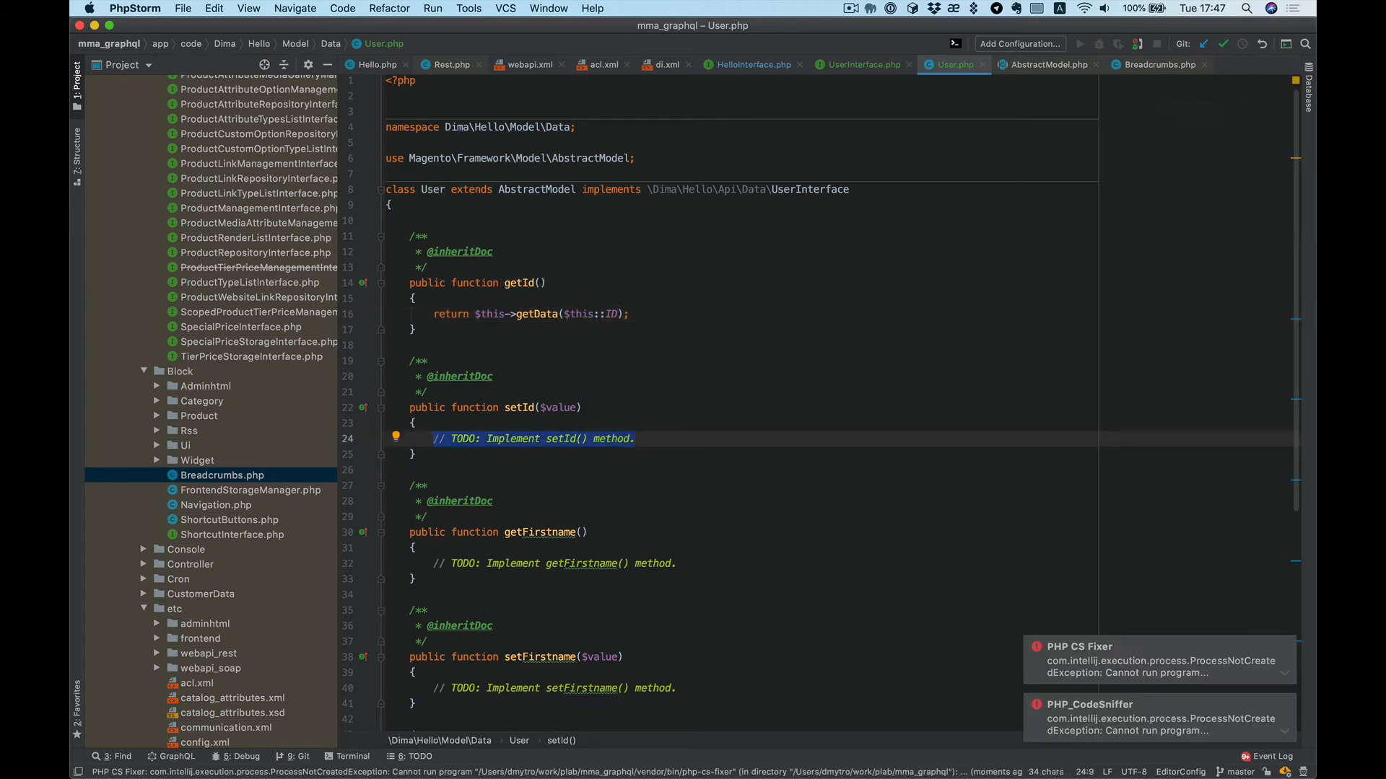
pyautogui.write('$this->setData(')
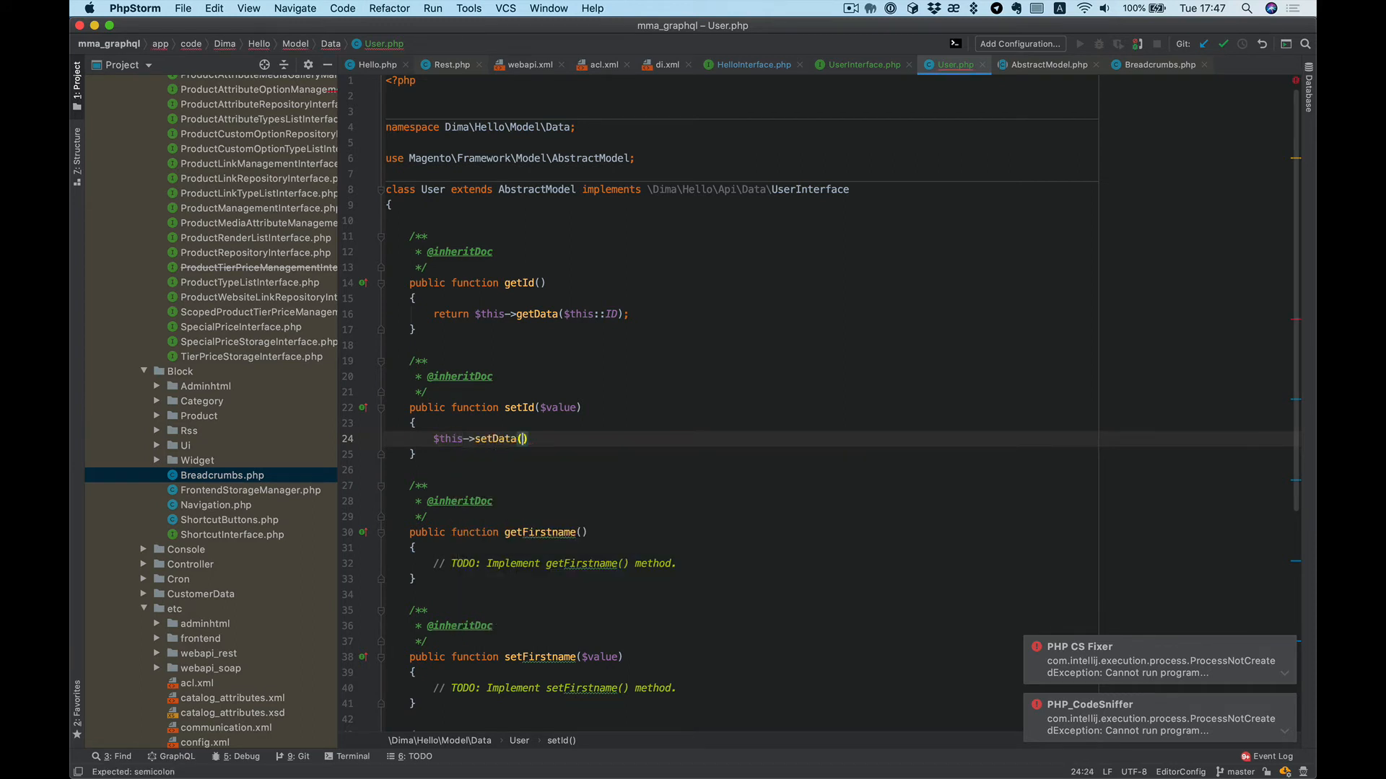
pyautogui.write('$this::ID,')
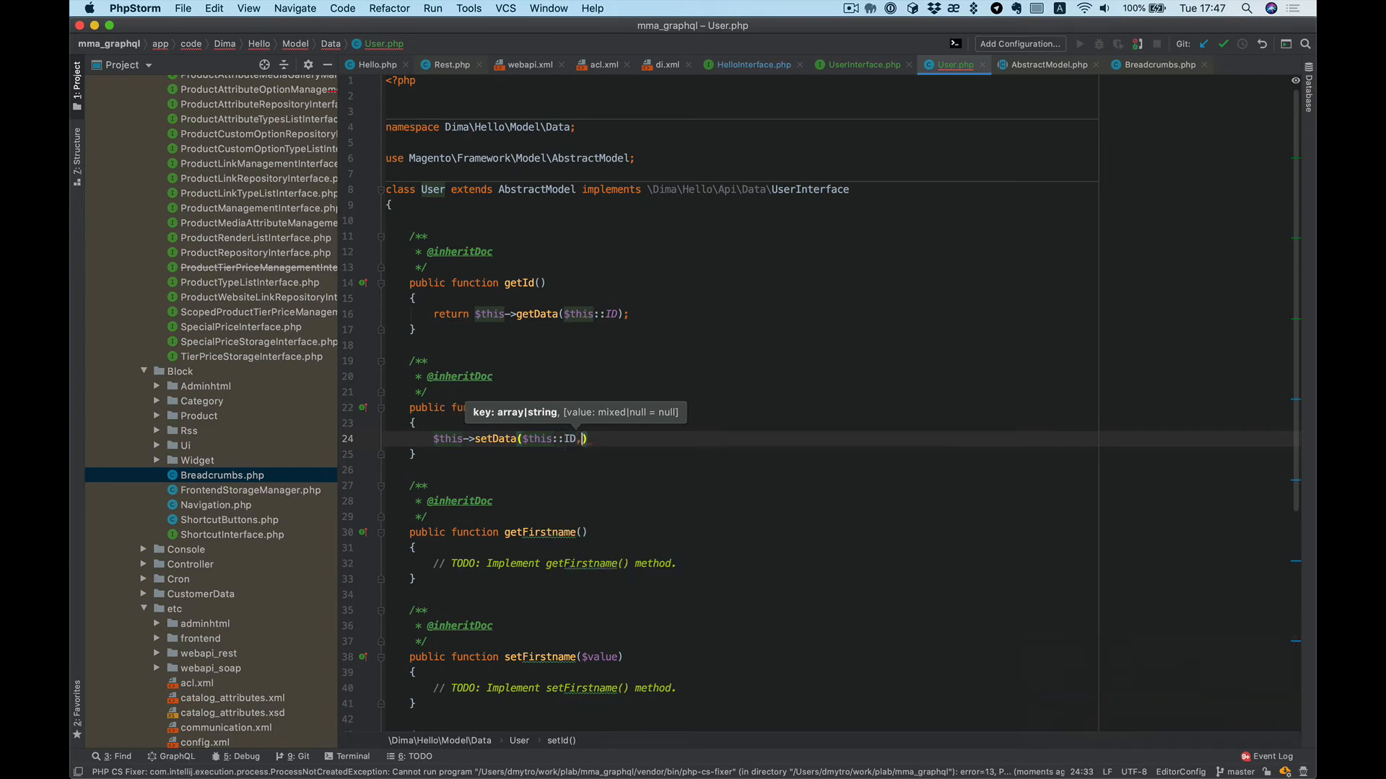
pyautogui.write('value')
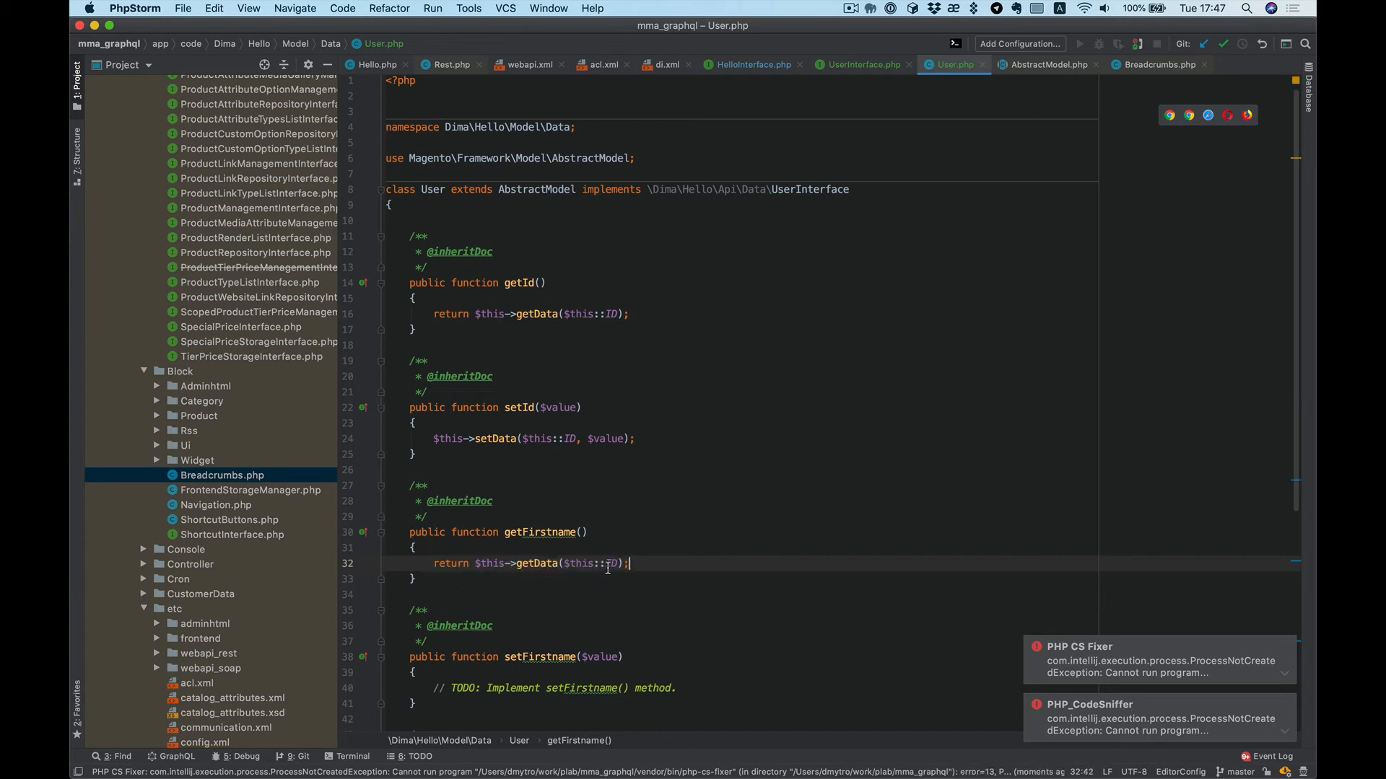
# - Implement the firstname and lastname accessors with getData/setData using FIRSTNAME and LASTNAME
pyautogui.write('FIRSTNAME')
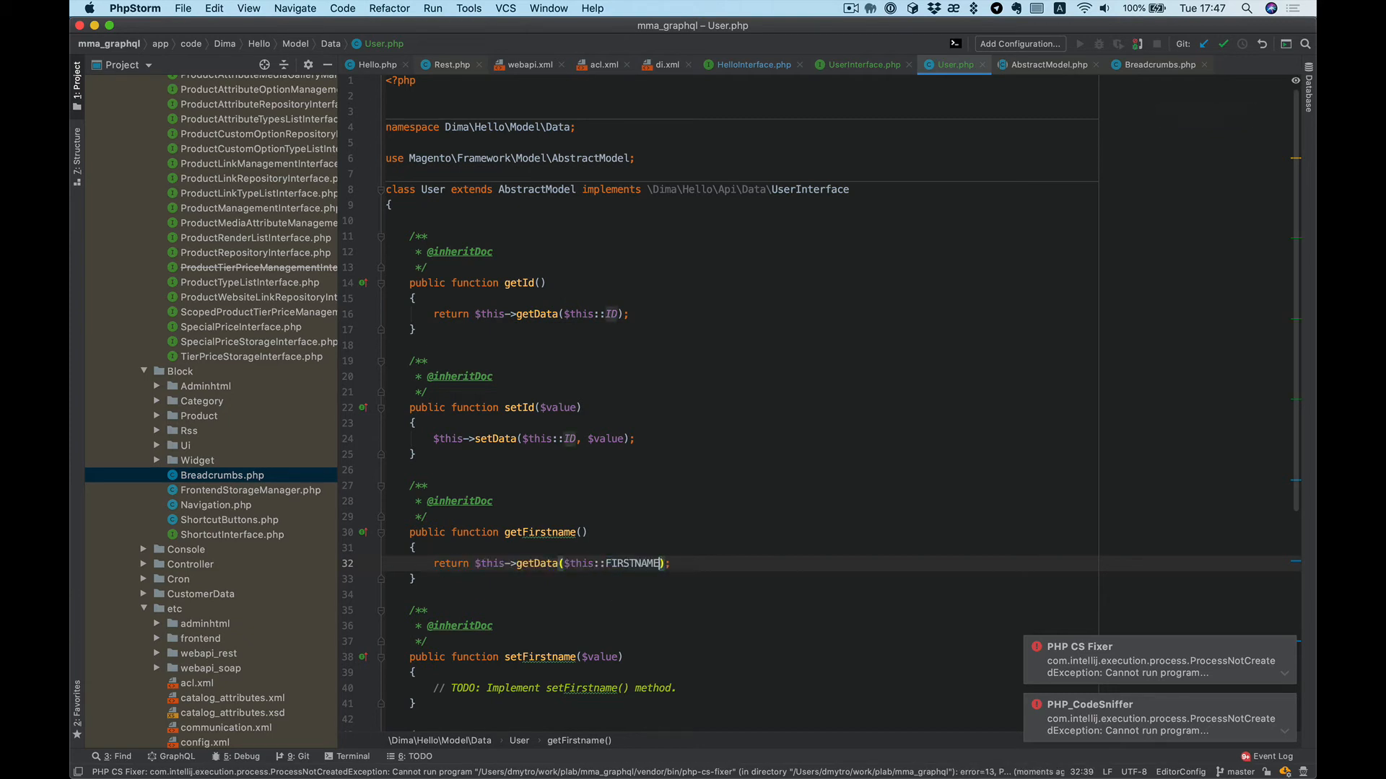
pyautogui.scroll(-3)
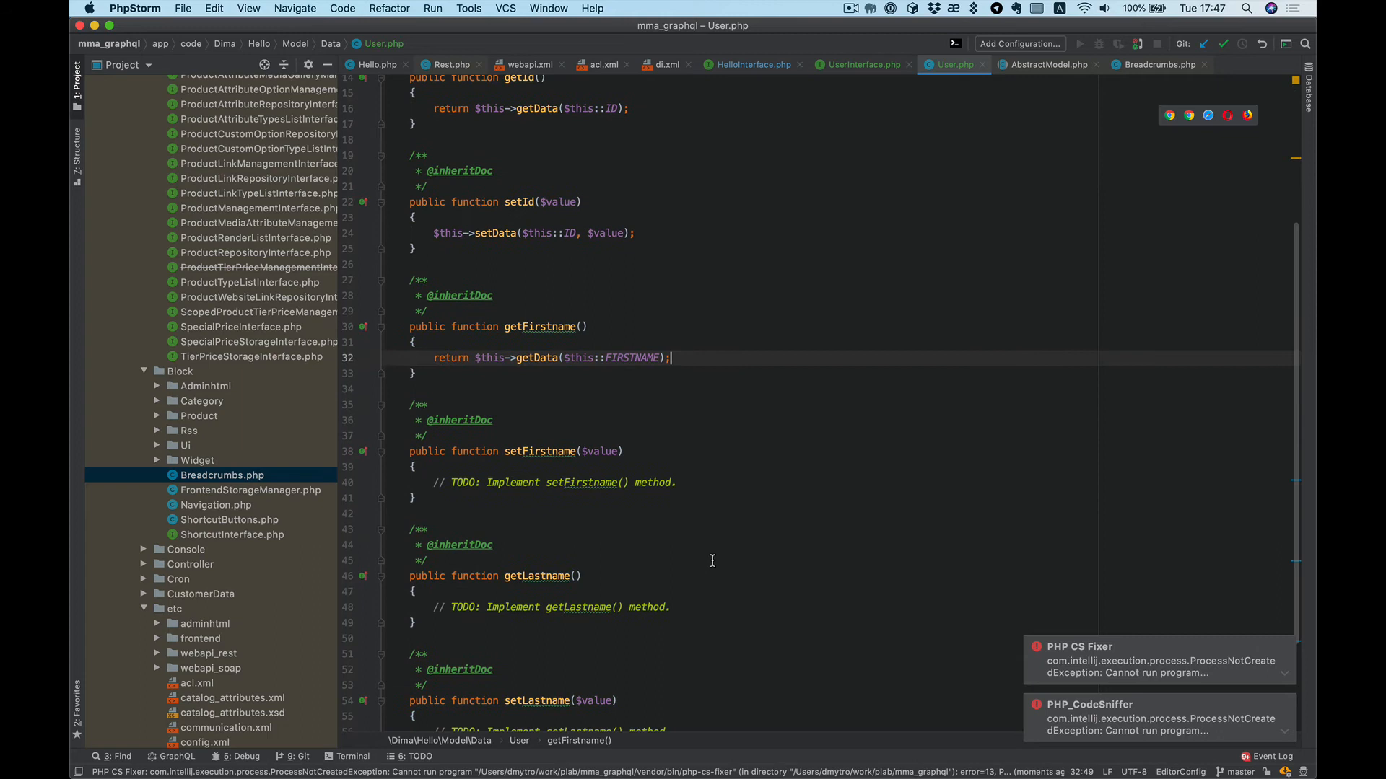
pyautogui.click(678, 482)
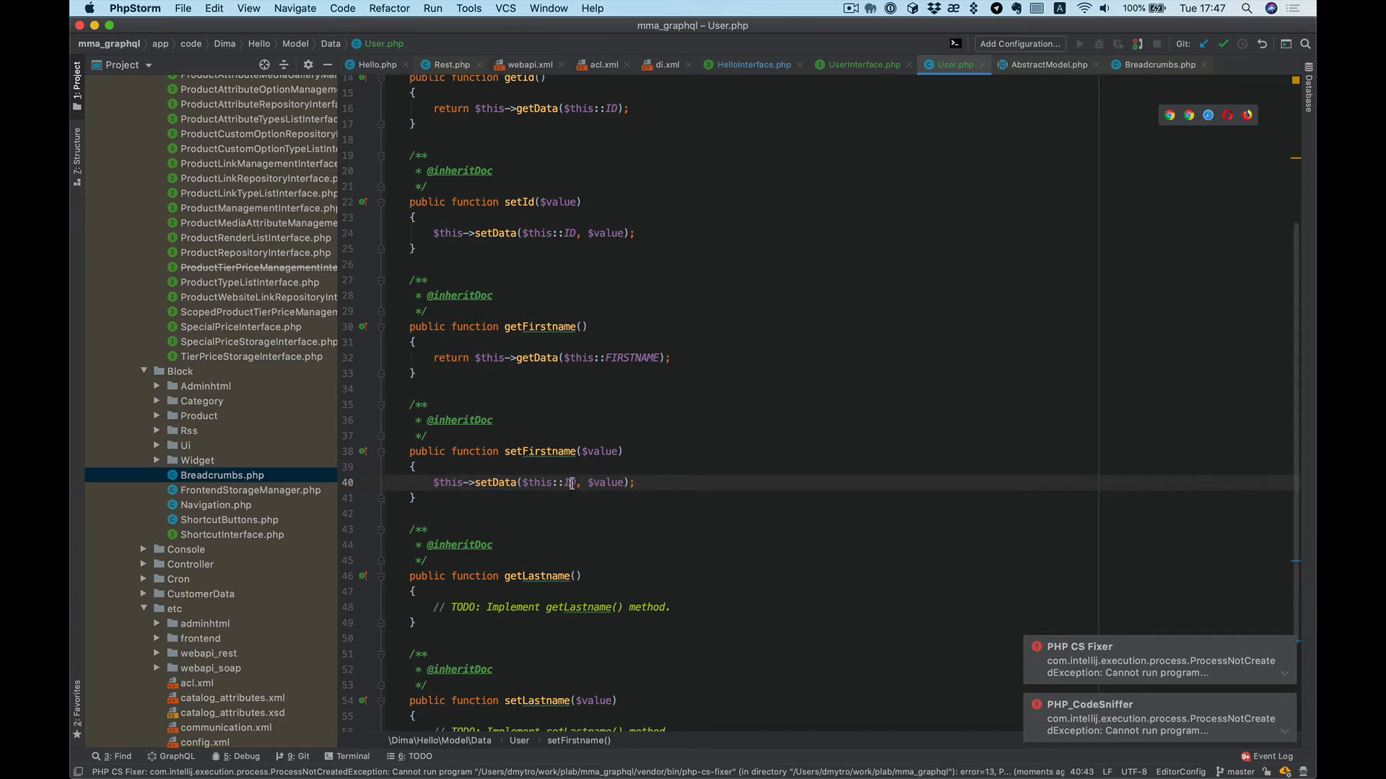
pyautogui.write('FIRSTNAME')
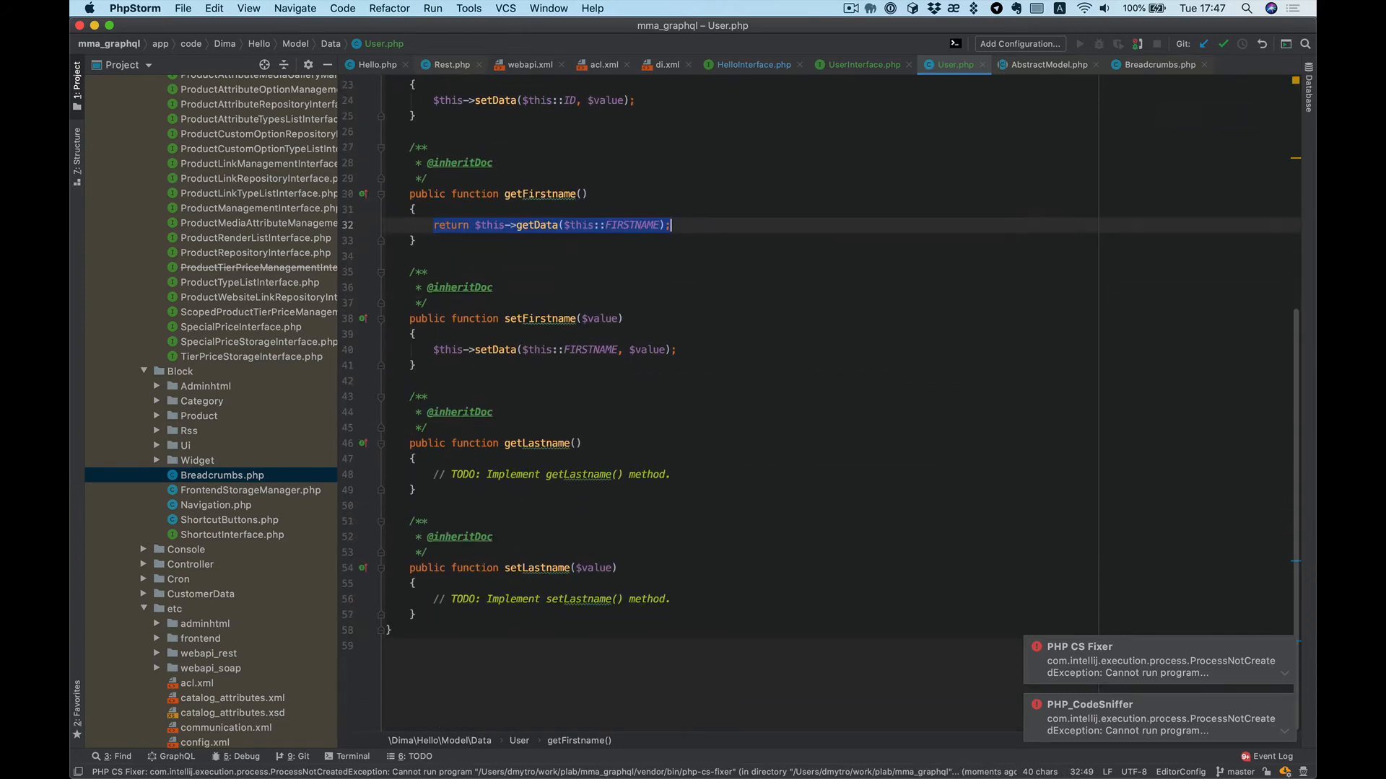
pyautogui.click(552, 475)
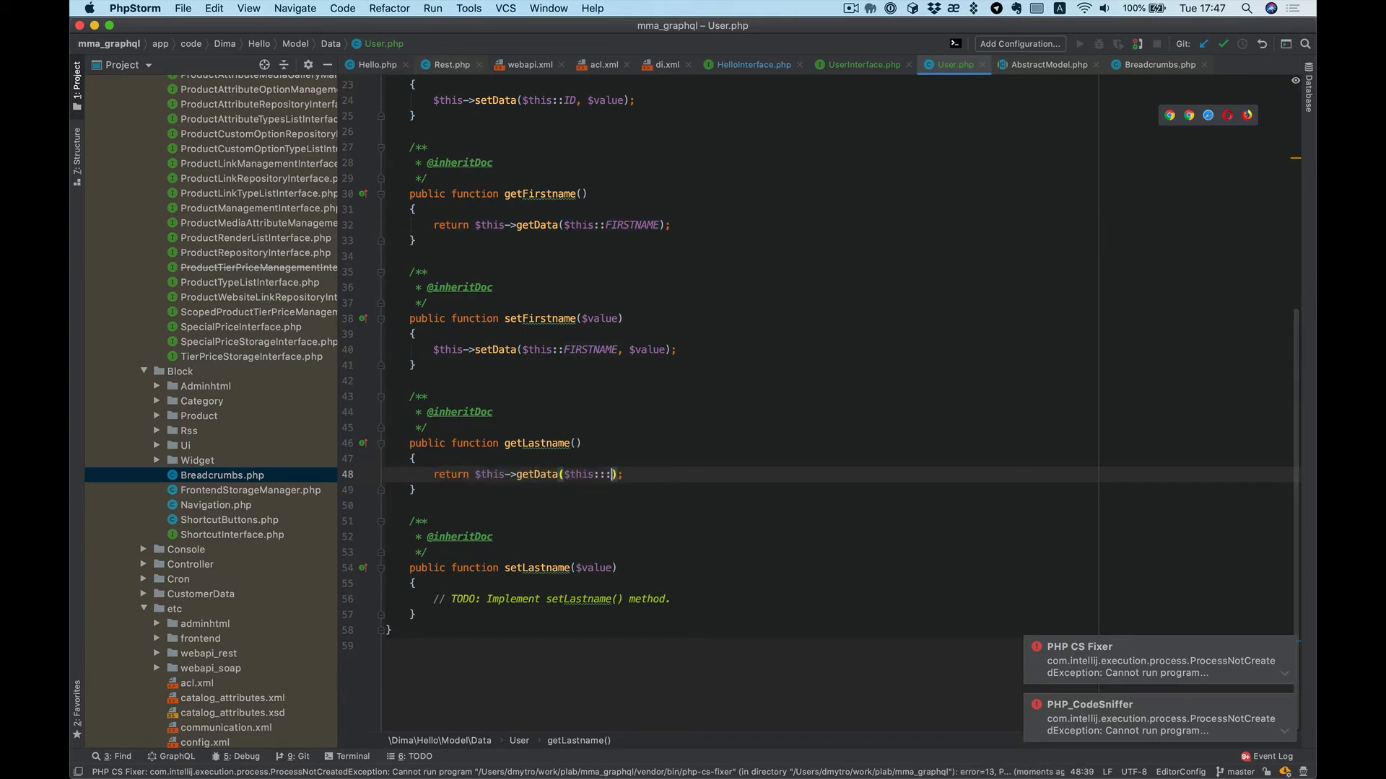
pyautogui.write('LASTNAME')
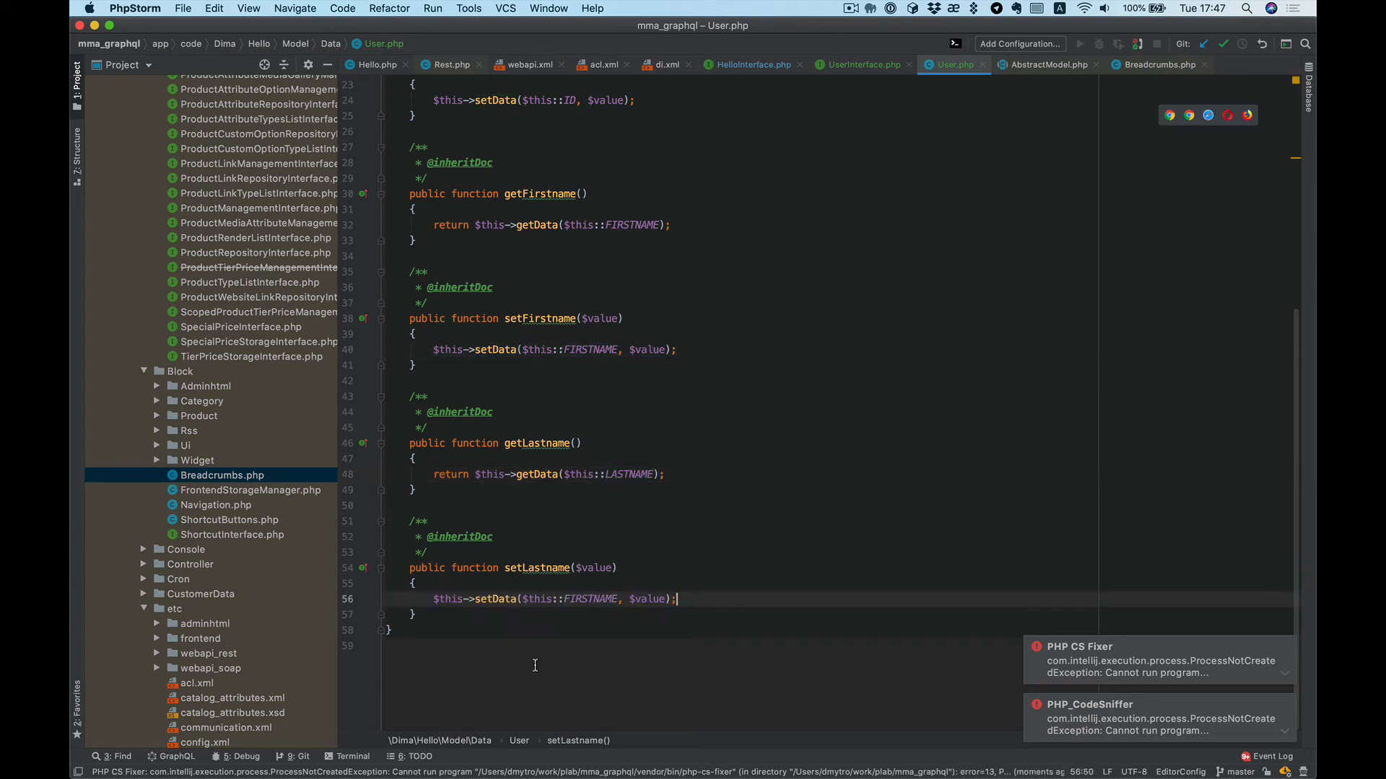
pyautogui.write('LASTNAME')
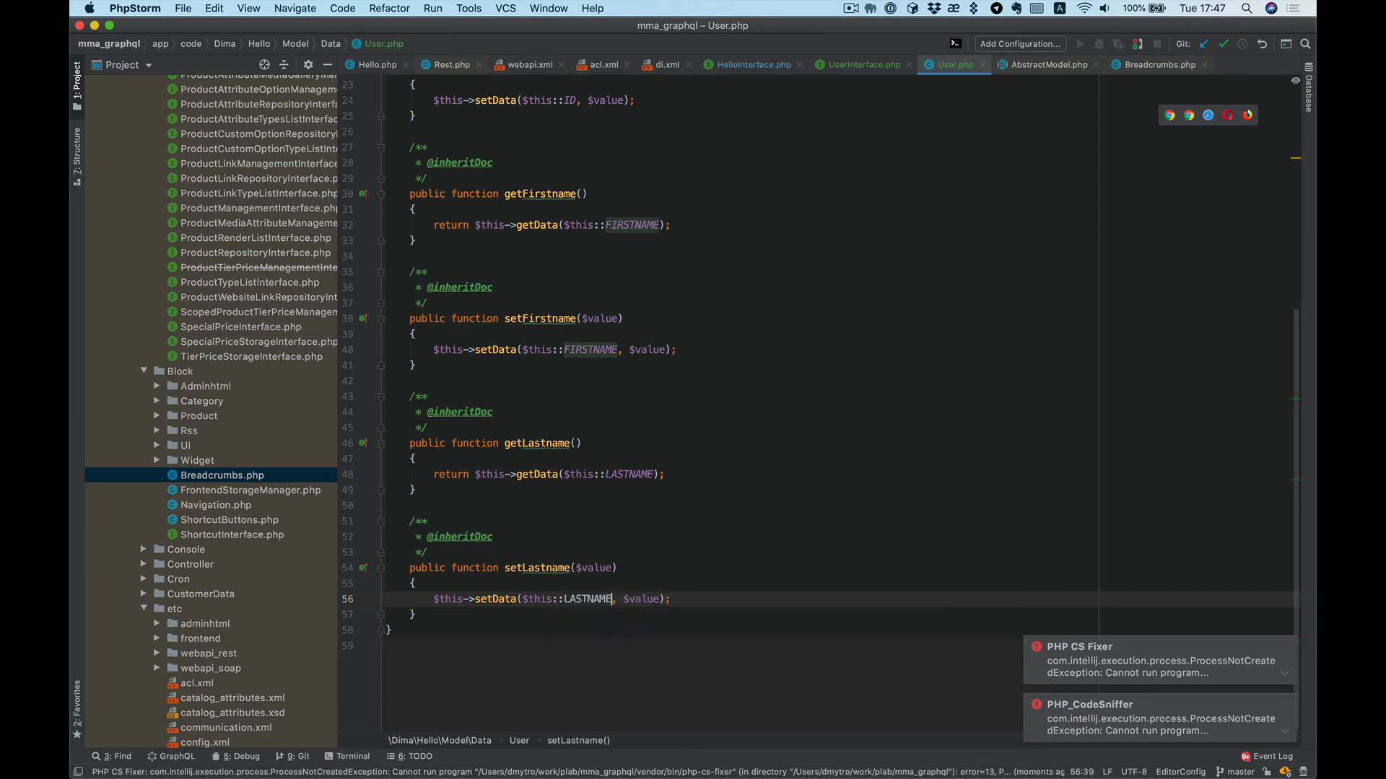
pyautogui.scroll(3)
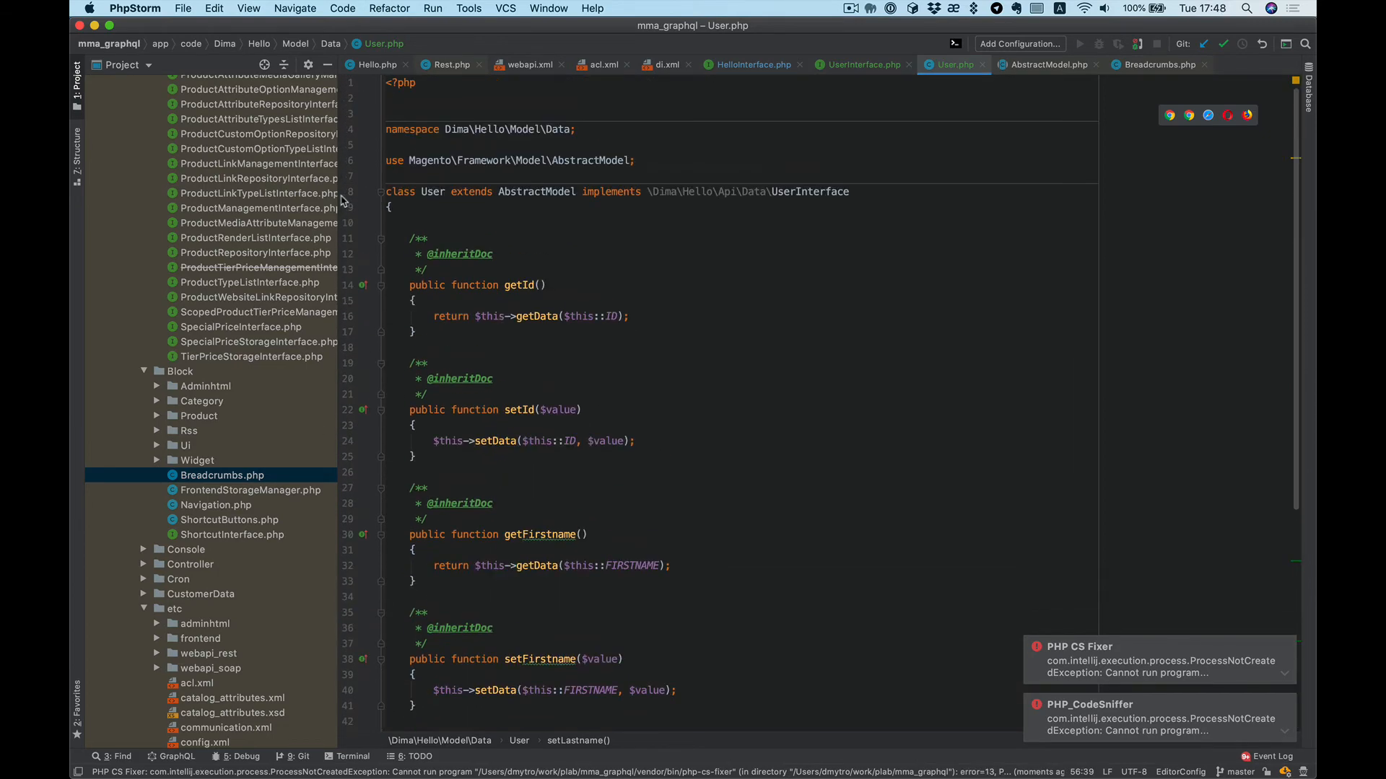
pyautogui.moveTo(452, 223)
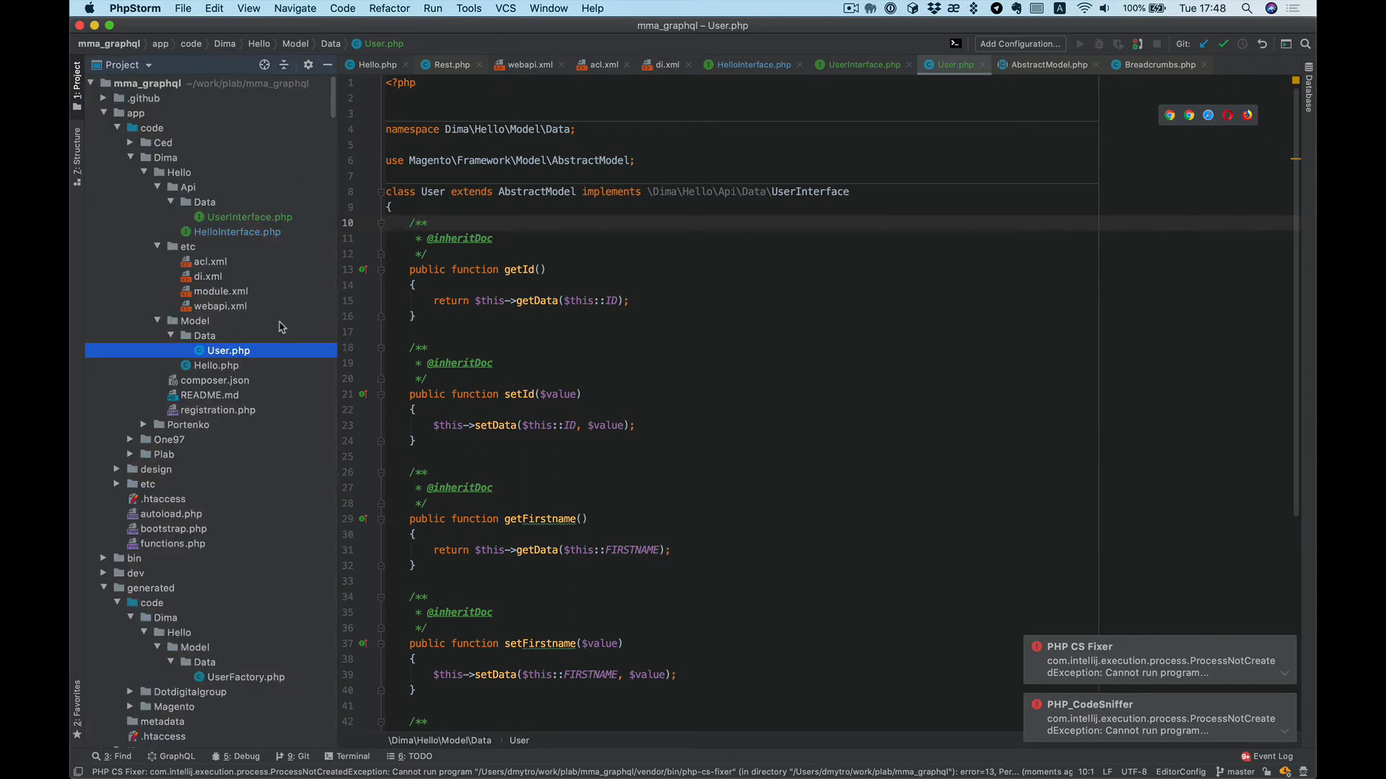
# - Add a di.xml preference for Dima\Hello\Api\Data\UserInterface with type Dima\Hello\Model\Data\User
pyautogui.click(209, 276)
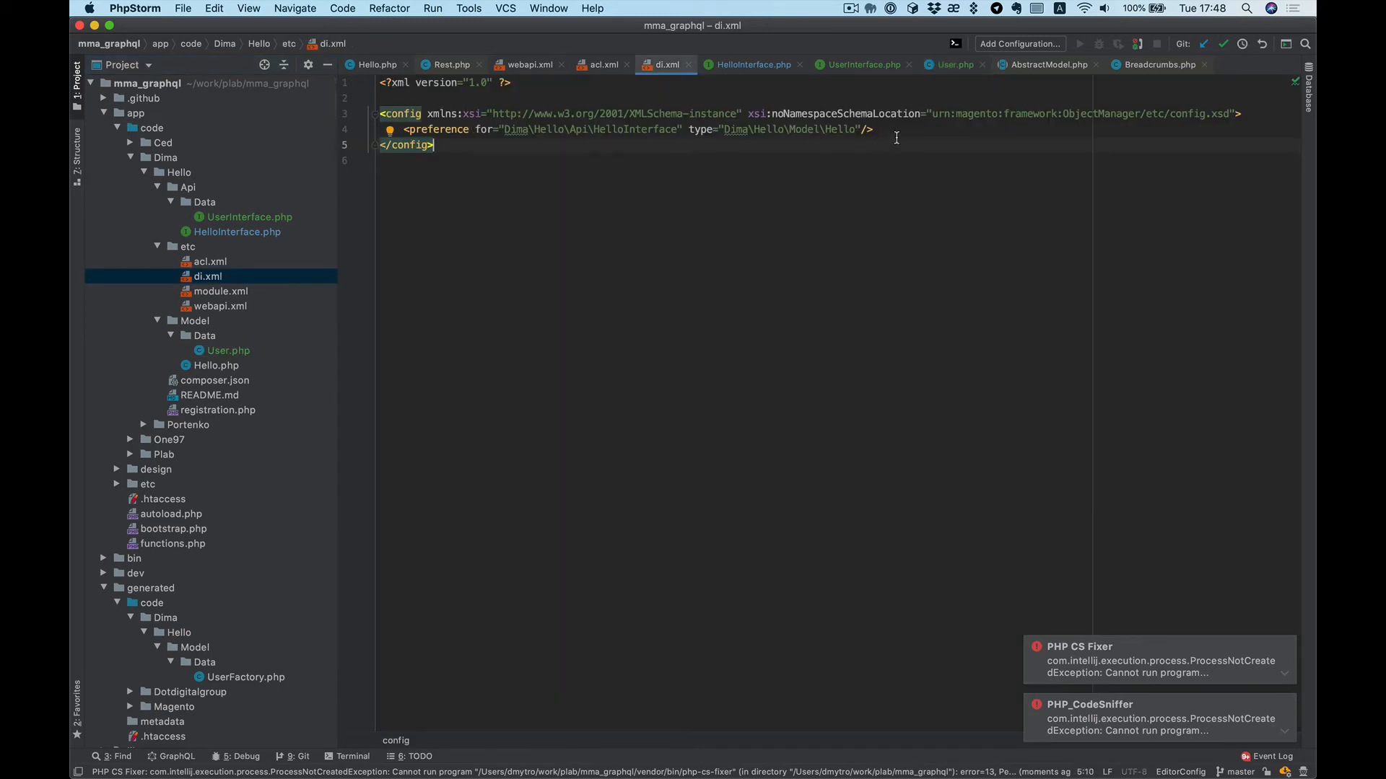
pyautogui.write('<j')
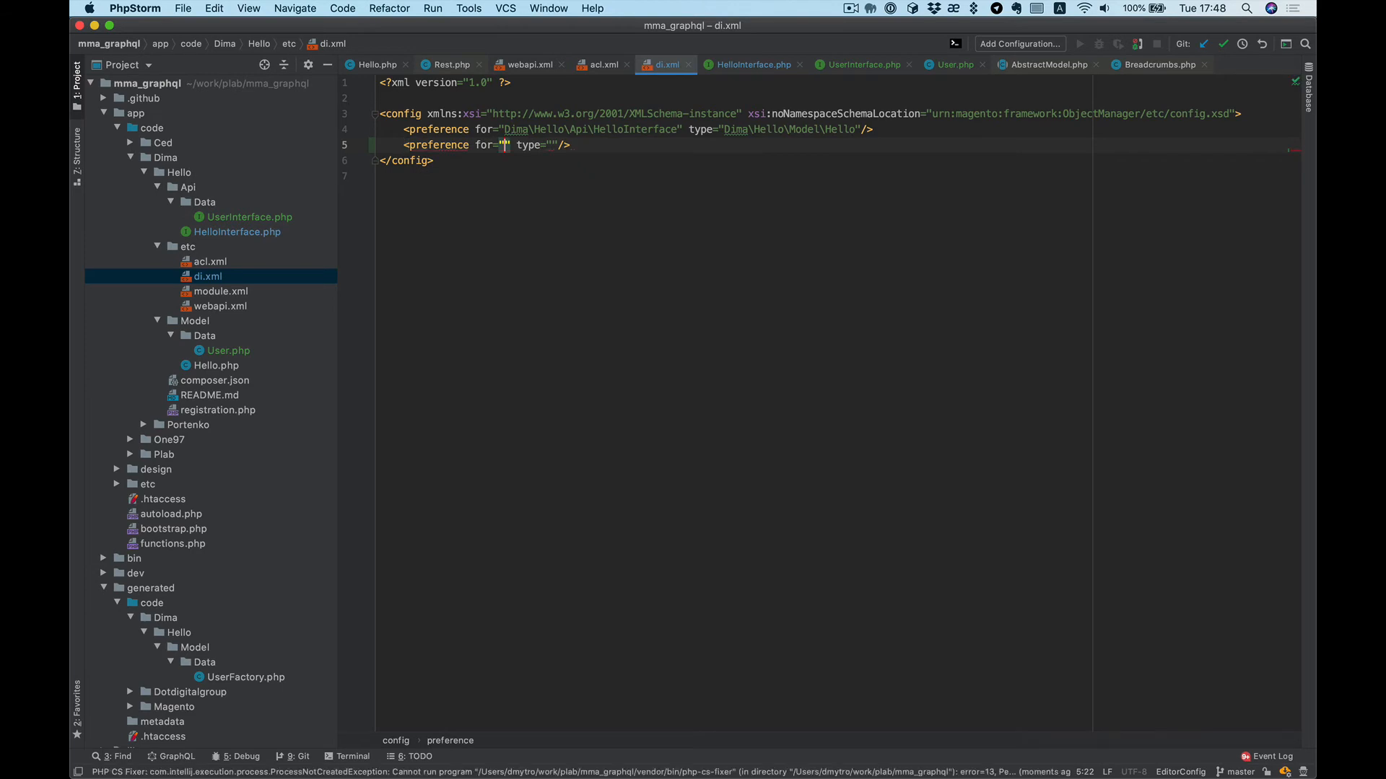
pyautogui.write('Dima\\')
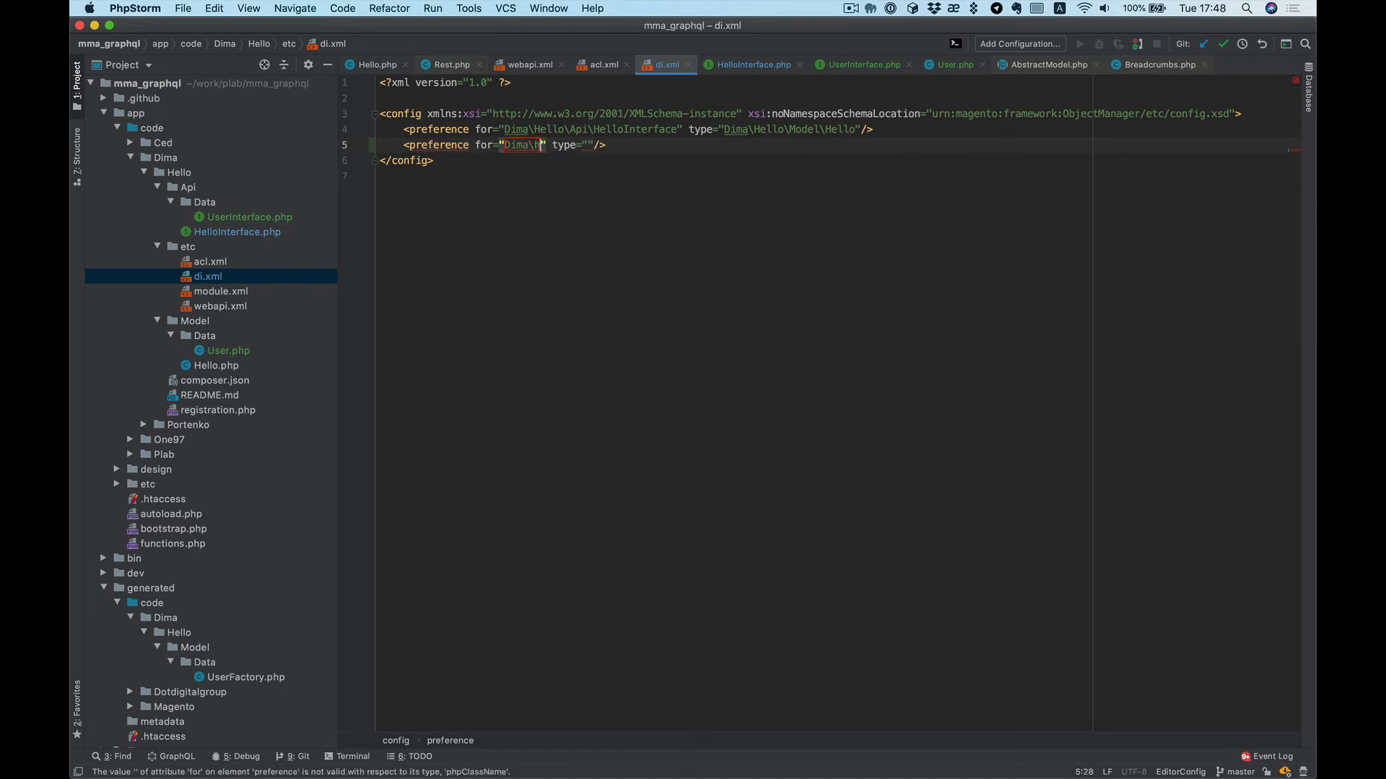
pyautogui.write('Hello')
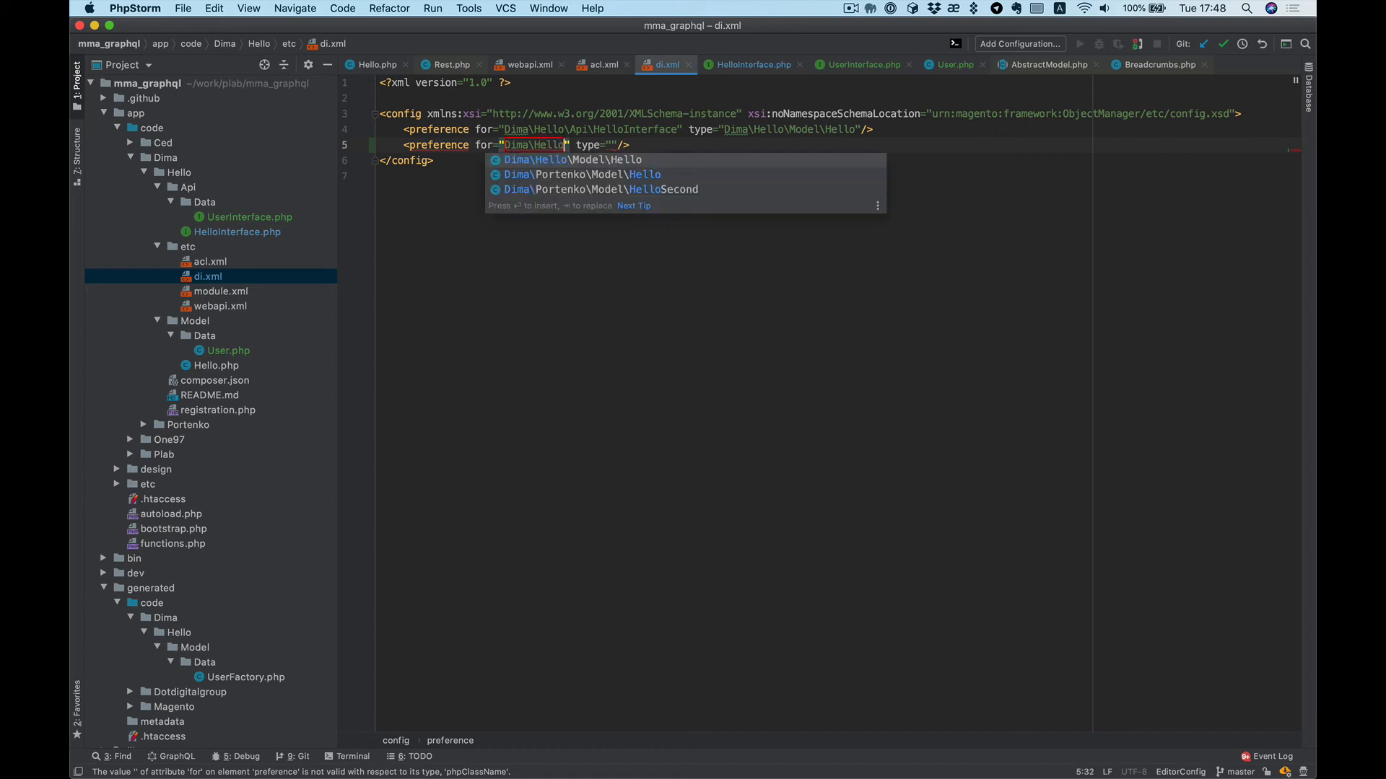
pyautogui.write('\\Api')
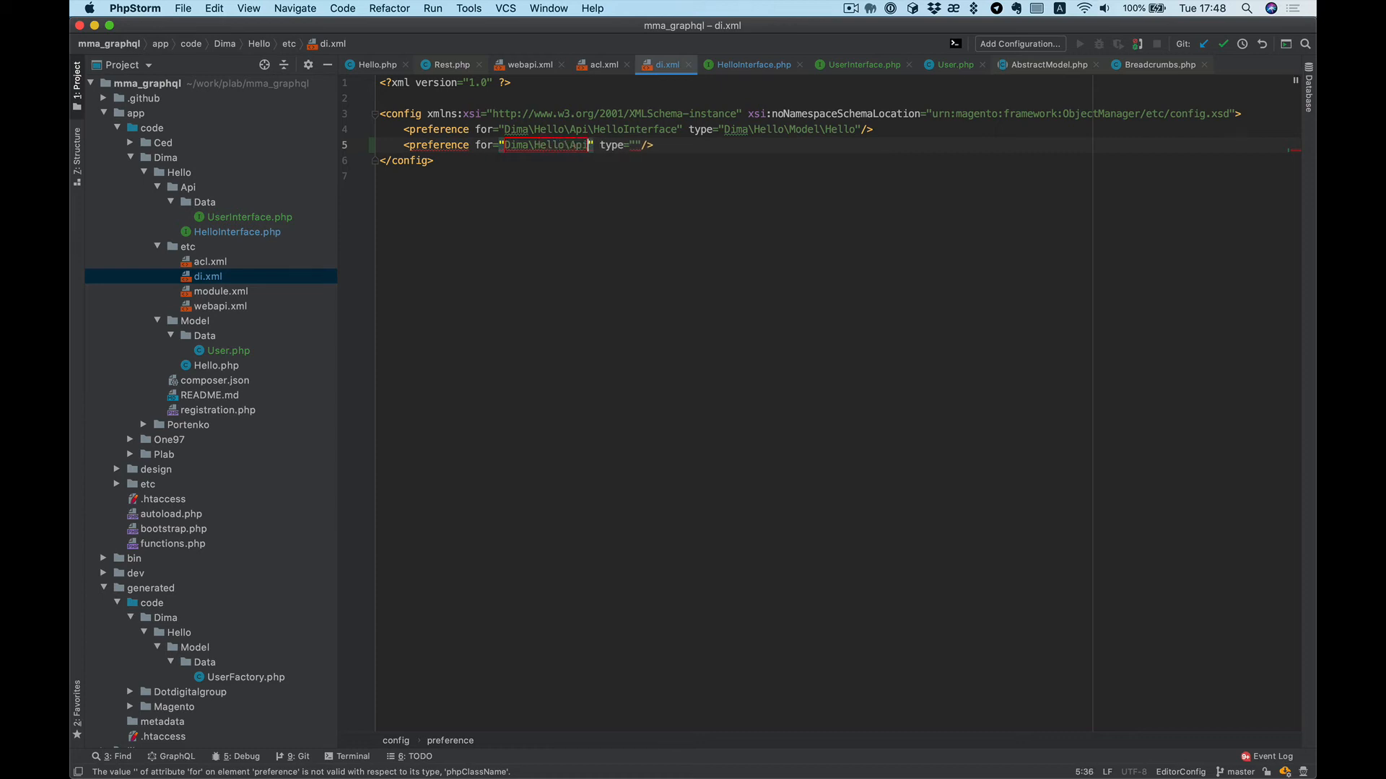
pyautogui.write('\\Data')
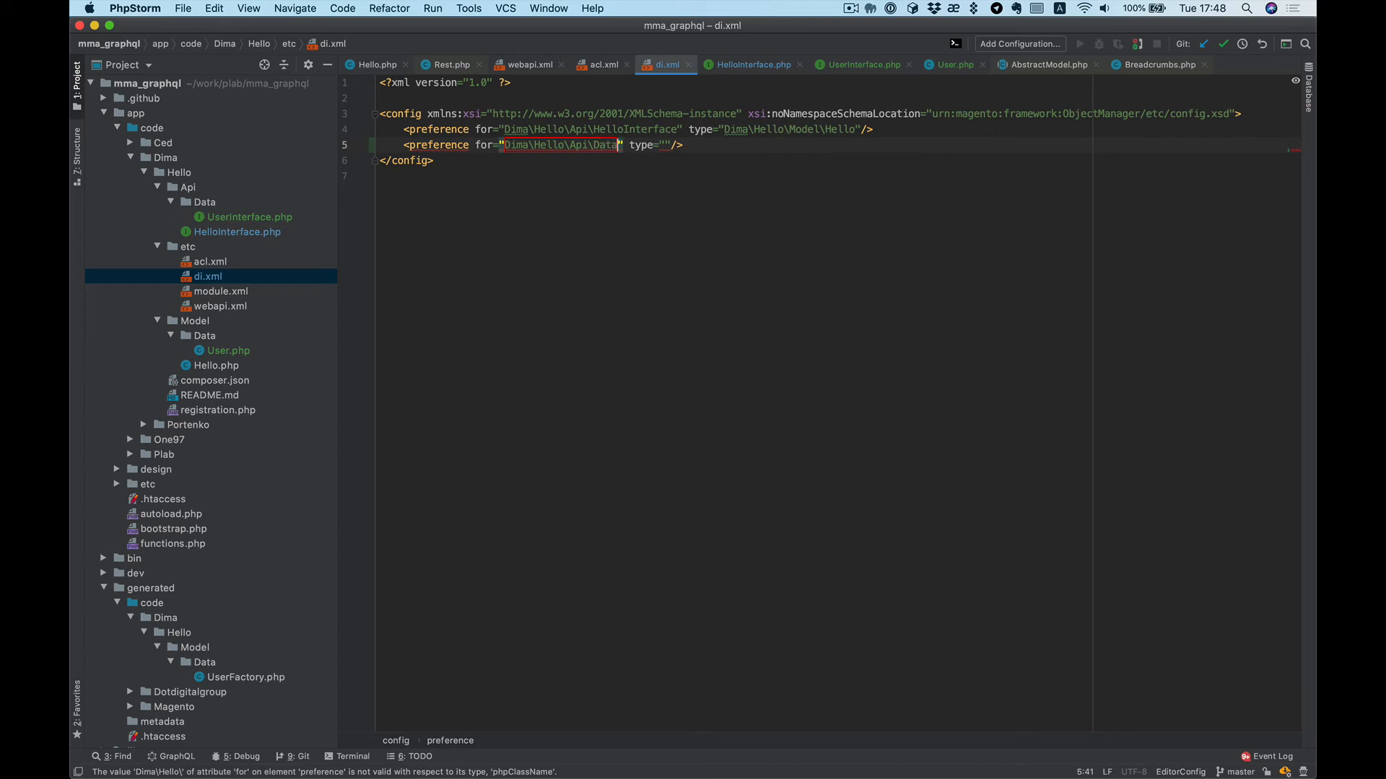
pyautogui.write('\\UserIn')
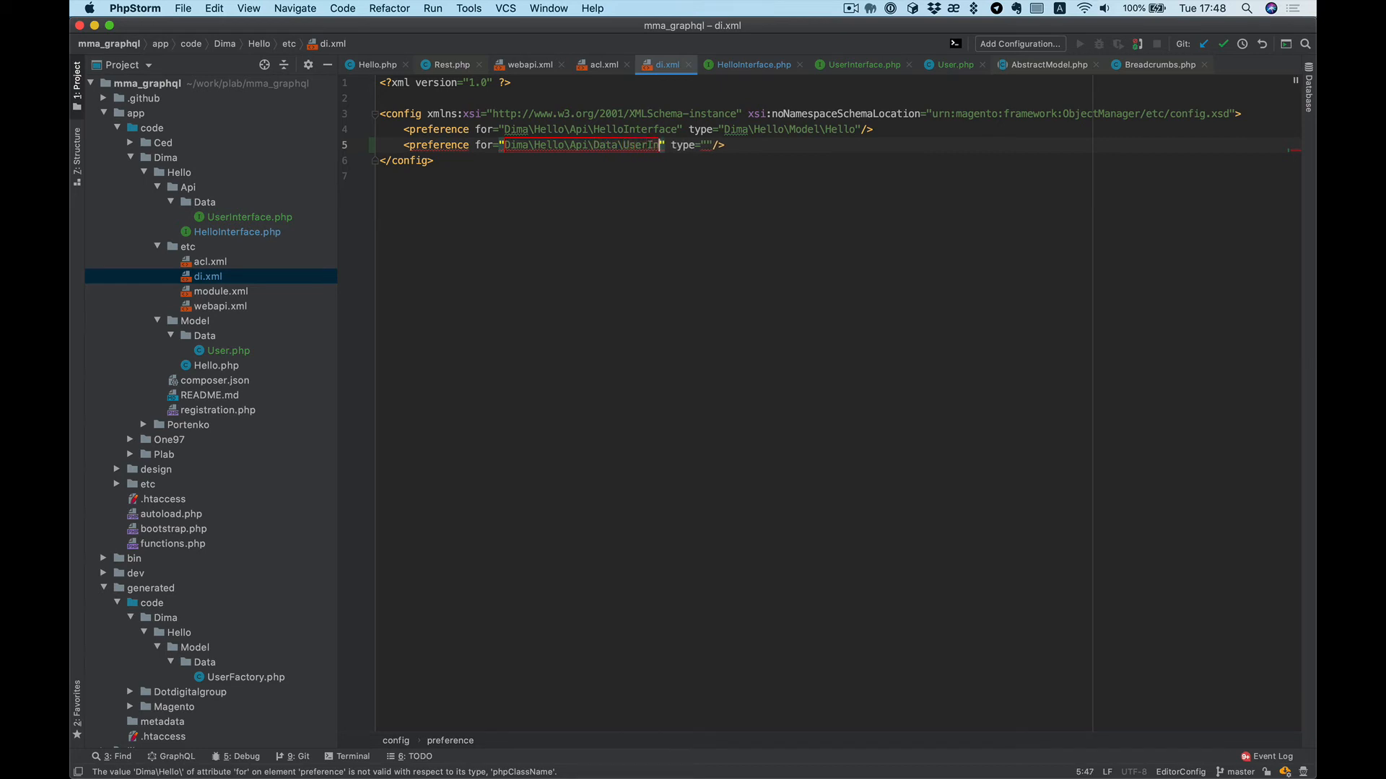
pyautogui.write('terface')
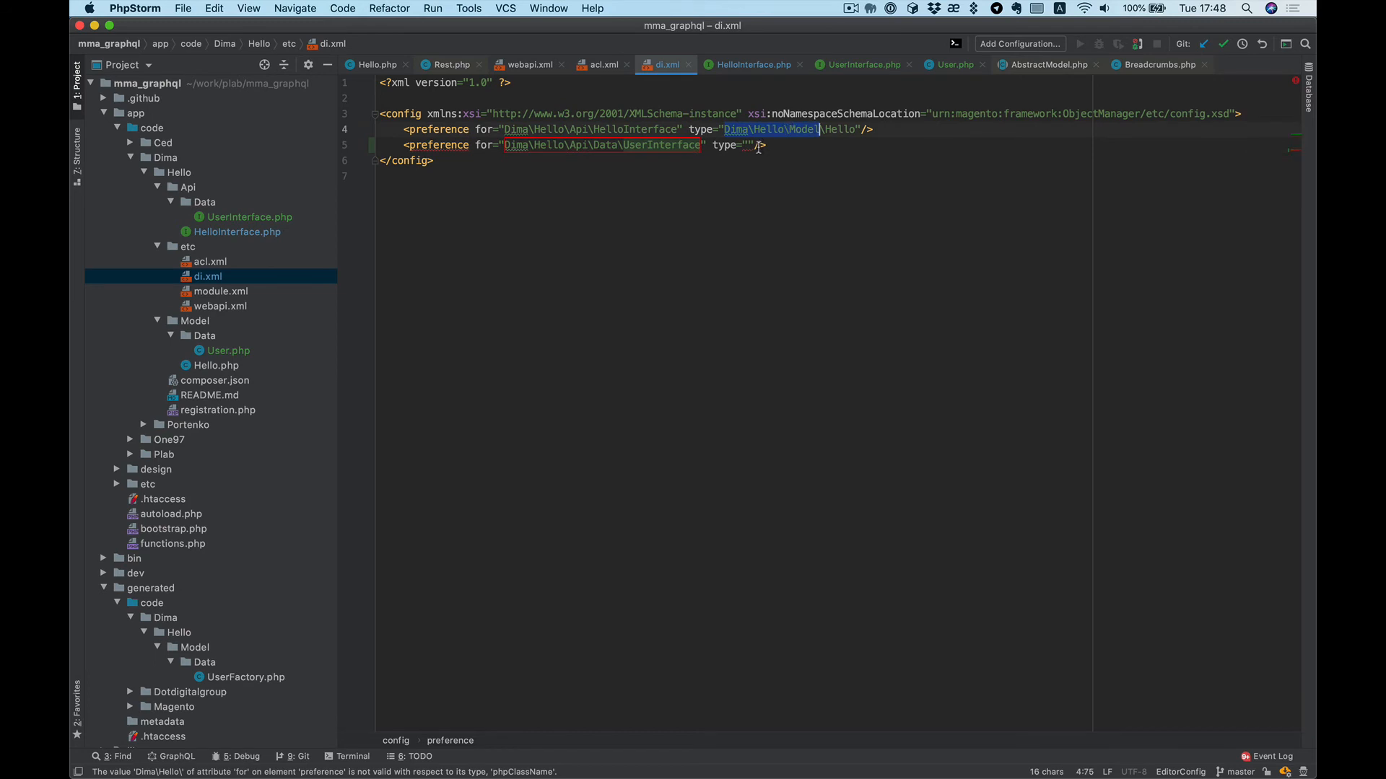
pyautogui.write('Dima\\Hello\\Model\\')
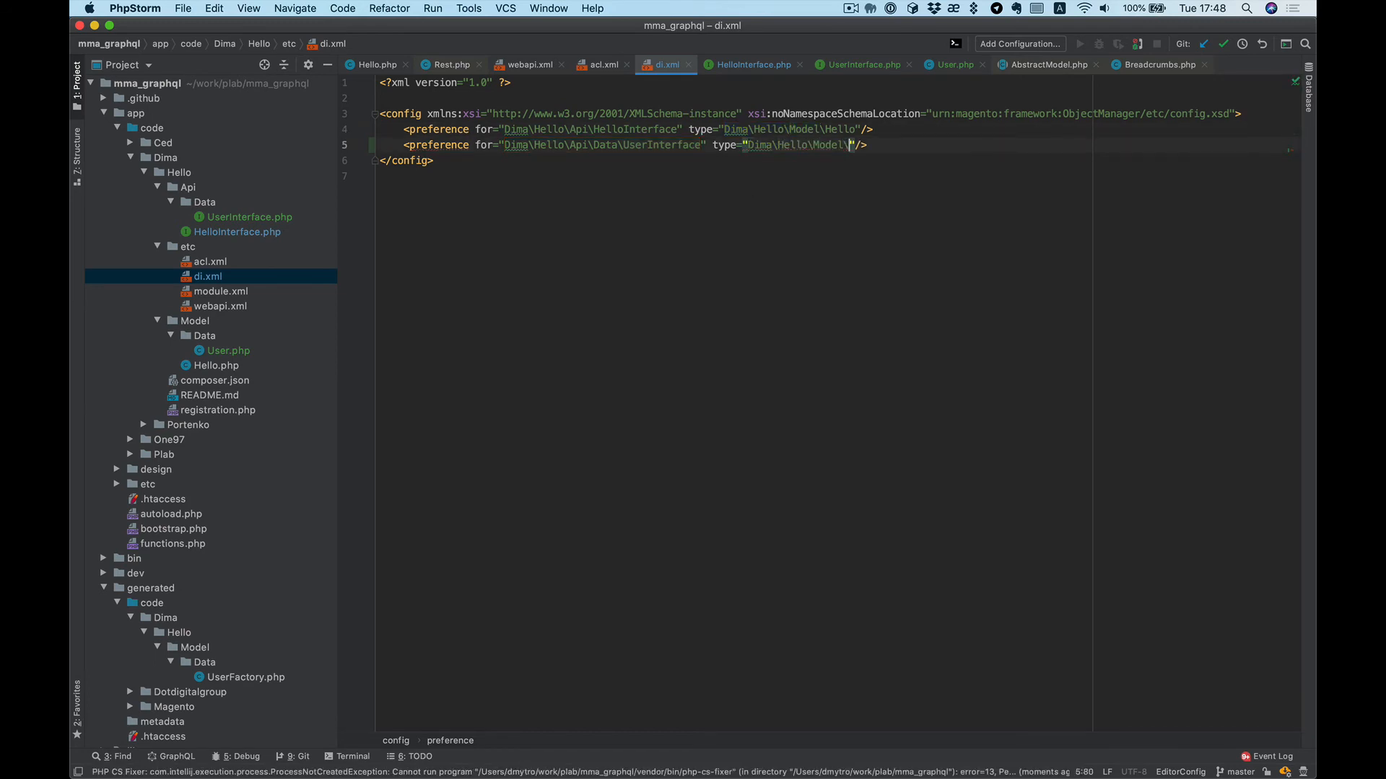
pyautogui.write('Data\\User')
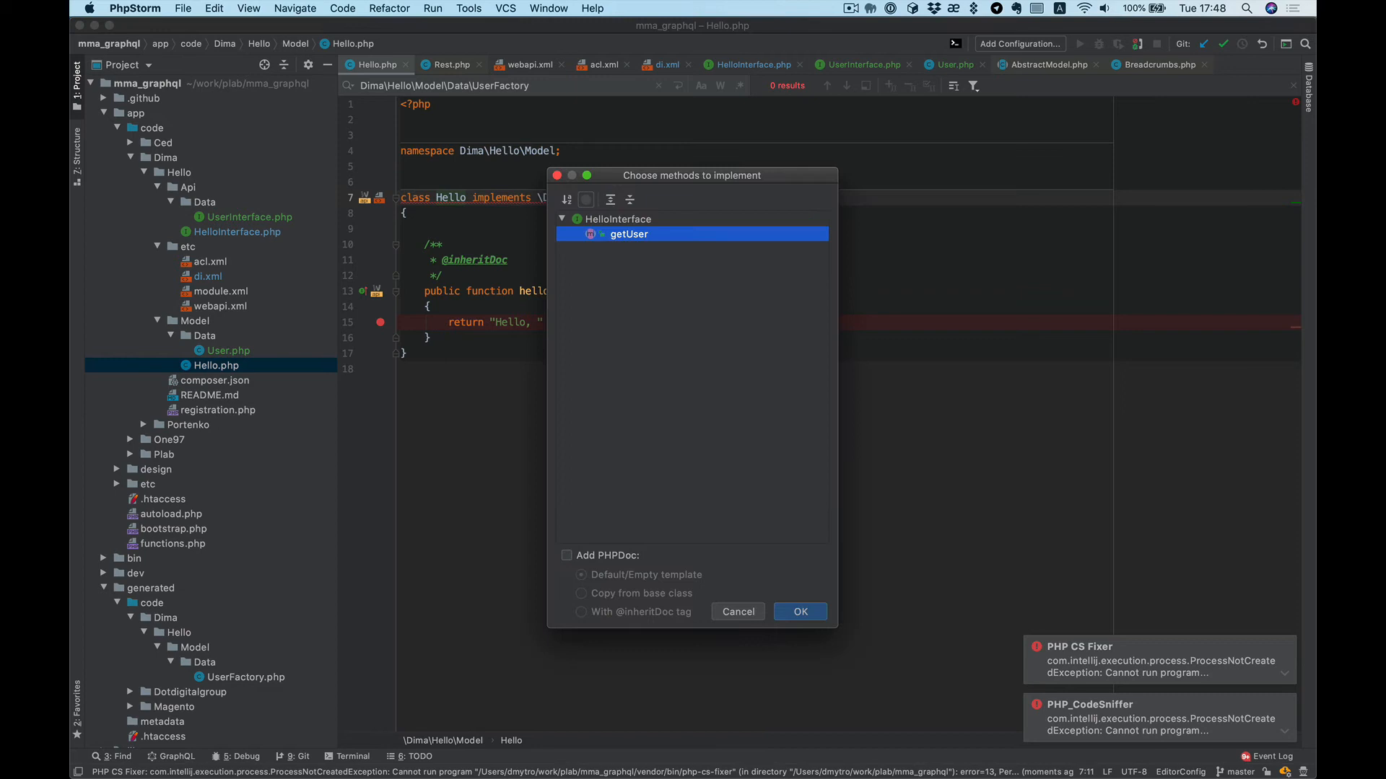
# - Add the getUser stub to Hello and begin a new public function at the top of the class
pyautogui.click(798, 612)
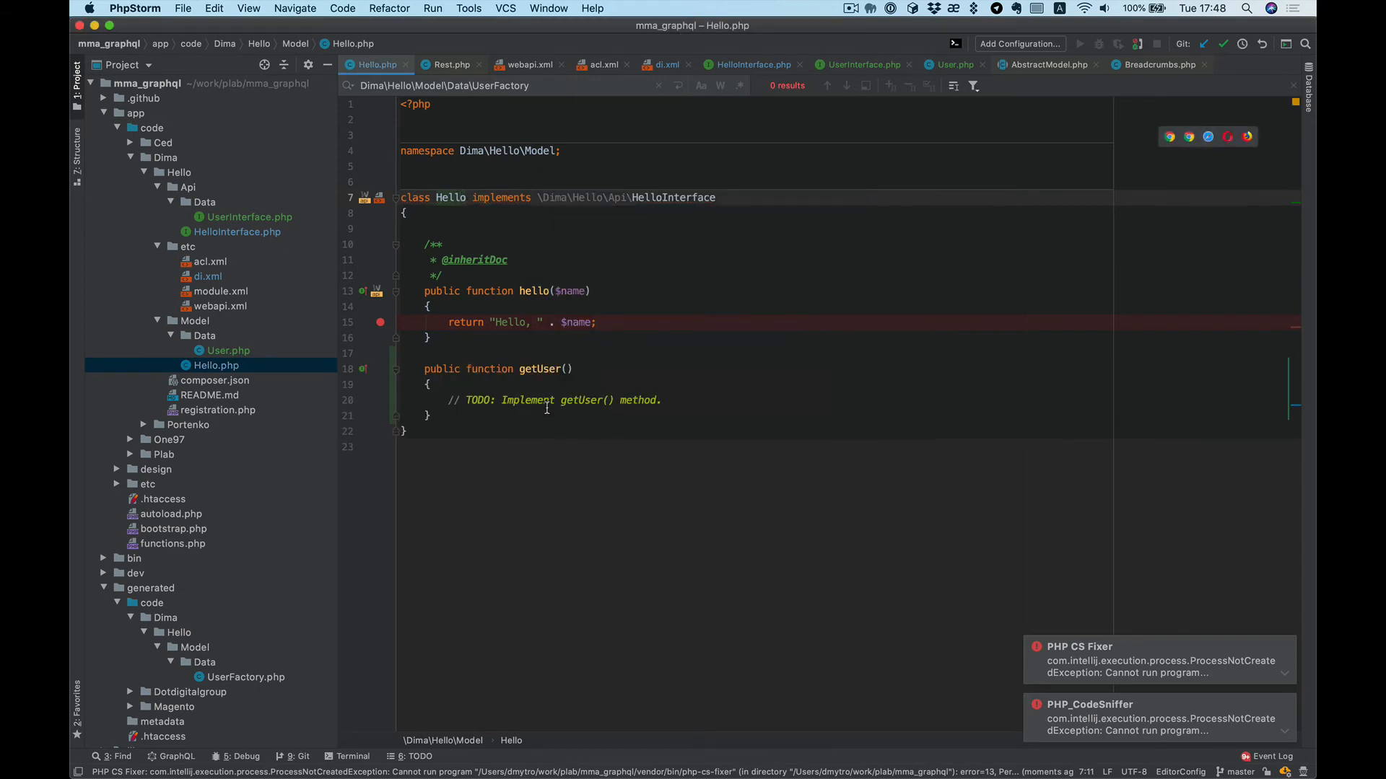
pyautogui.click(437, 214)
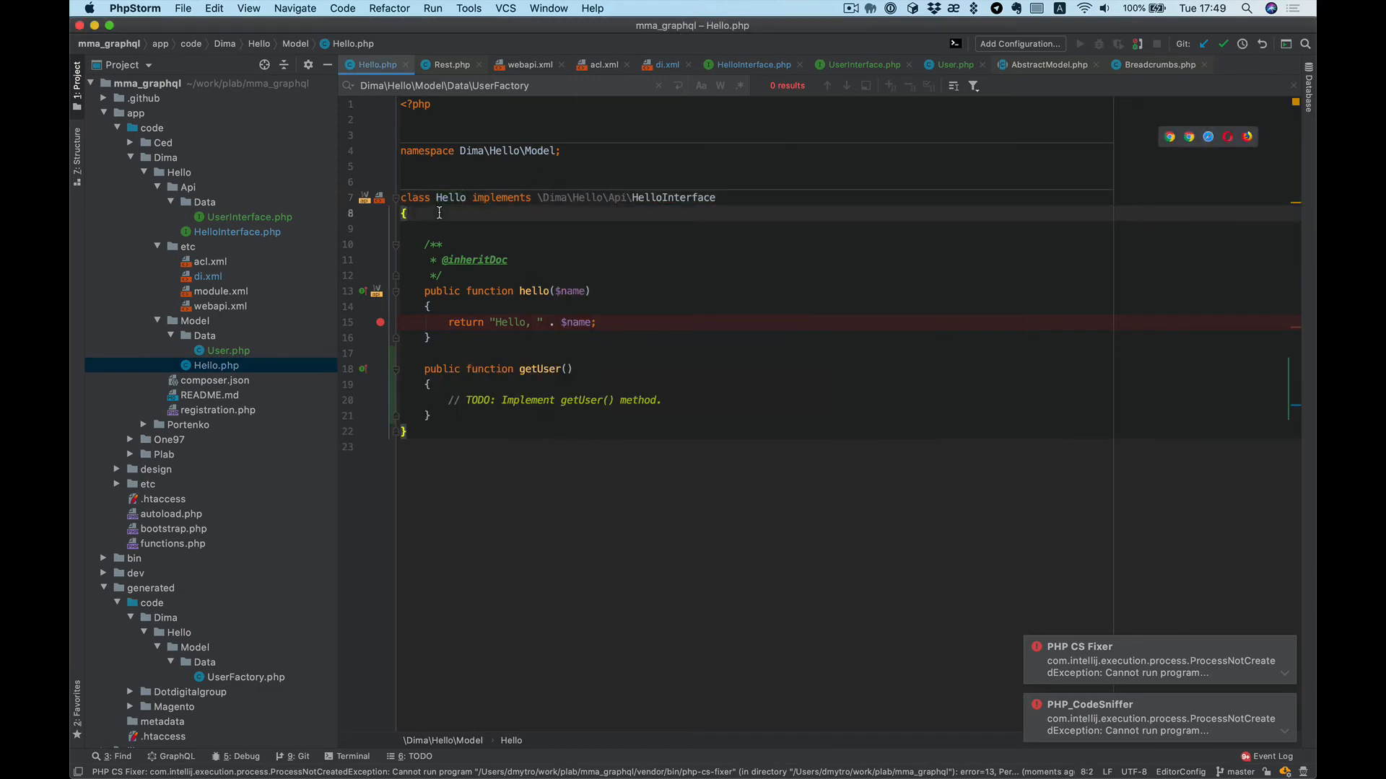
pyautogui.write('p')
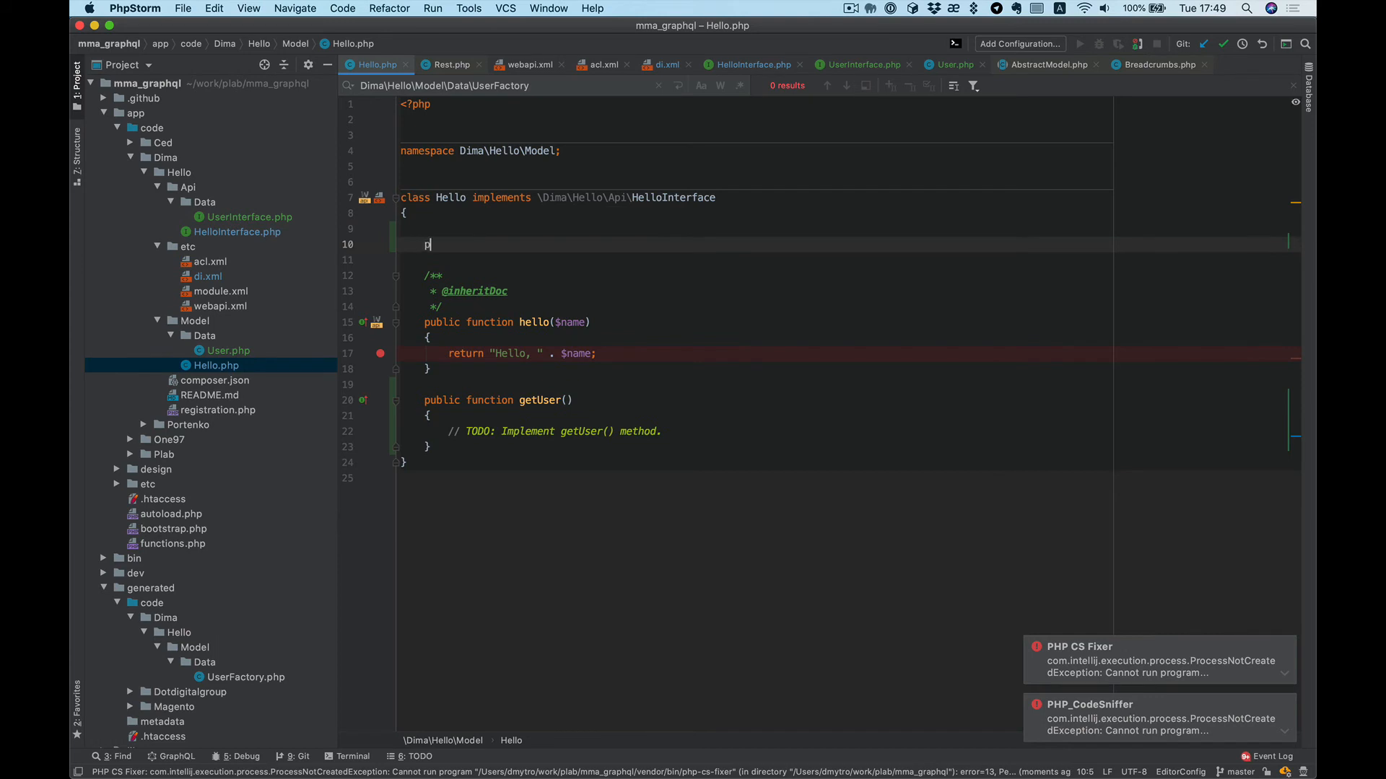
pyautogui.write('public')
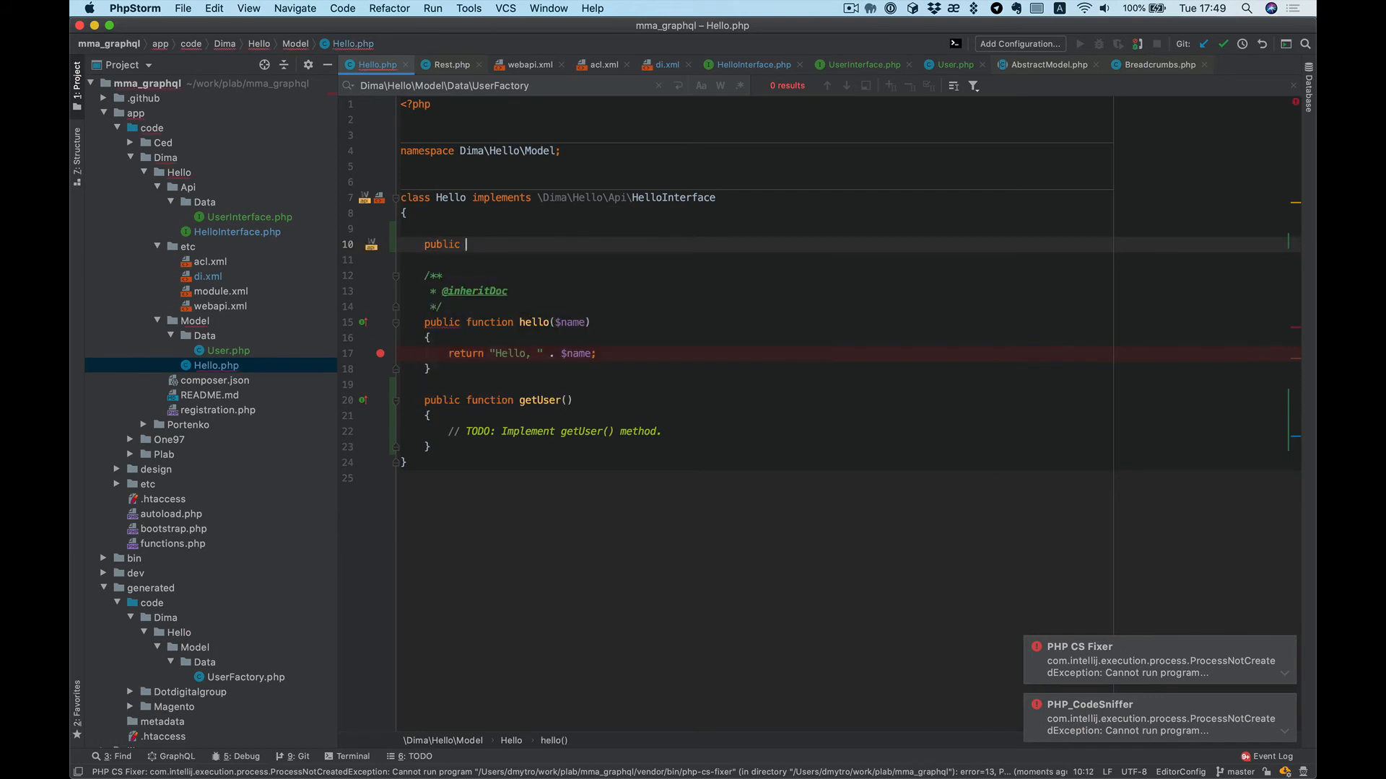
pyautogui.write('function')
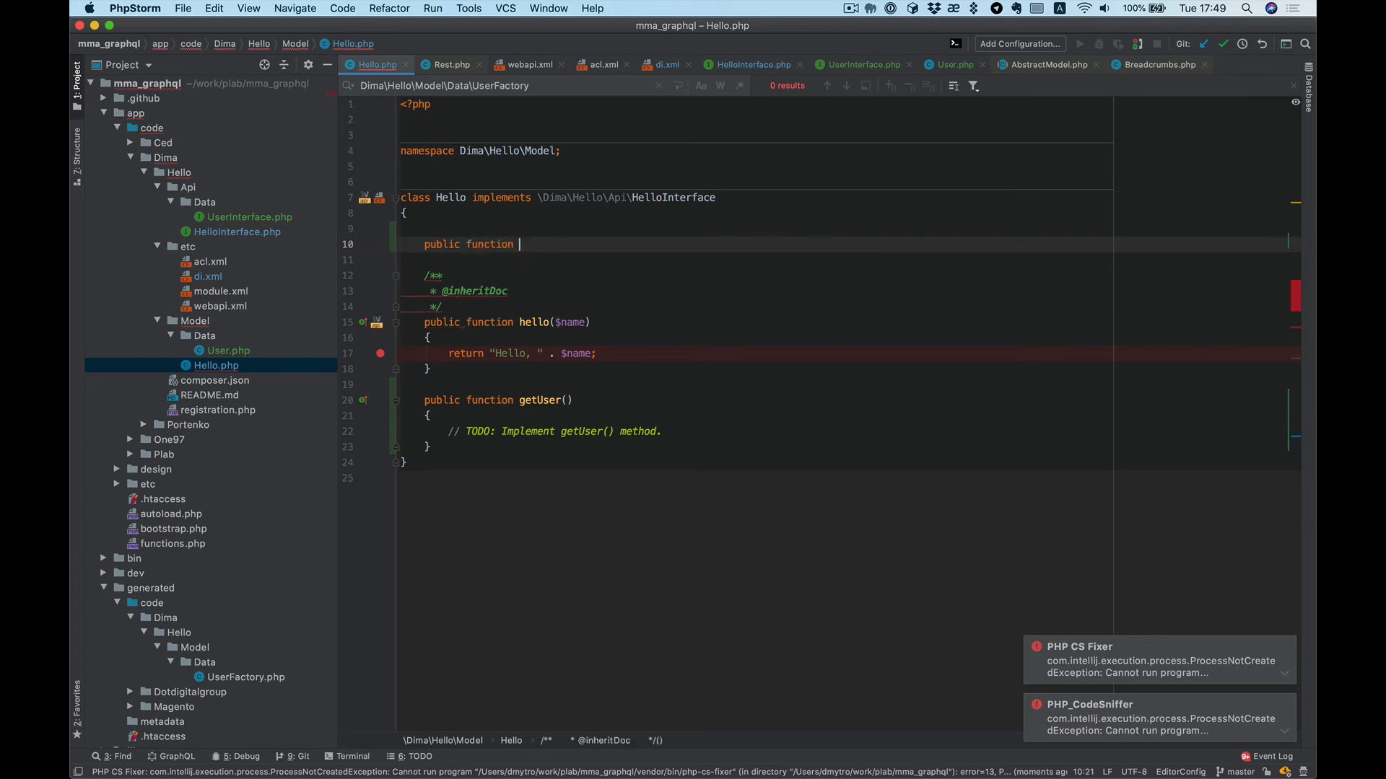
# - Write __construct taking \Dima\Hello\Model\Data\UserFactory $userFactory and assign it to $this->_userFactory
pyautogui.write('__construct(')
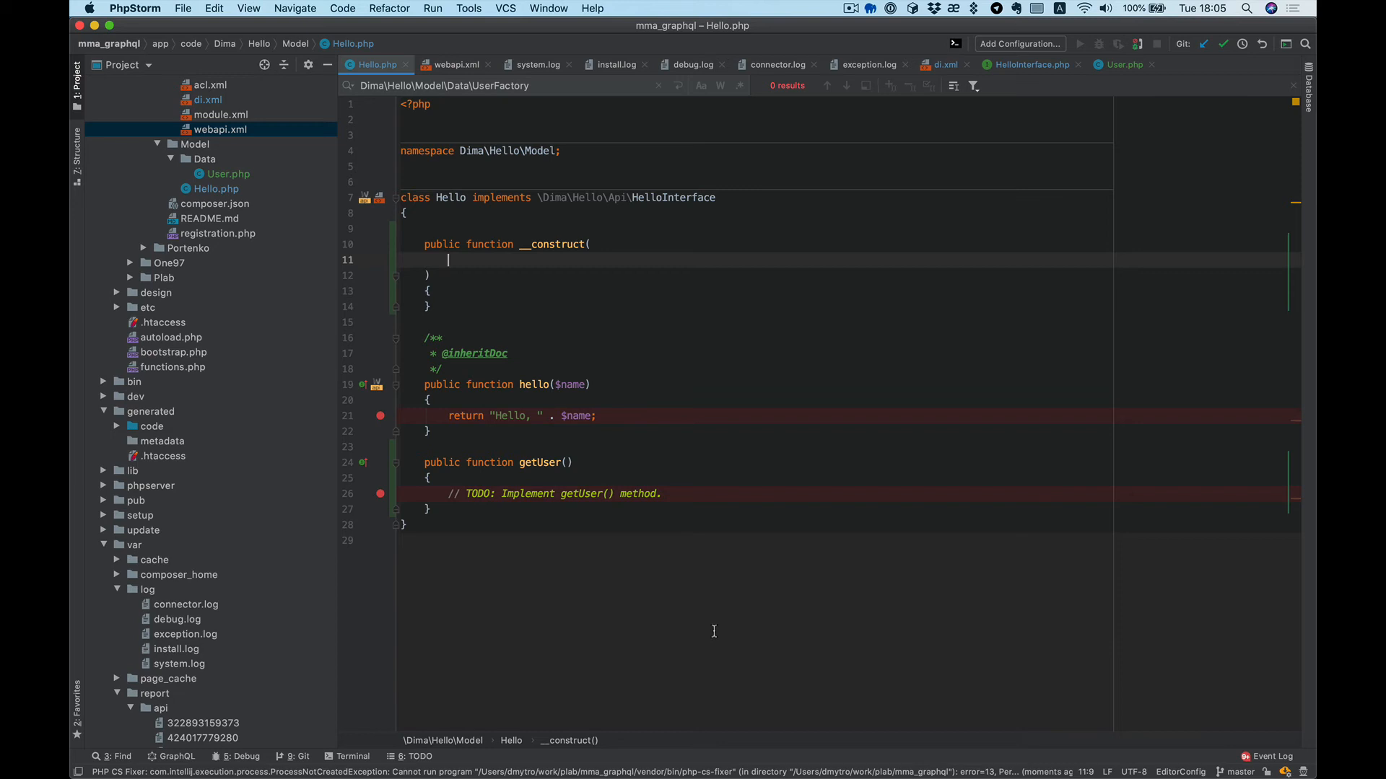
pyautogui.write('\\')
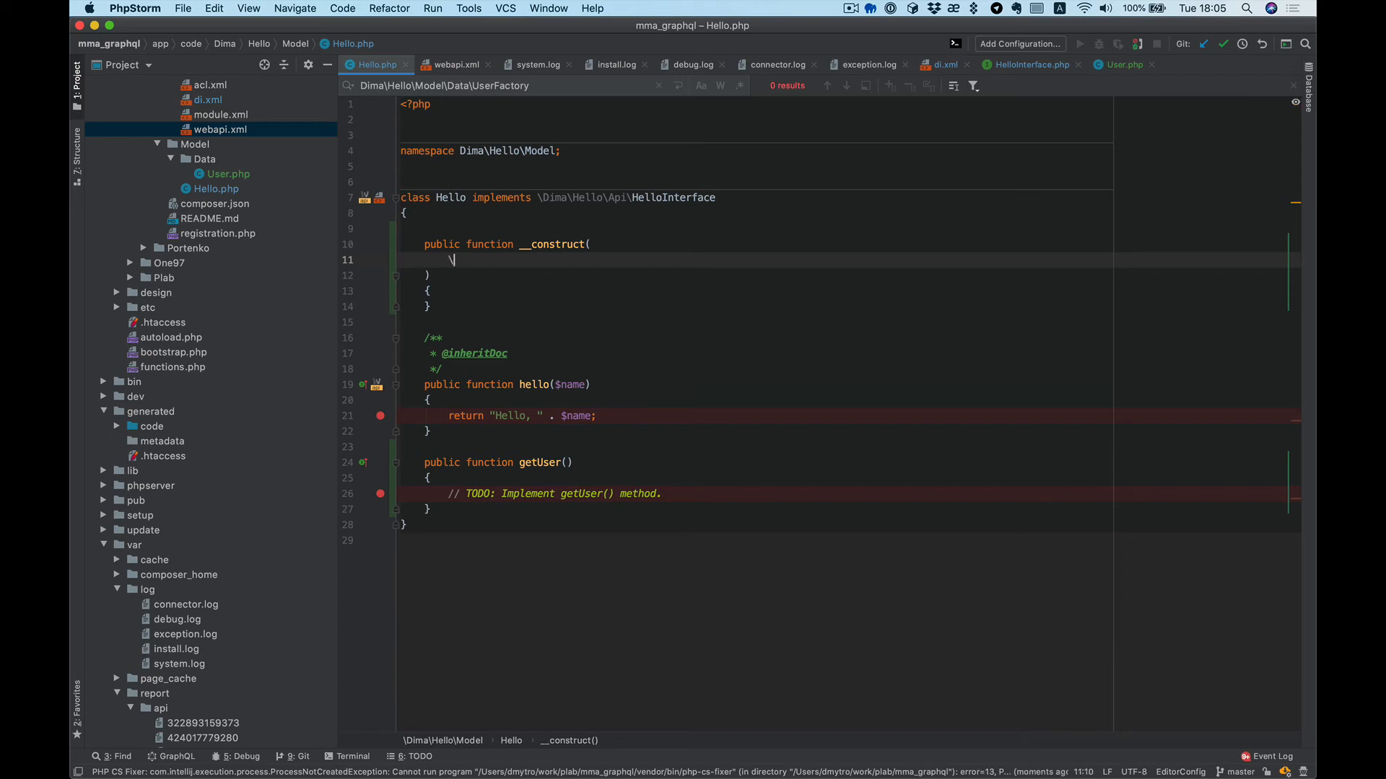
pyautogui.write('Dima\\')
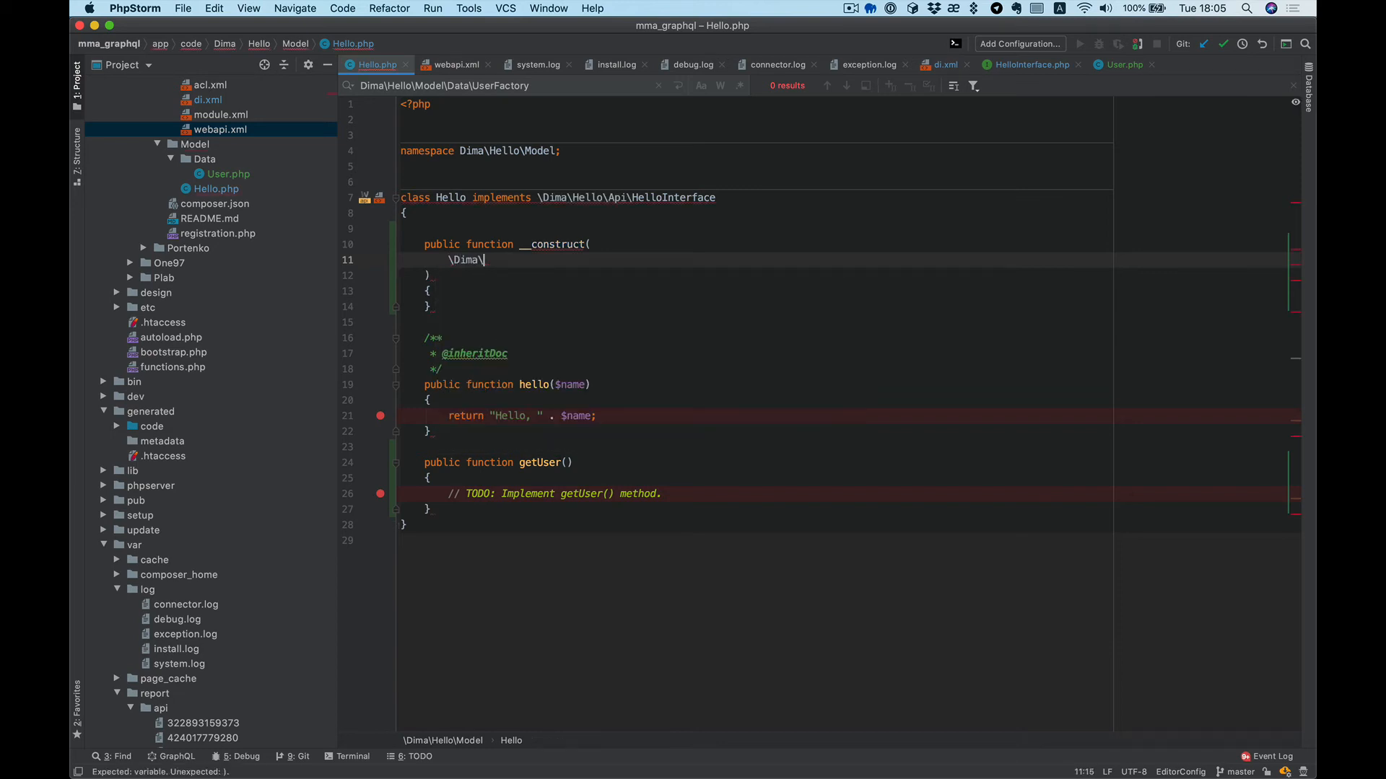
pyautogui.write('Hello\\')
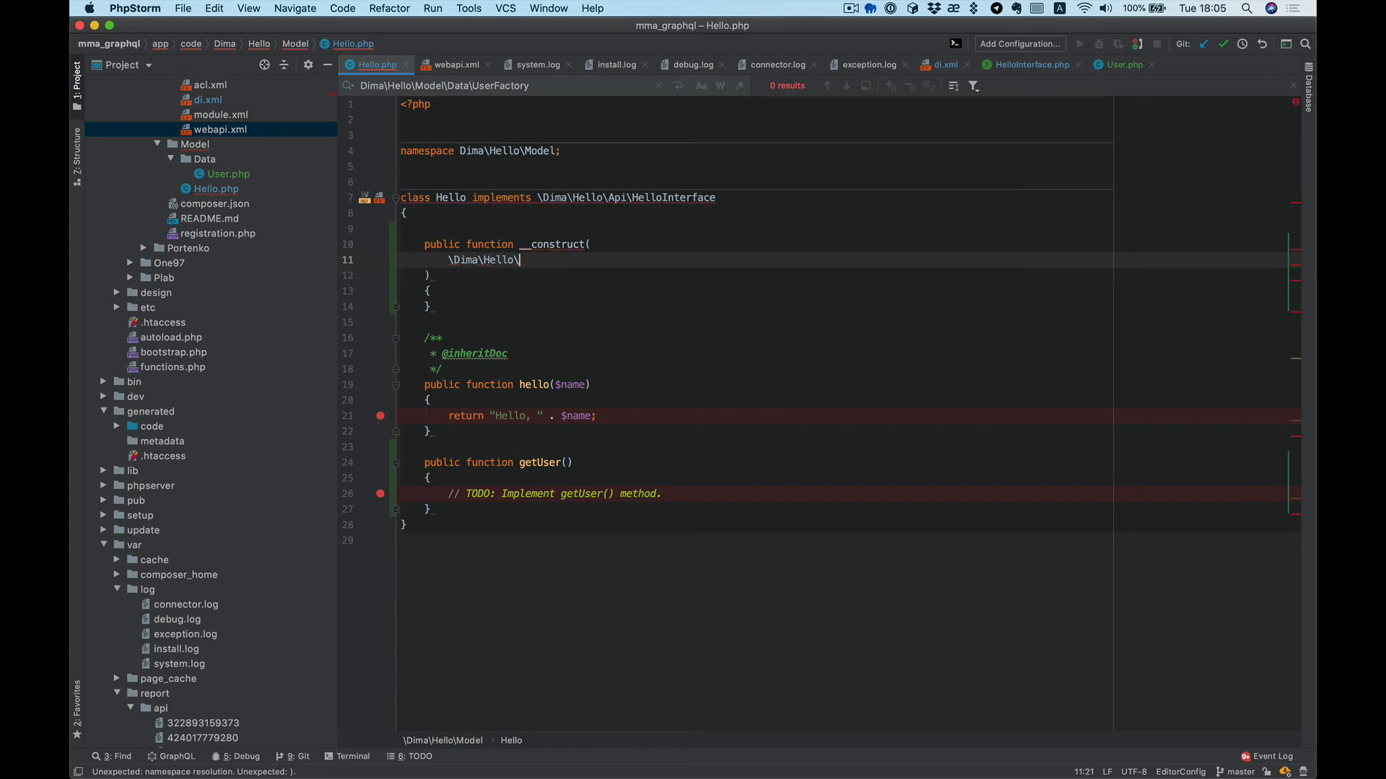
pyautogui.write('Model\\Data\\UserFactory')
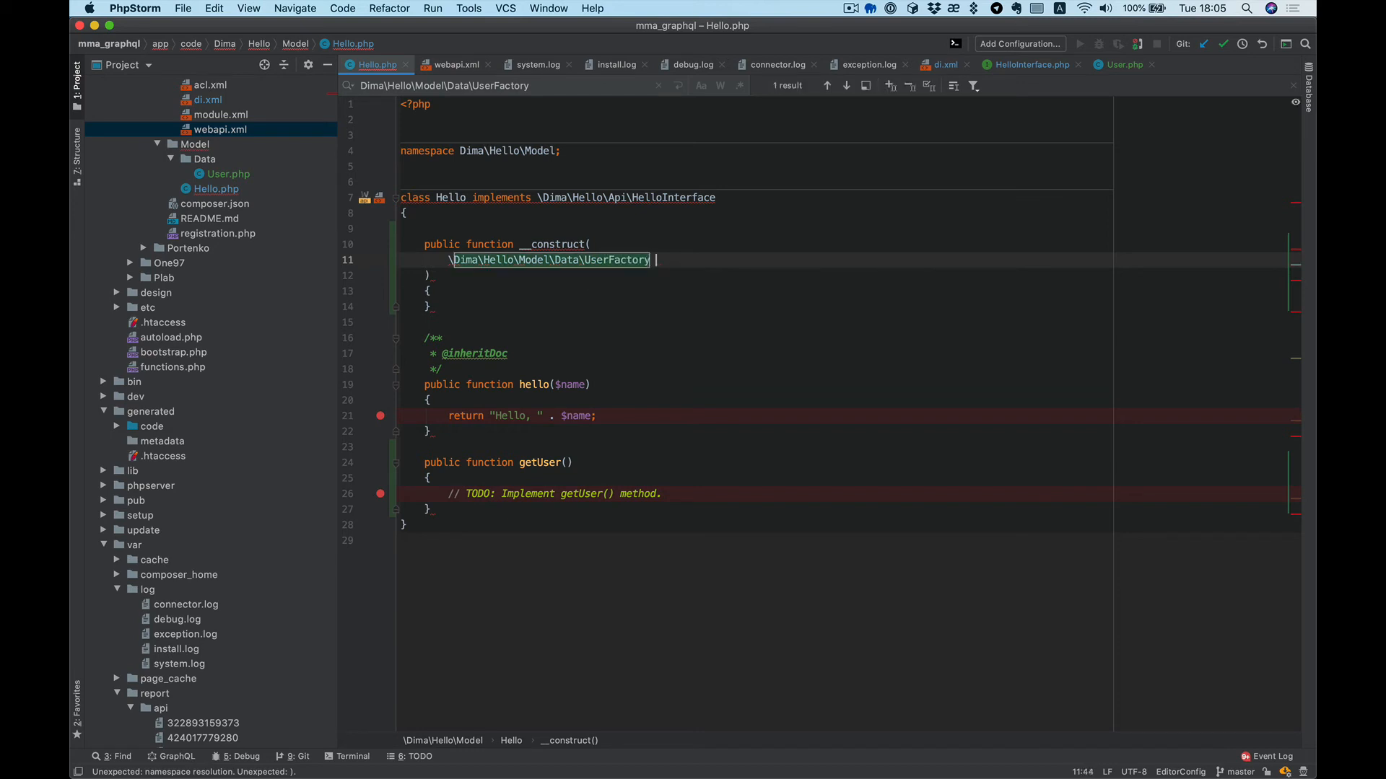
pyautogui.write('$userFactory')
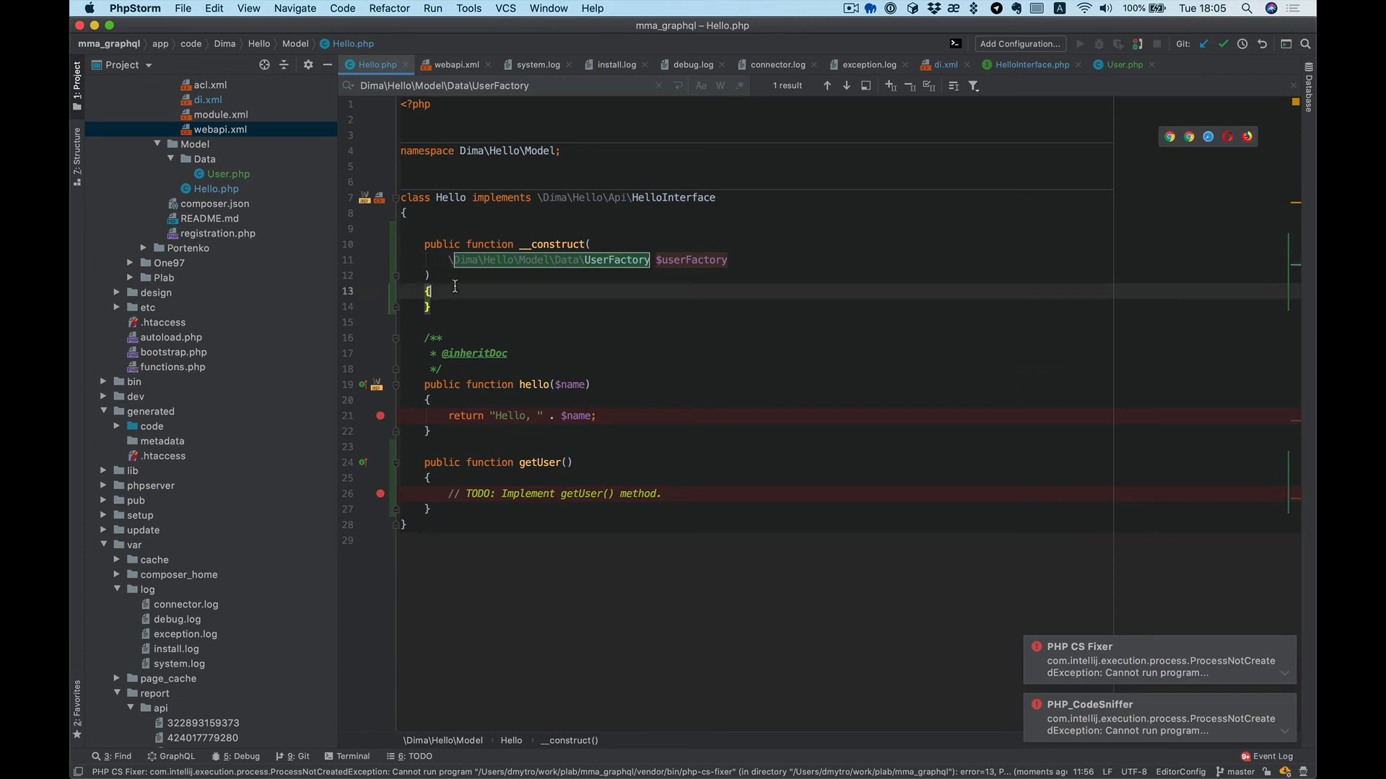
pyautogui.write('$this->')
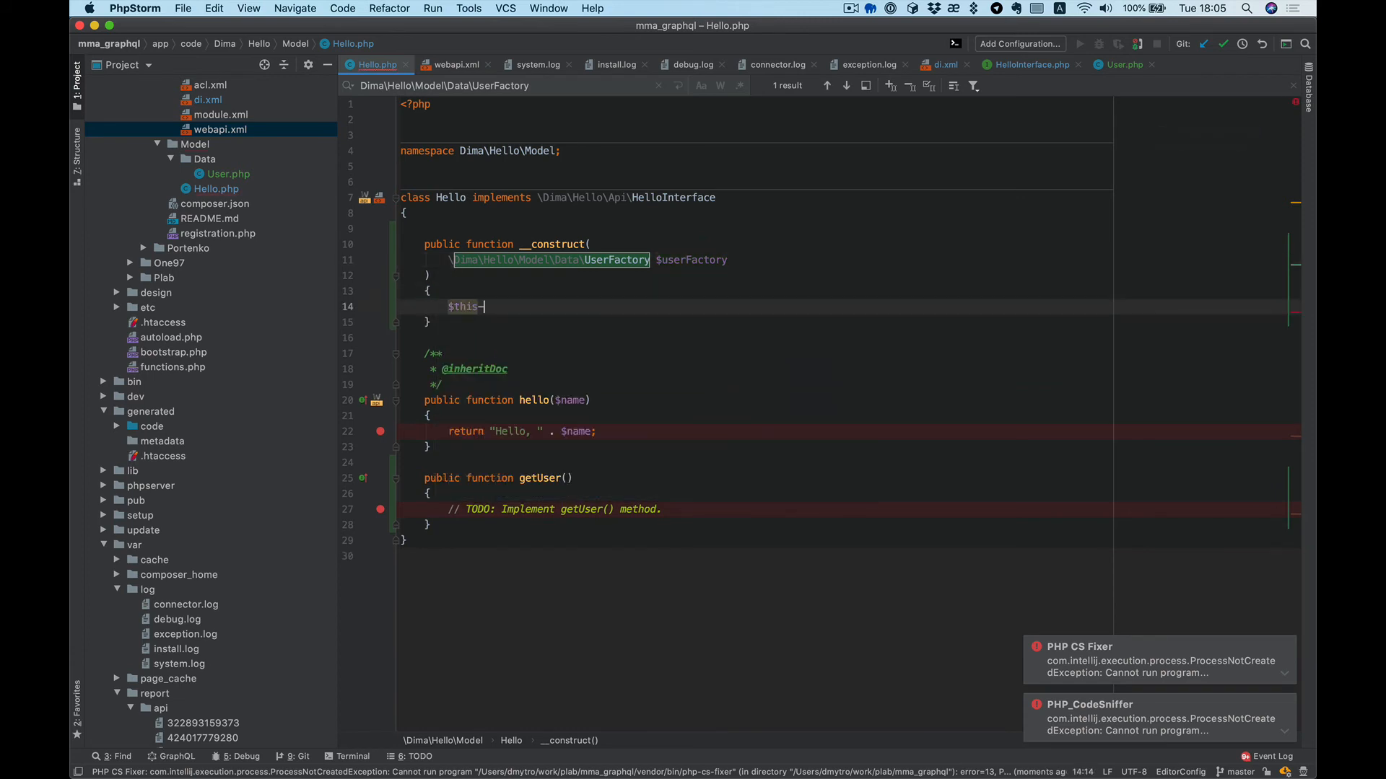
pyautogui.write('->_user')
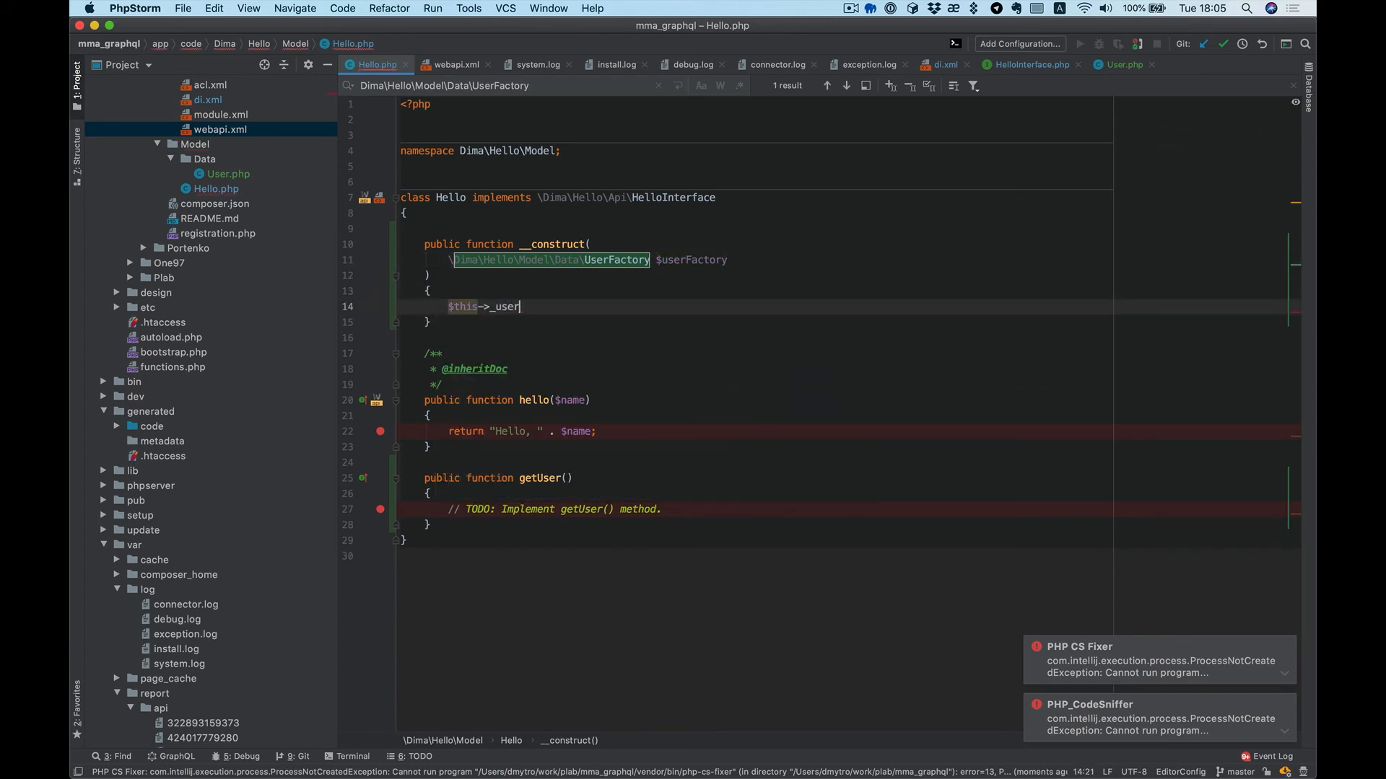
pyautogui.write('Factory =')
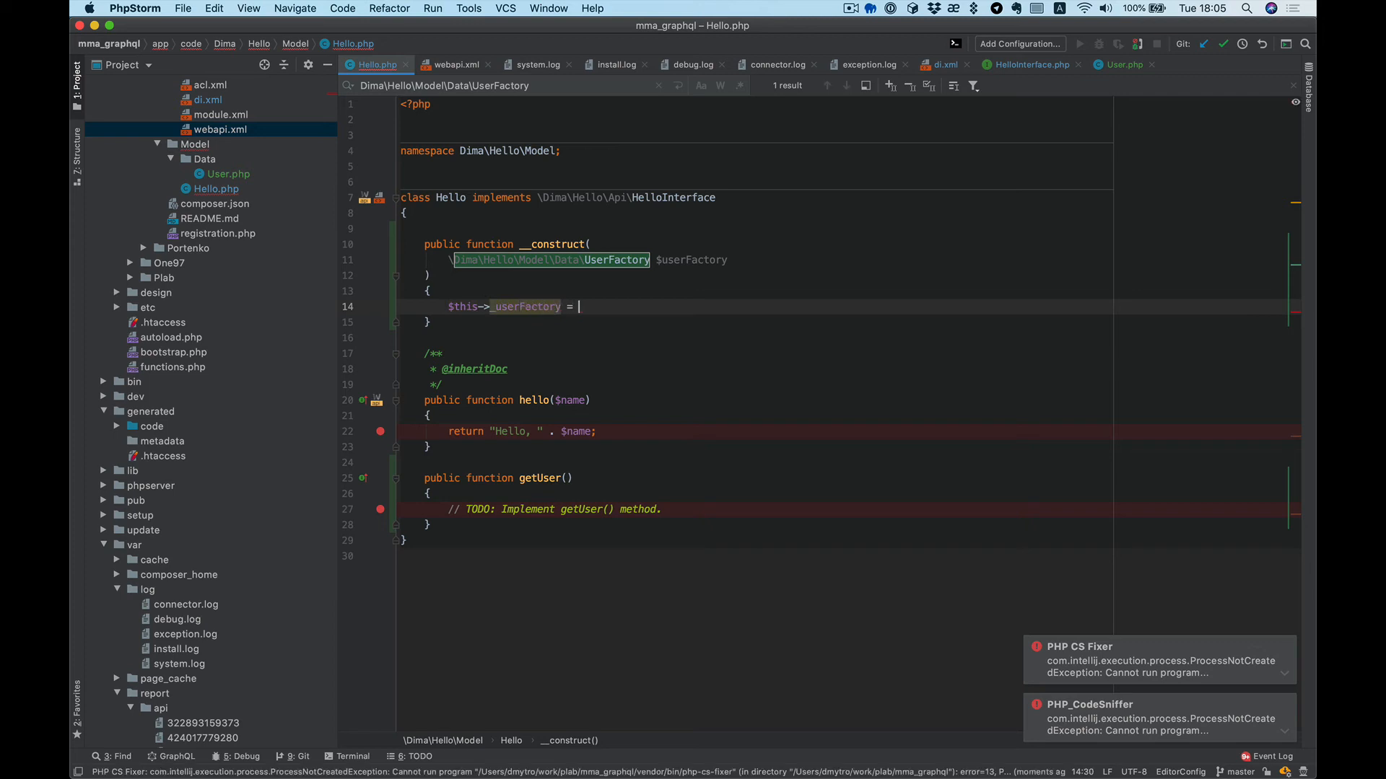
pyautogui.write('$userFactory;')
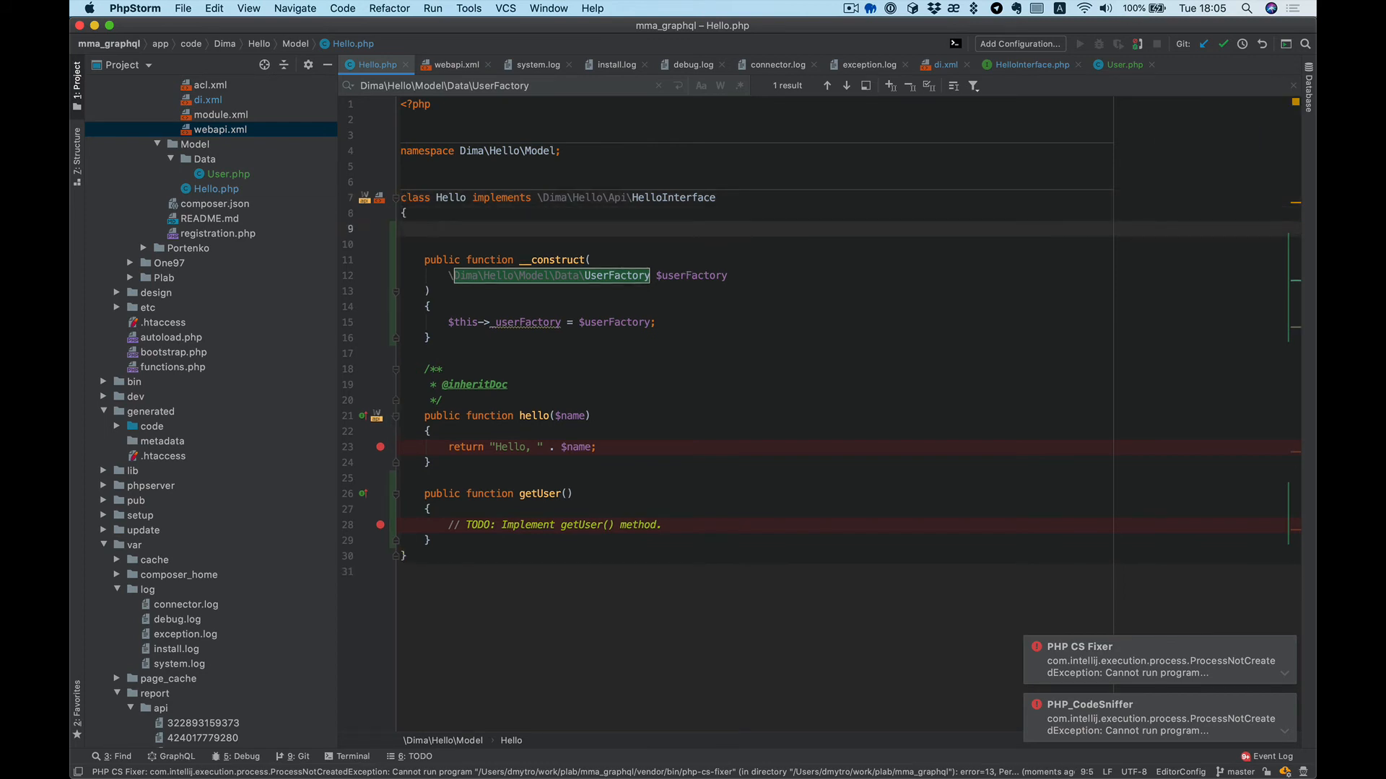
# - Begin declaring the protected $_userFactory property
pyautogui.write('protected')
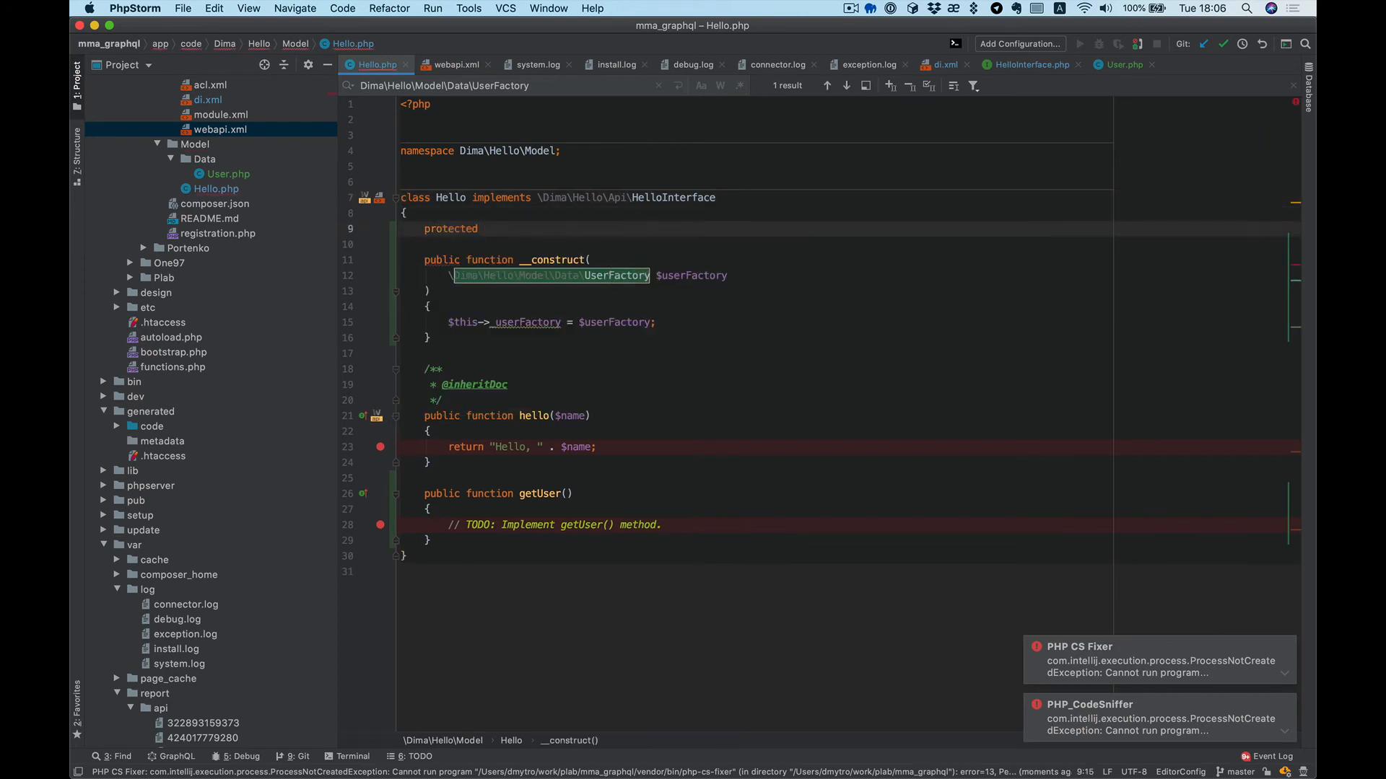
pyautogui.write('$_')
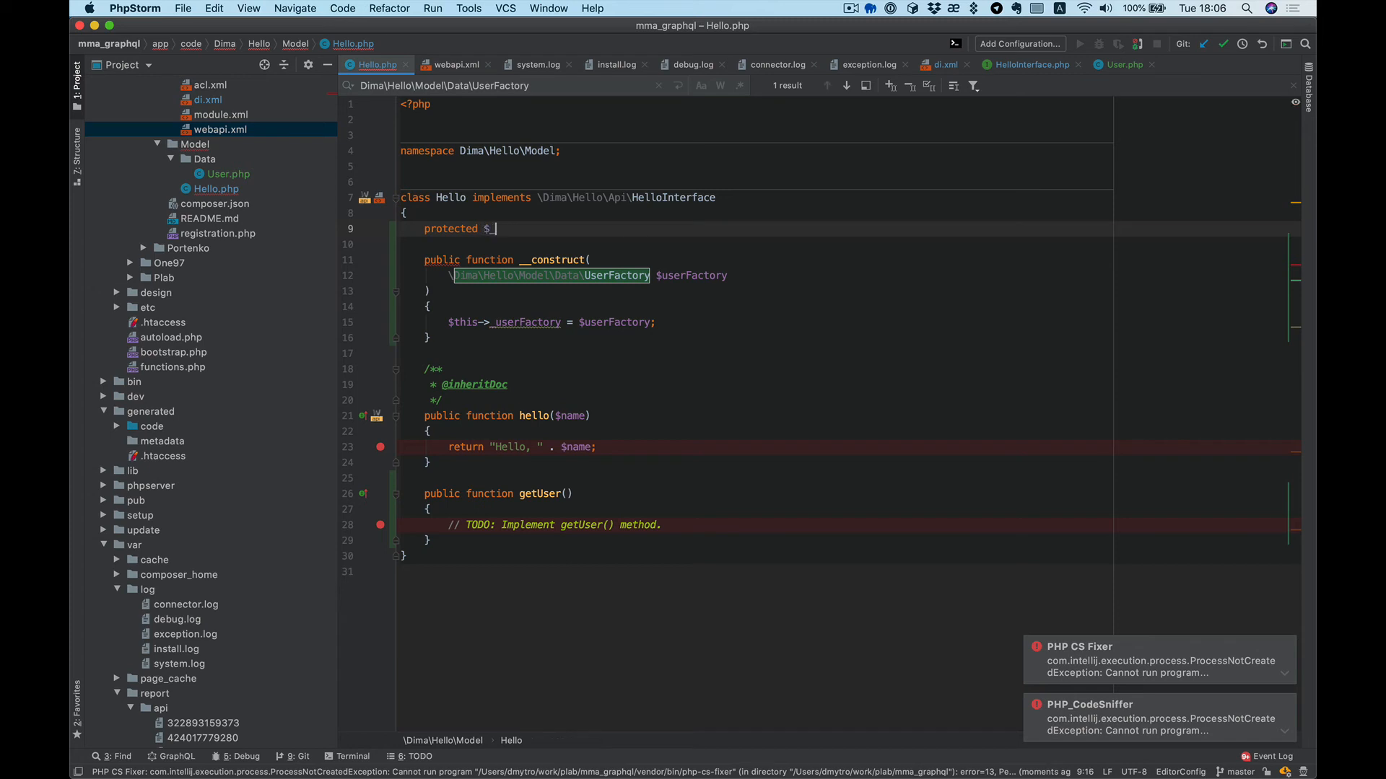
pyautogui.write('userFactory;')
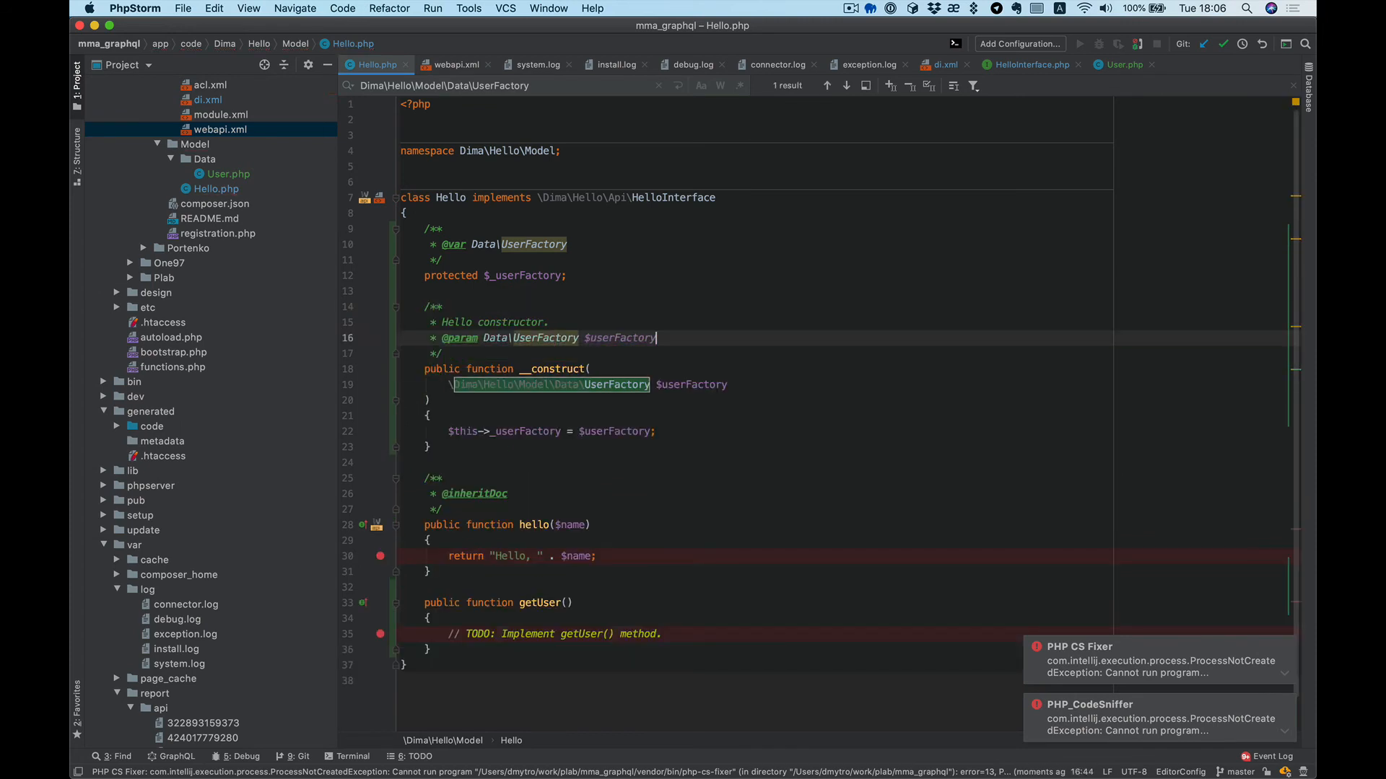
# - Select the UserFactory type name in the Hello constructor
pyautogui.click(621, 384)
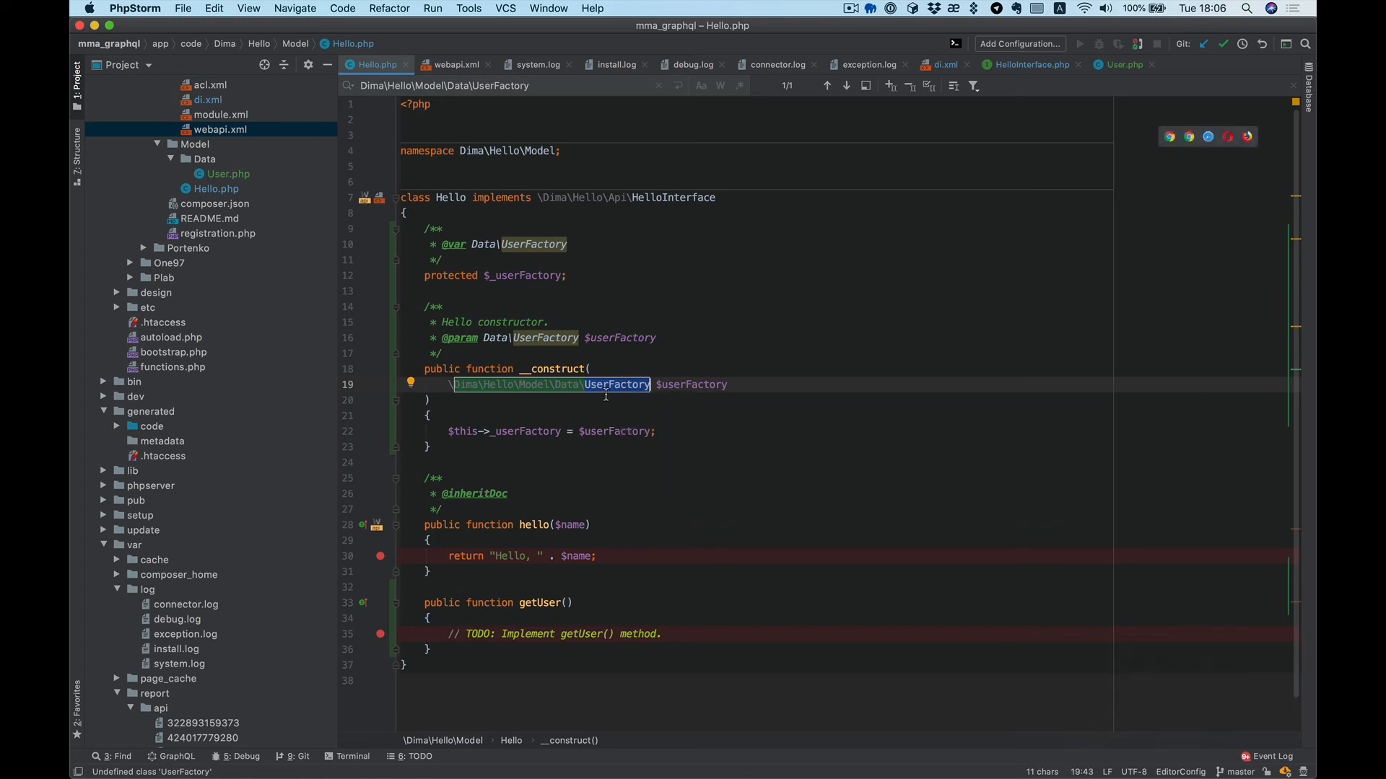
pyautogui.moveTo(605, 396)
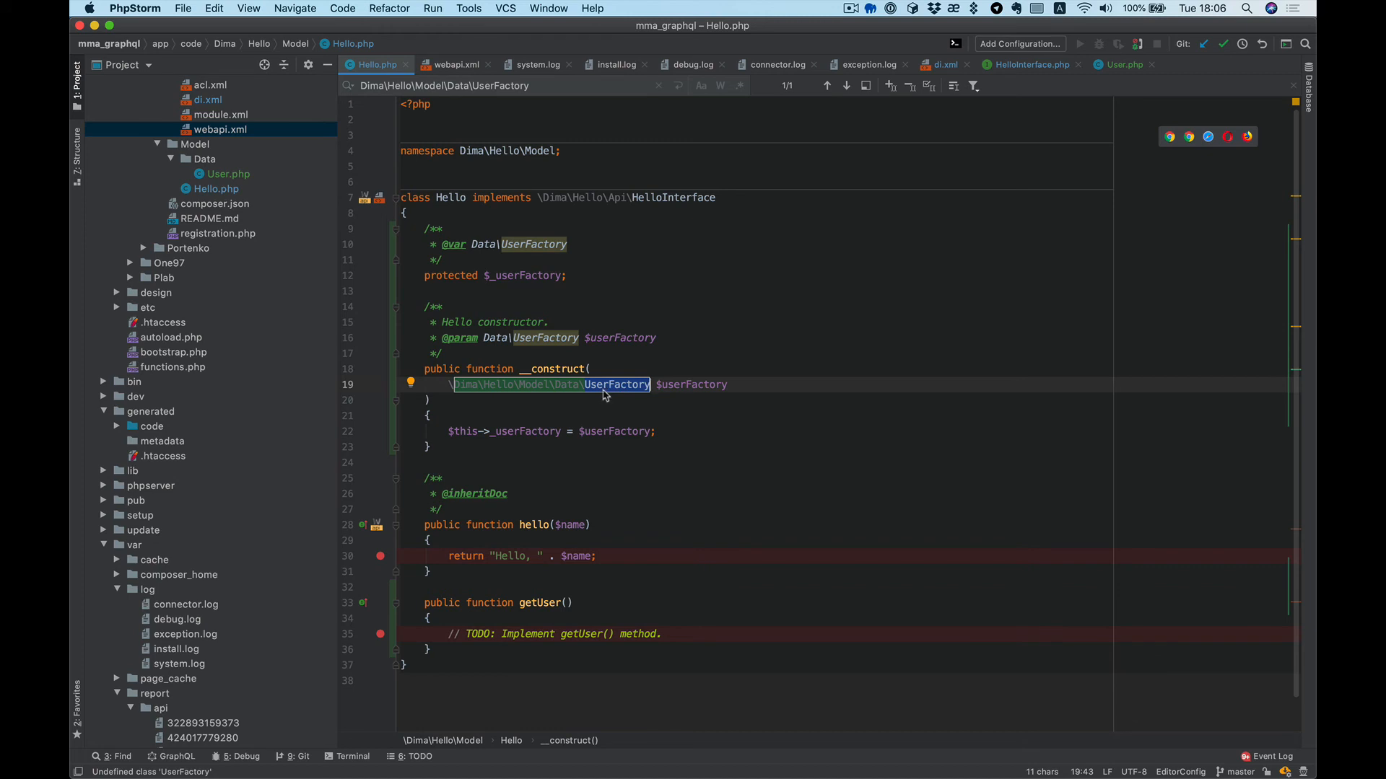
pyautogui.moveTo(564, 407)
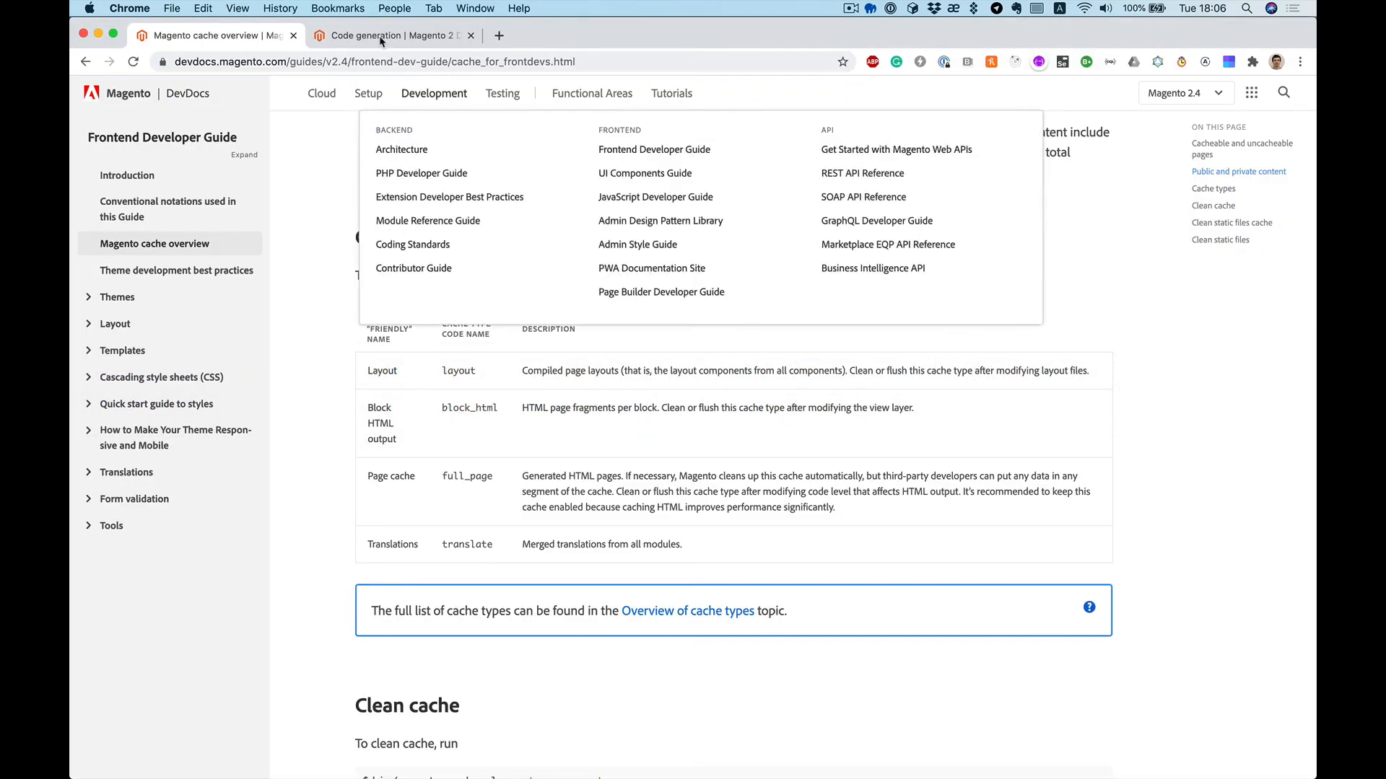
# - Bring up the Magento DevDocs Code generation page on auto-generated Factory classes
pyautogui.click(379, 34)
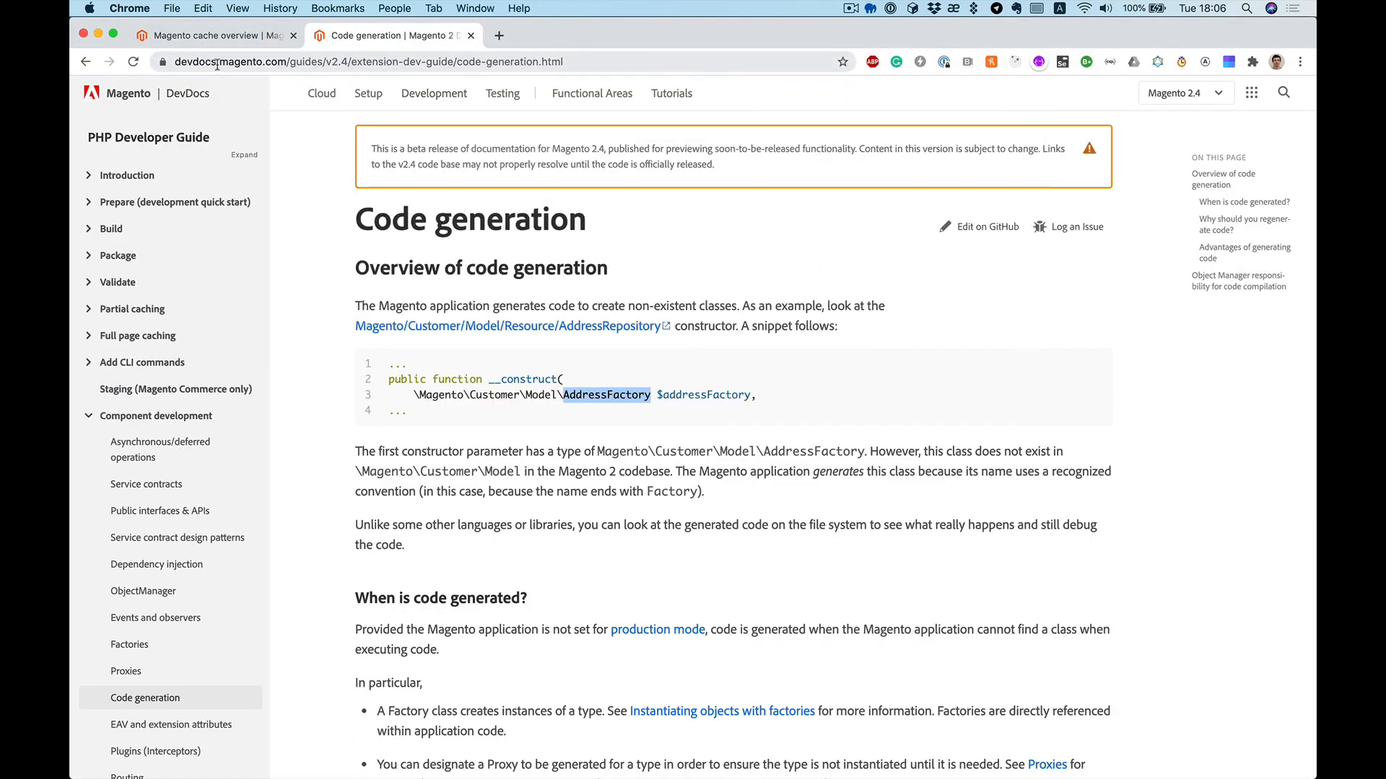
pyautogui.moveTo(650, 265)
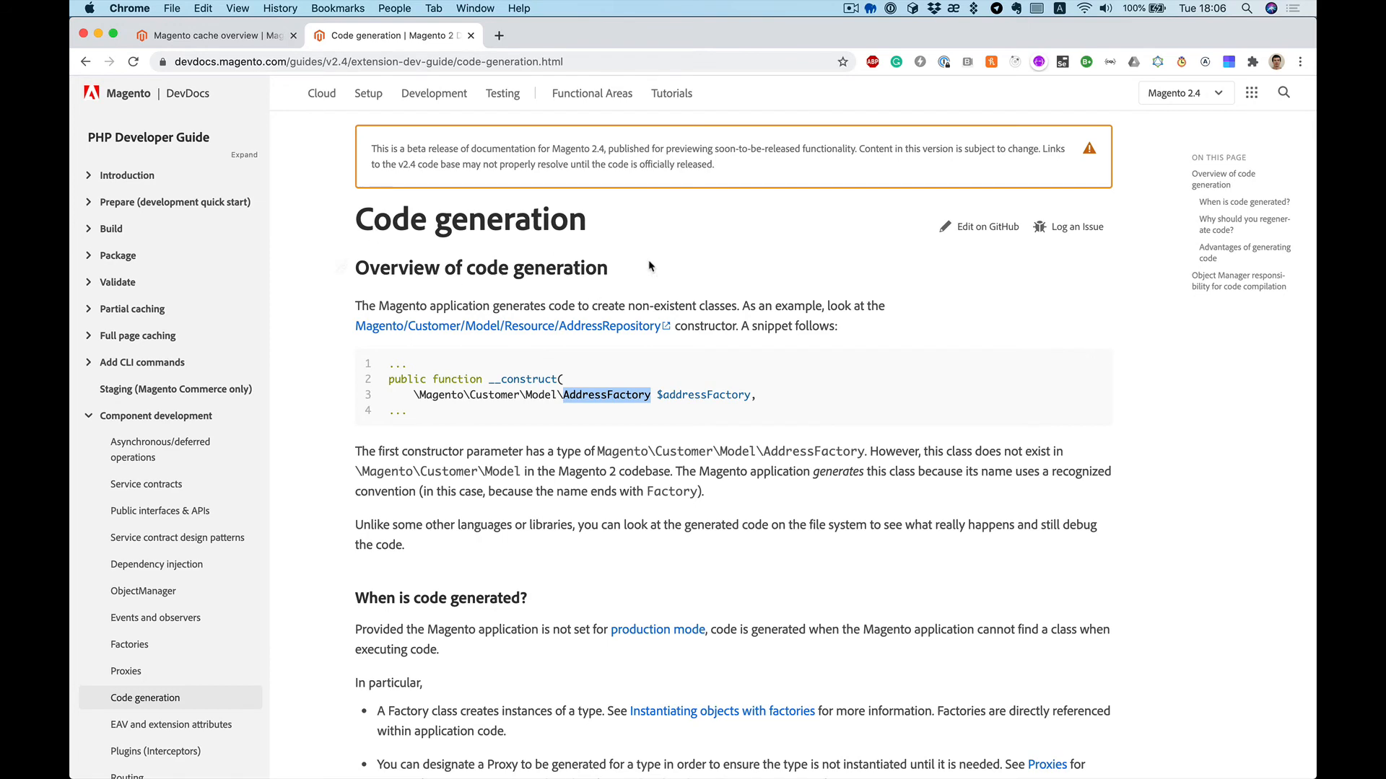
pyautogui.moveTo(483, 316)
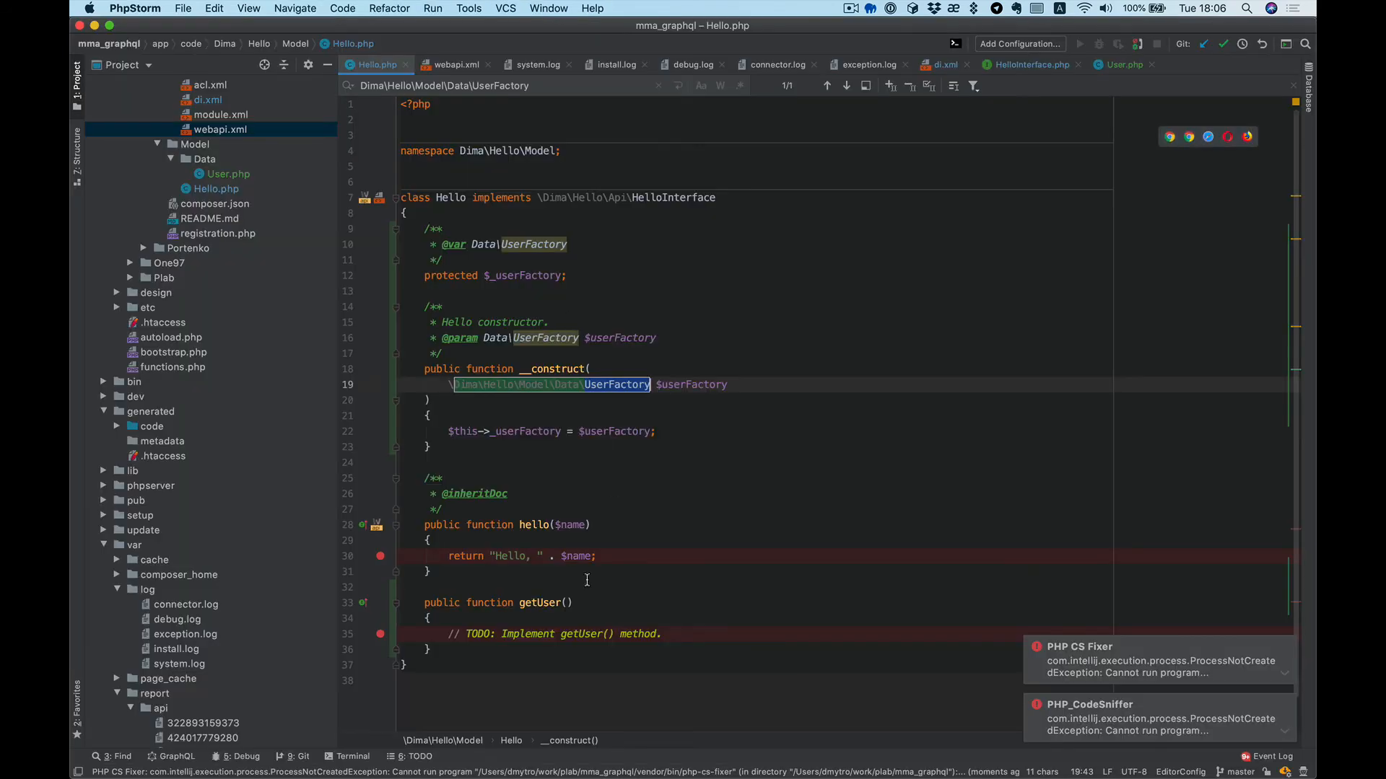
# - In getUser, create $user from $this->_userFactory->create() and set its id to 99
pyautogui.click(663, 634)
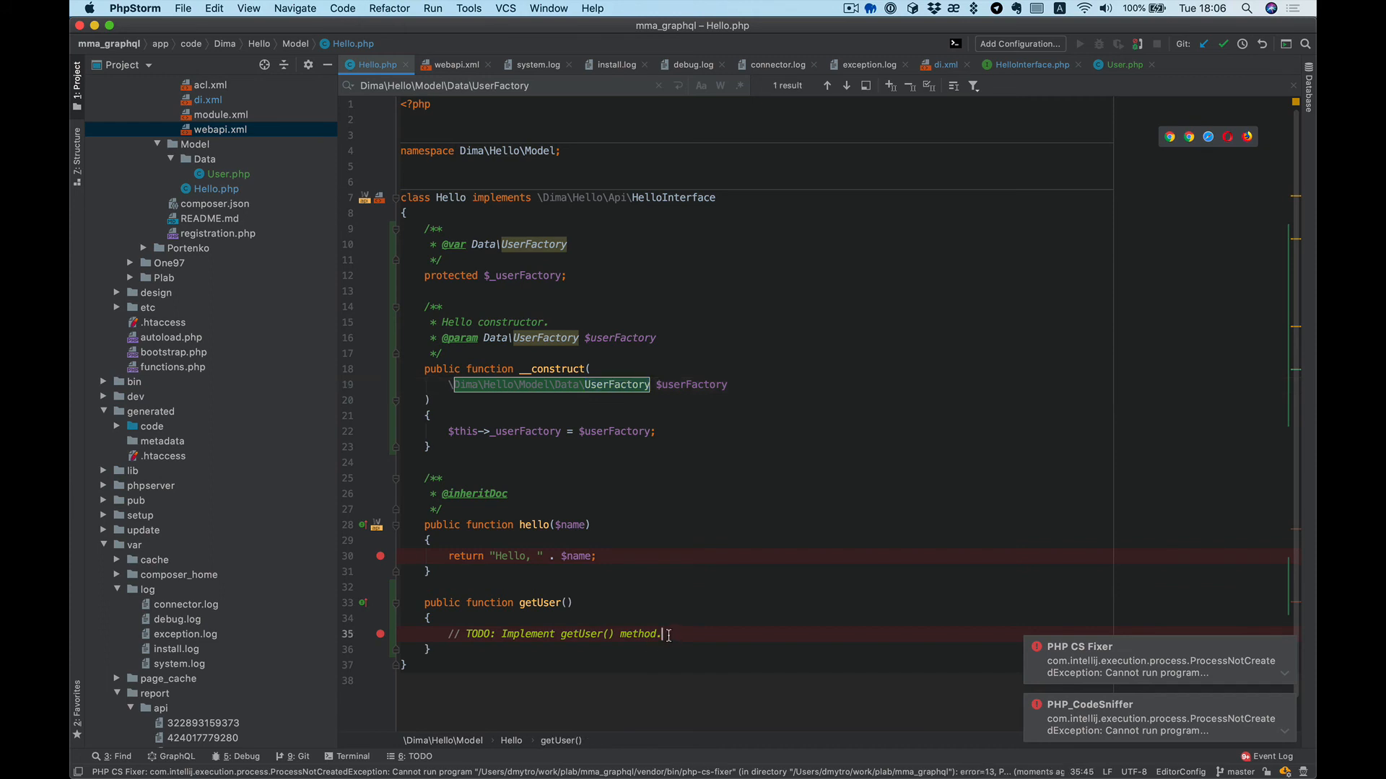
pyautogui.write('$user = $this')
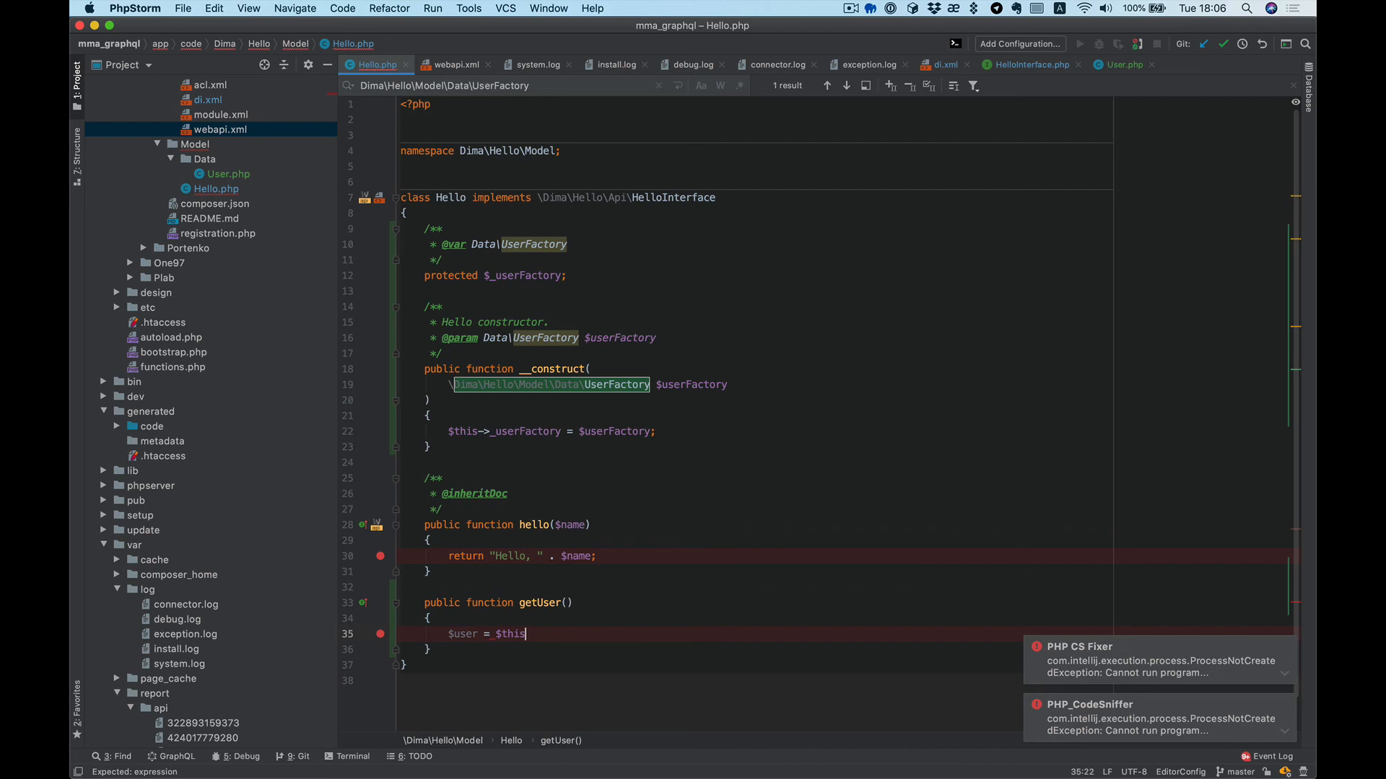
pyautogui.write('->_userFactory->create();')
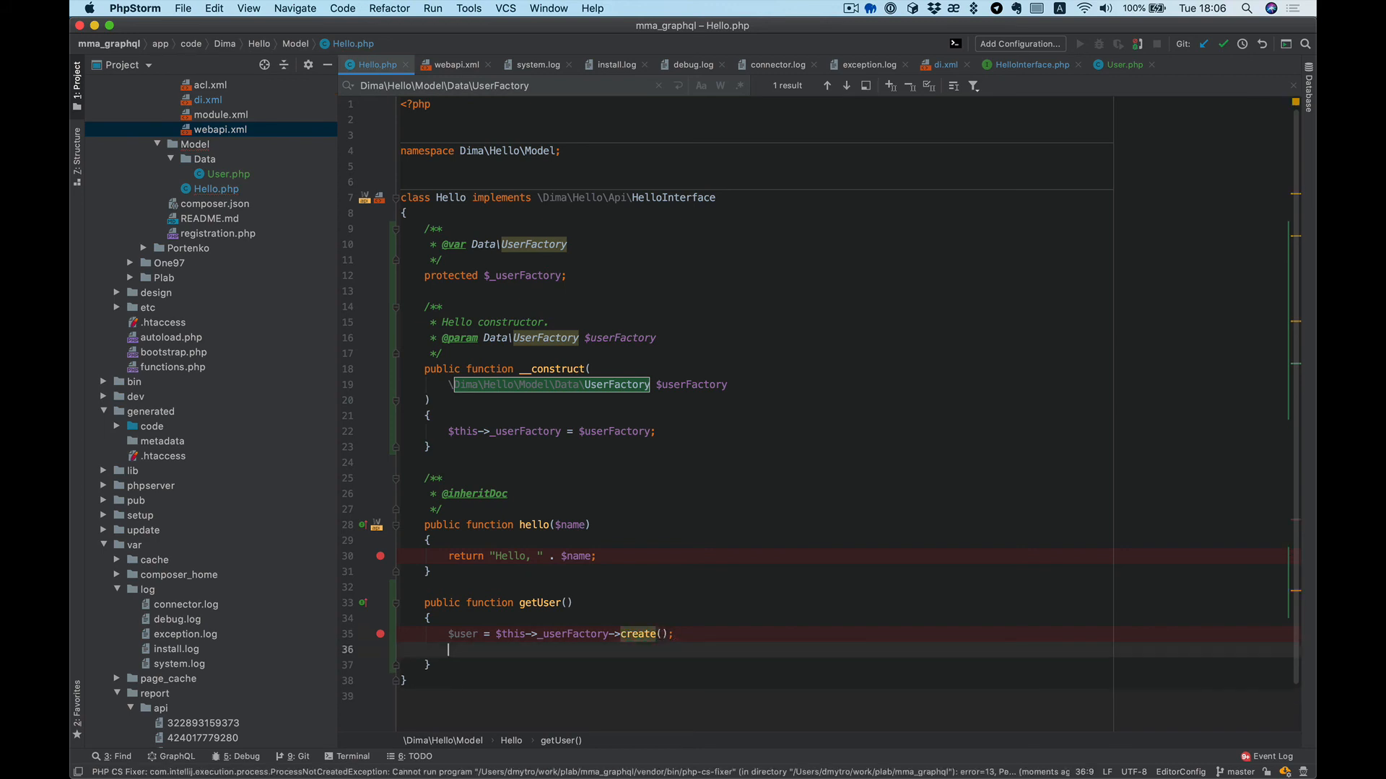
pyautogui.write('$user')
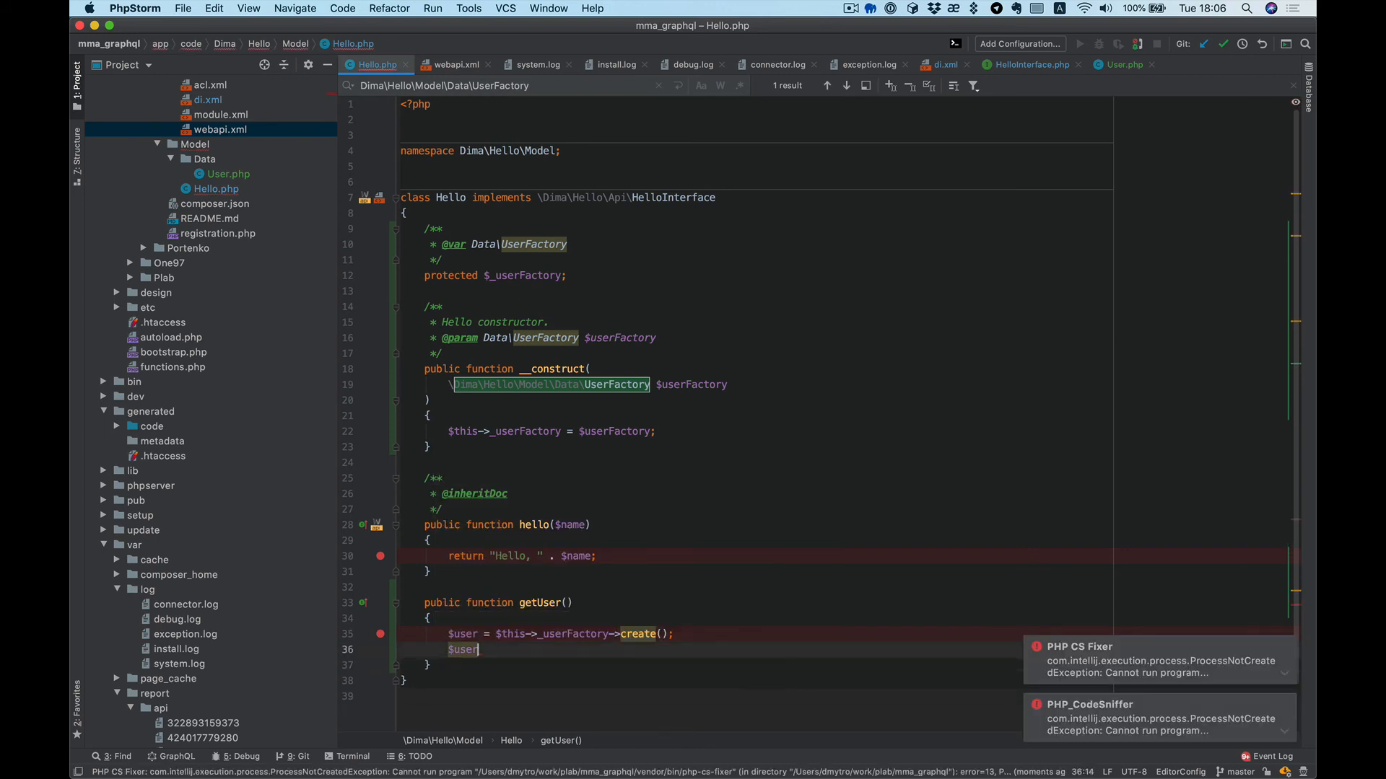
pyautogui.write('->setI')
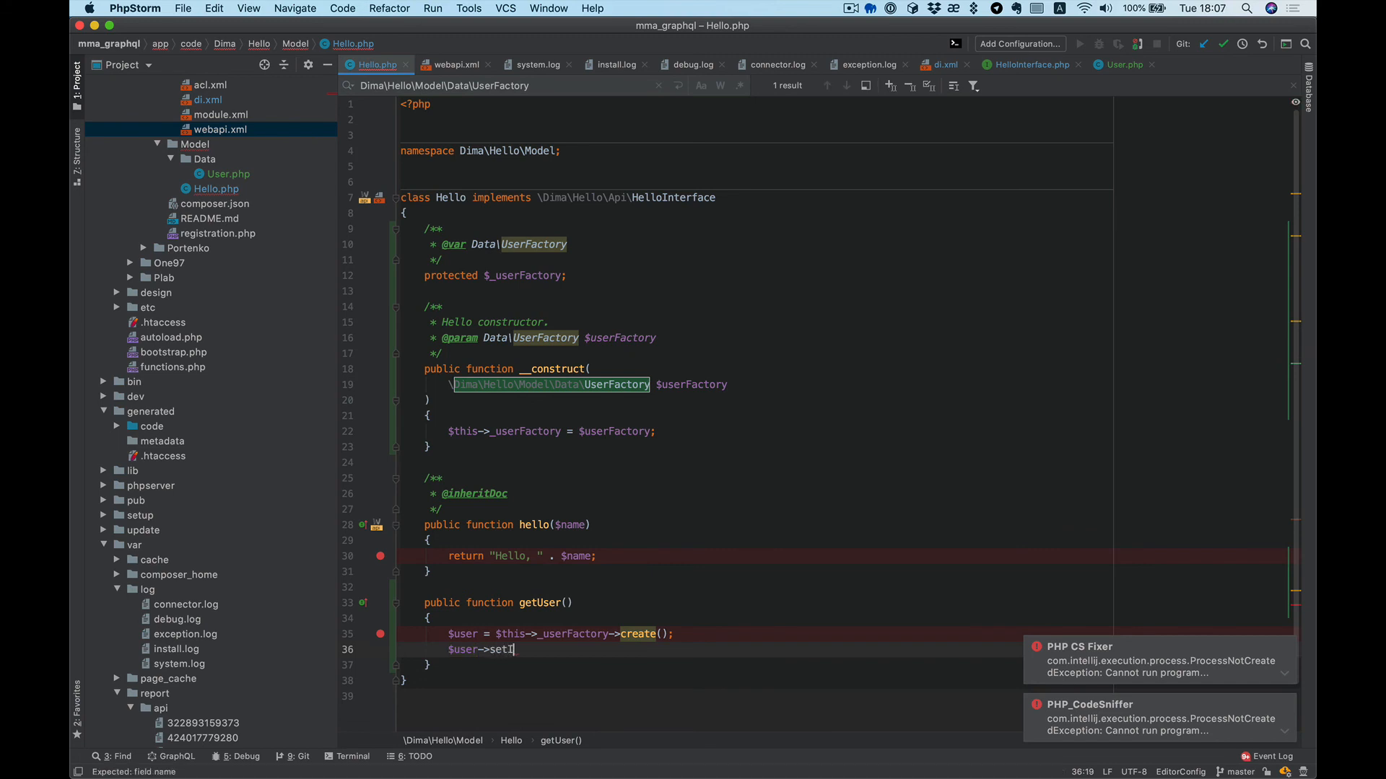
pyautogui.write('d()')
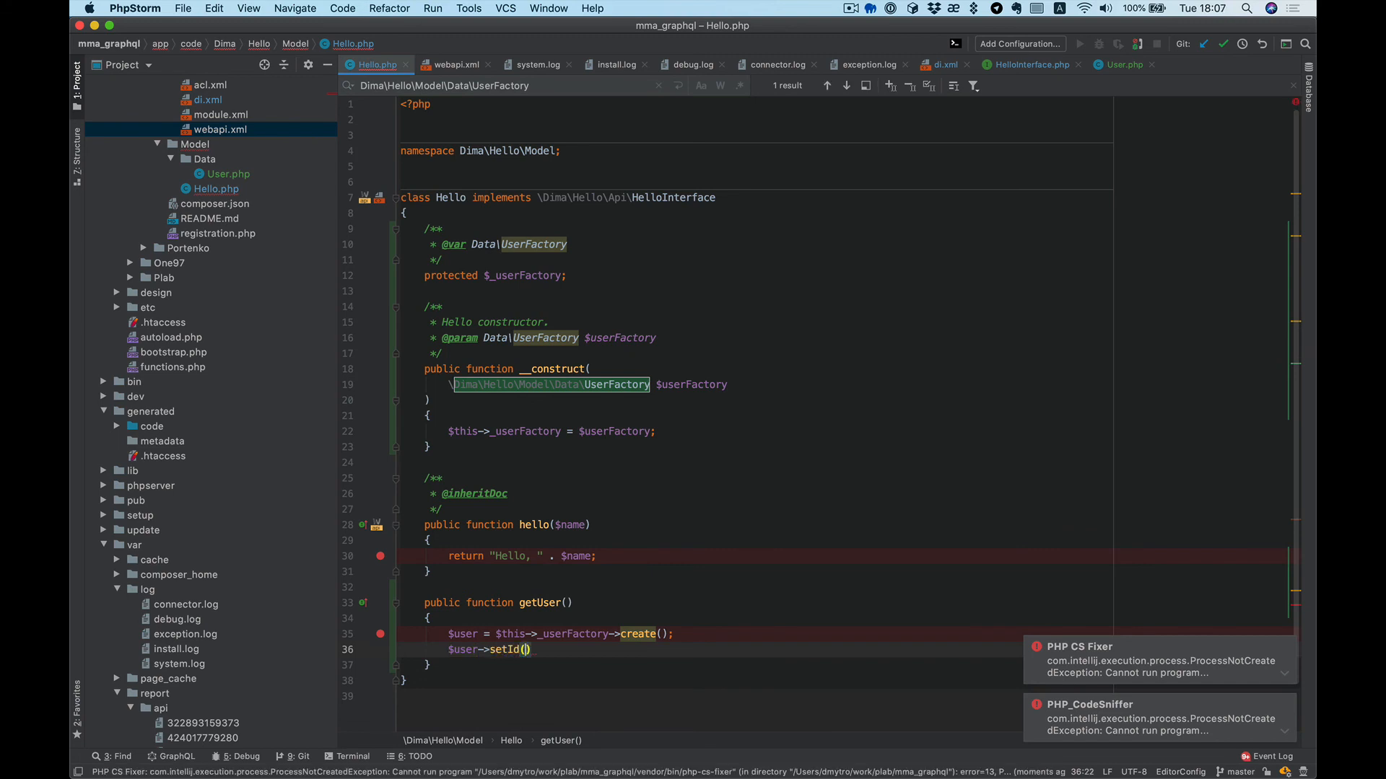
pyautogui.write('99;')
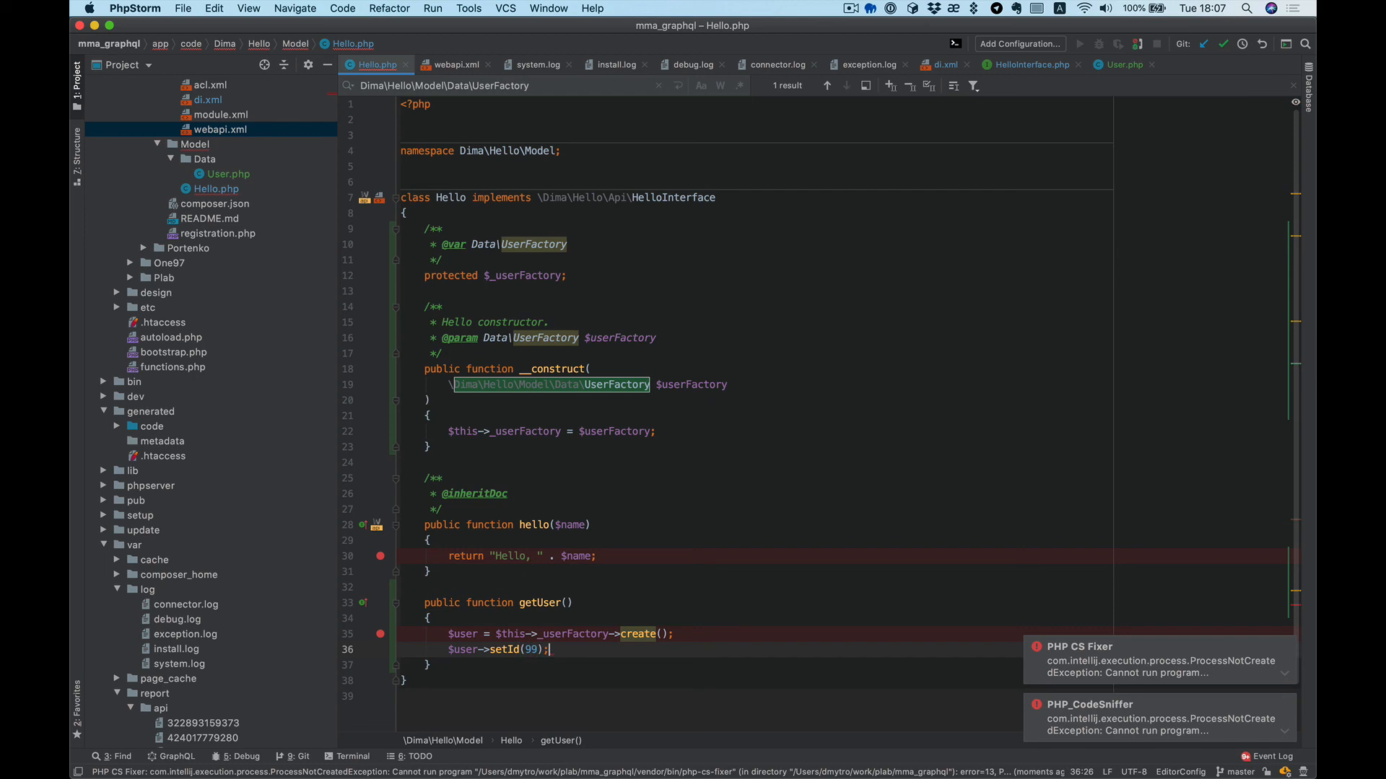
# - Set the user's firstname to 'John' and lastname to 'Doe', then move to webapi.xml
pyautogui.write('$user->setFirst')
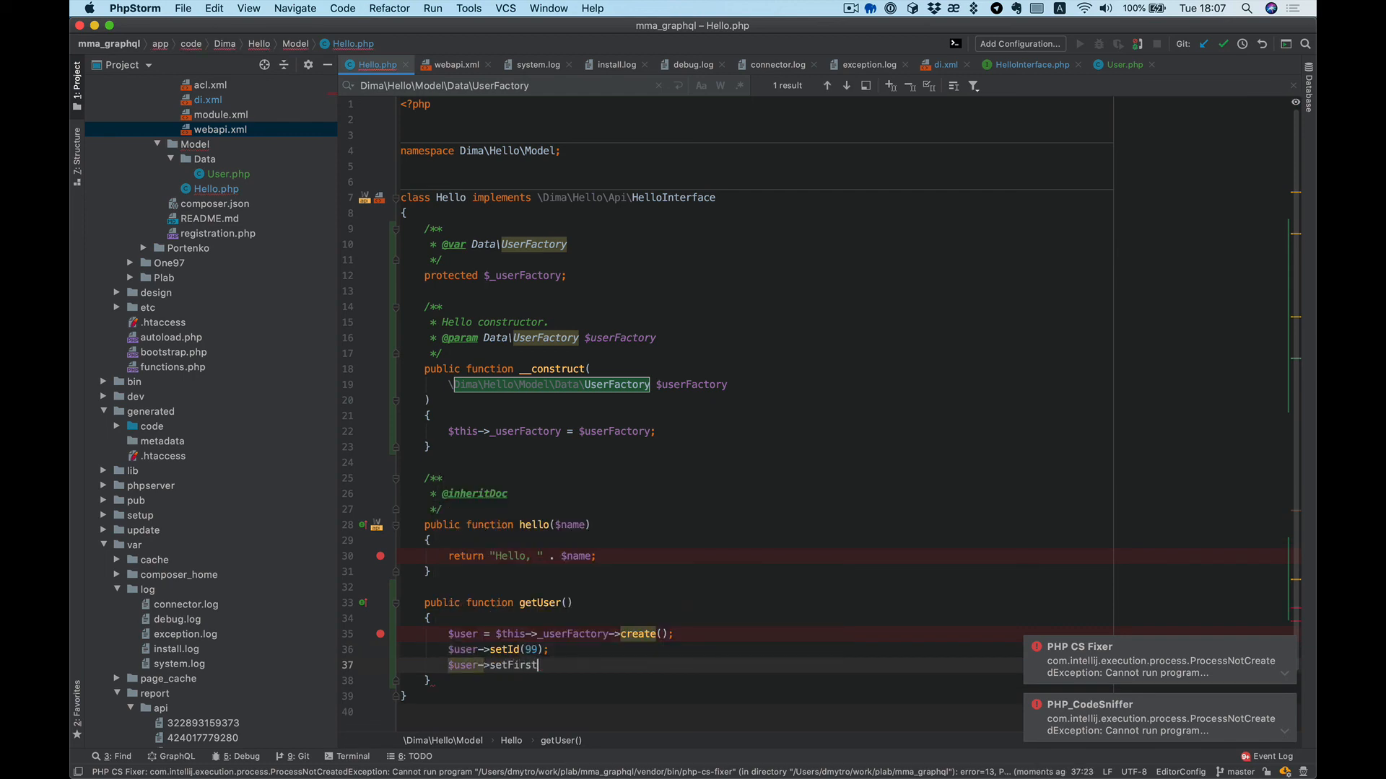
pyautogui.write("name('')")
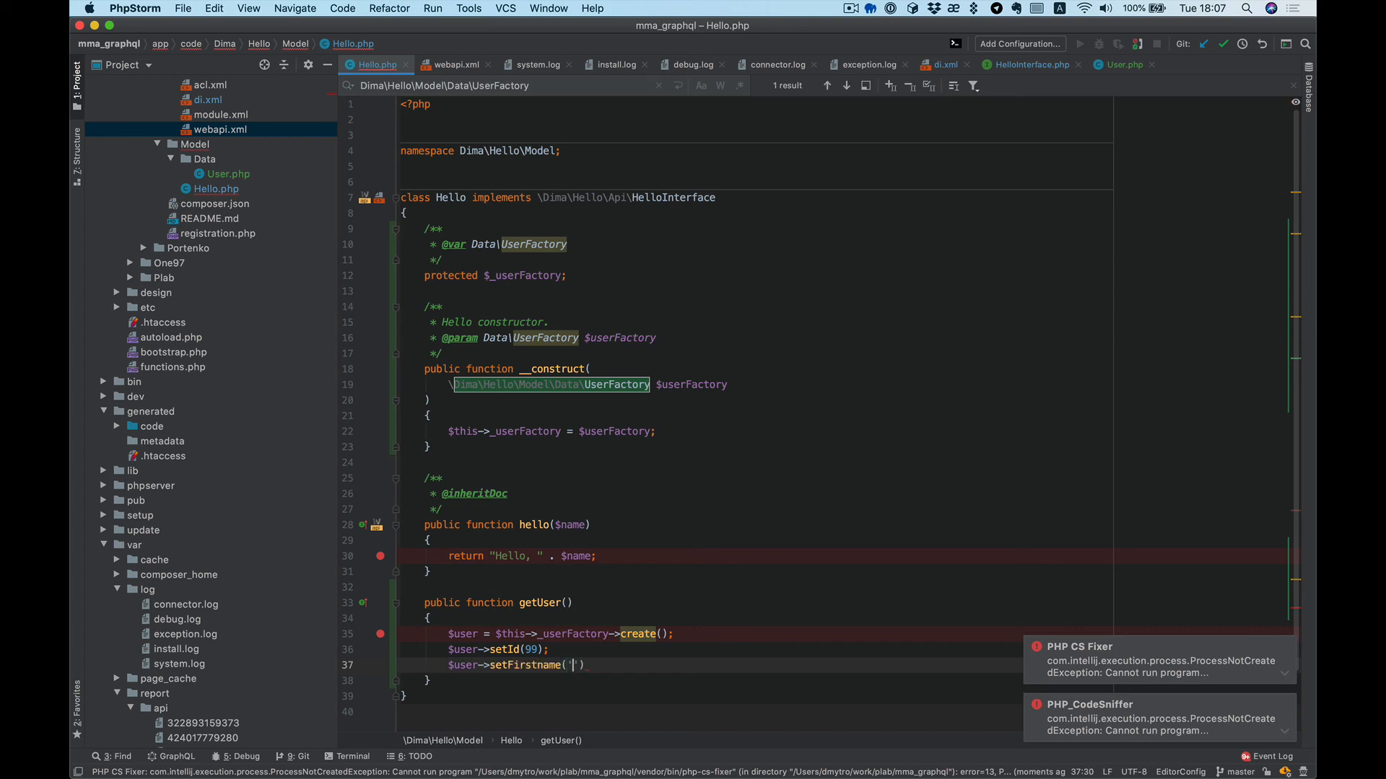
pyautogui.write('J')
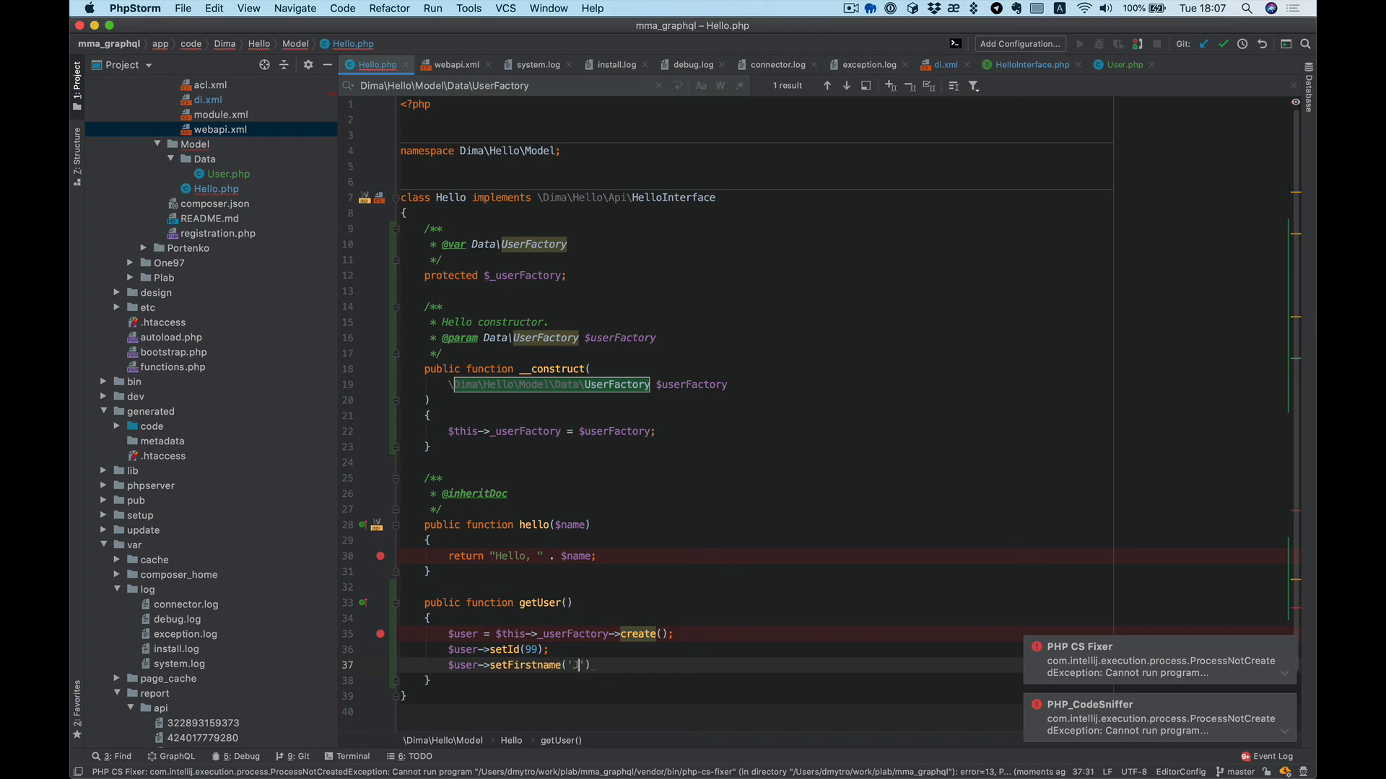
pyautogui.write('John')
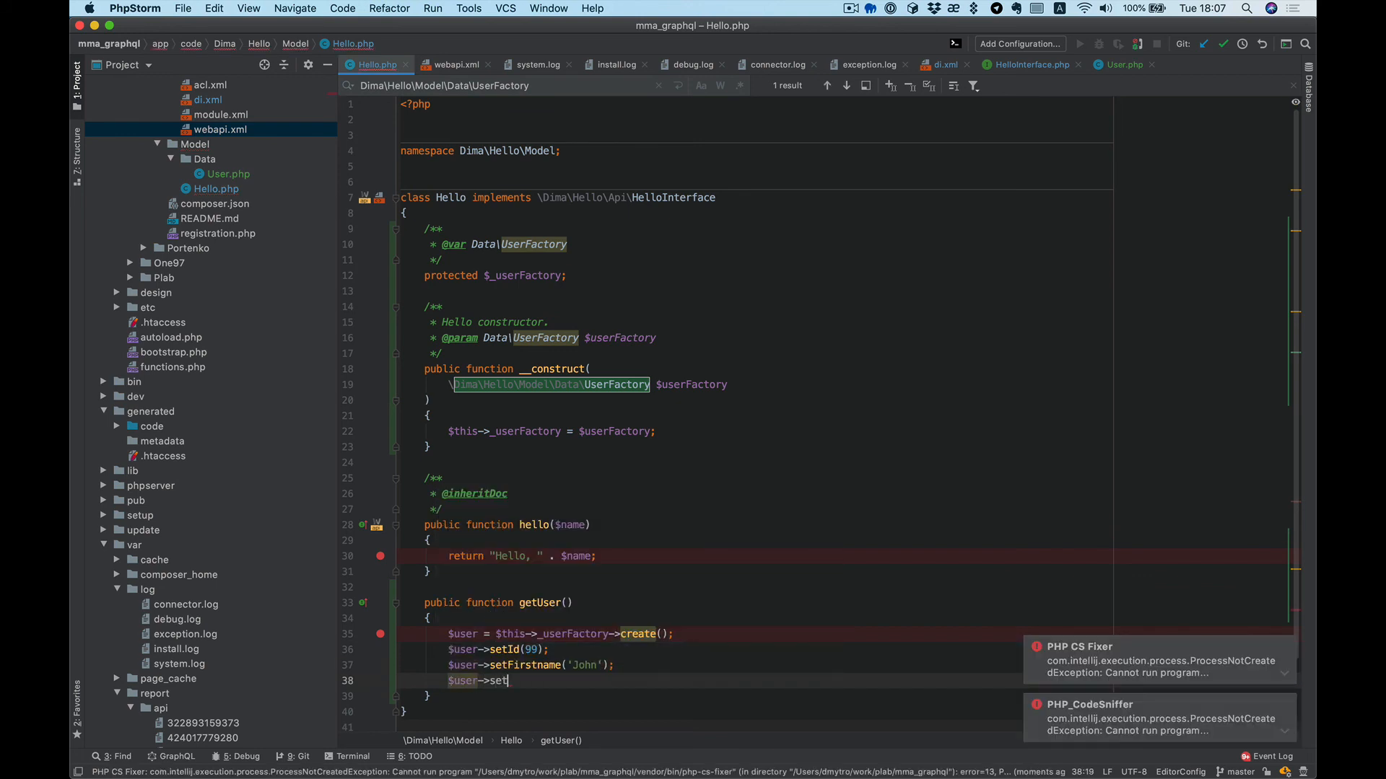
pyautogui.write('Lastn')
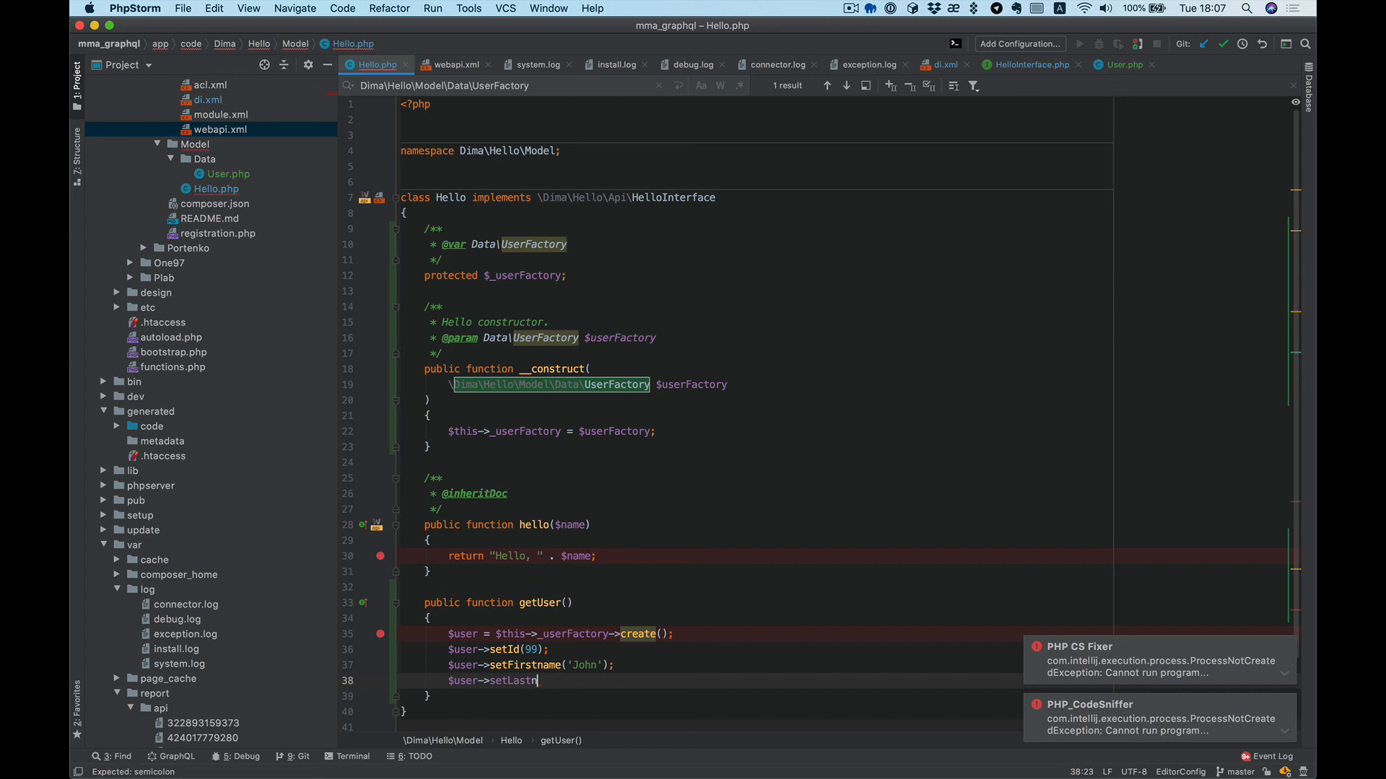
pyautogui.write("ame('D')")
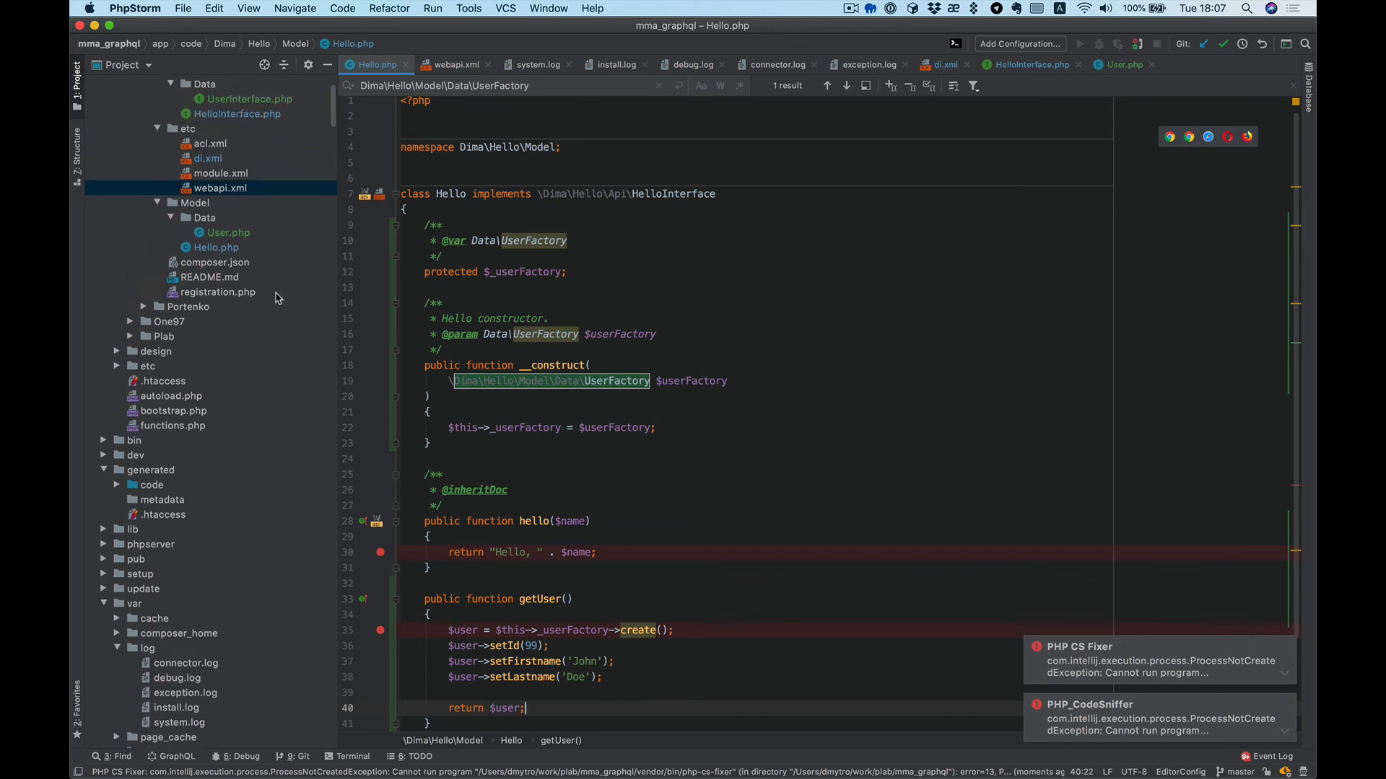
pyautogui.click(455, 64)
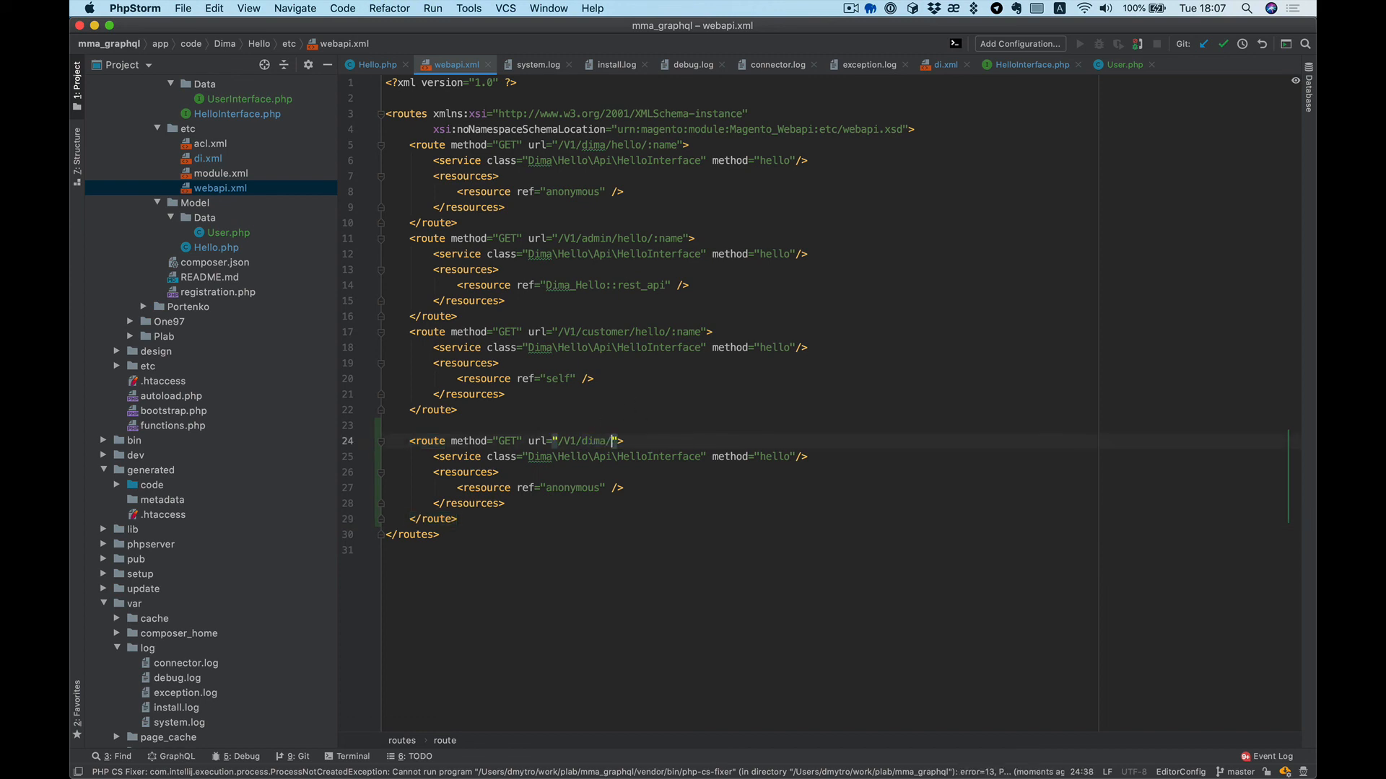
# - Set the new route URL to /V1/dima/customer and its service method to getUser
pyautogui.write('customer')
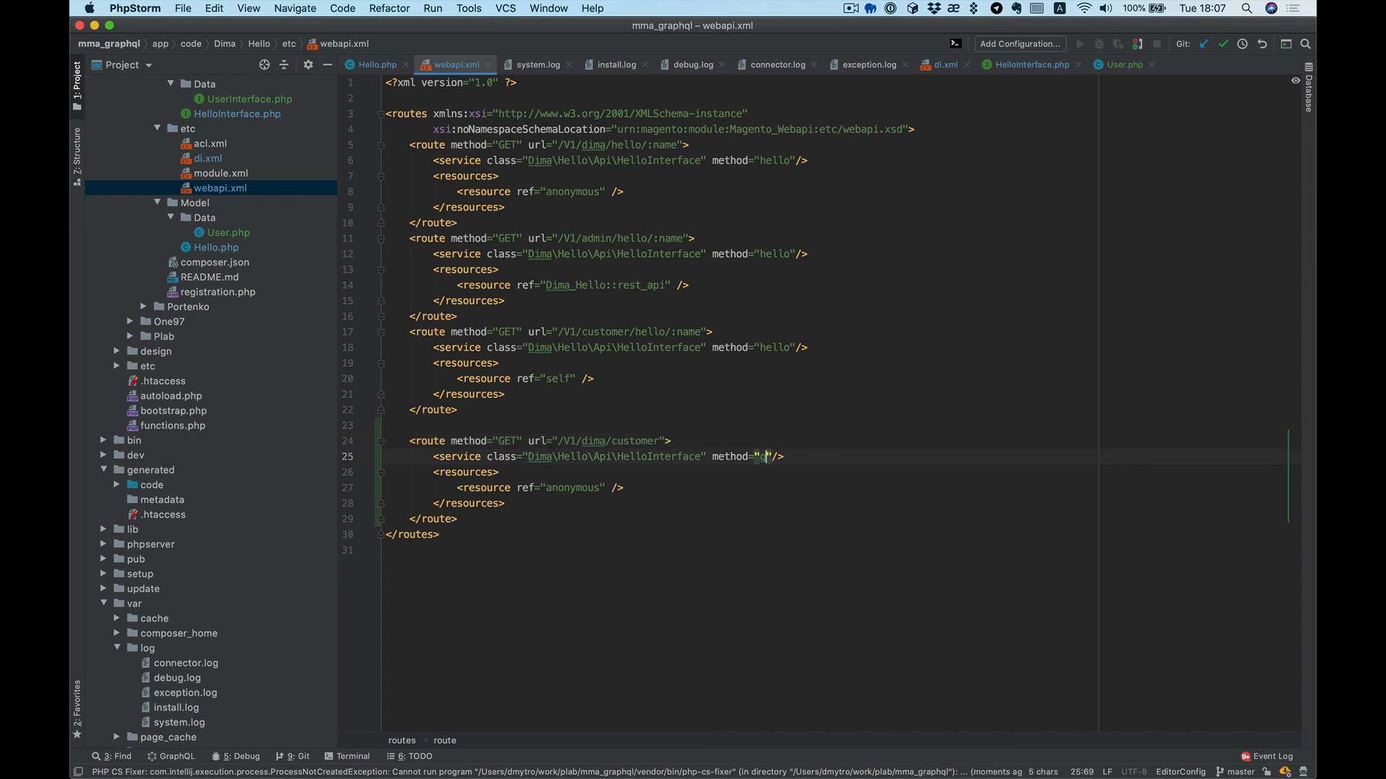
pyautogui.write('etUser')
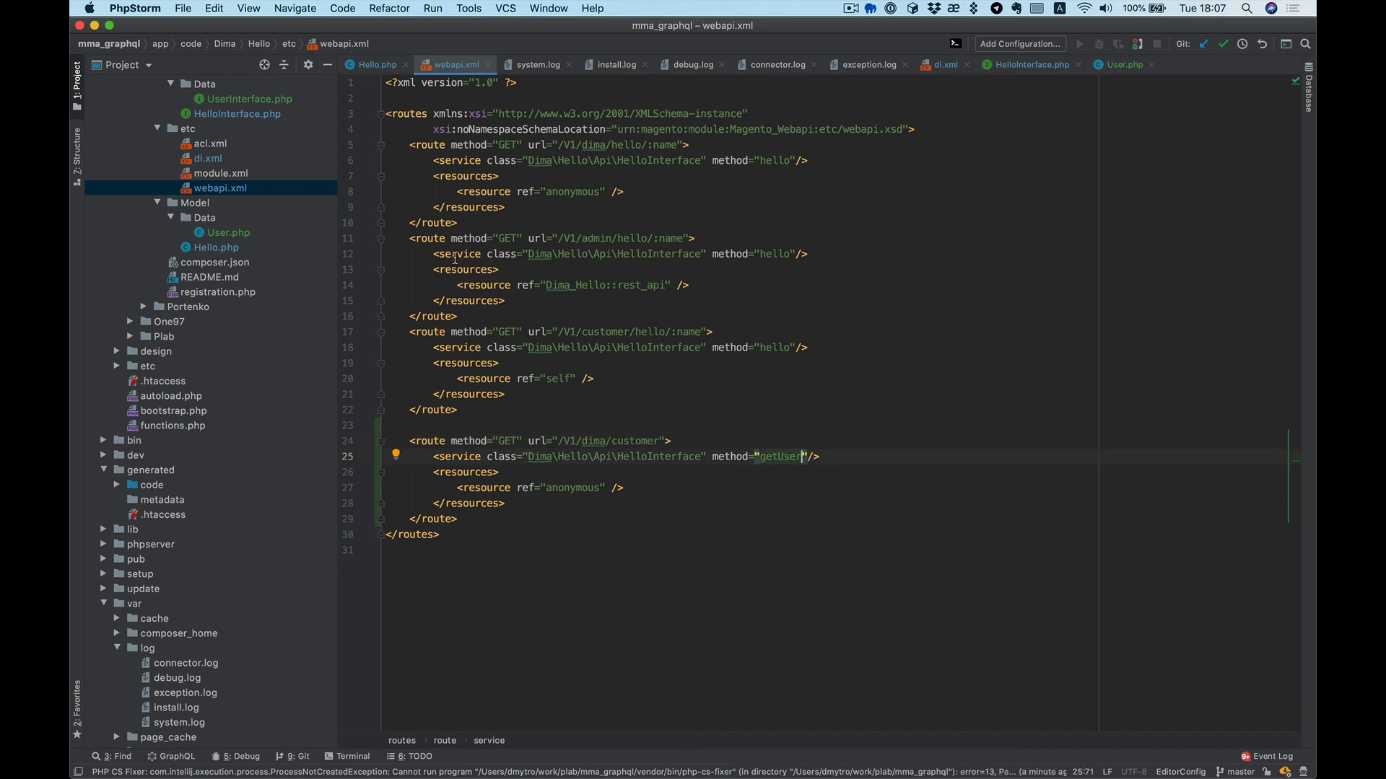
pyautogui.moveTo(574, 290)
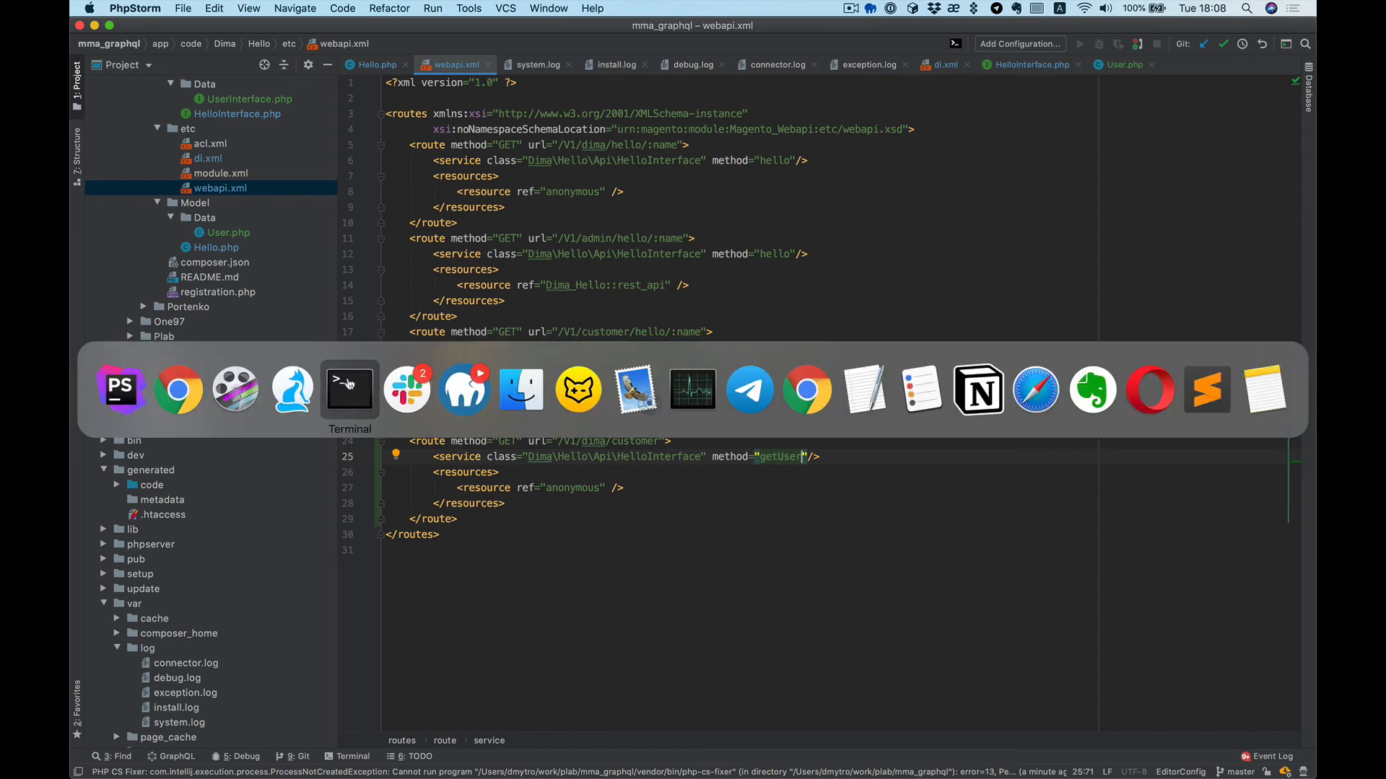
# - Run php bin/magento c:c config config_webservice in the Terminal to clear caches
pyautogui.click(349, 388)
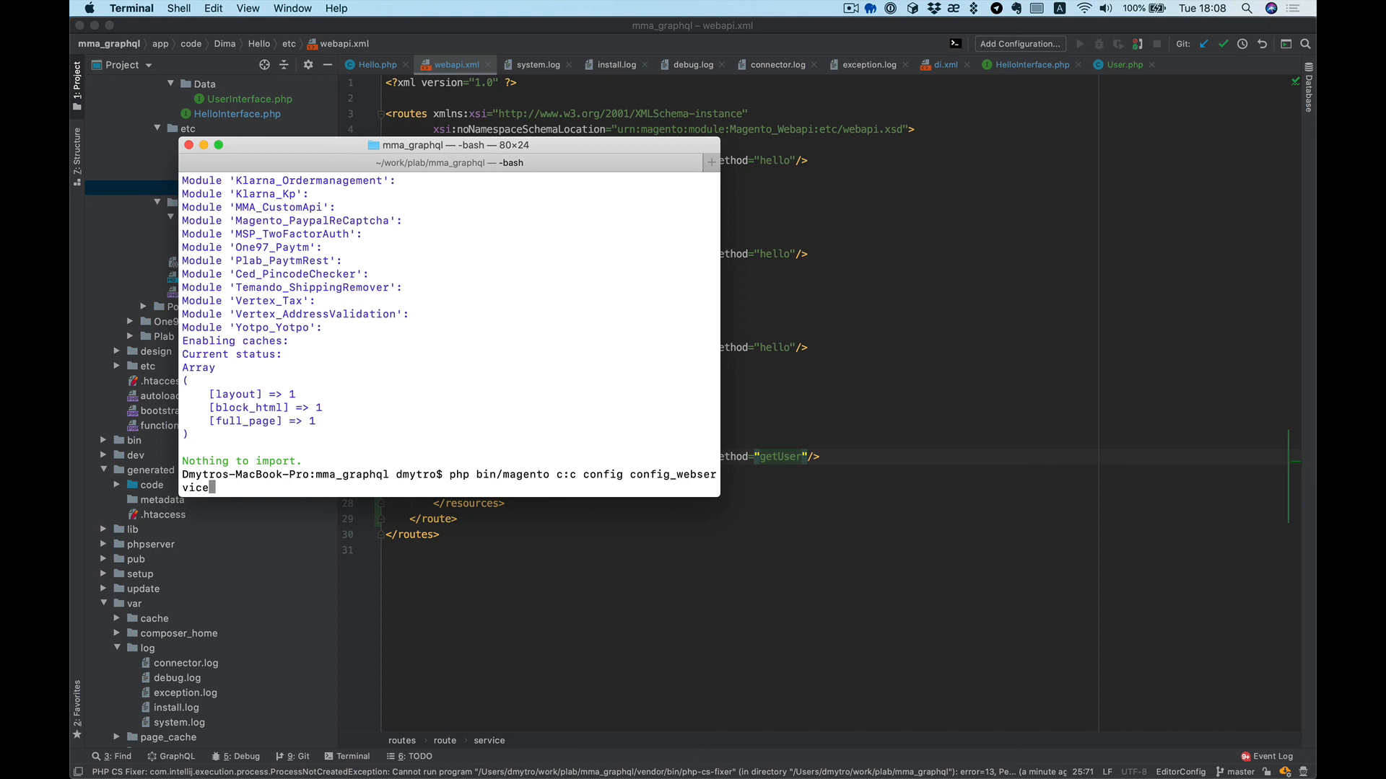
pyautogui.press('Return')
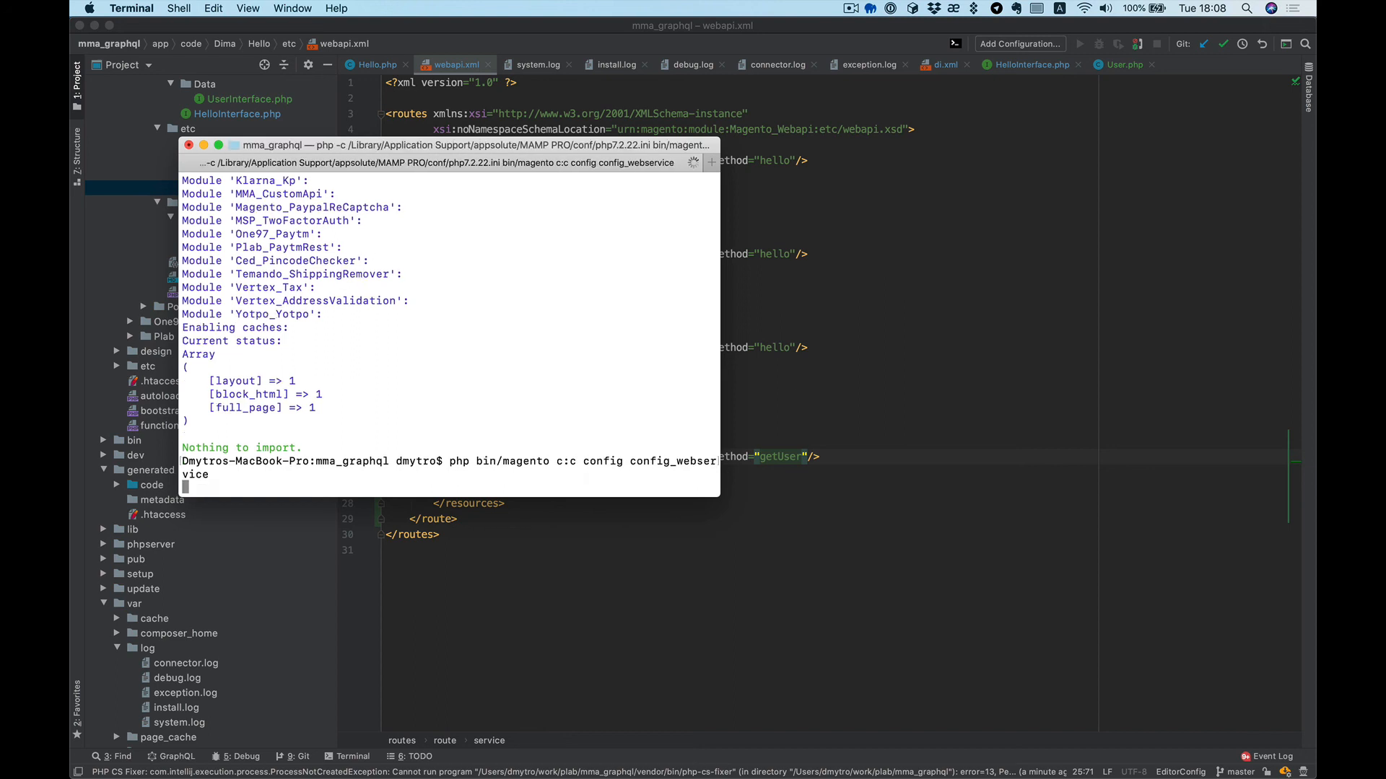
pyautogui.moveTo(715, 225)
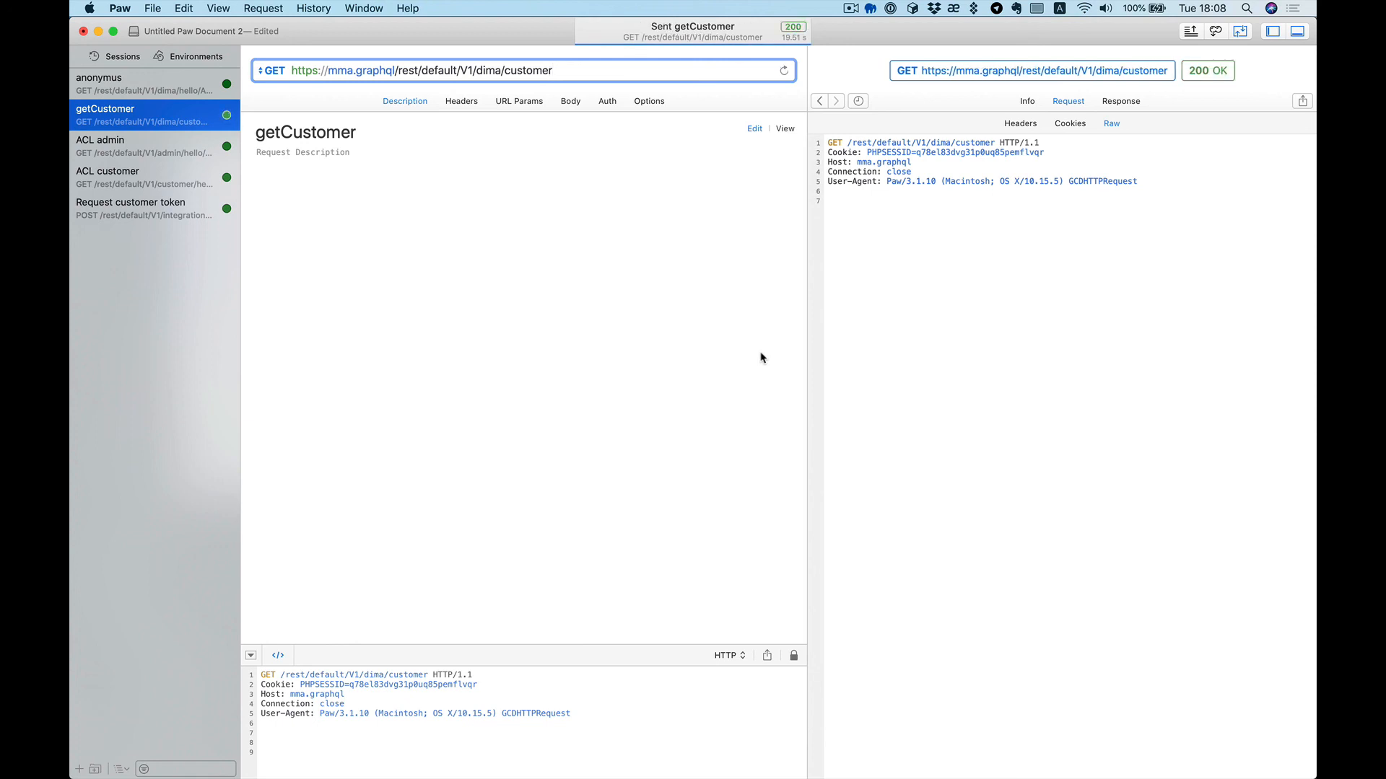
# - View the getCustomer 200 OK response (id 99, John Doe) as JSON tree, then raw text
pyautogui.click(1120, 101)
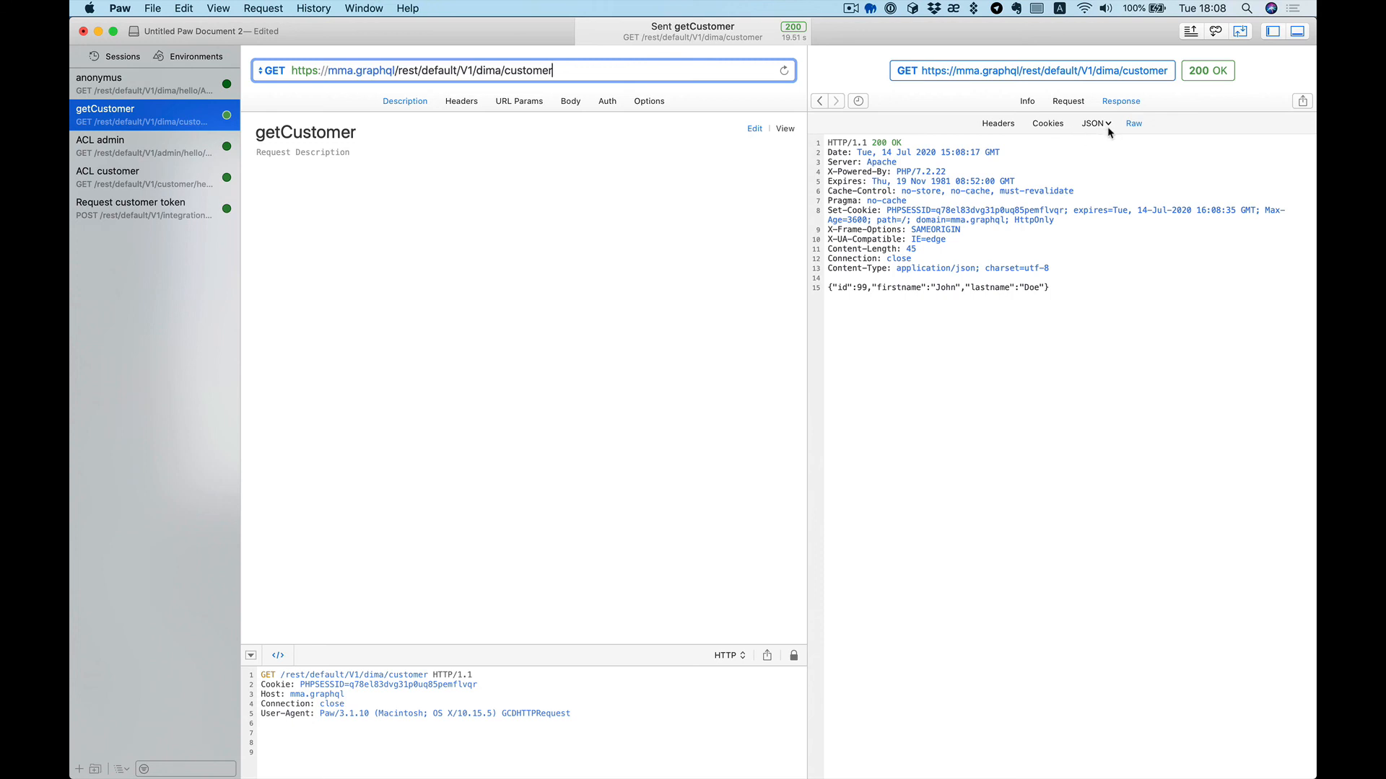
pyautogui.click(1096, 122)
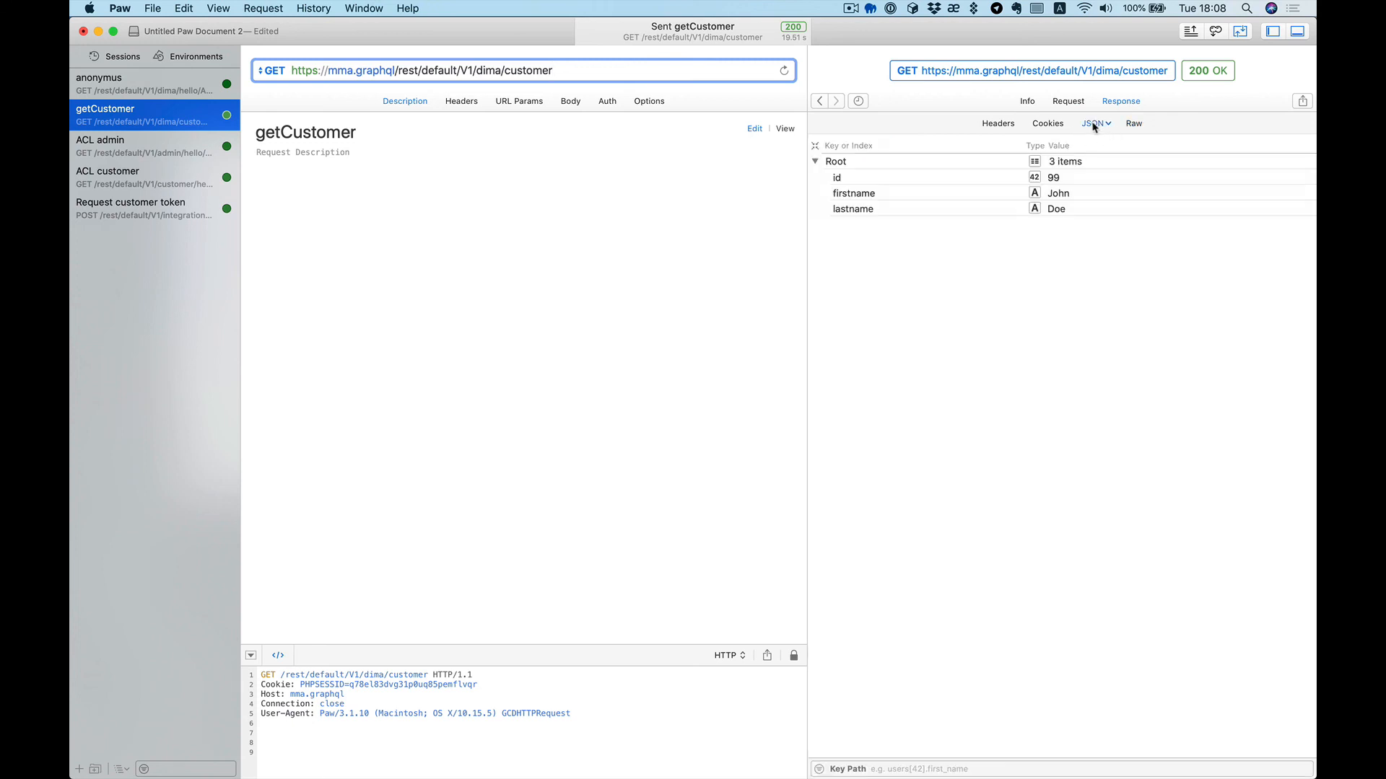
pyautogui.moveTo(862, 222)
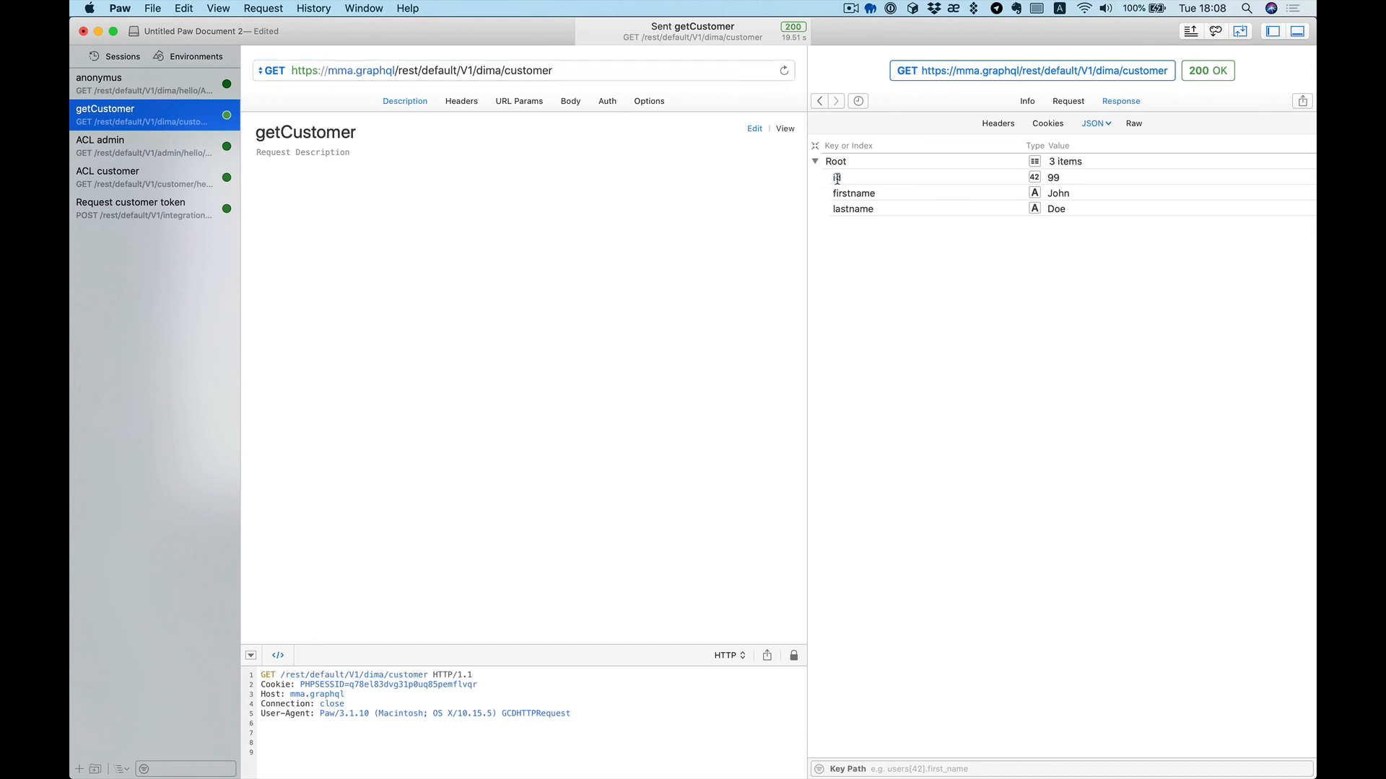
pyautogui.moveTo(1053, 191)
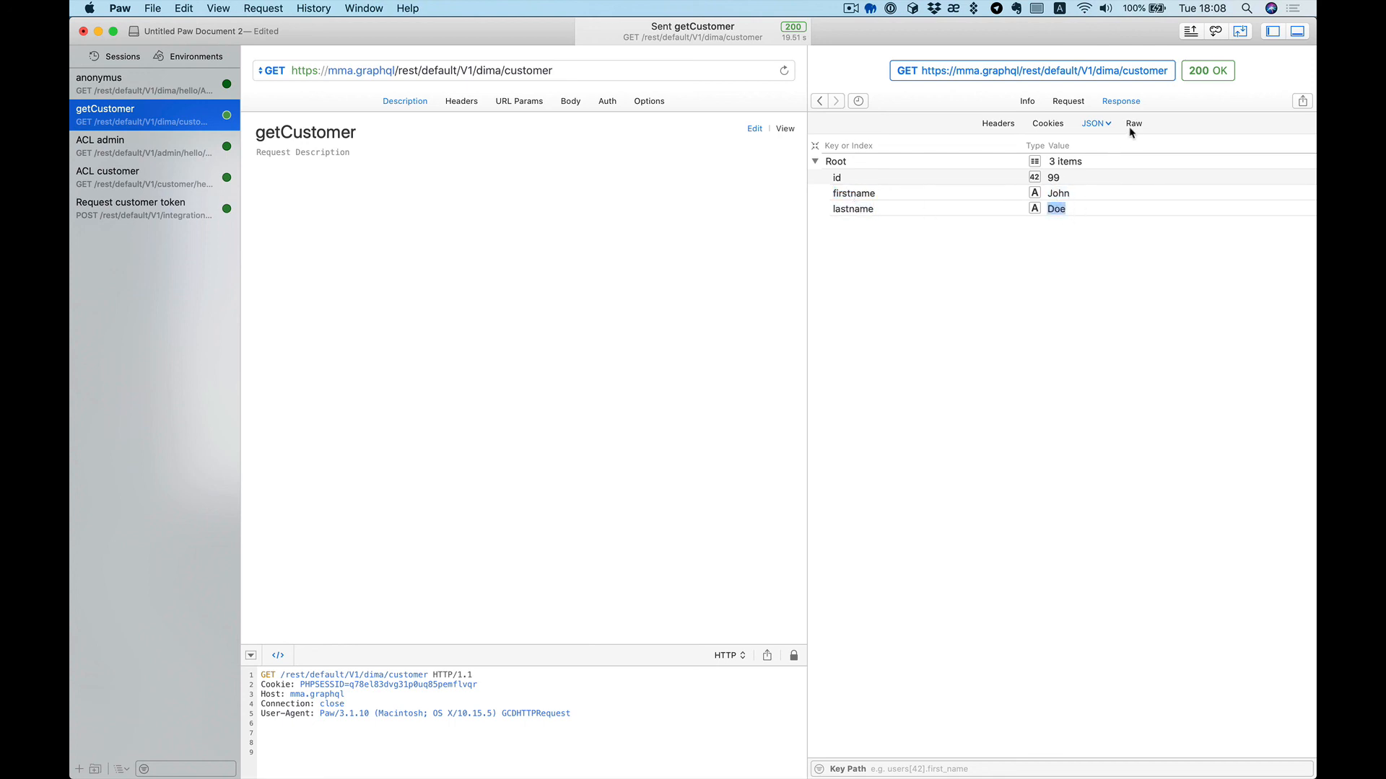
pyautogui.click(1135, 123)
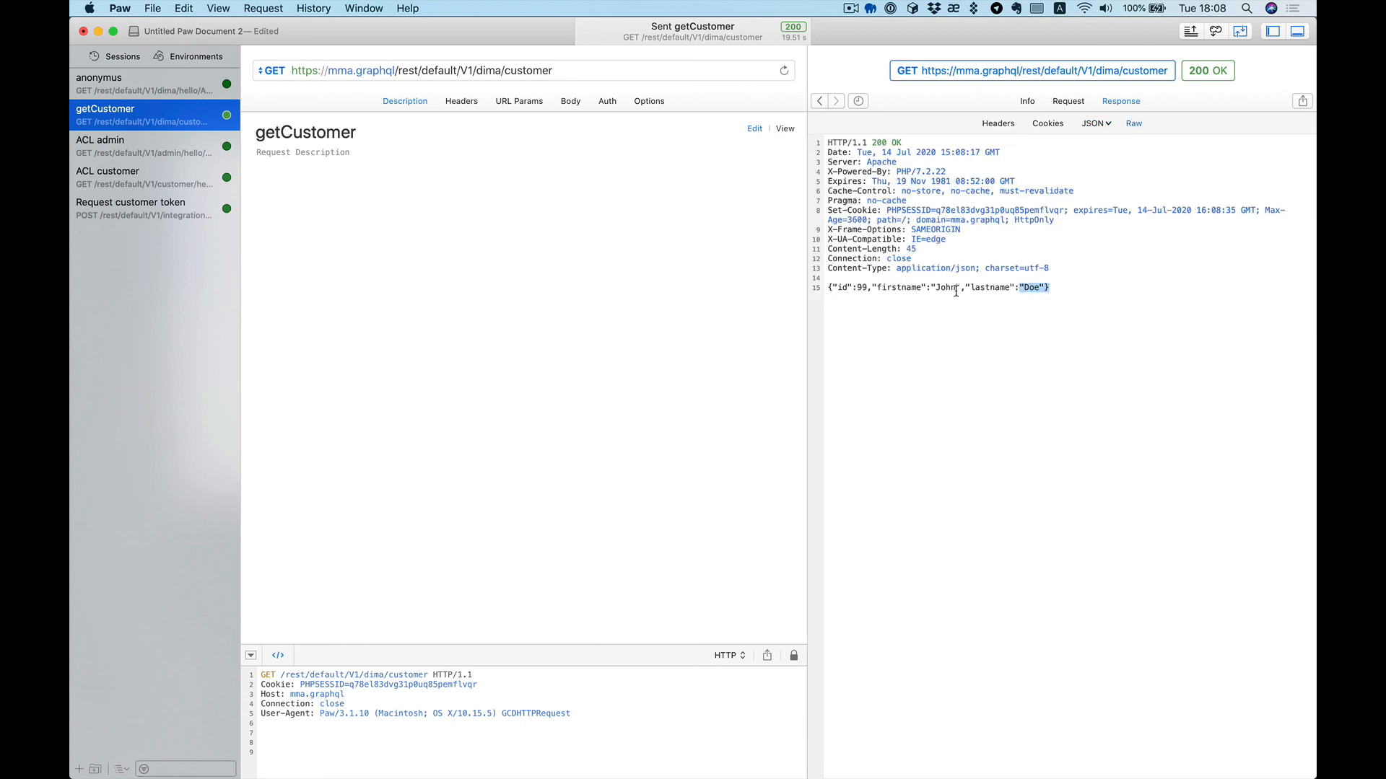